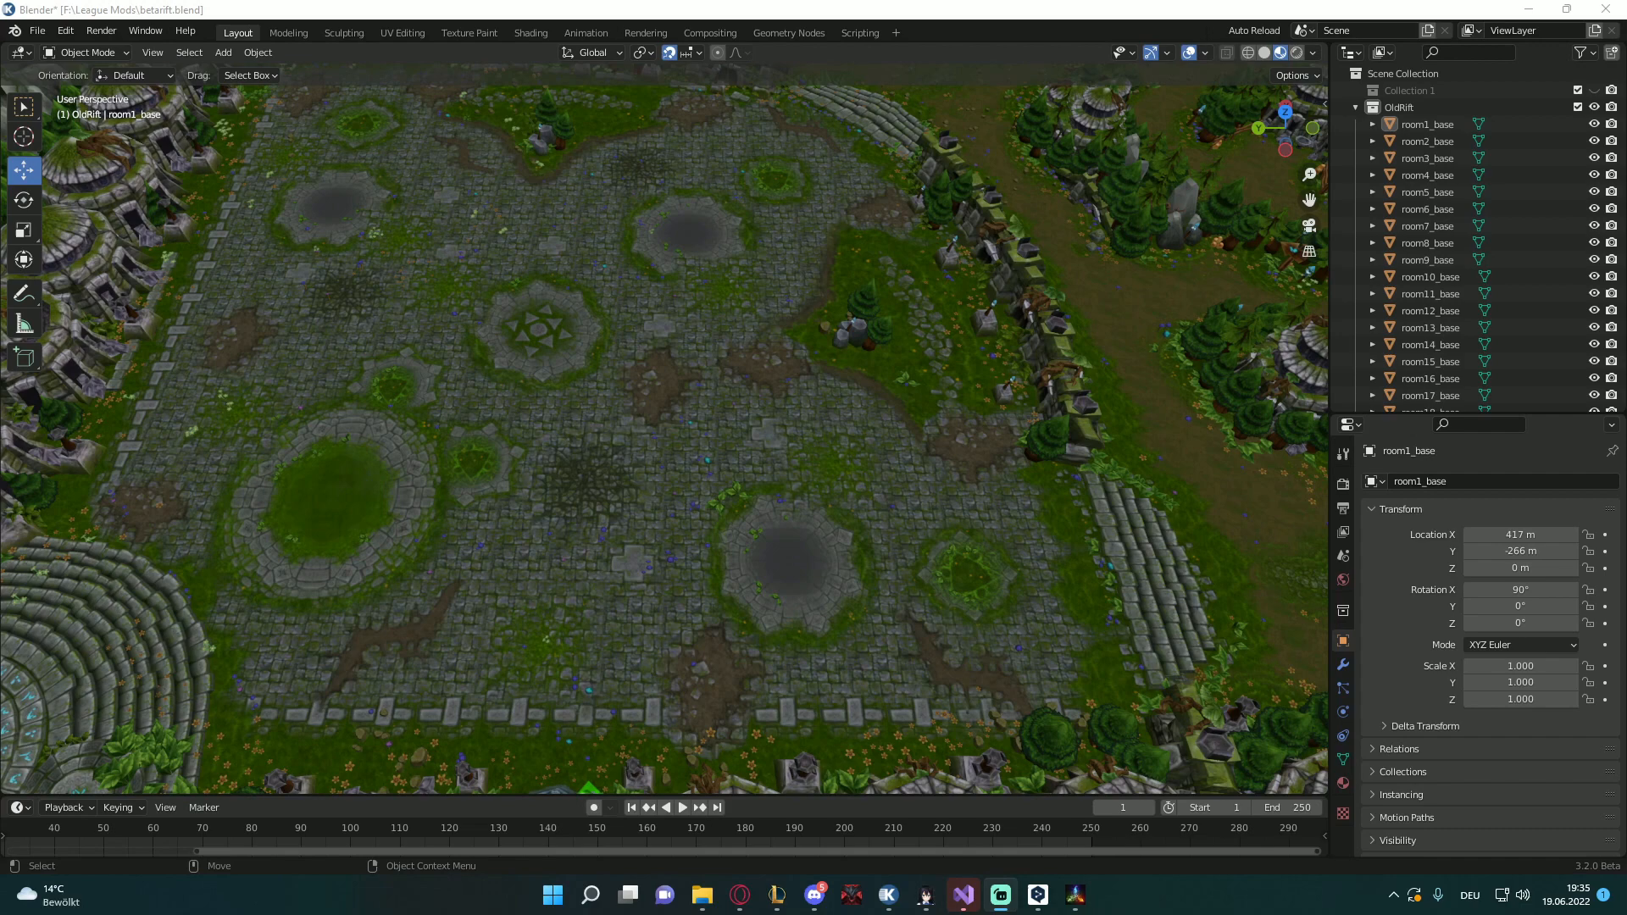
mouse_move(230, 87)
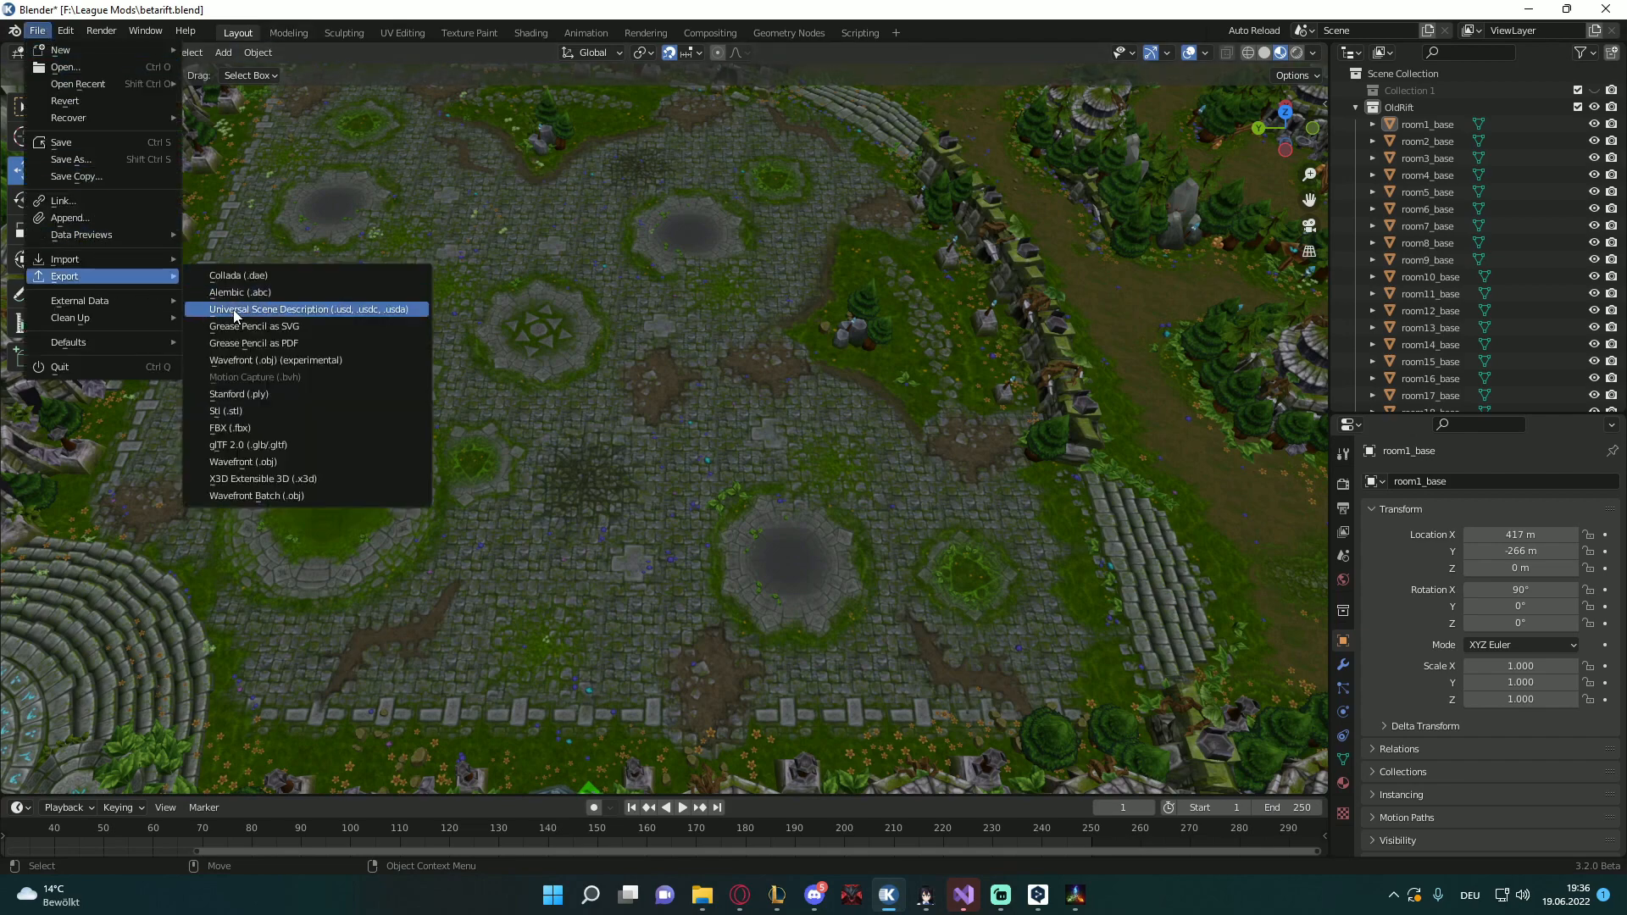
mouse_move(255, 495)
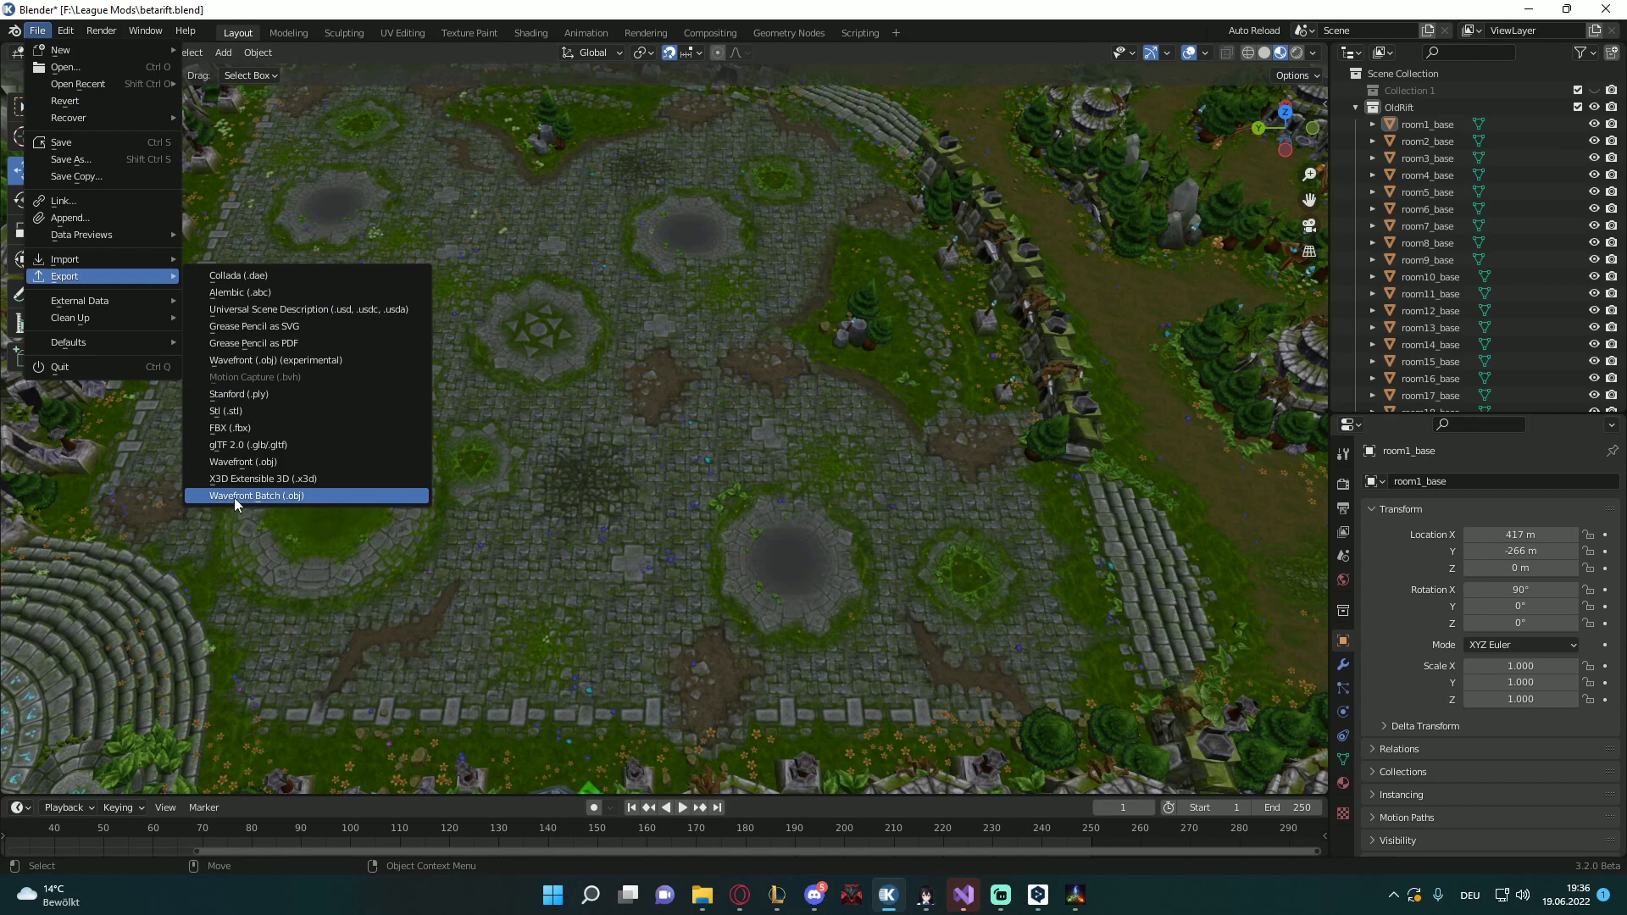
mouse_move(294, 501)
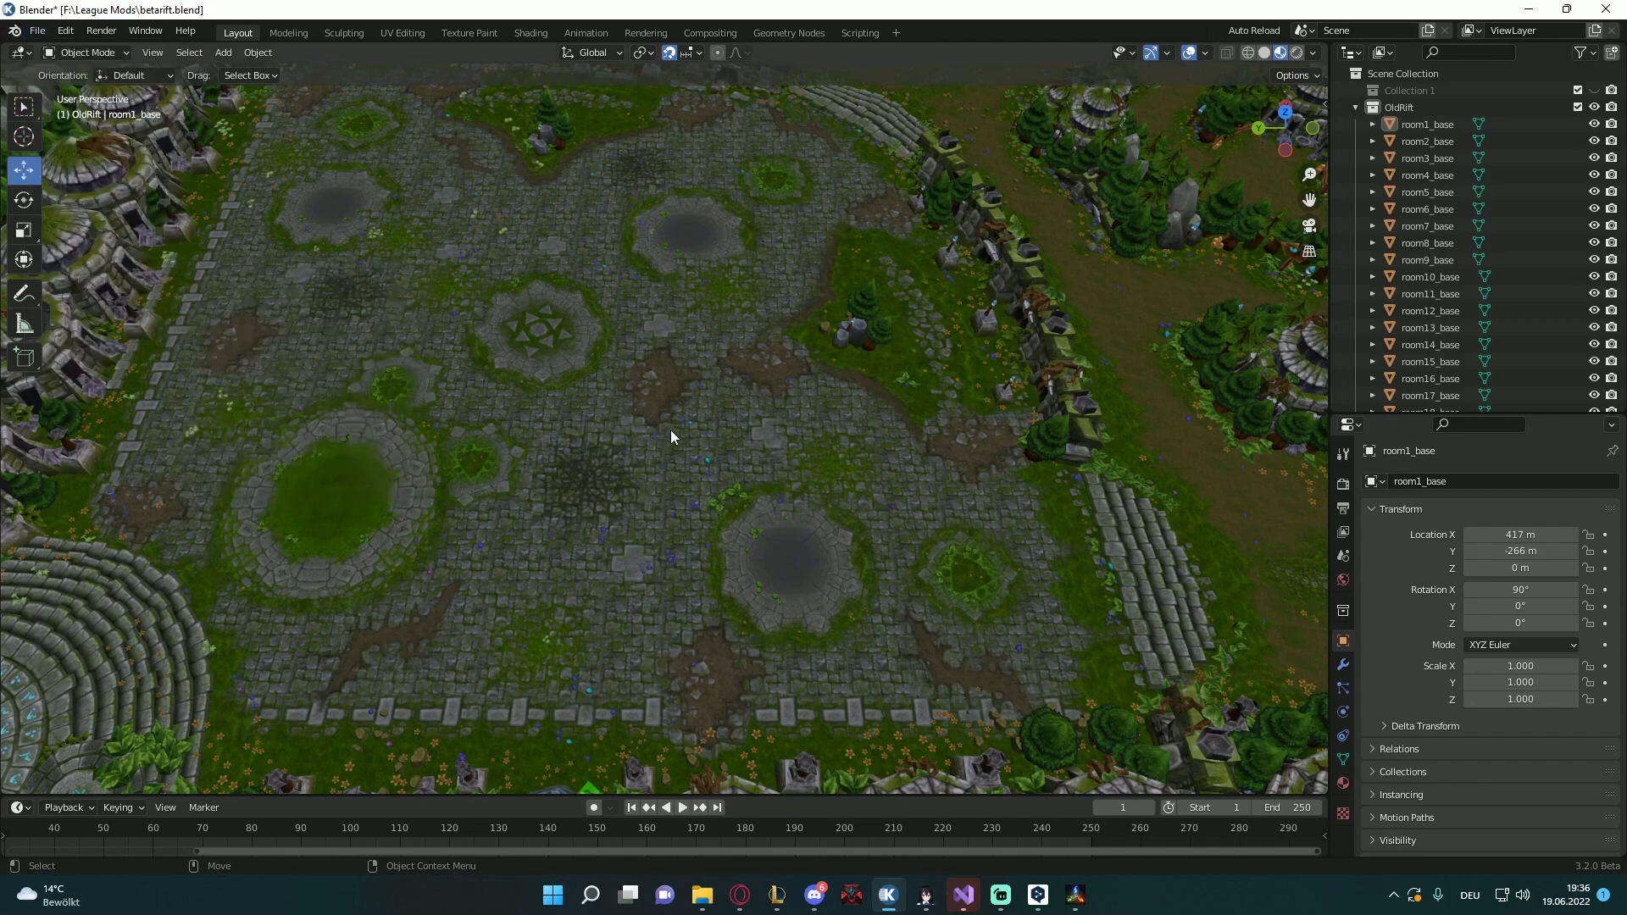
mouse_move(814, 384)
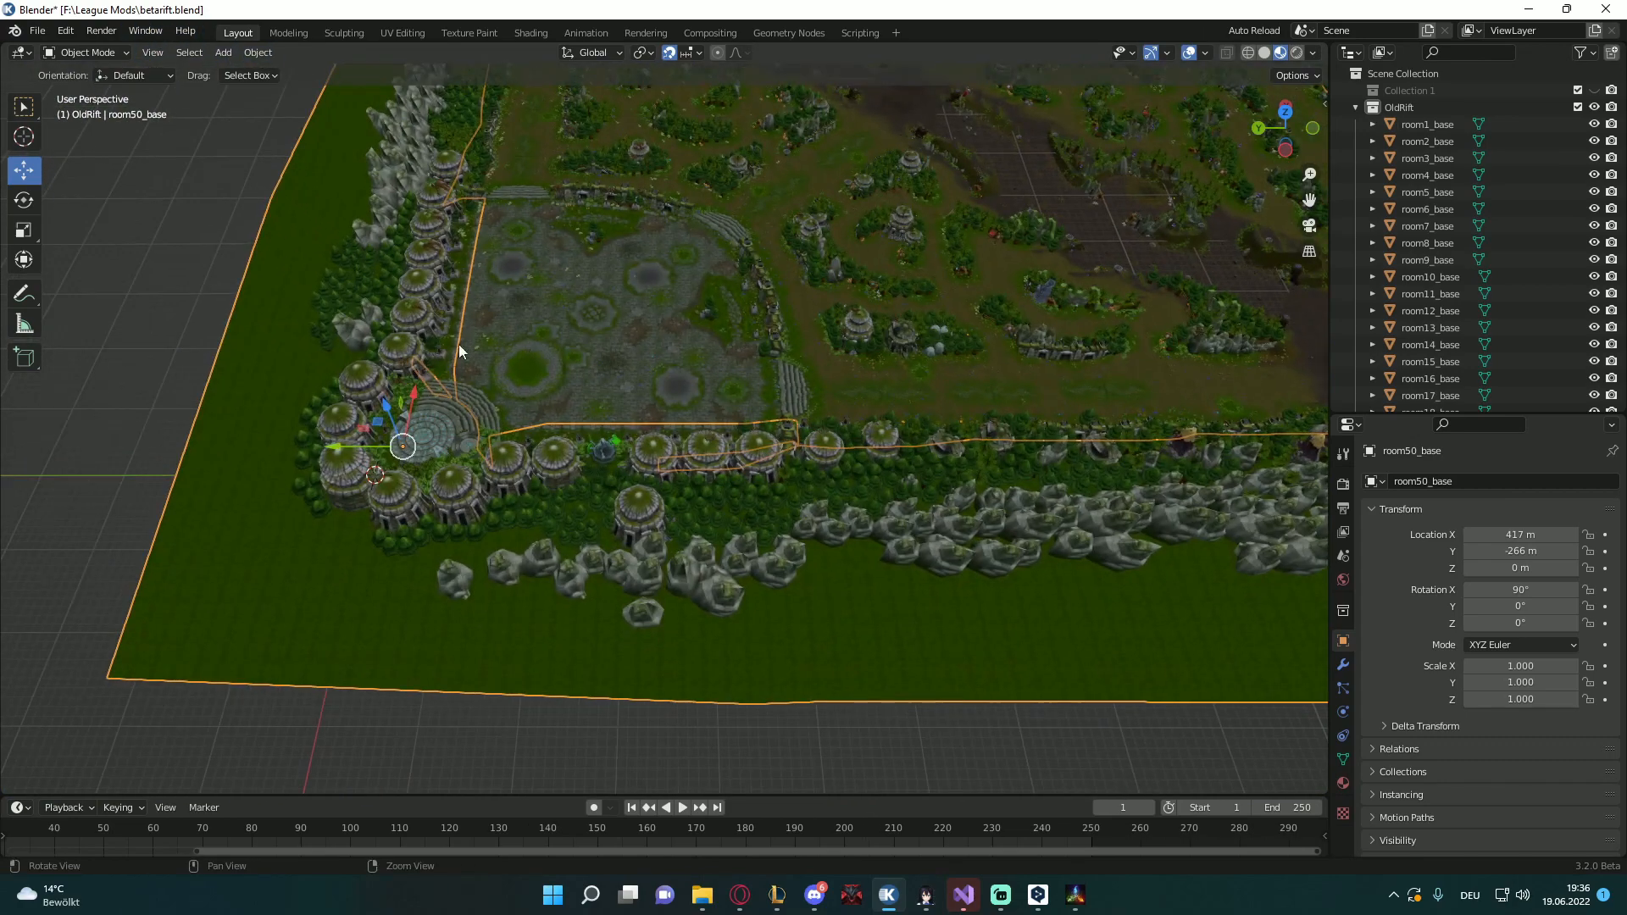
Select all map objects and mirror them along the global X axis, then inspect the result
key("a")
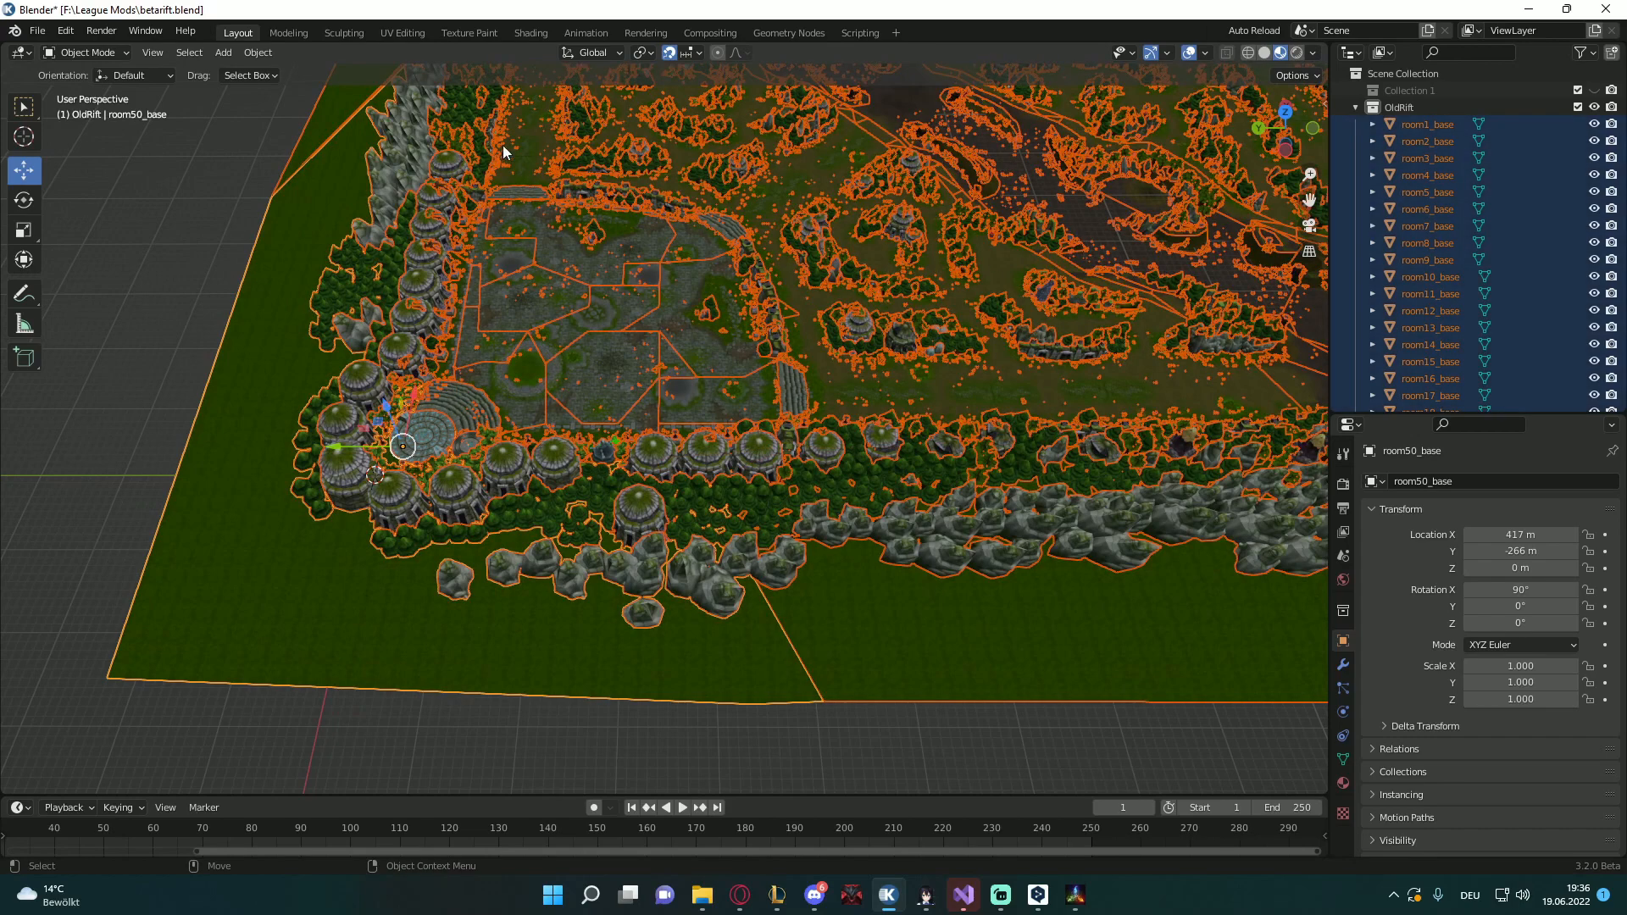
left_click(256, 51)
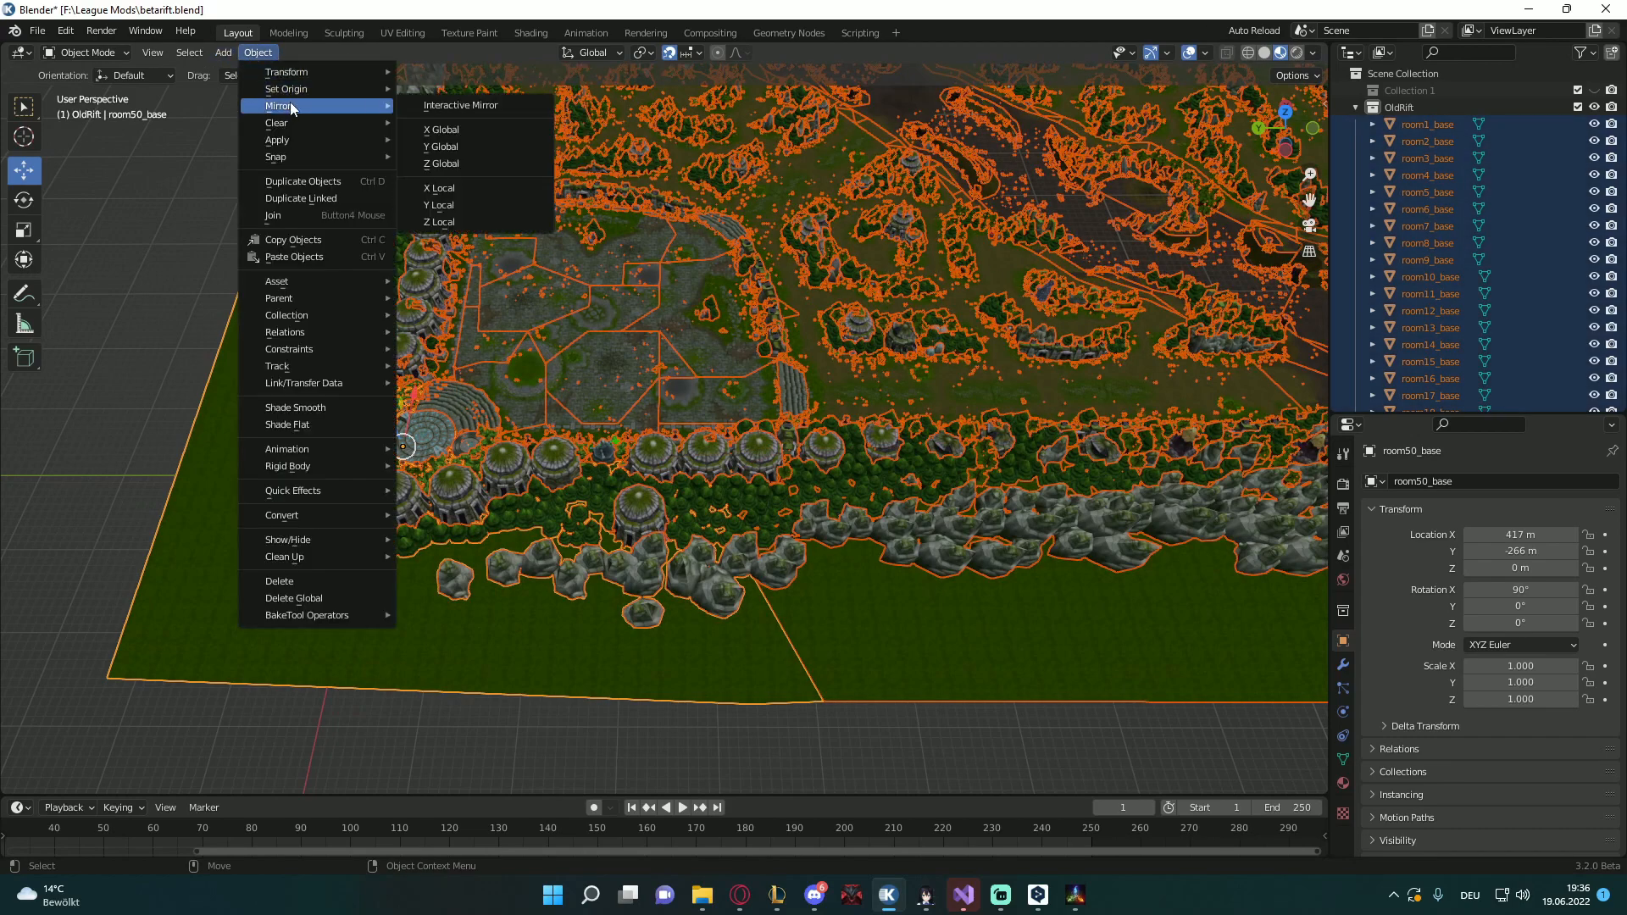
left_click(439, 129)
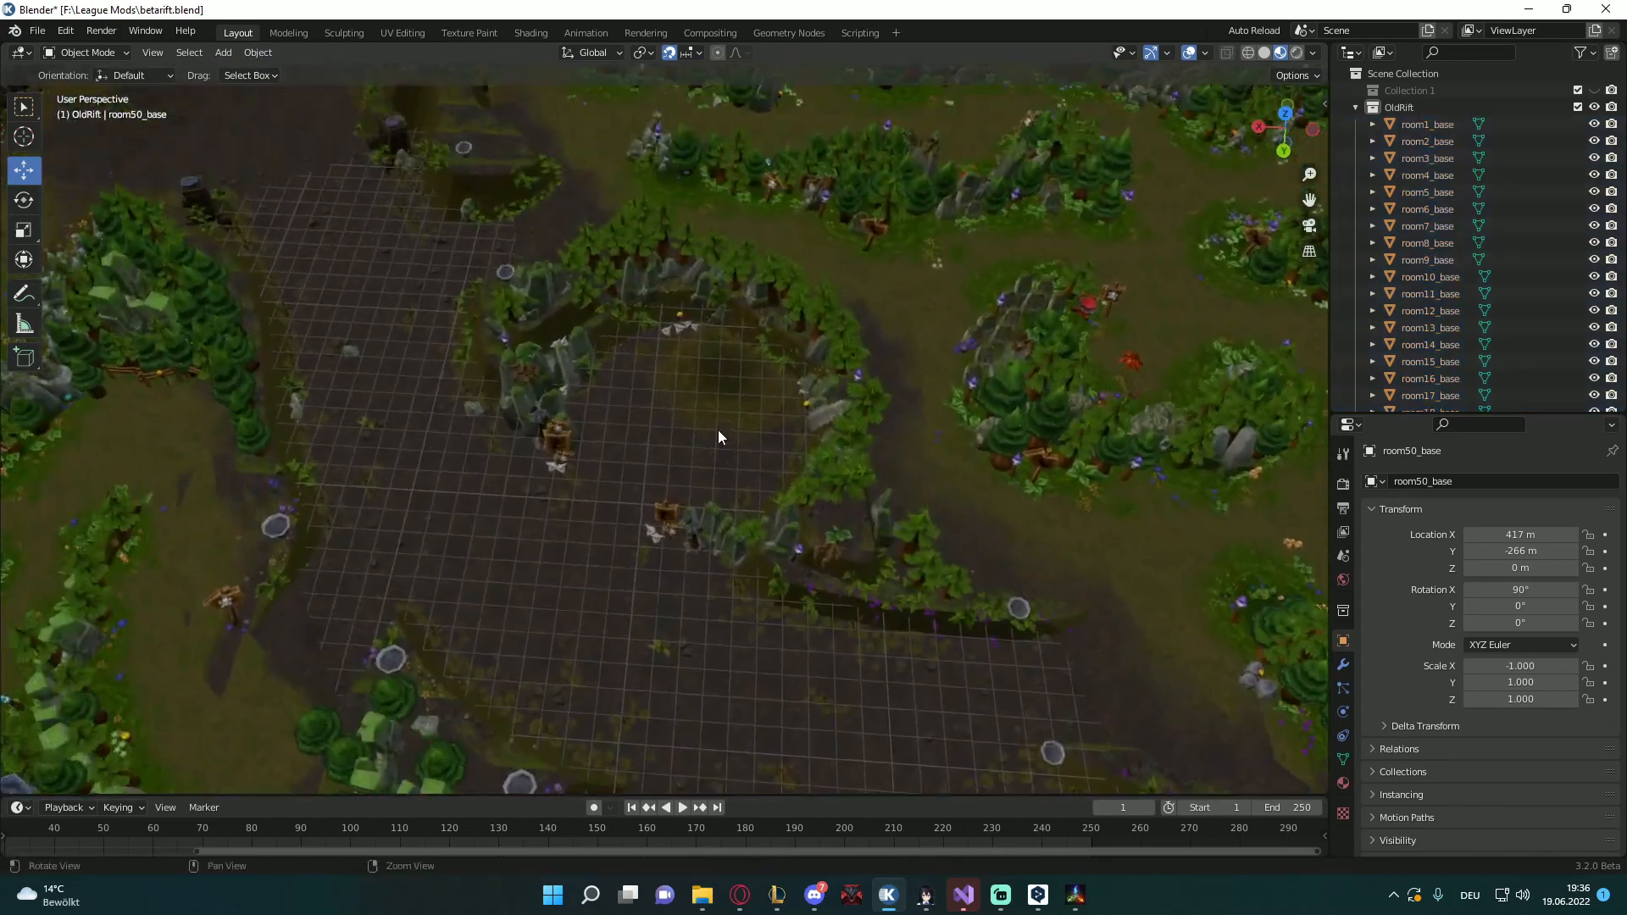
left_click_drag(720, 437, 656, 402)
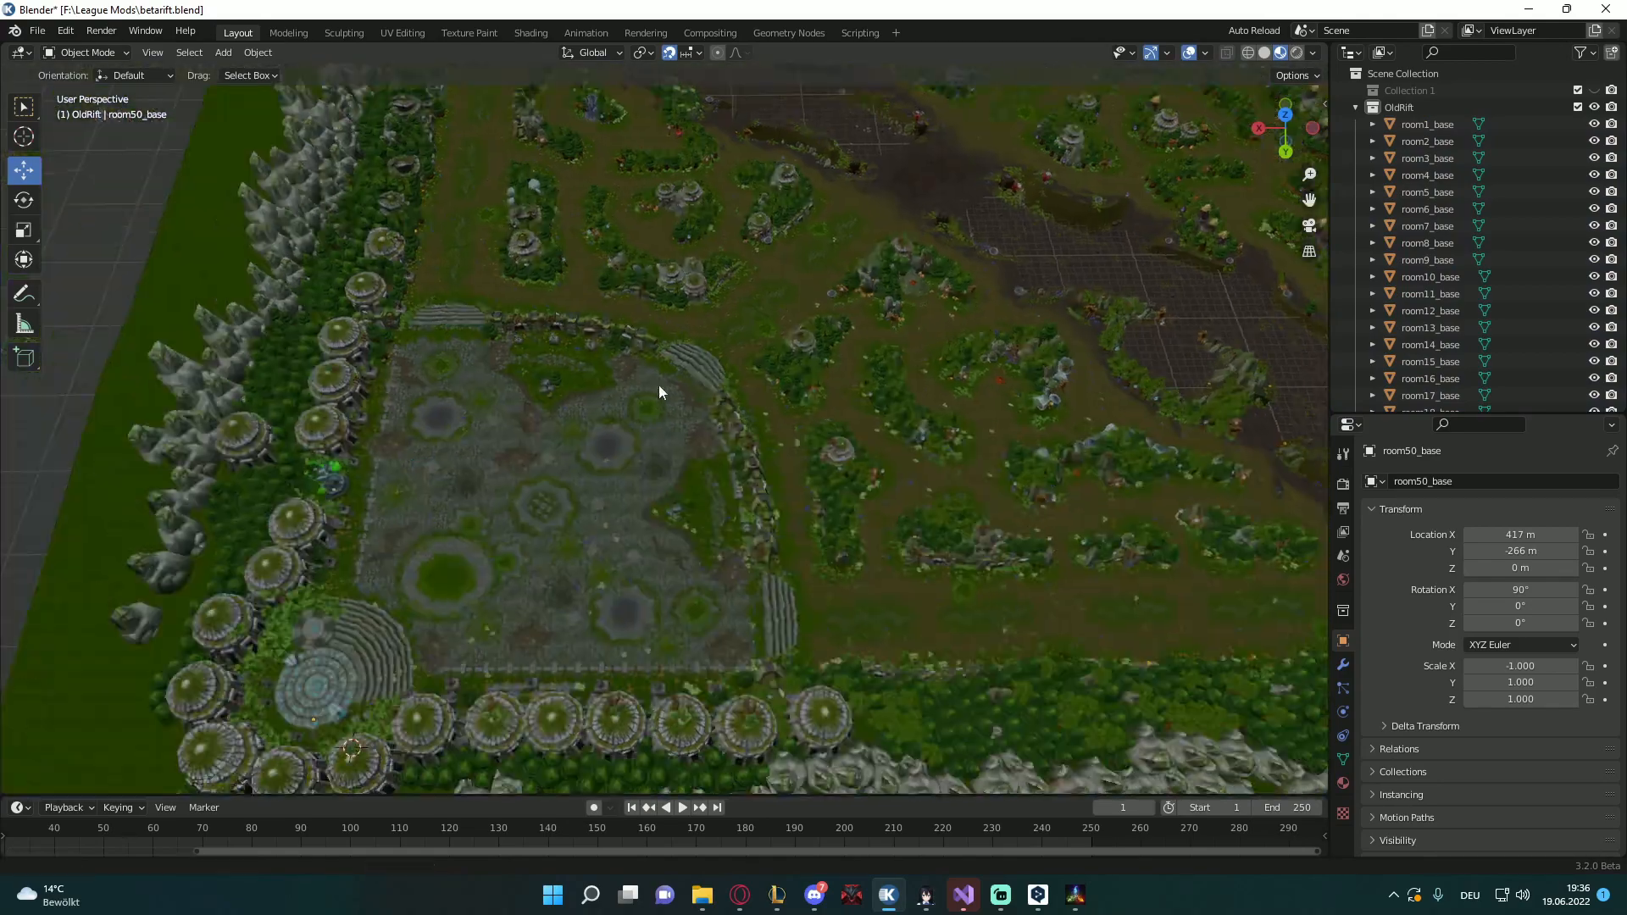
left_click_drag(660, 392, 711, 434)
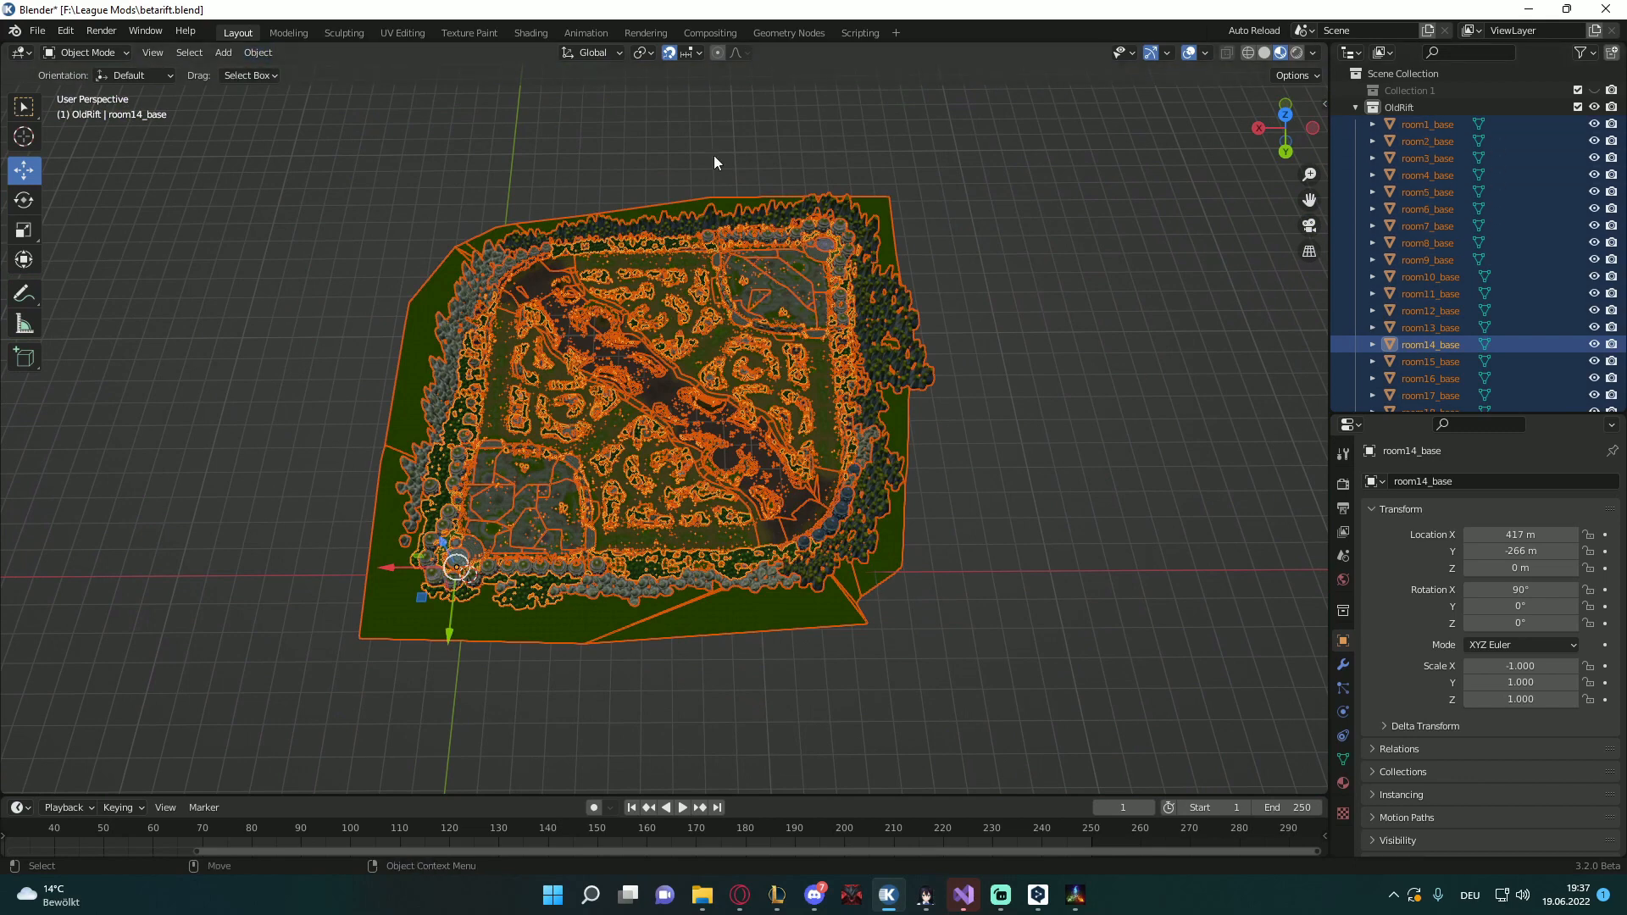
left_click(257, 52)
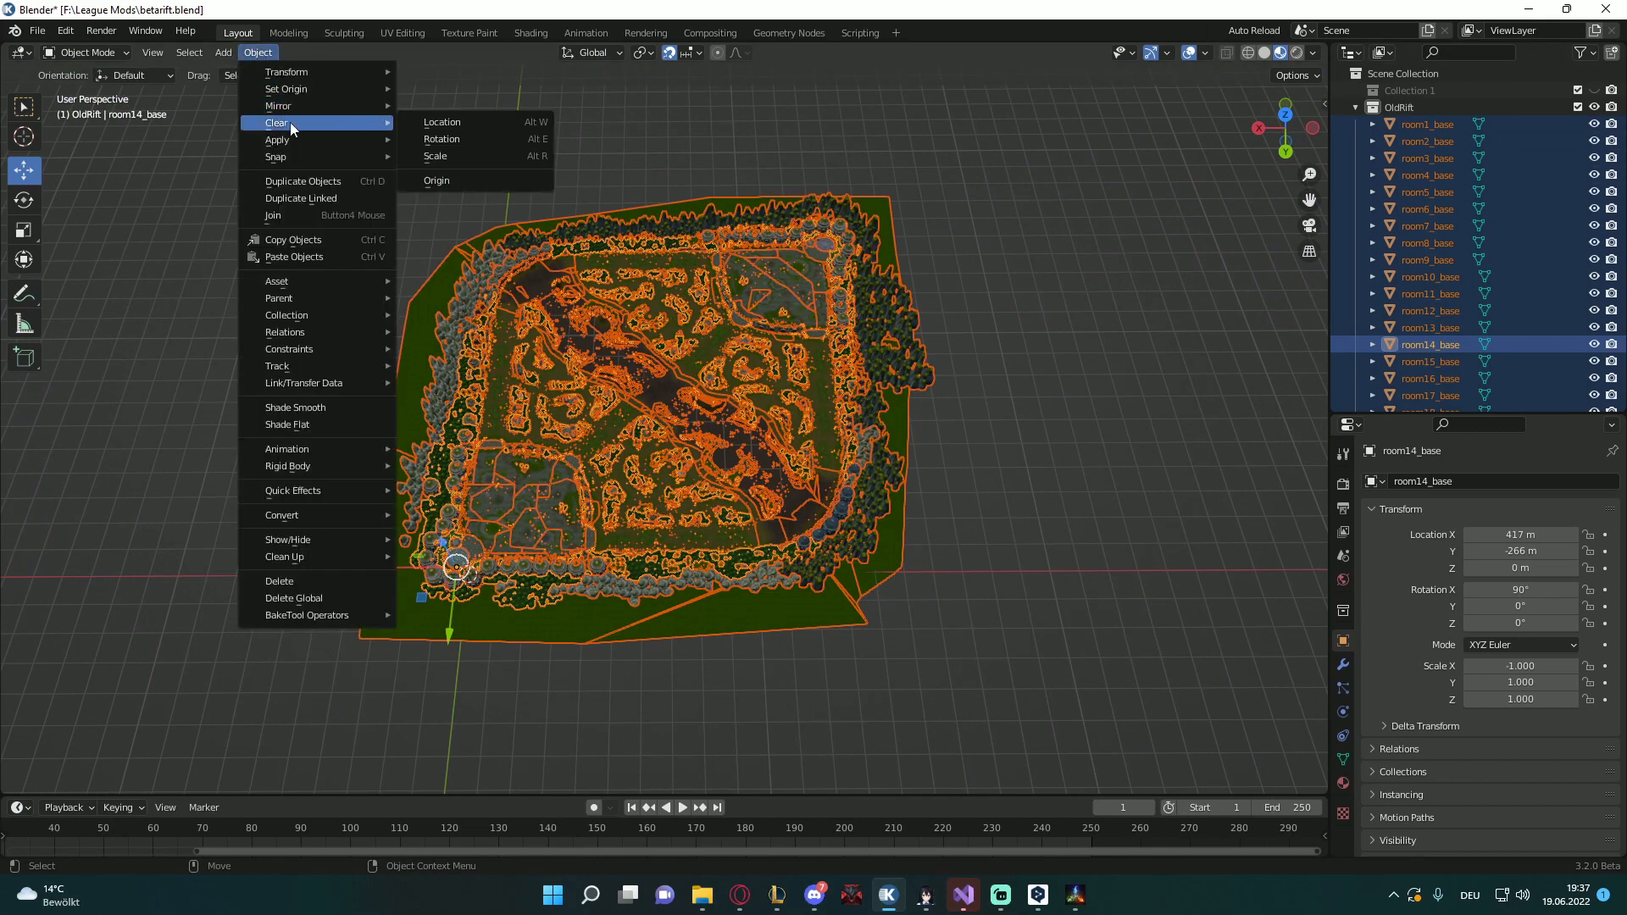
mouse_move(286, 88)
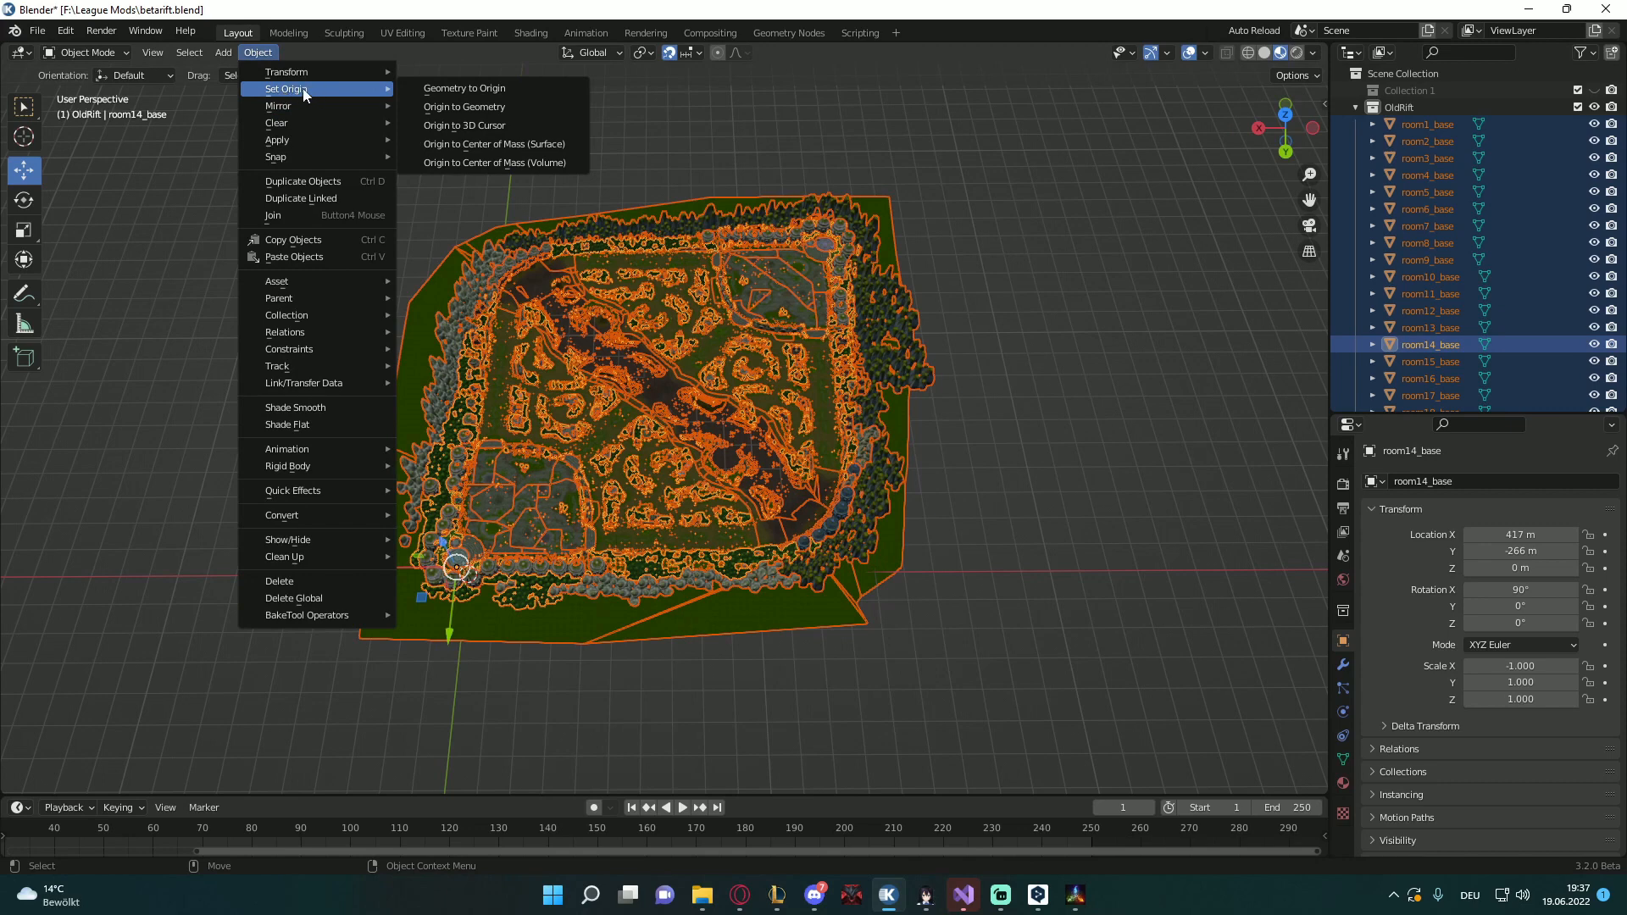
mouse_move(465, 124)
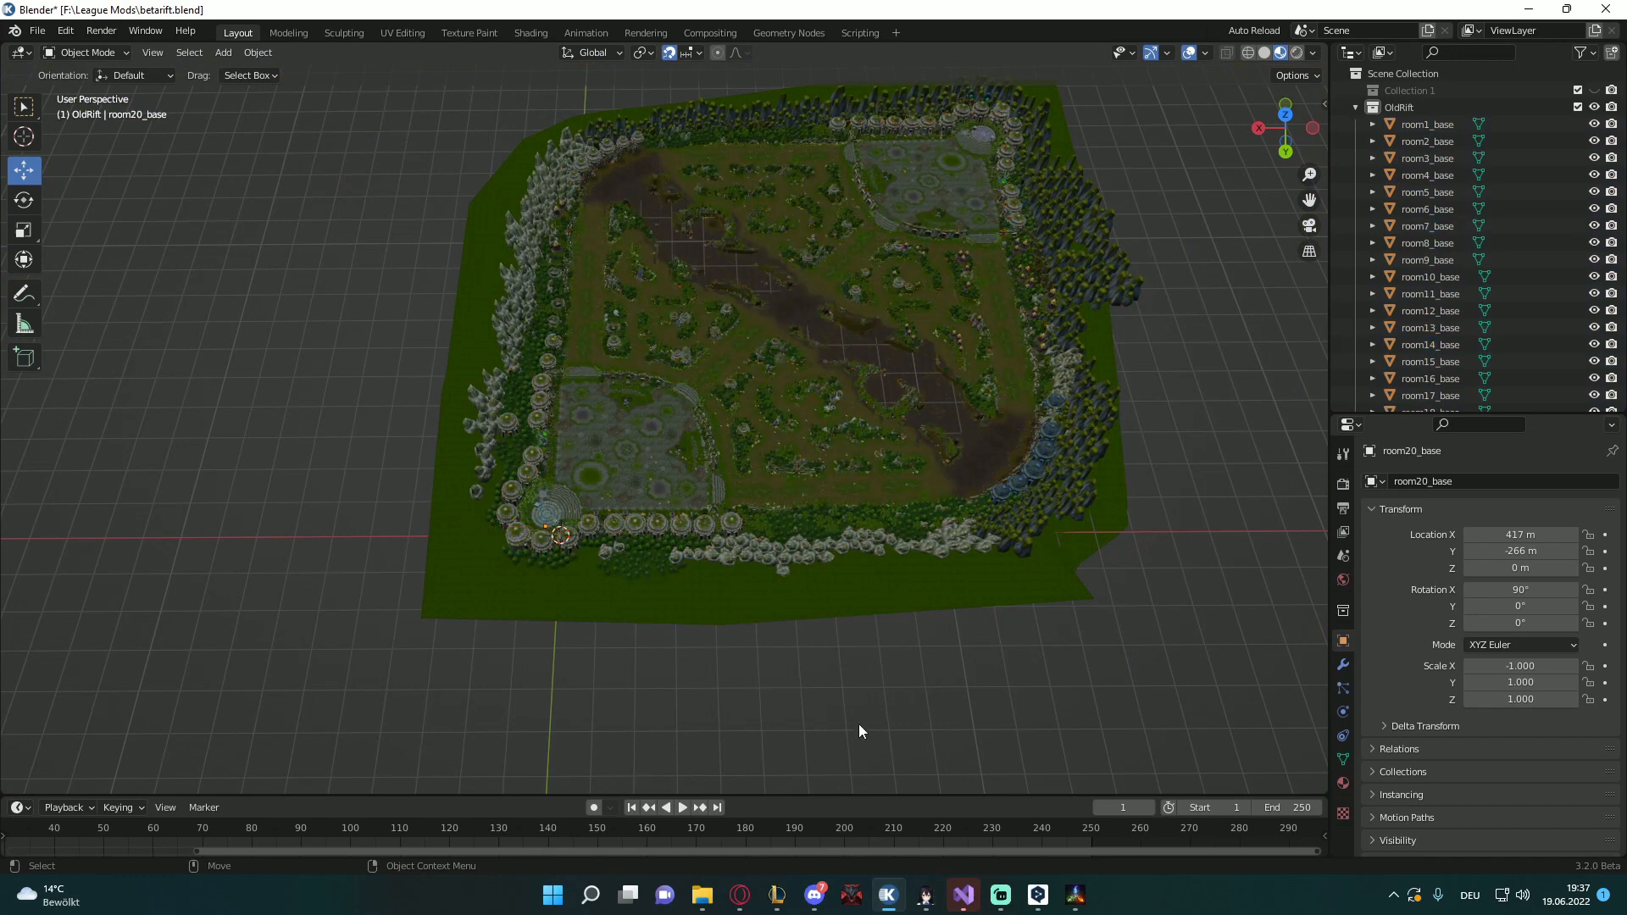
left_click(258, 51)
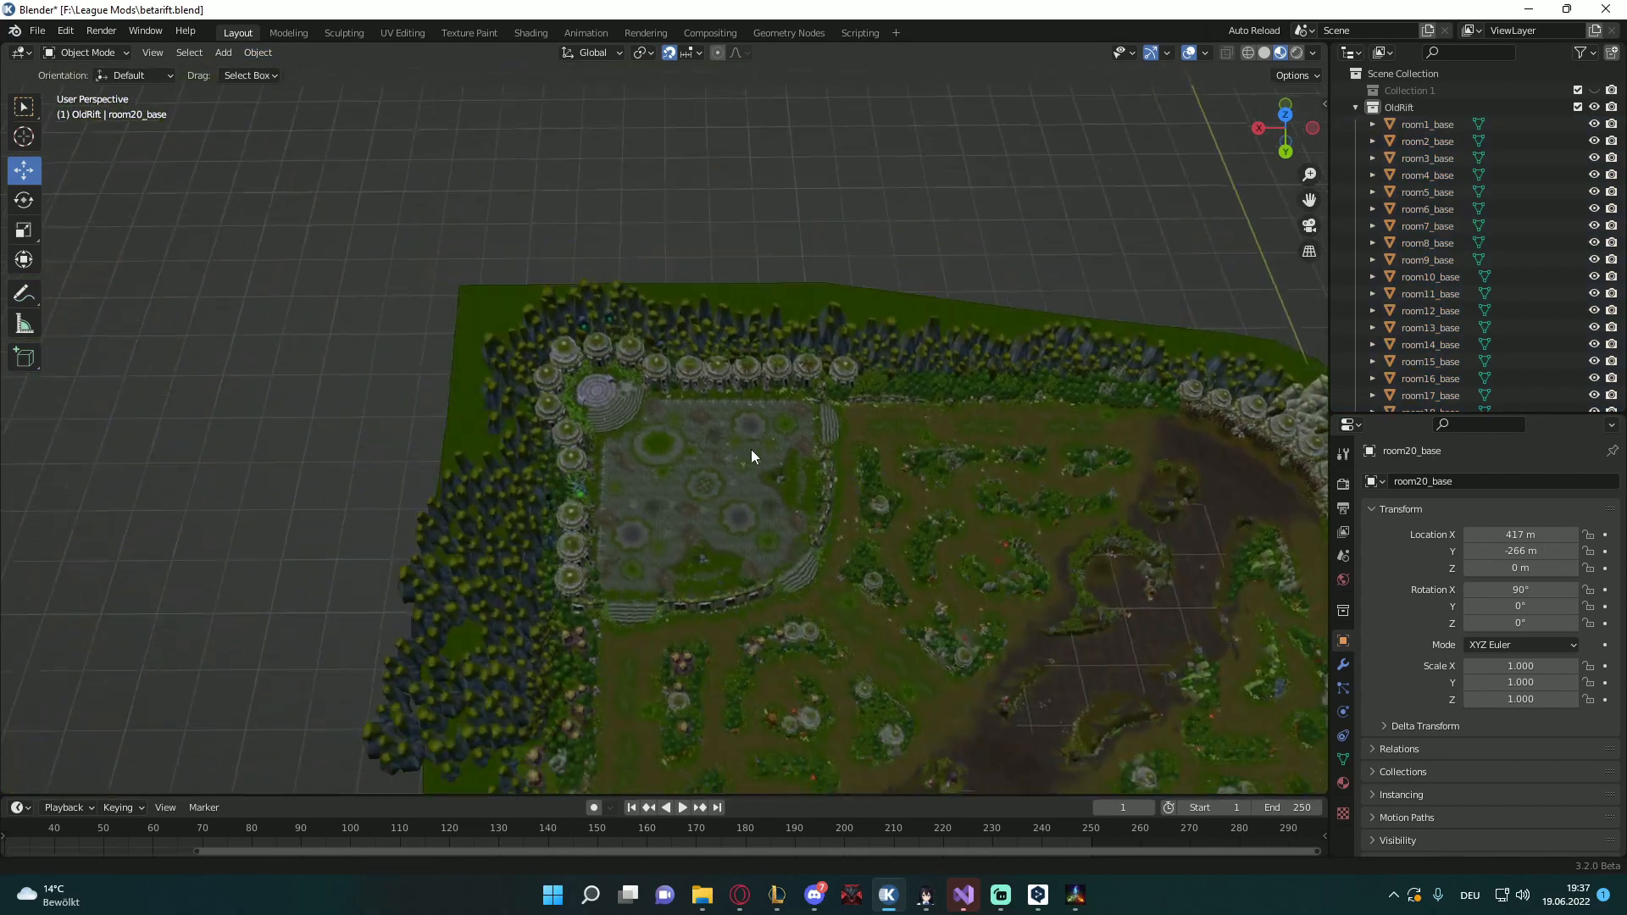
Orbit around the mirrored map and select room1_base in the Outliner
left_click_drag(753, 457, 633, 413)
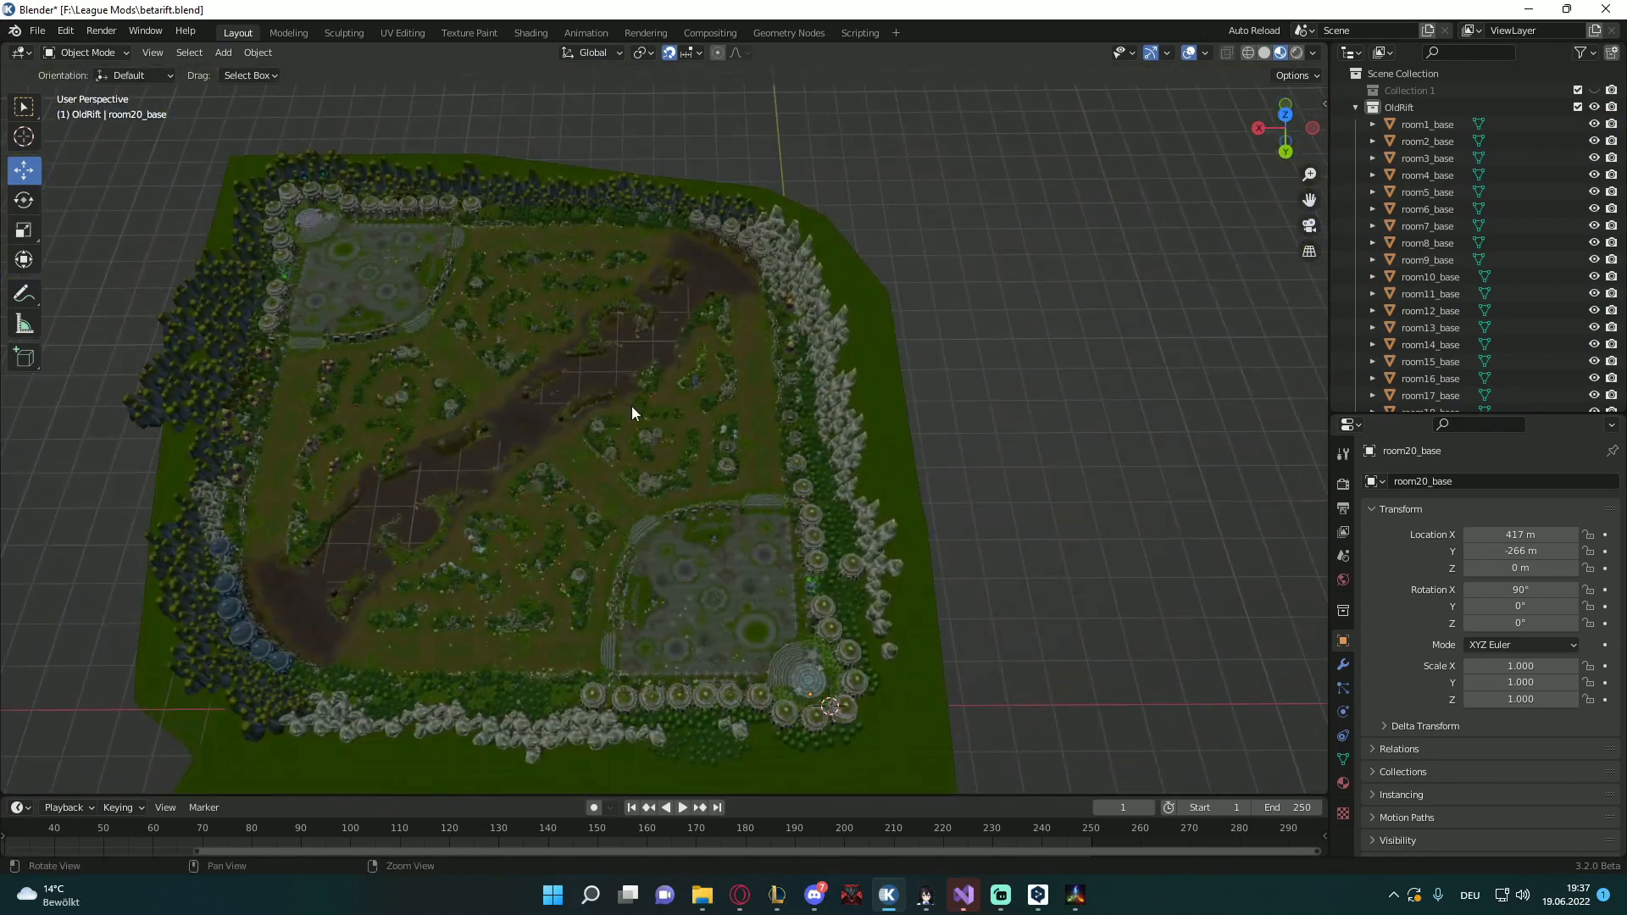
left_click_drag(633, 413, 519, 301)
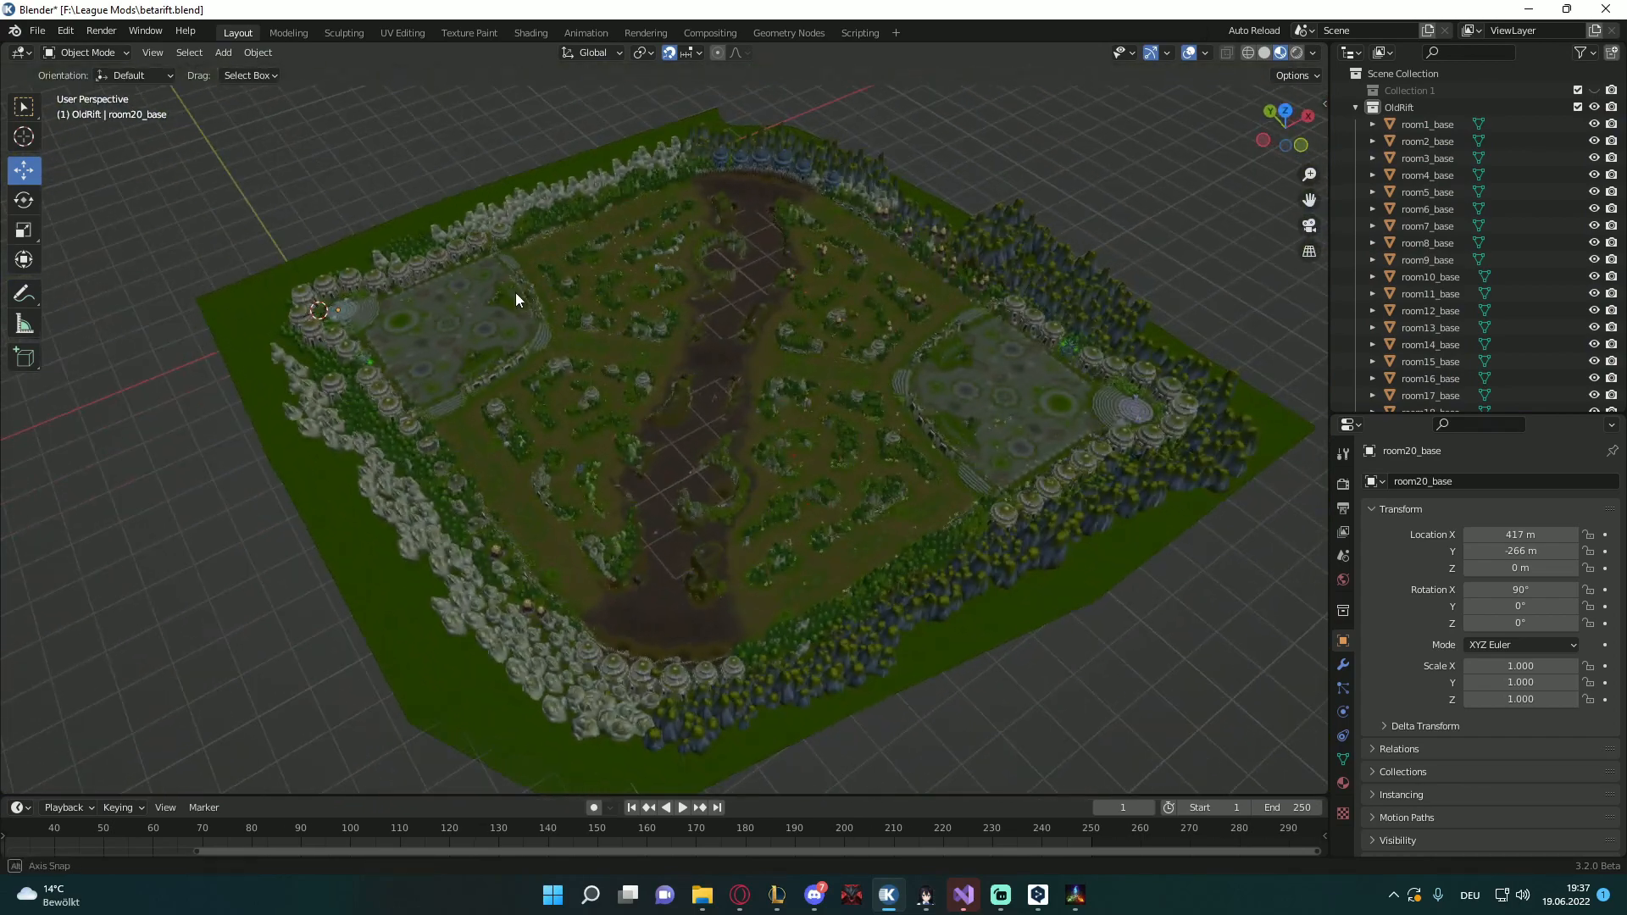
left_click_drag(516, 300, 789, 422)
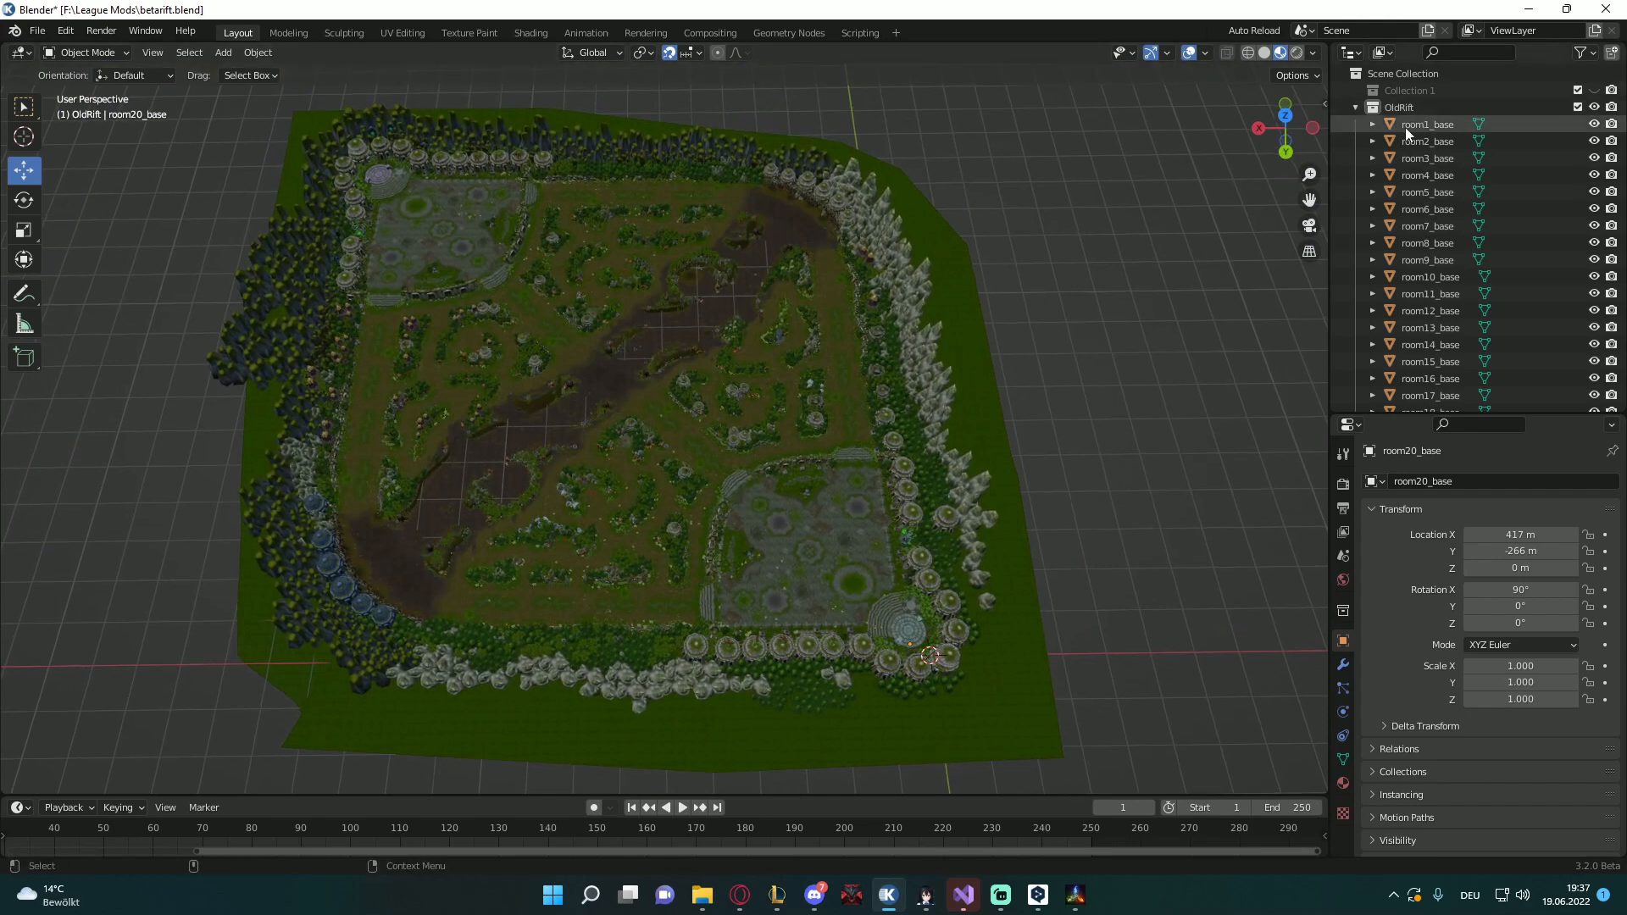
left_click(1427, 124)
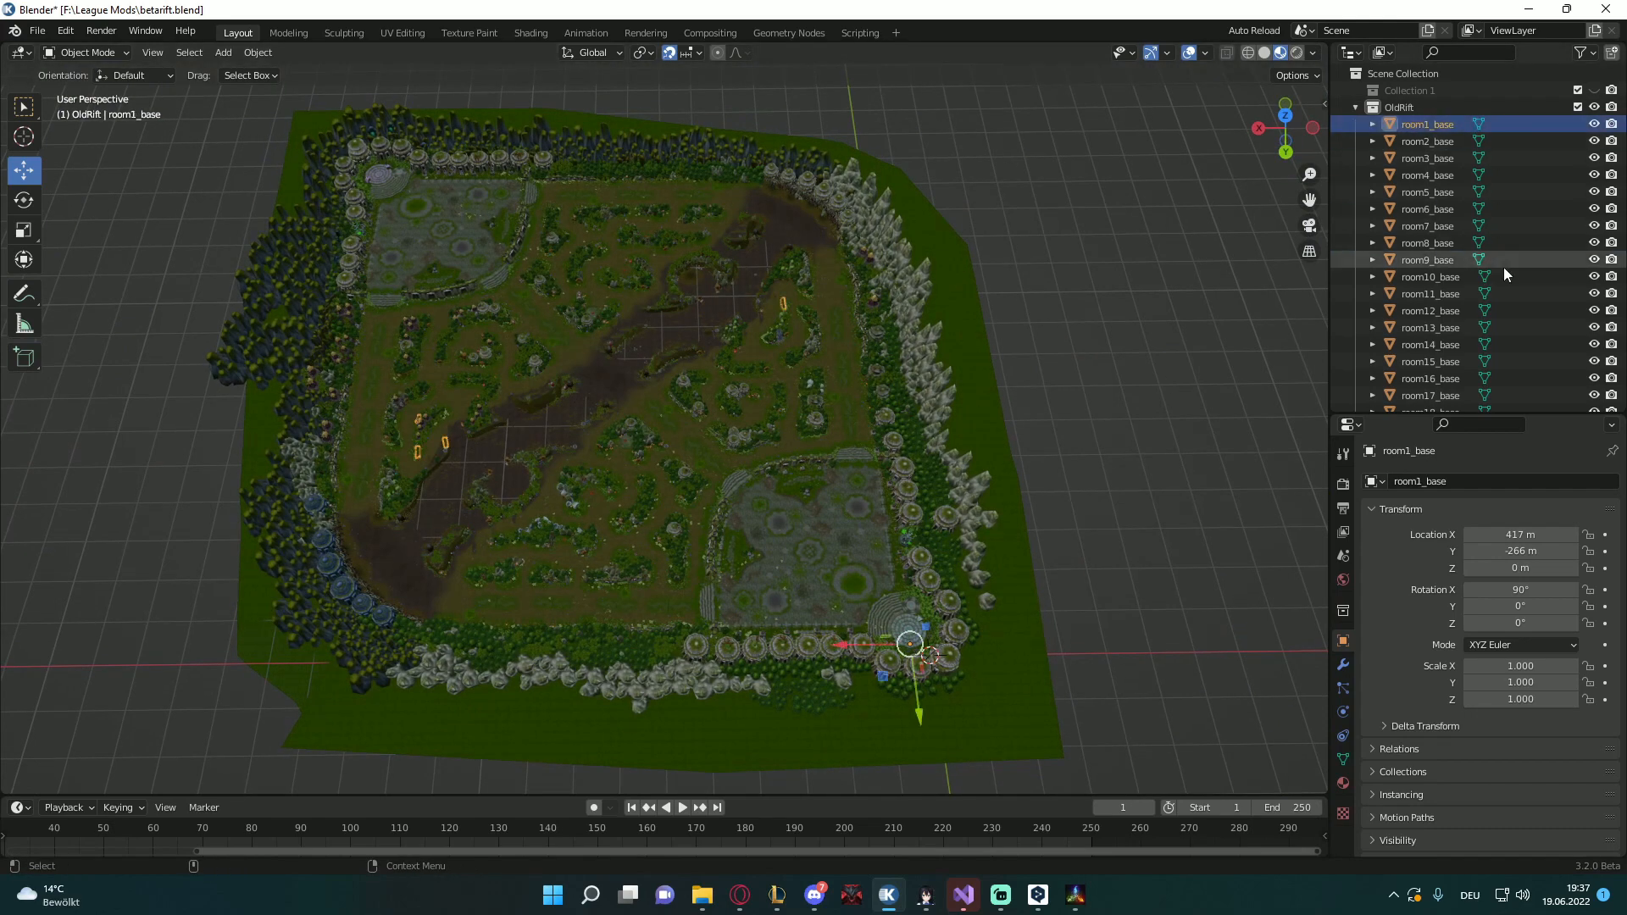
scroll("down", 3)
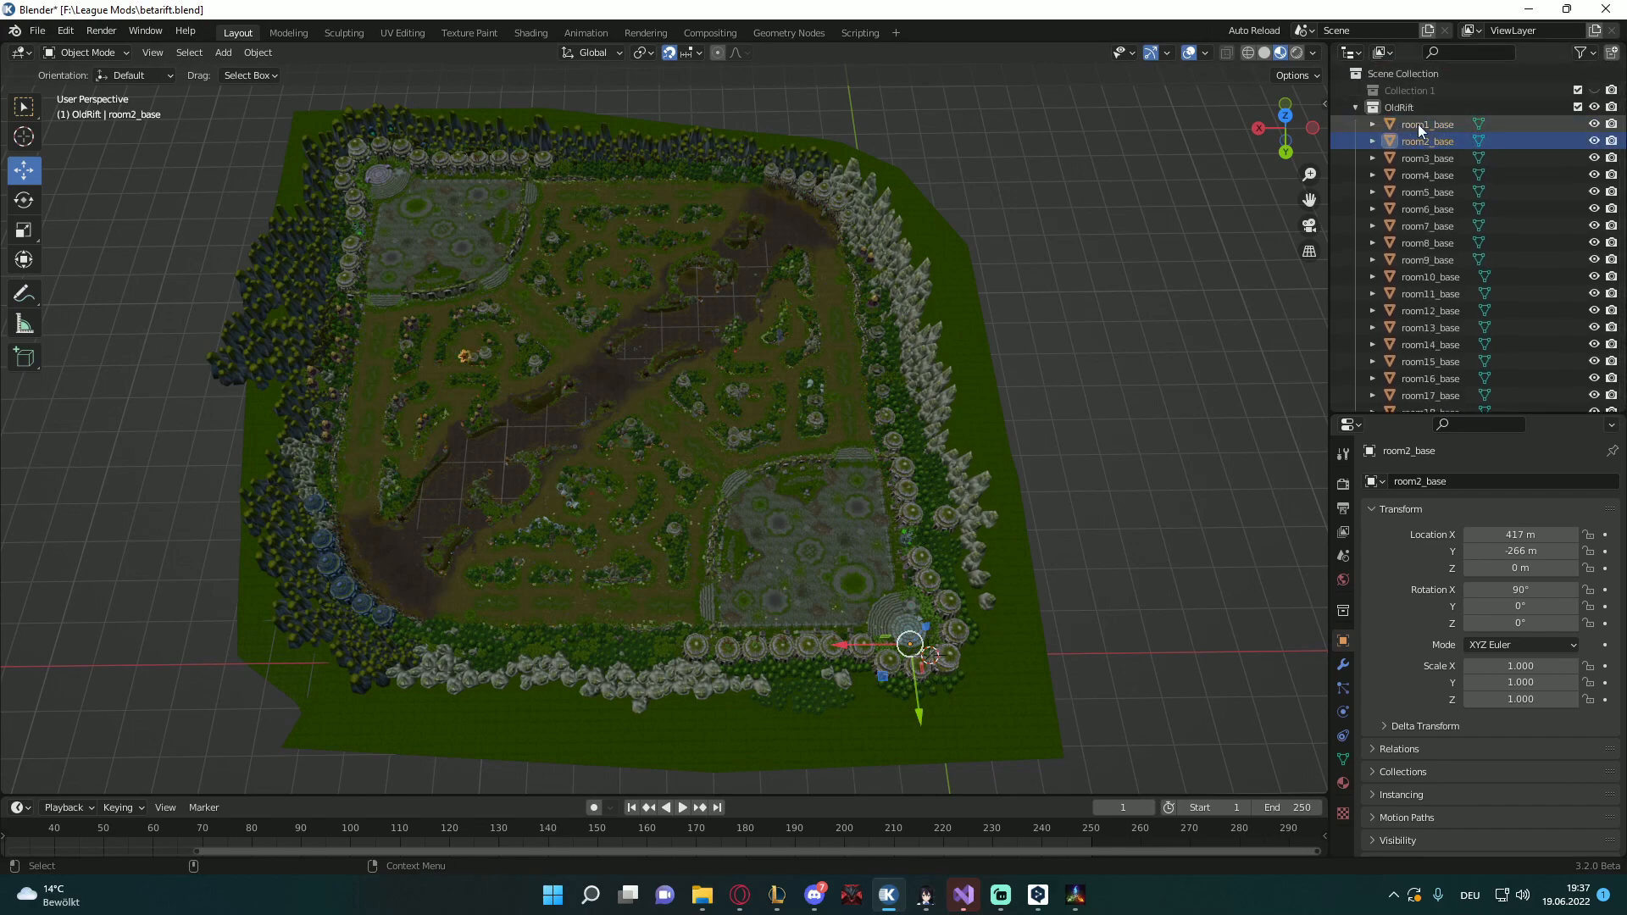
left_click(1427, 123)
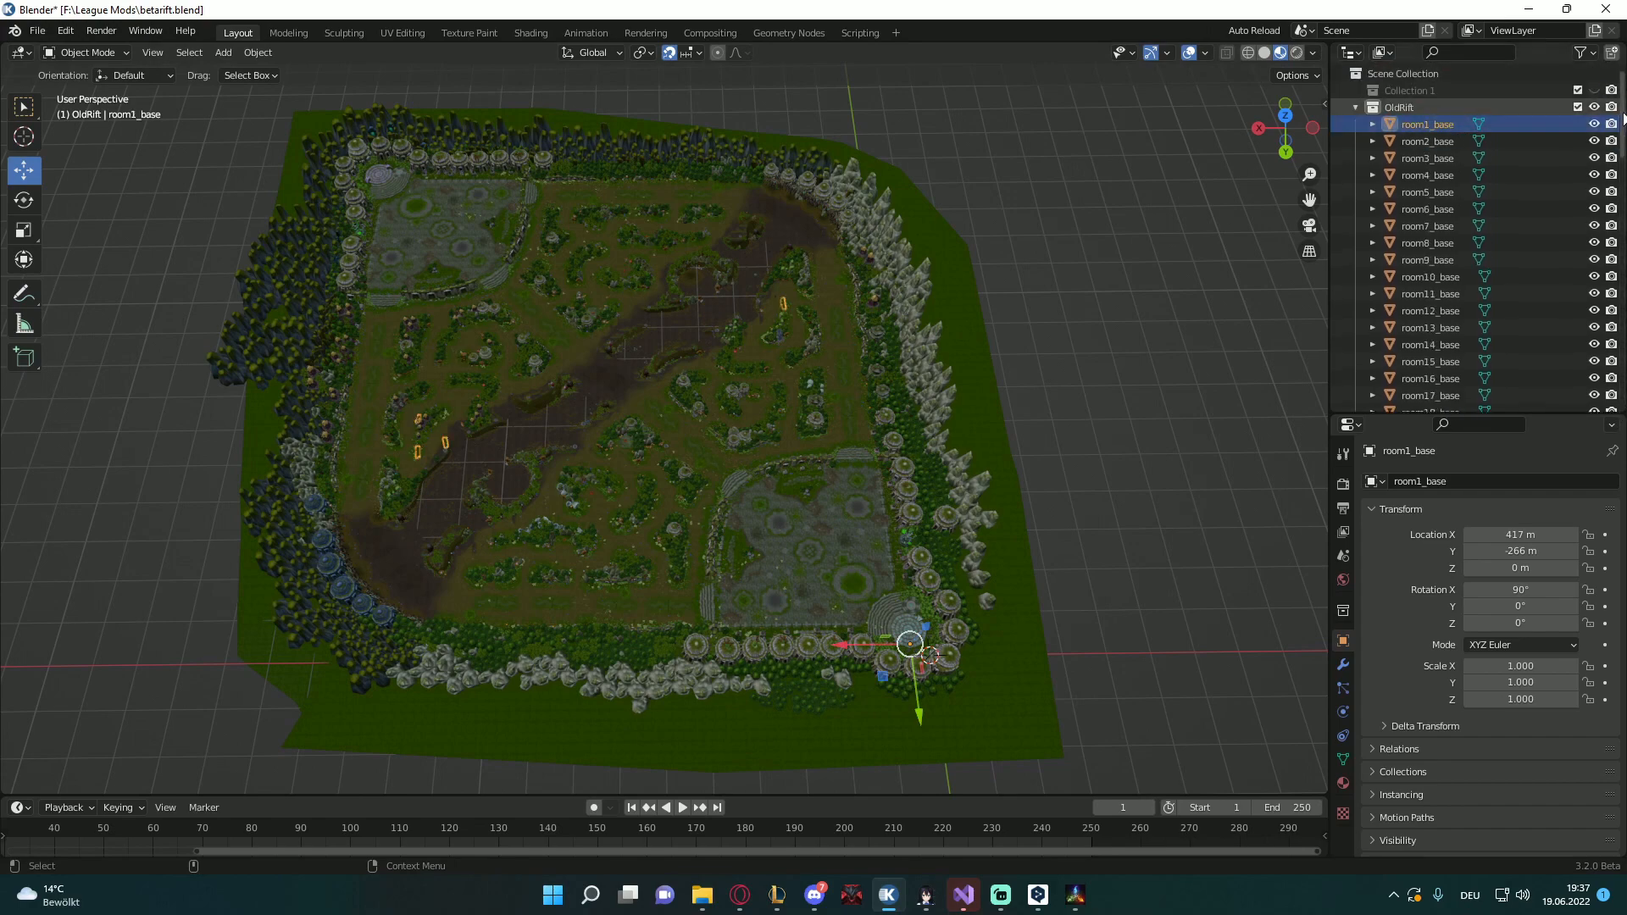
scroll("down", 3)
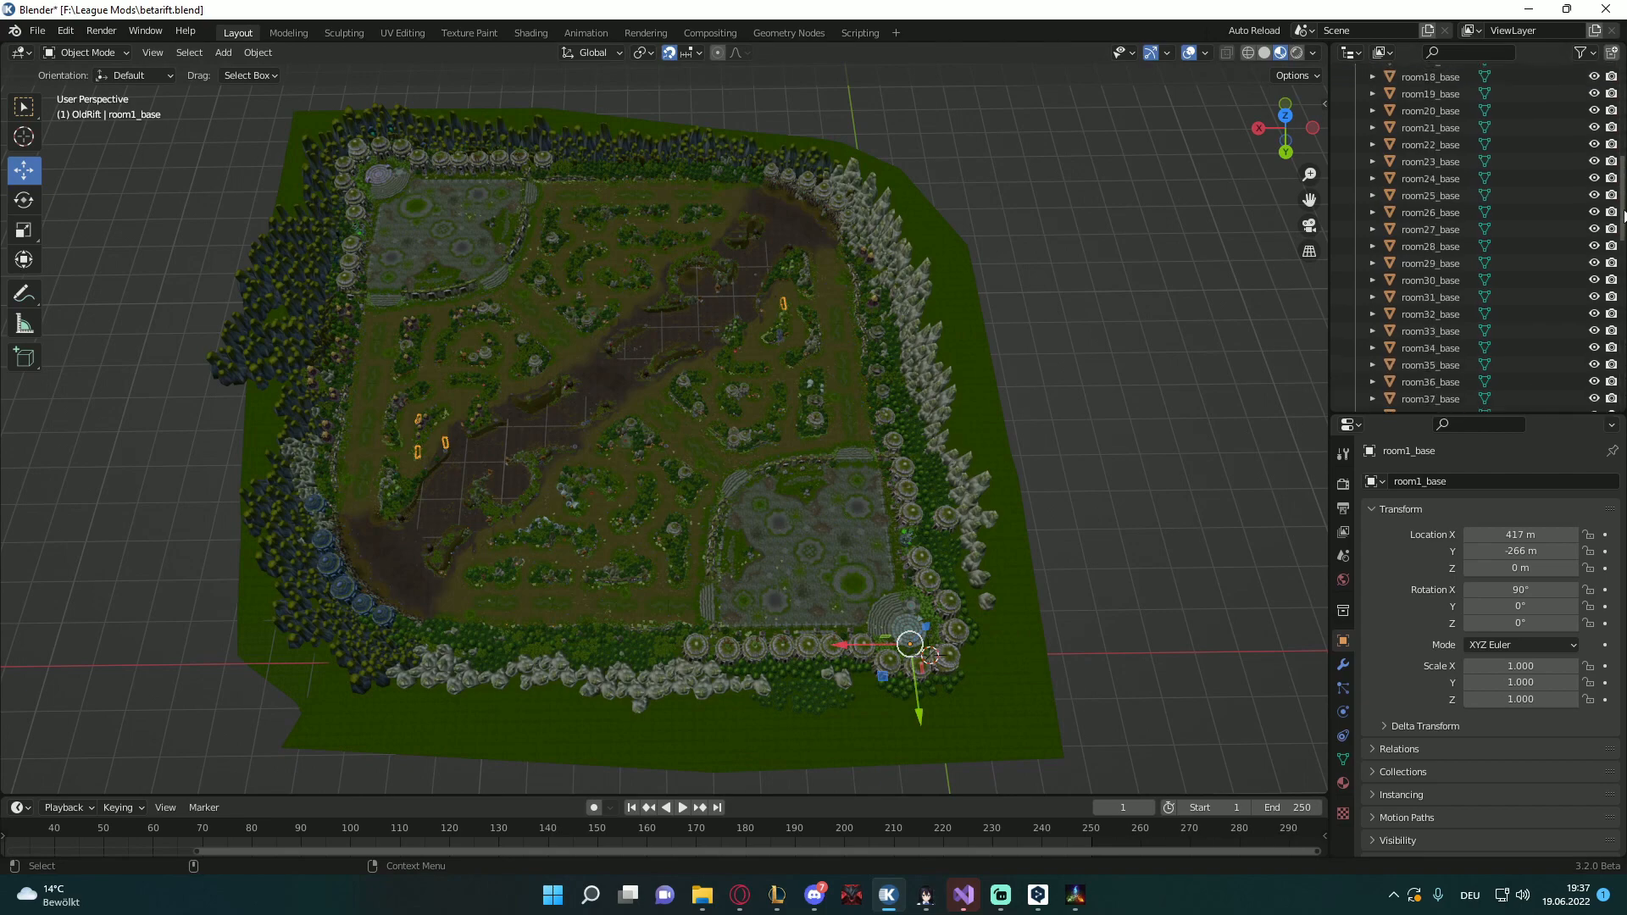
left_click(1427, 124)
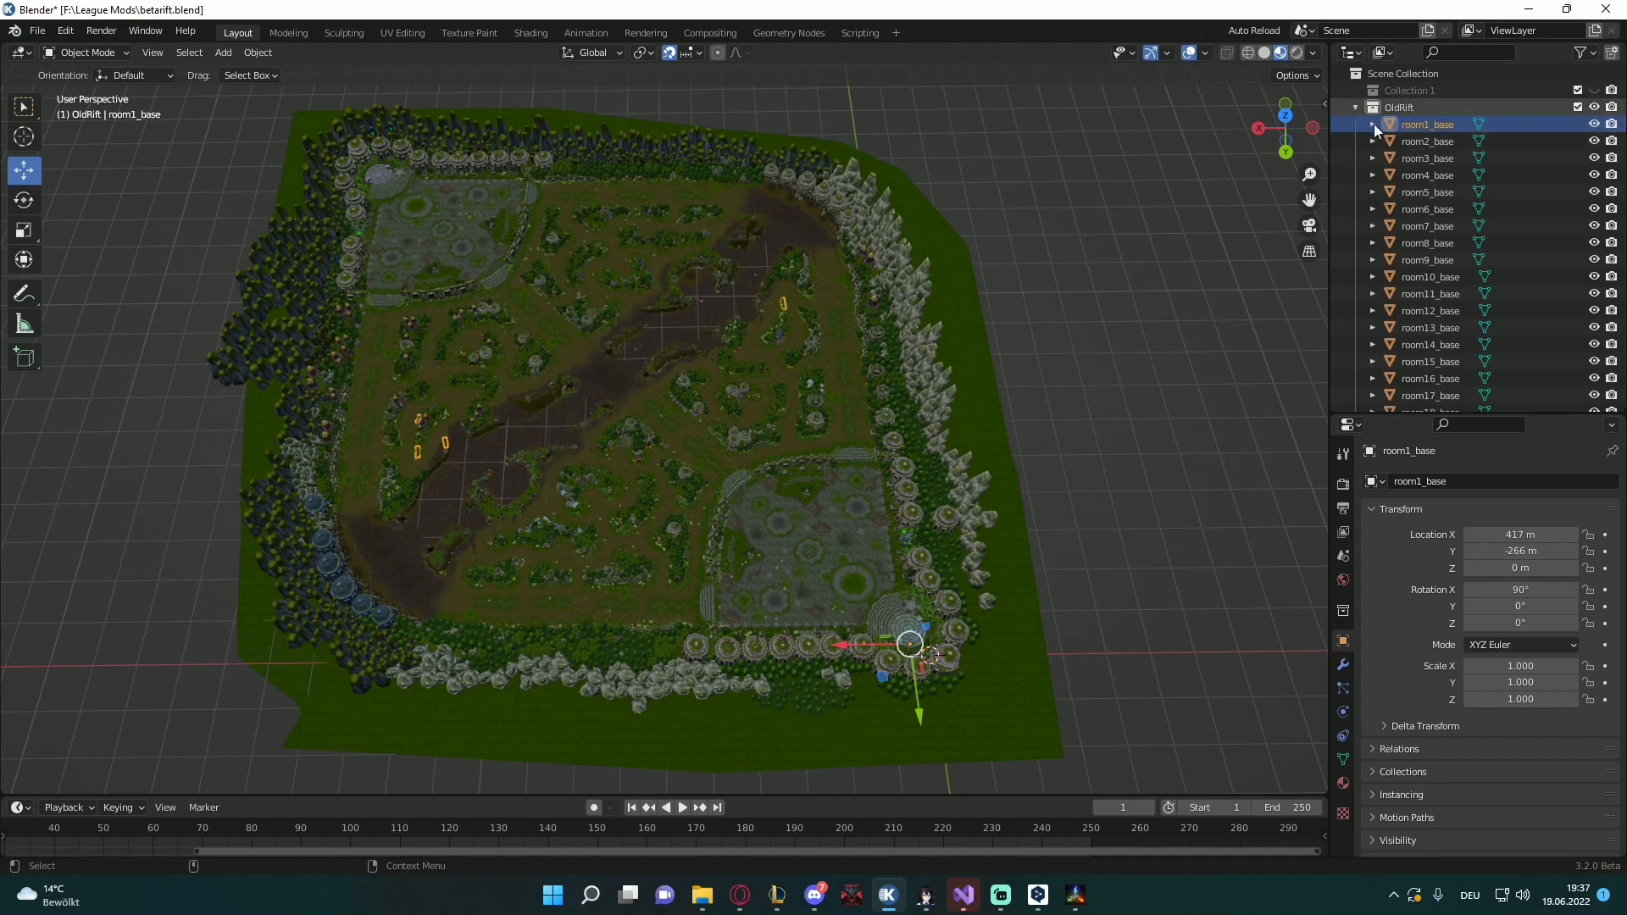
scroll("down", 3)
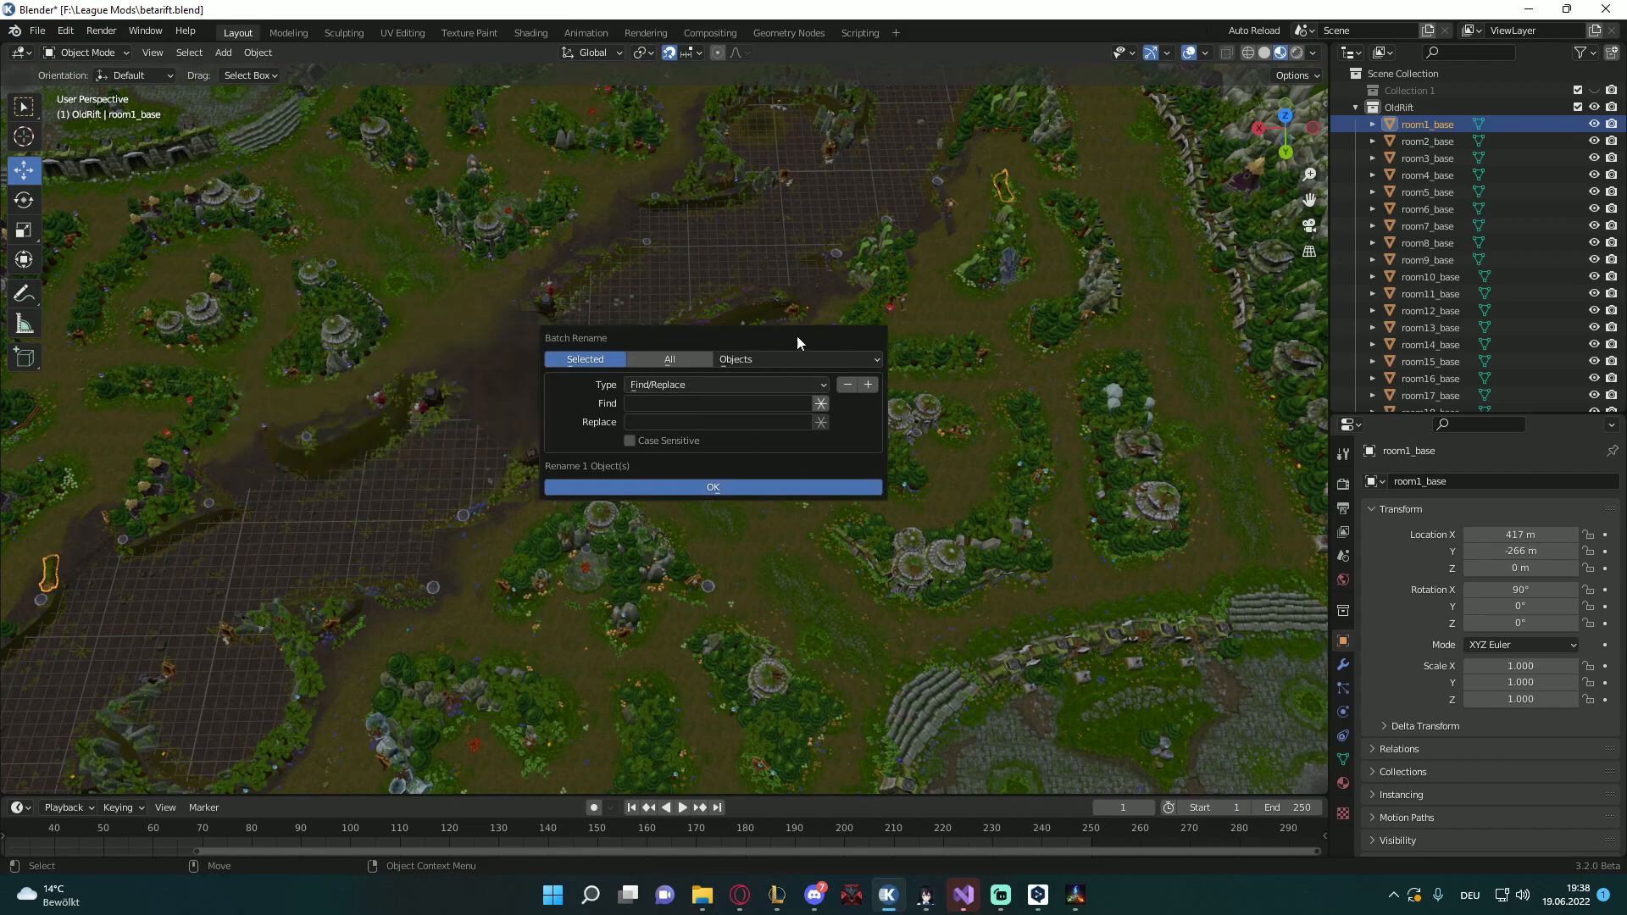
Dismiss the Batch Rename popup leaving room1_base under its original name
left_click(713, 488)
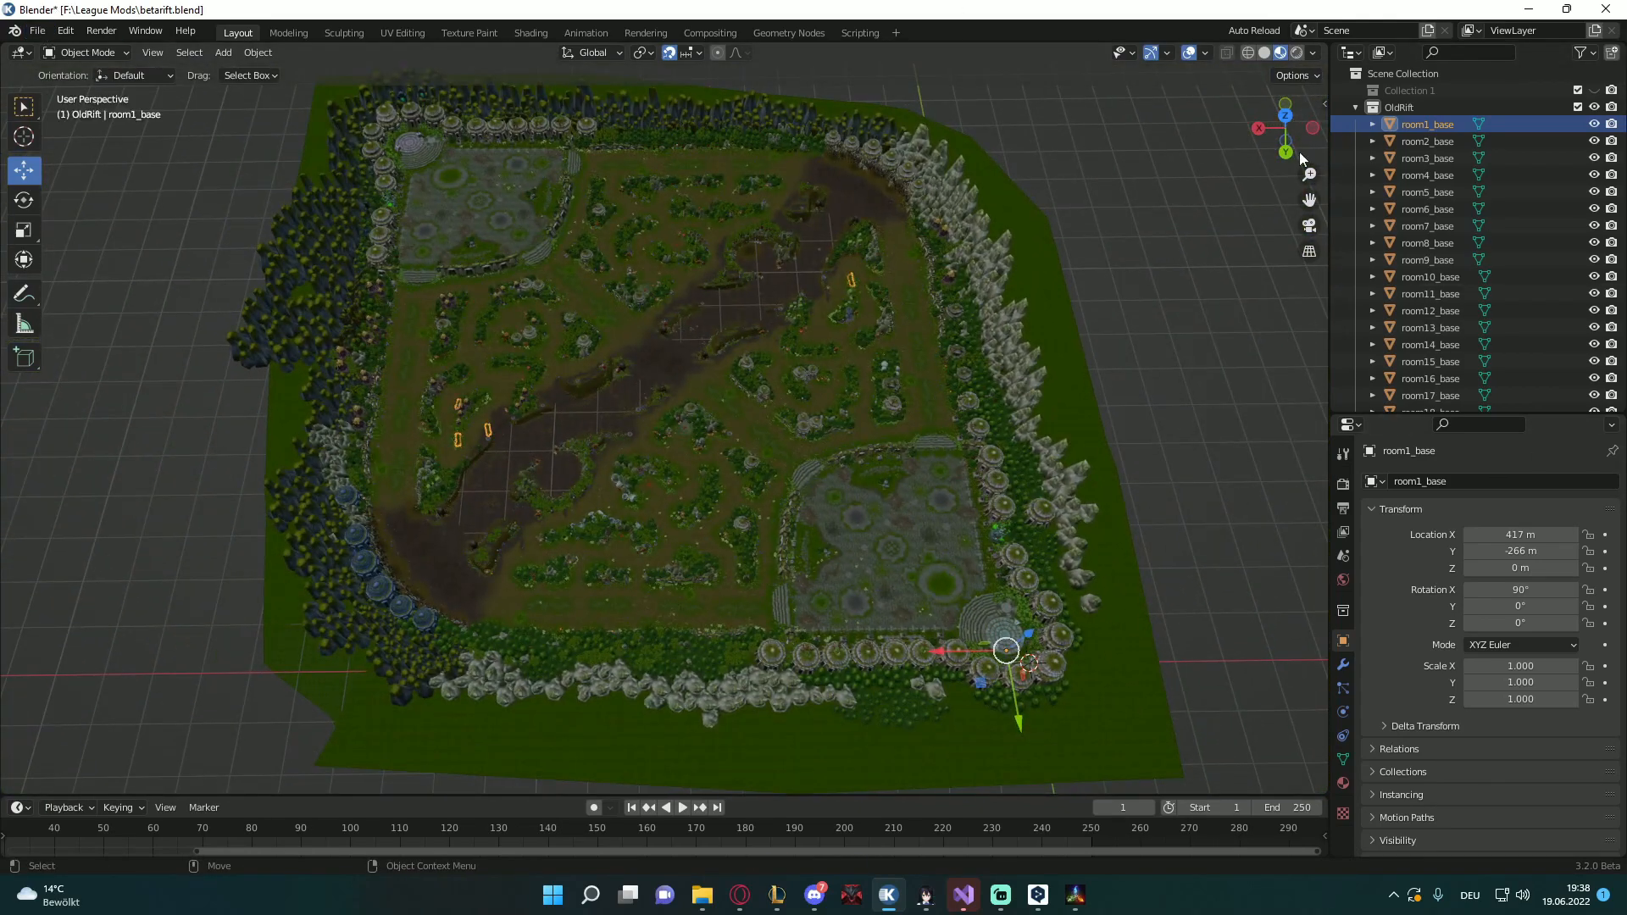
mouse_move(37, 30)
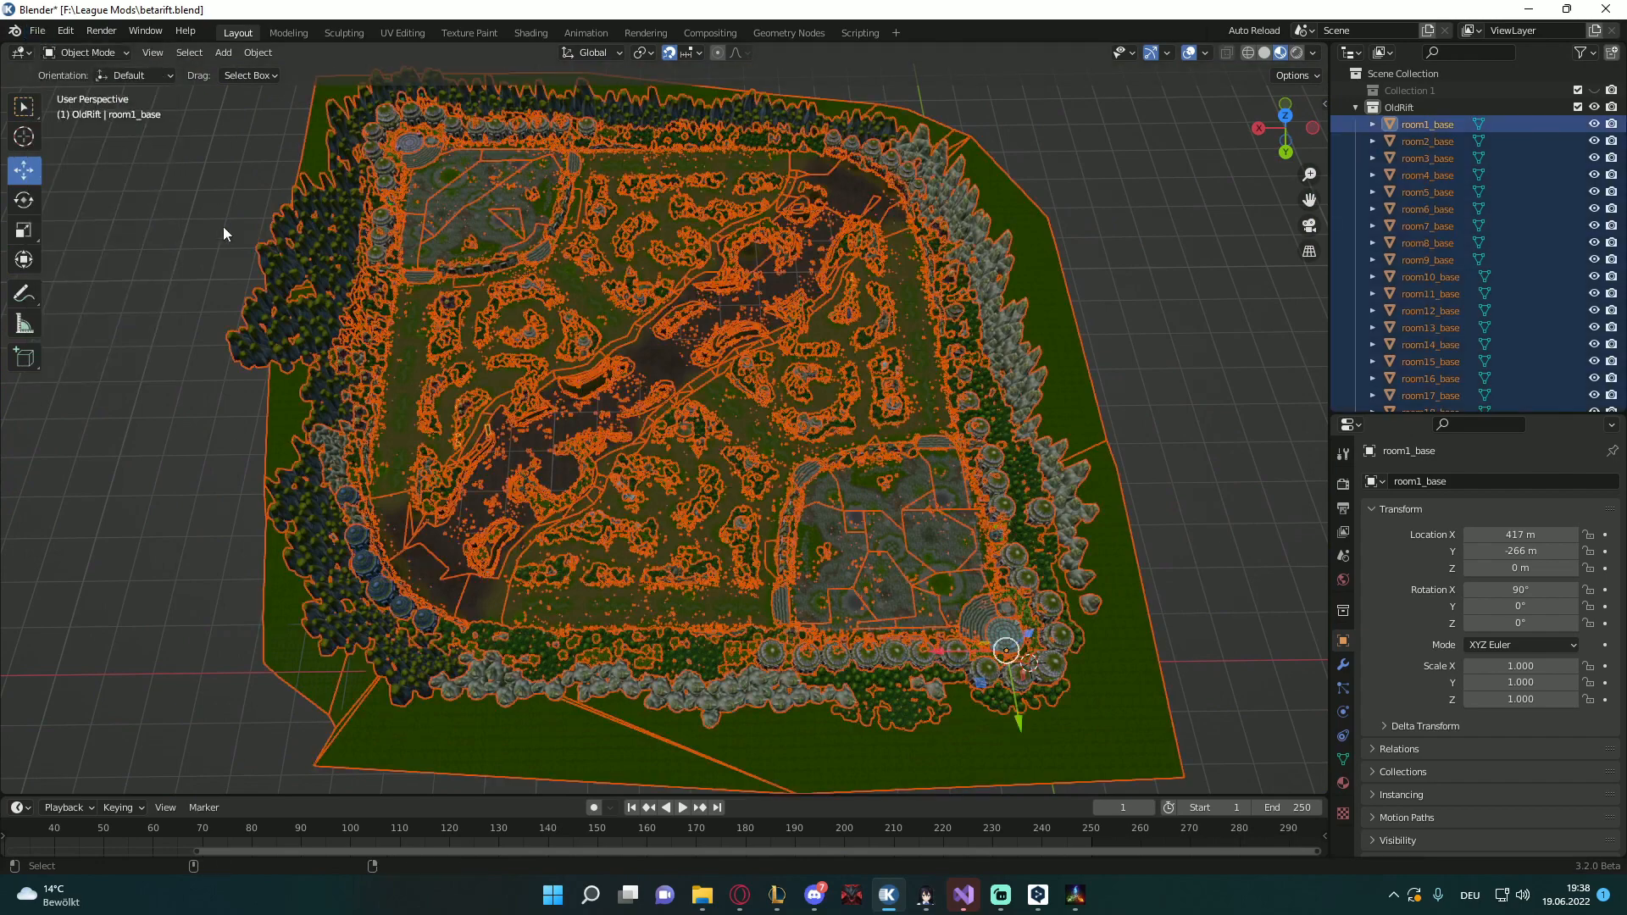
Start a Wavefront Batch (.obj) export of all map objects from the File menu
left_click(37, 30)
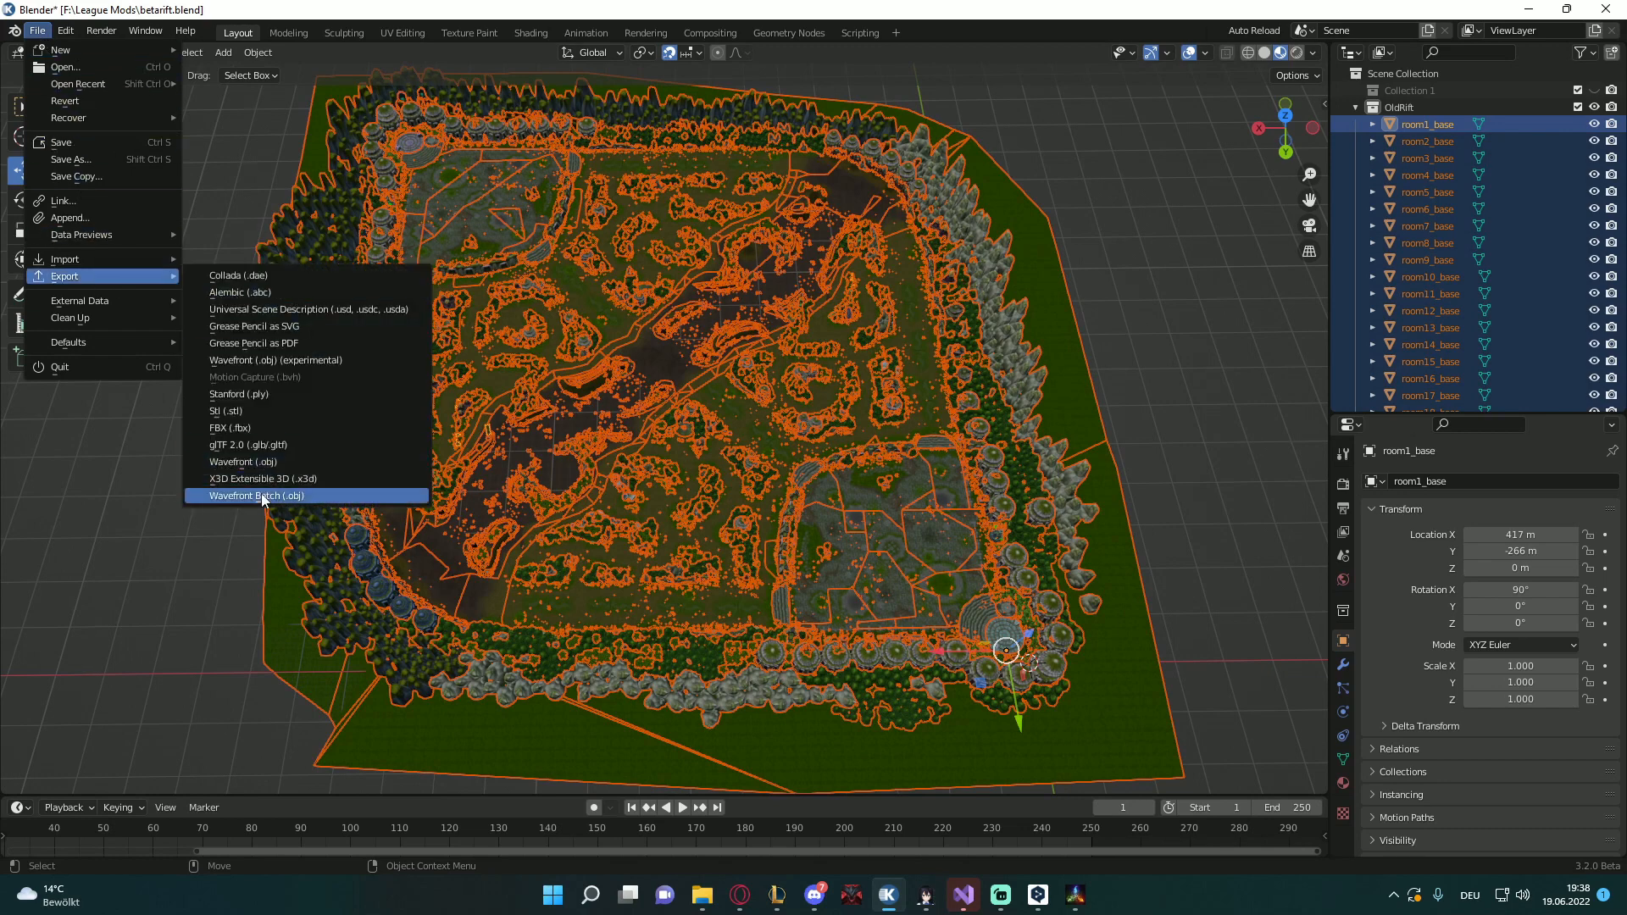
left_click(258, 494)
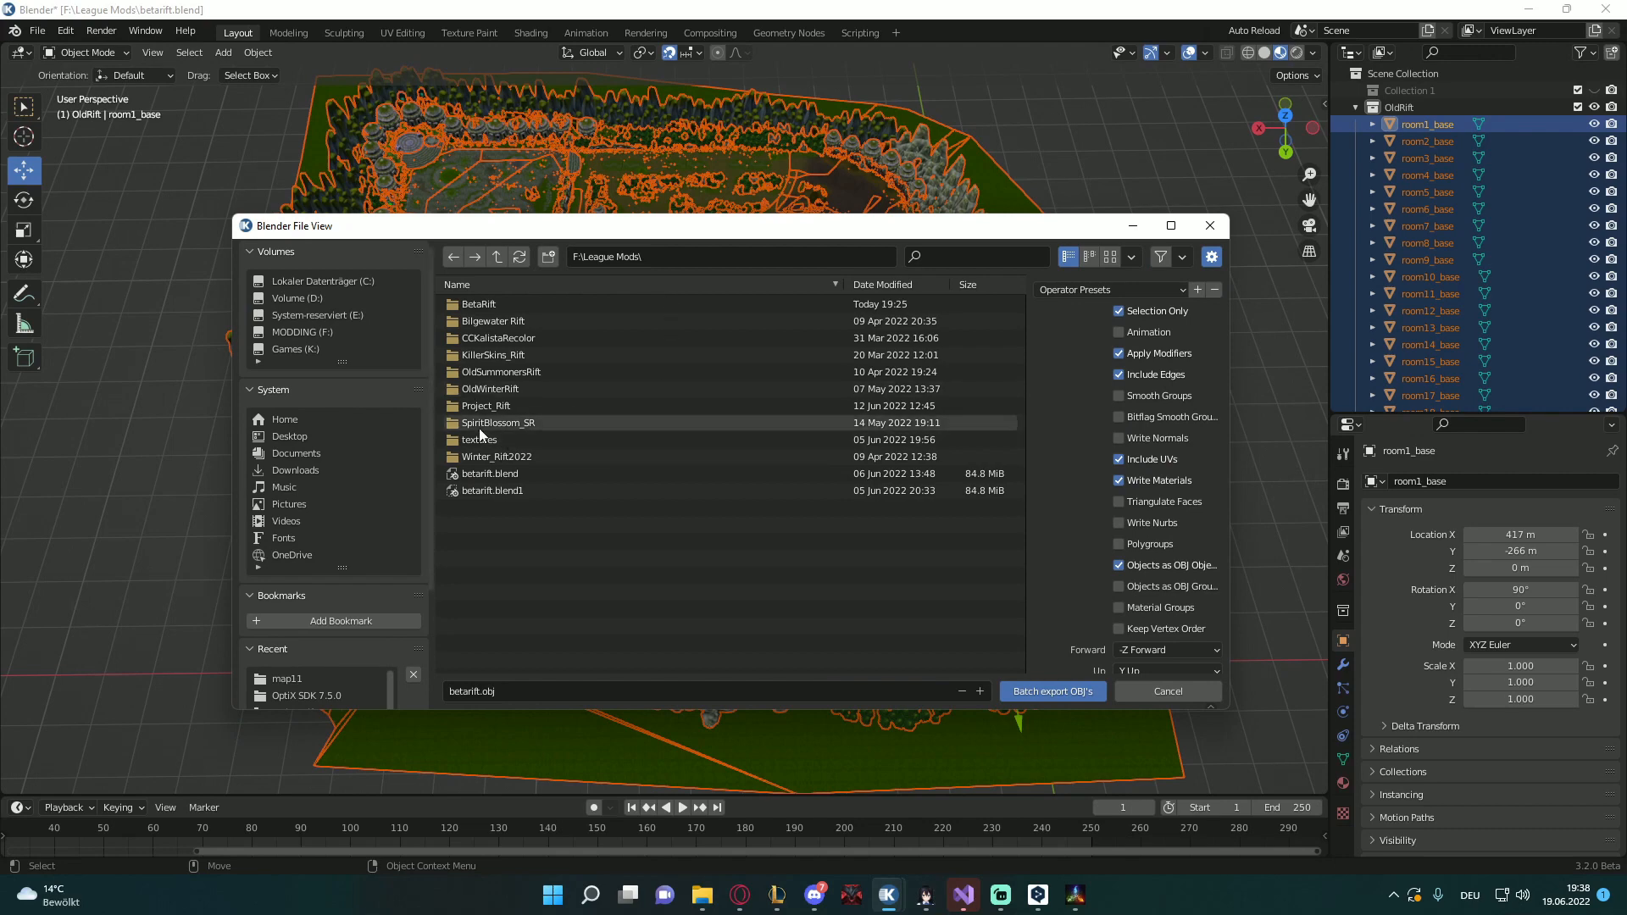
Create a new 3dmodel folder inside BetaRift as the export destination
double_click(477, 305)
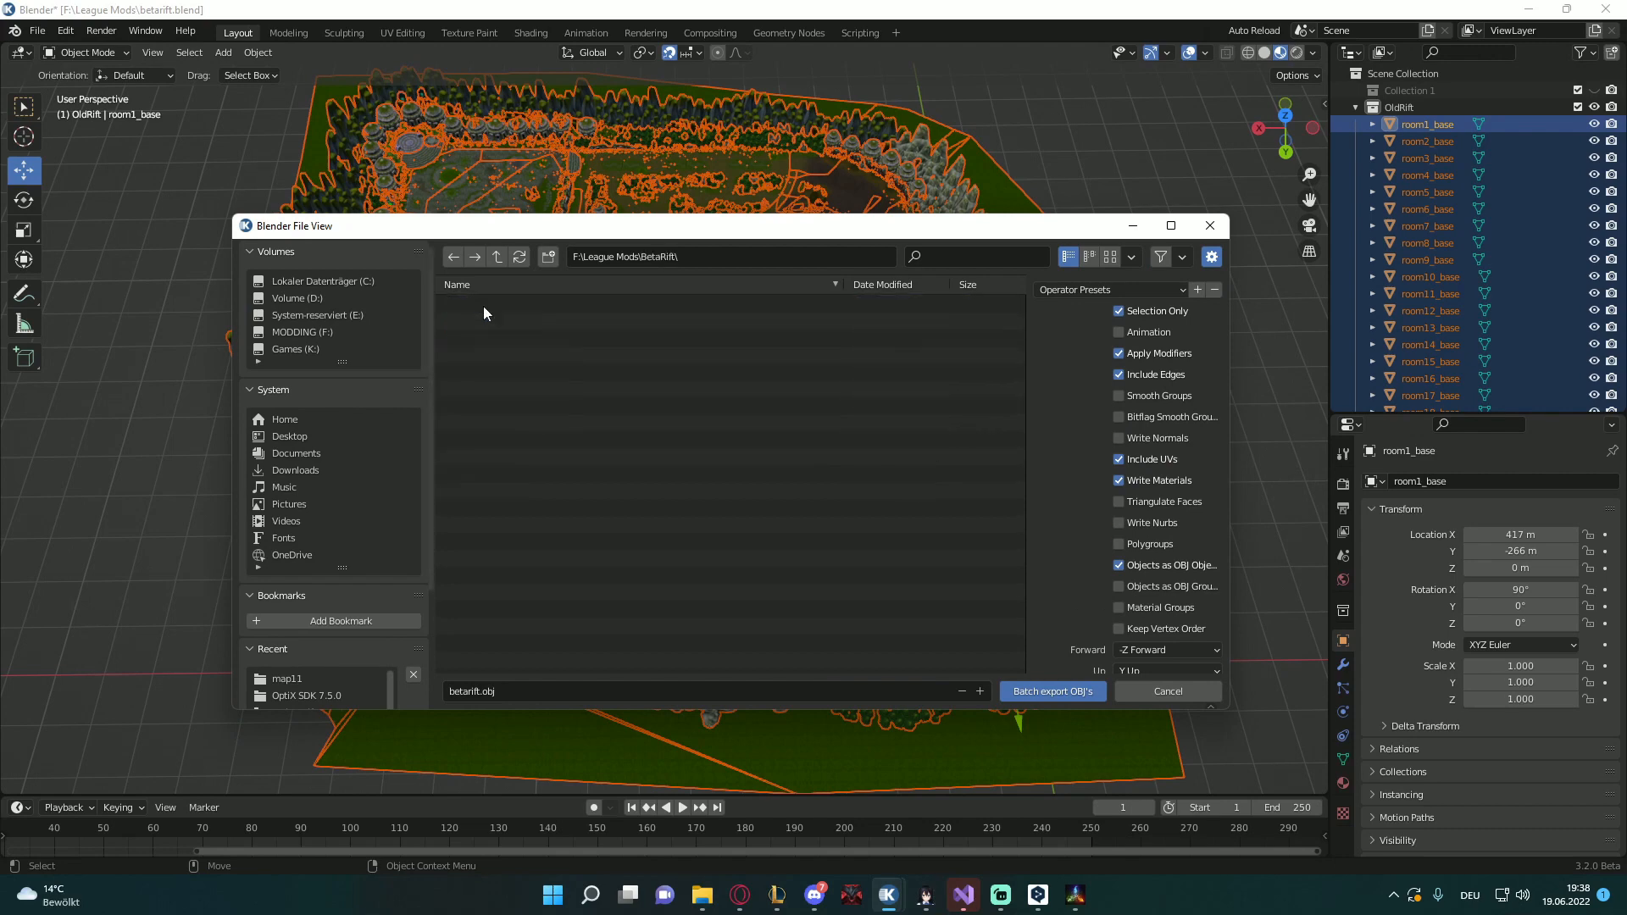
right_click(482, 311)
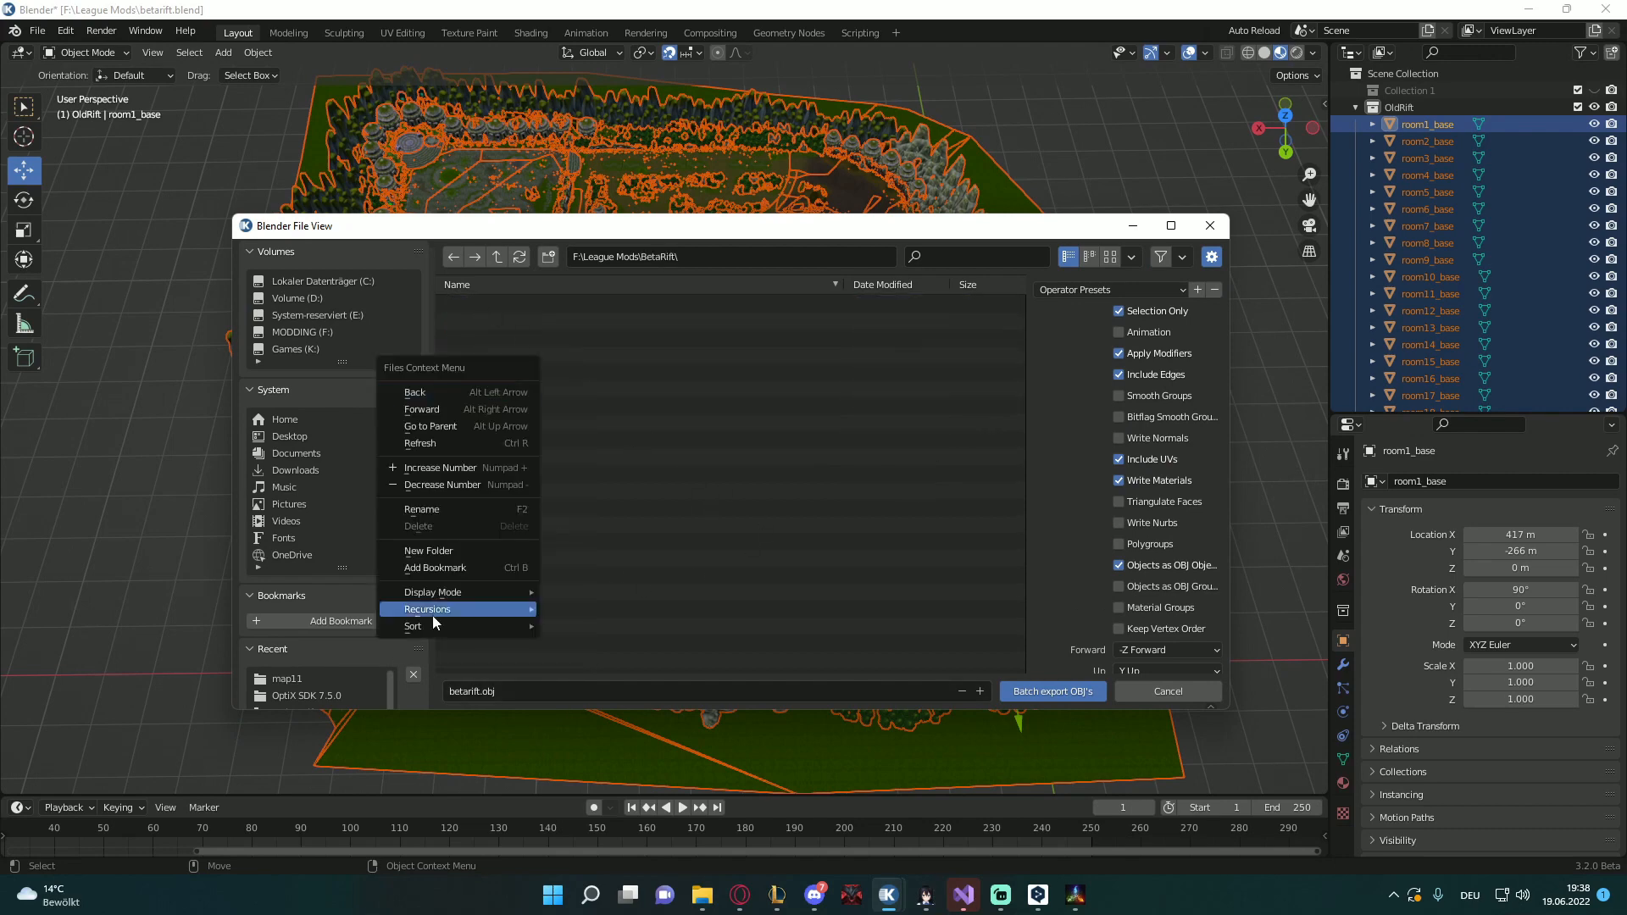
left_click(428, 550)
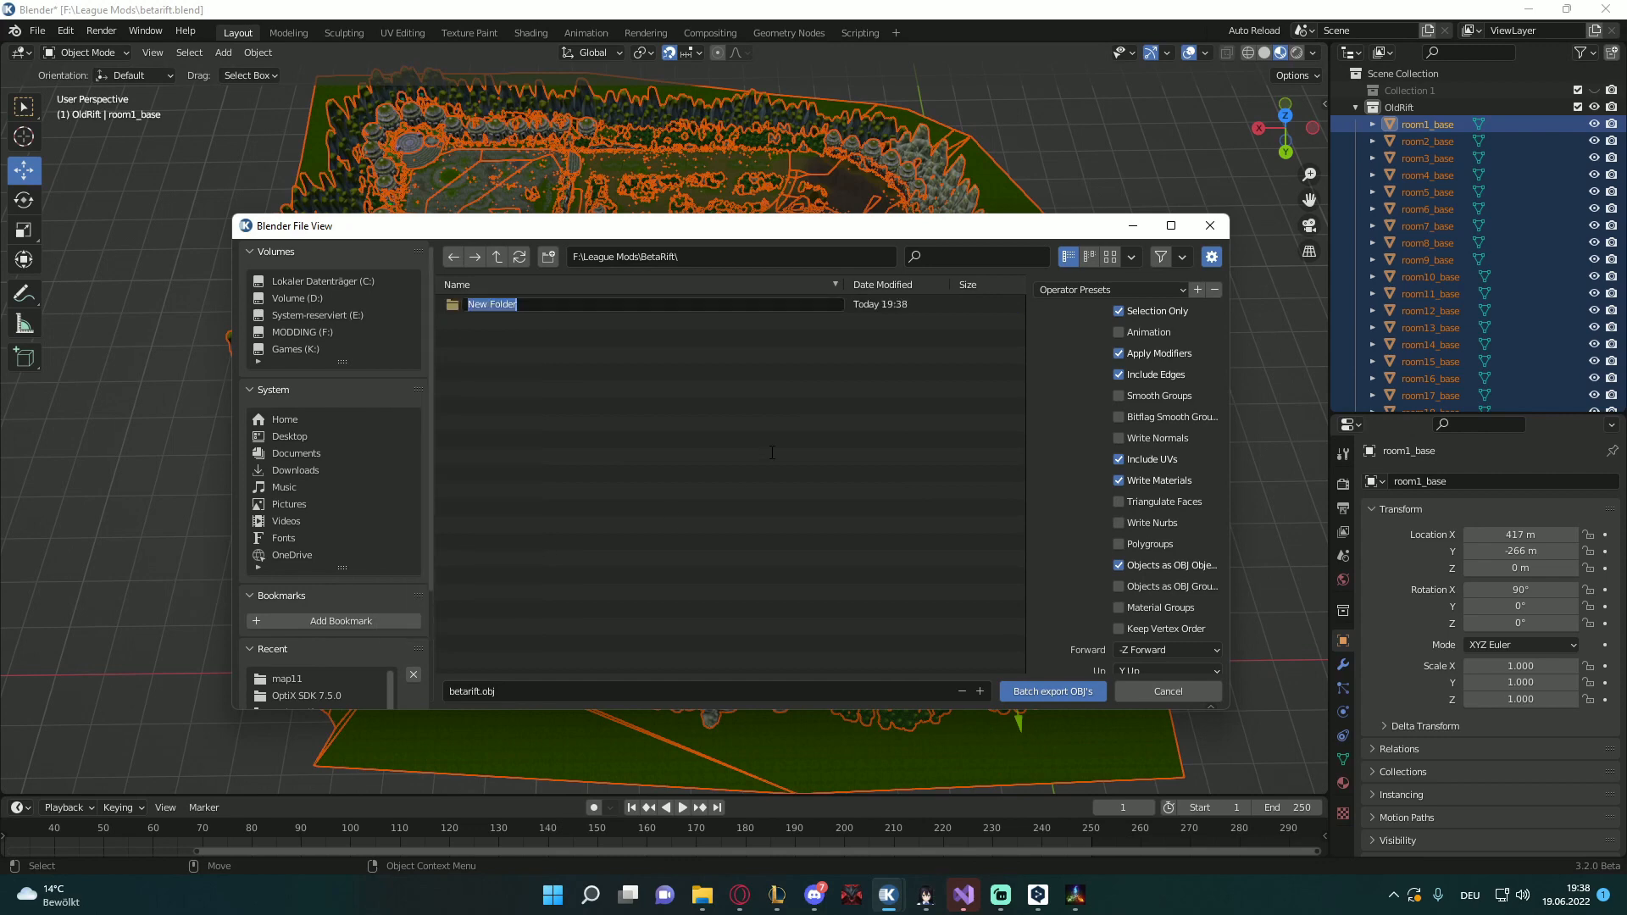
type("3dmodel")
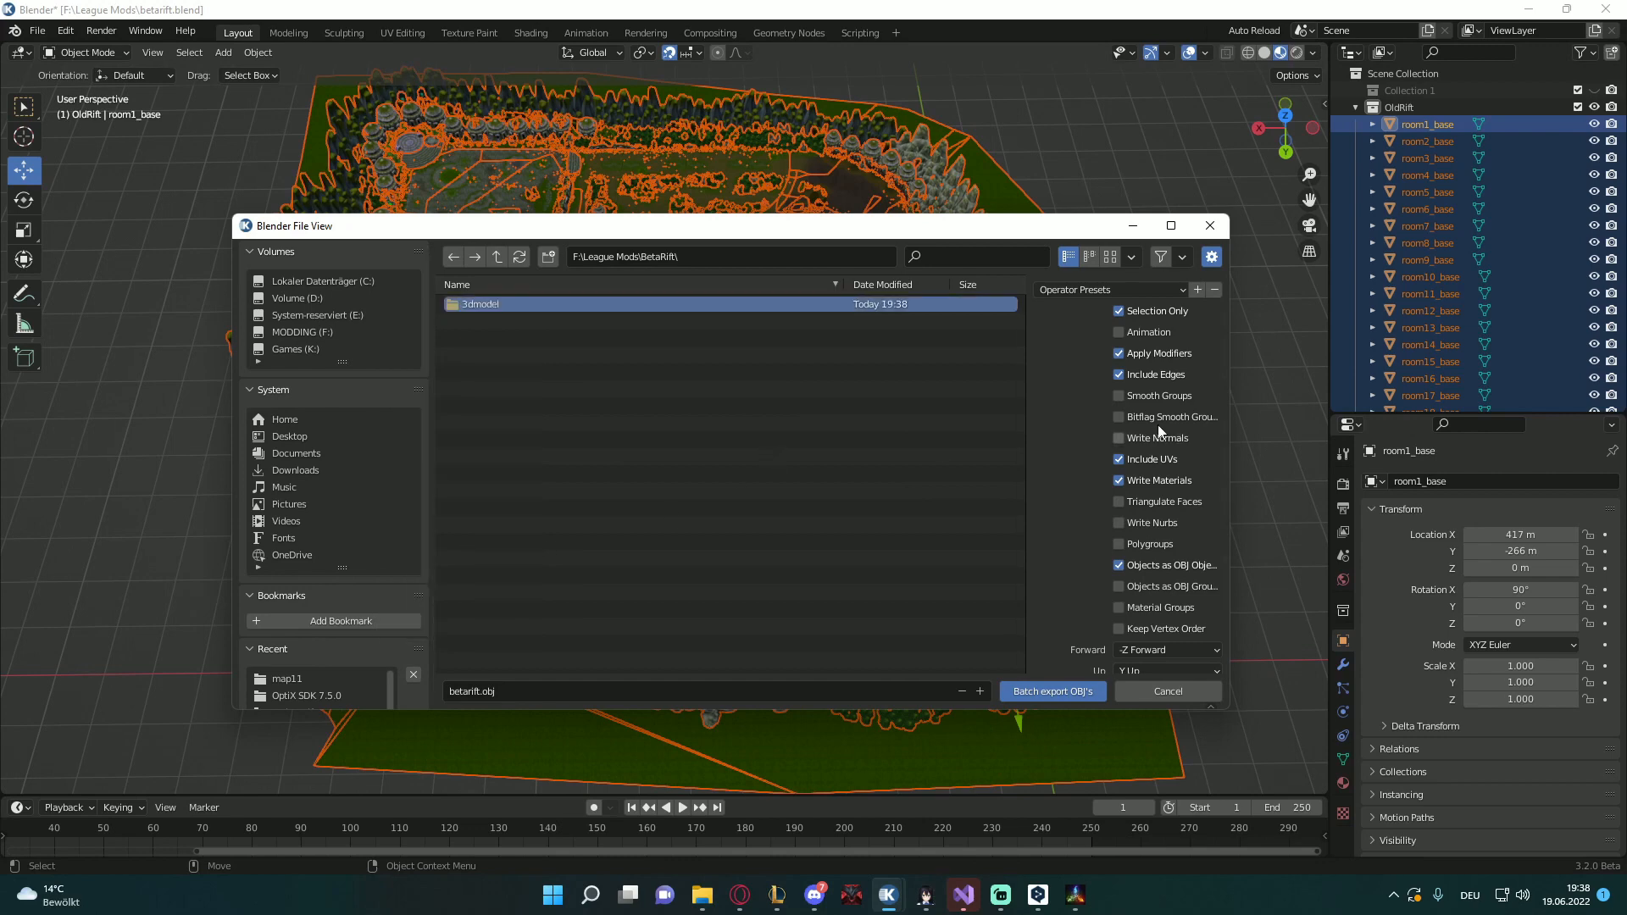
mouse_move(1138, 508)
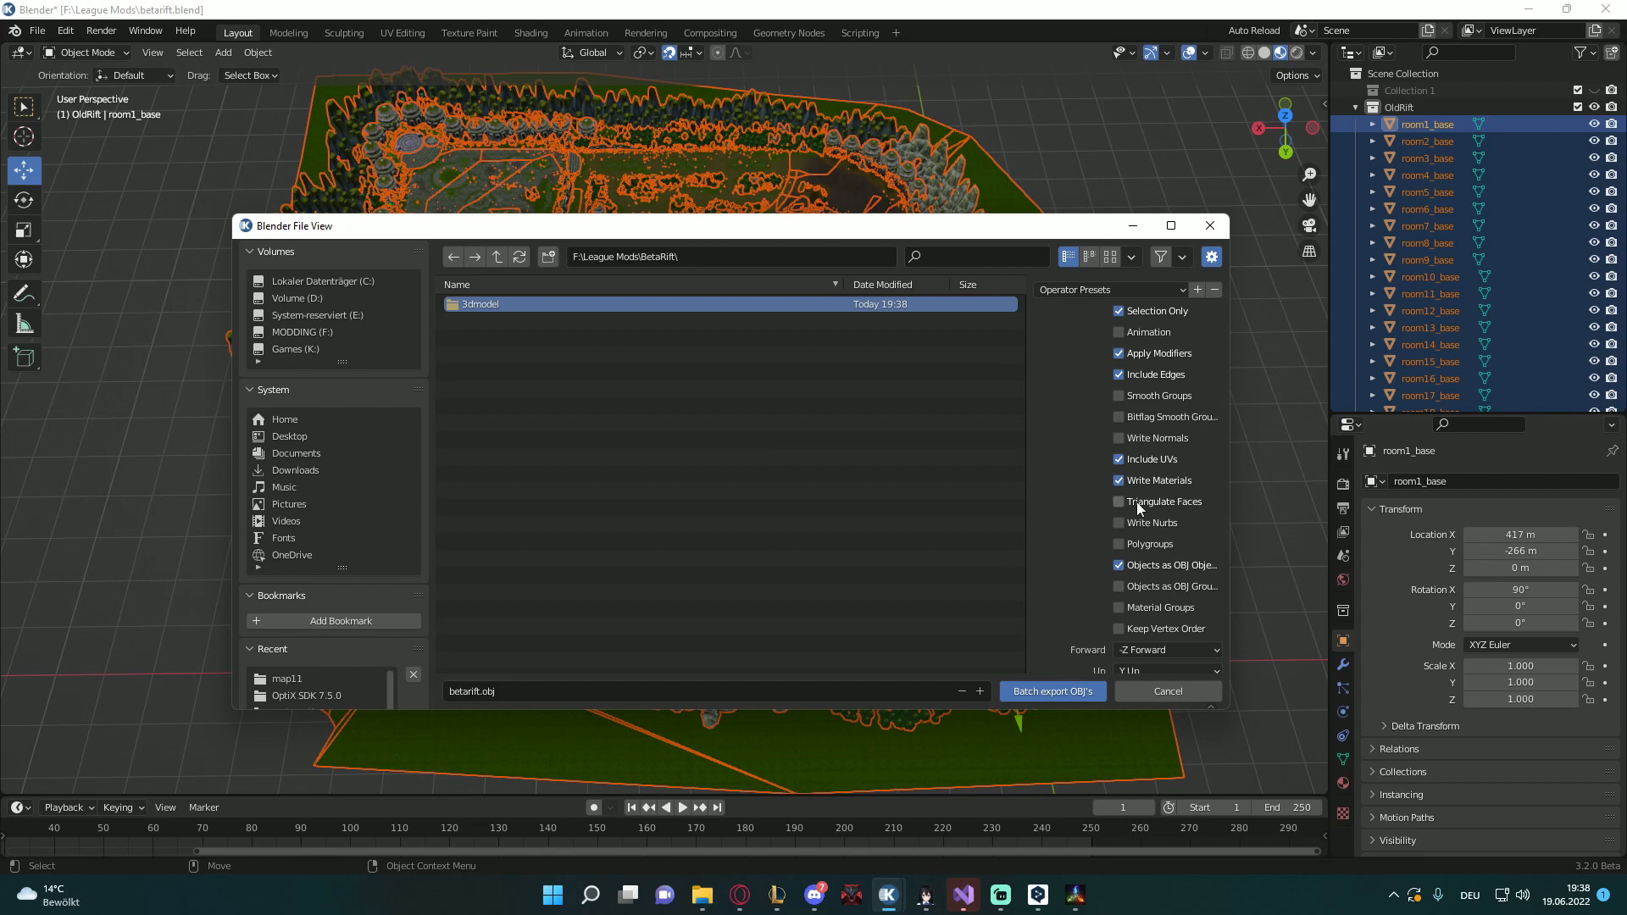
Enable Triangulate Faces and Path Mode Copy, then export into the 3dmodel folder
left_click(1118, 500)
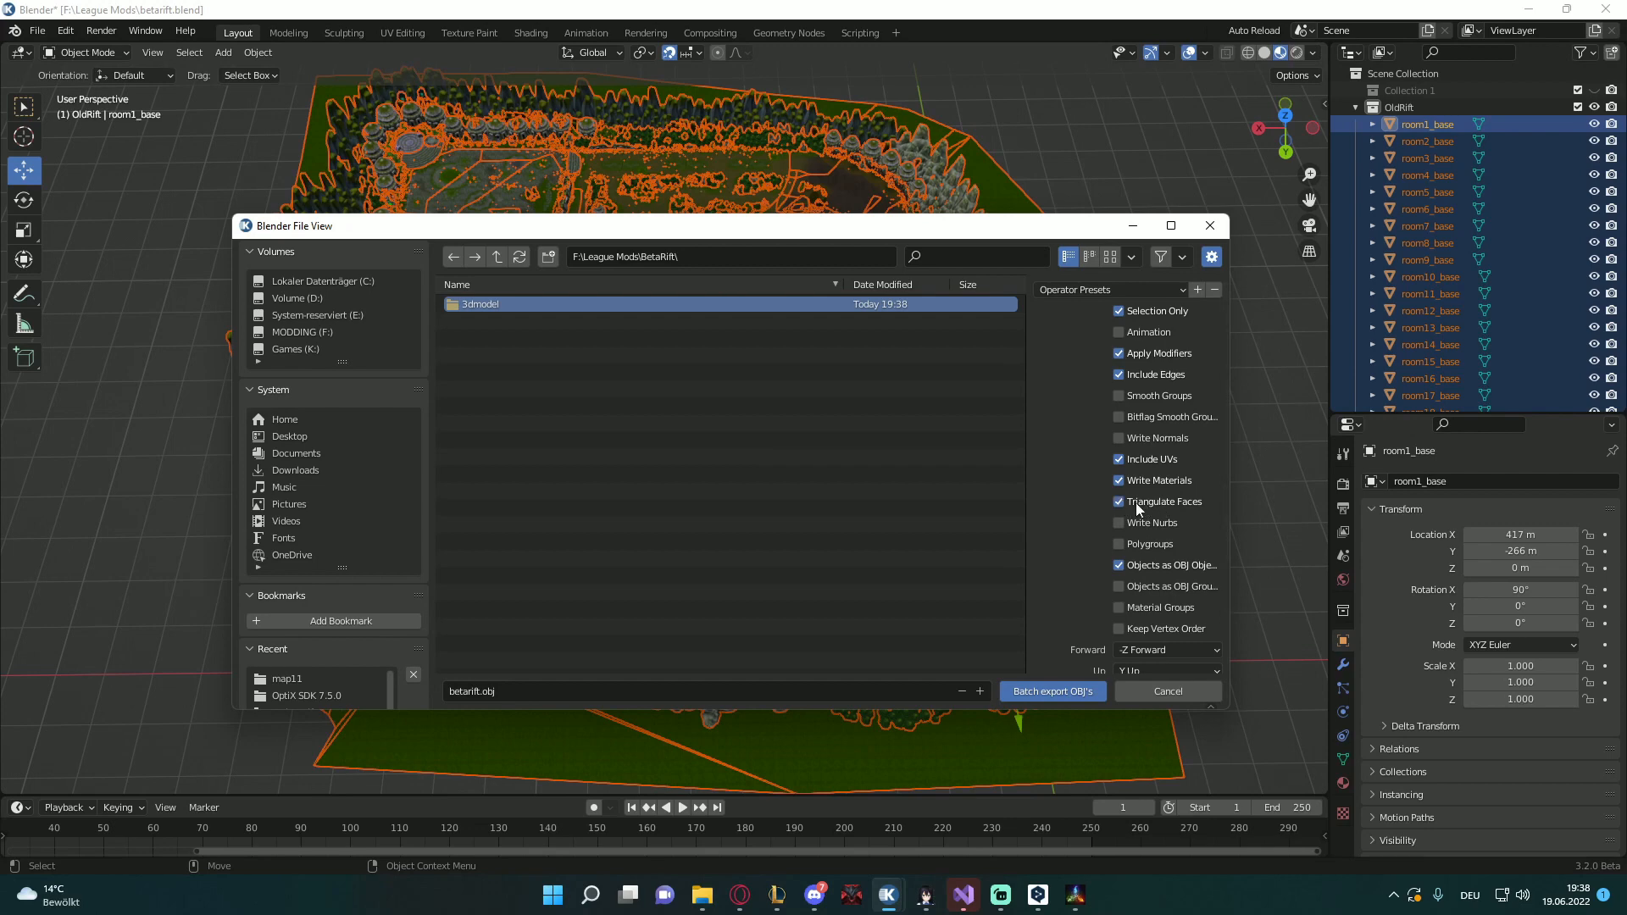
scroll("down", 3)
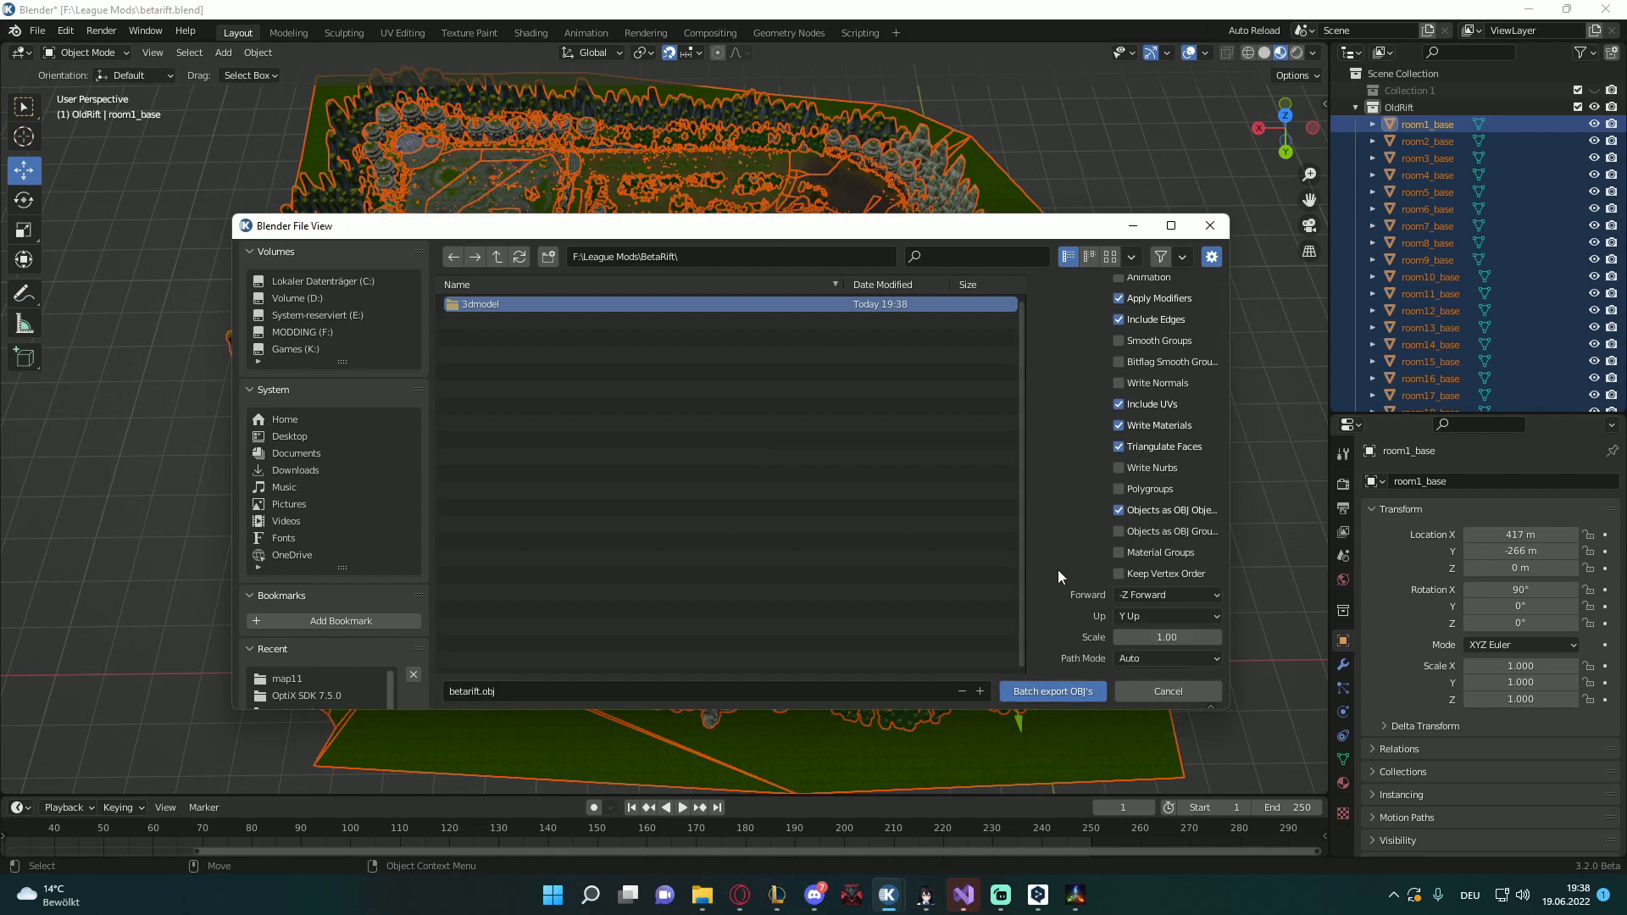
left_click(1166, 658)
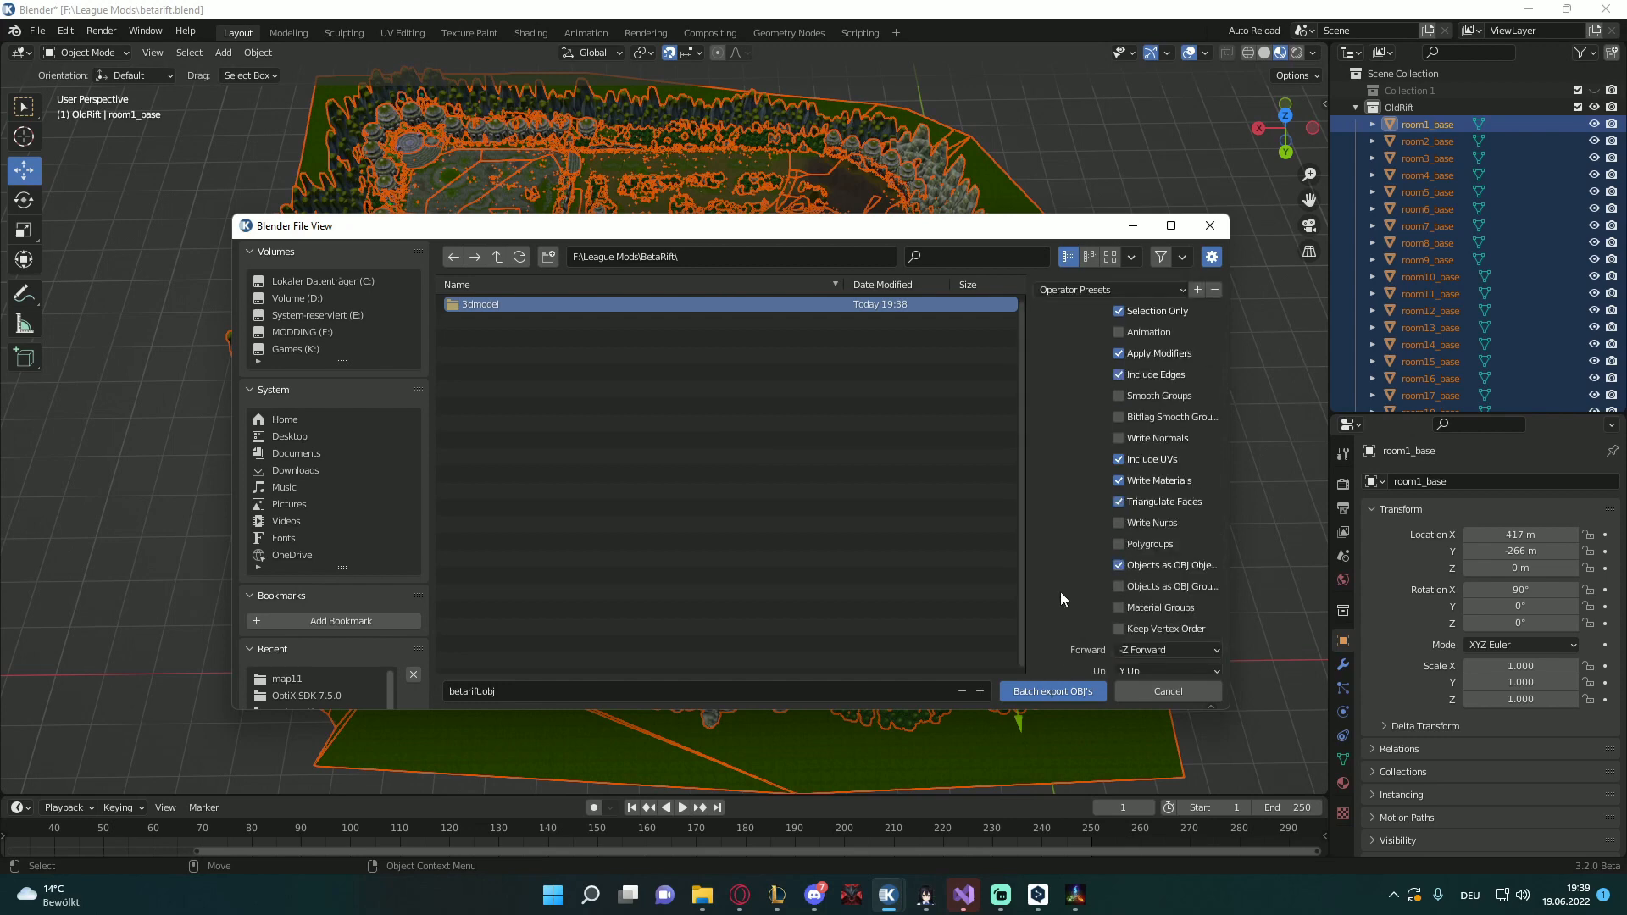
scroll("down", 3)
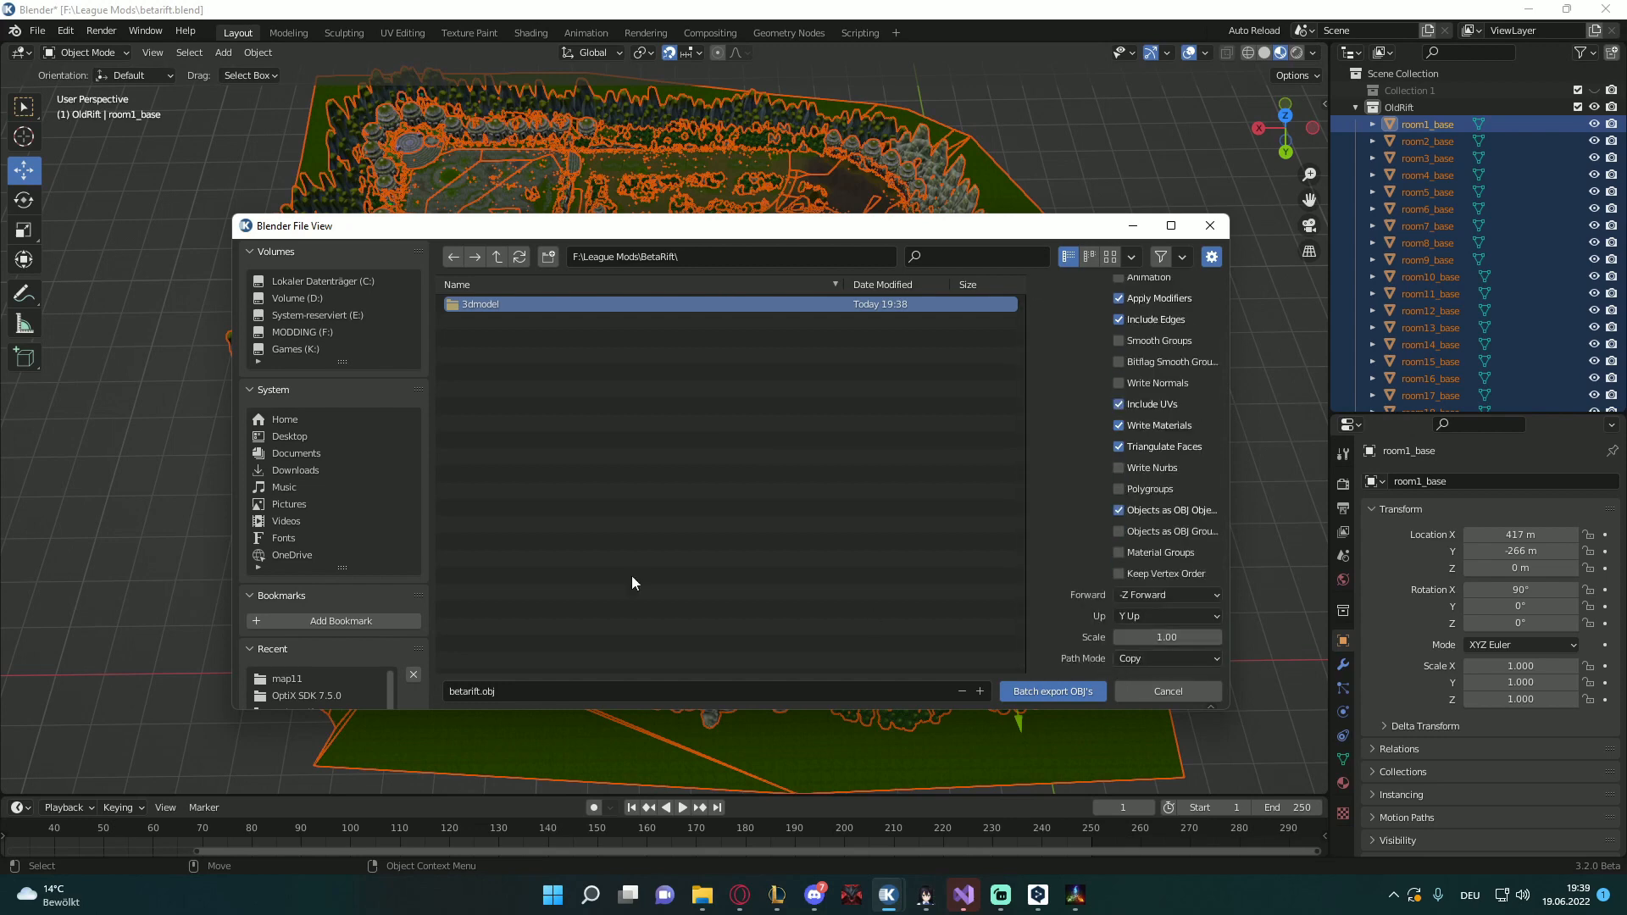
mouse_move(721, 466)
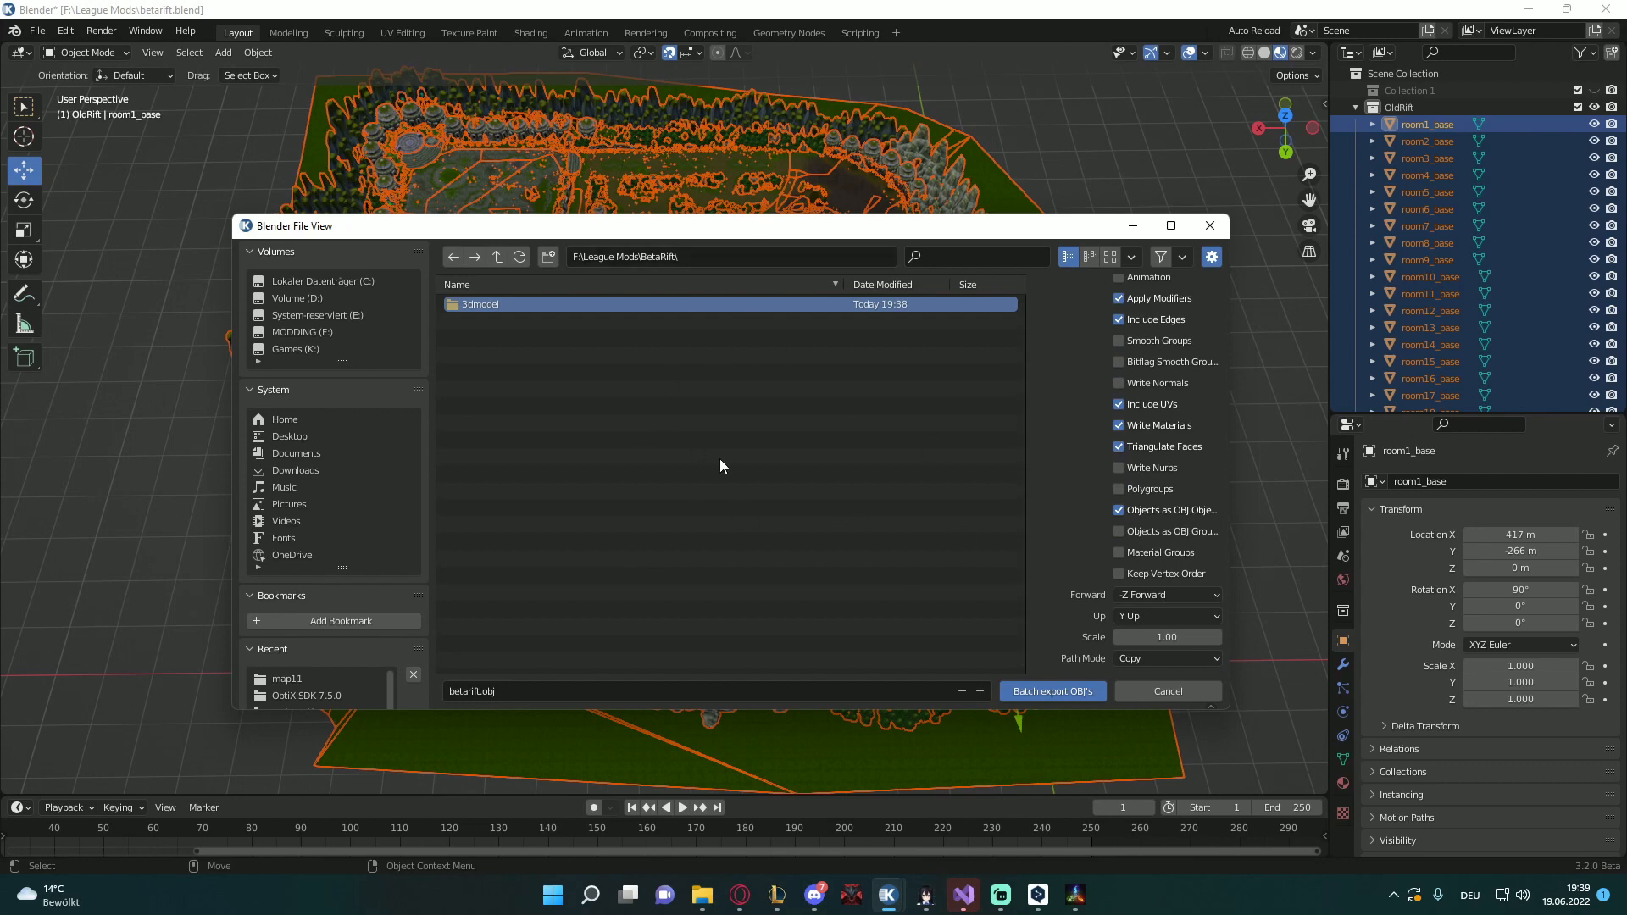
mouse_move(807, 475)
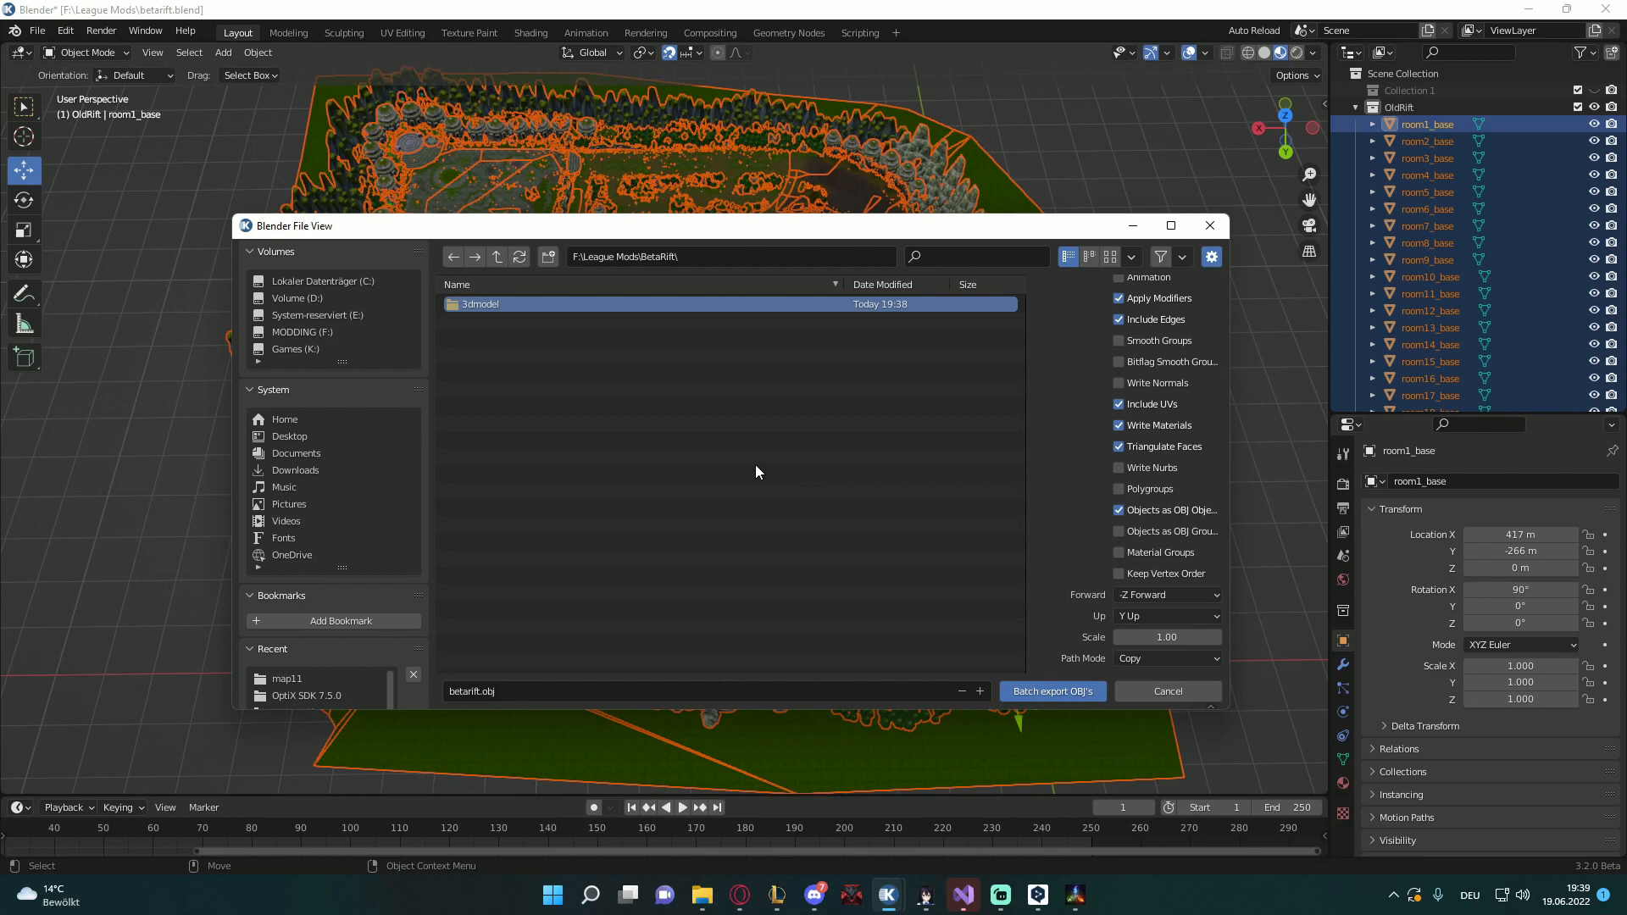
double_click(478, 305)
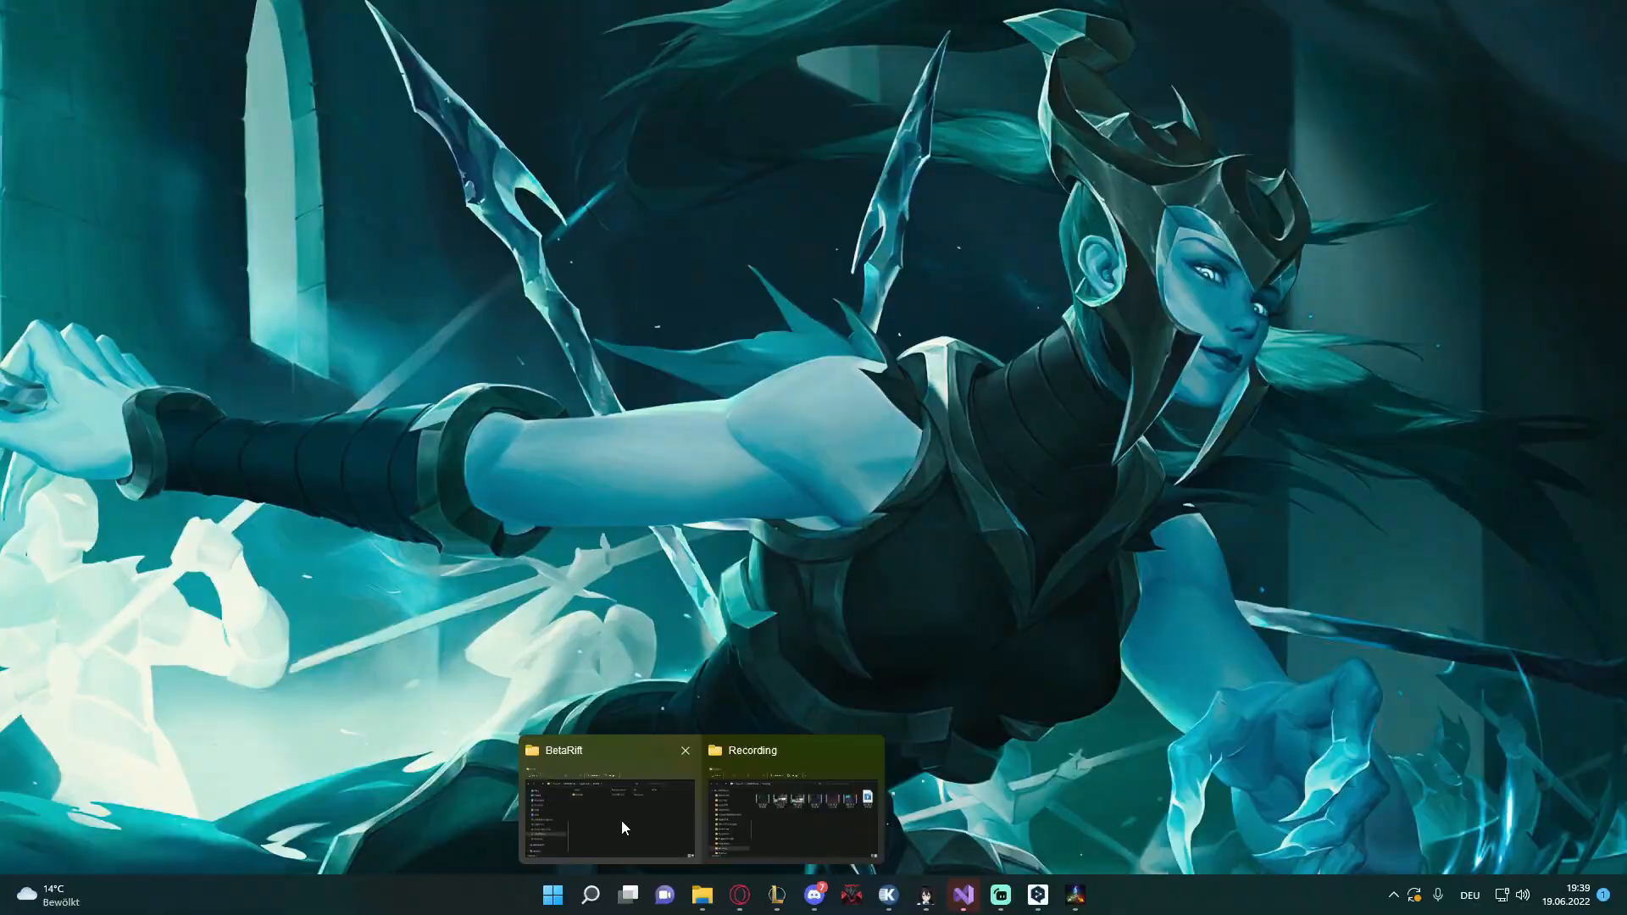
Browse the exported 3dmodel folder in Explorer and select the ChaosHouse02 TARGA texture
left_click(610, 809)
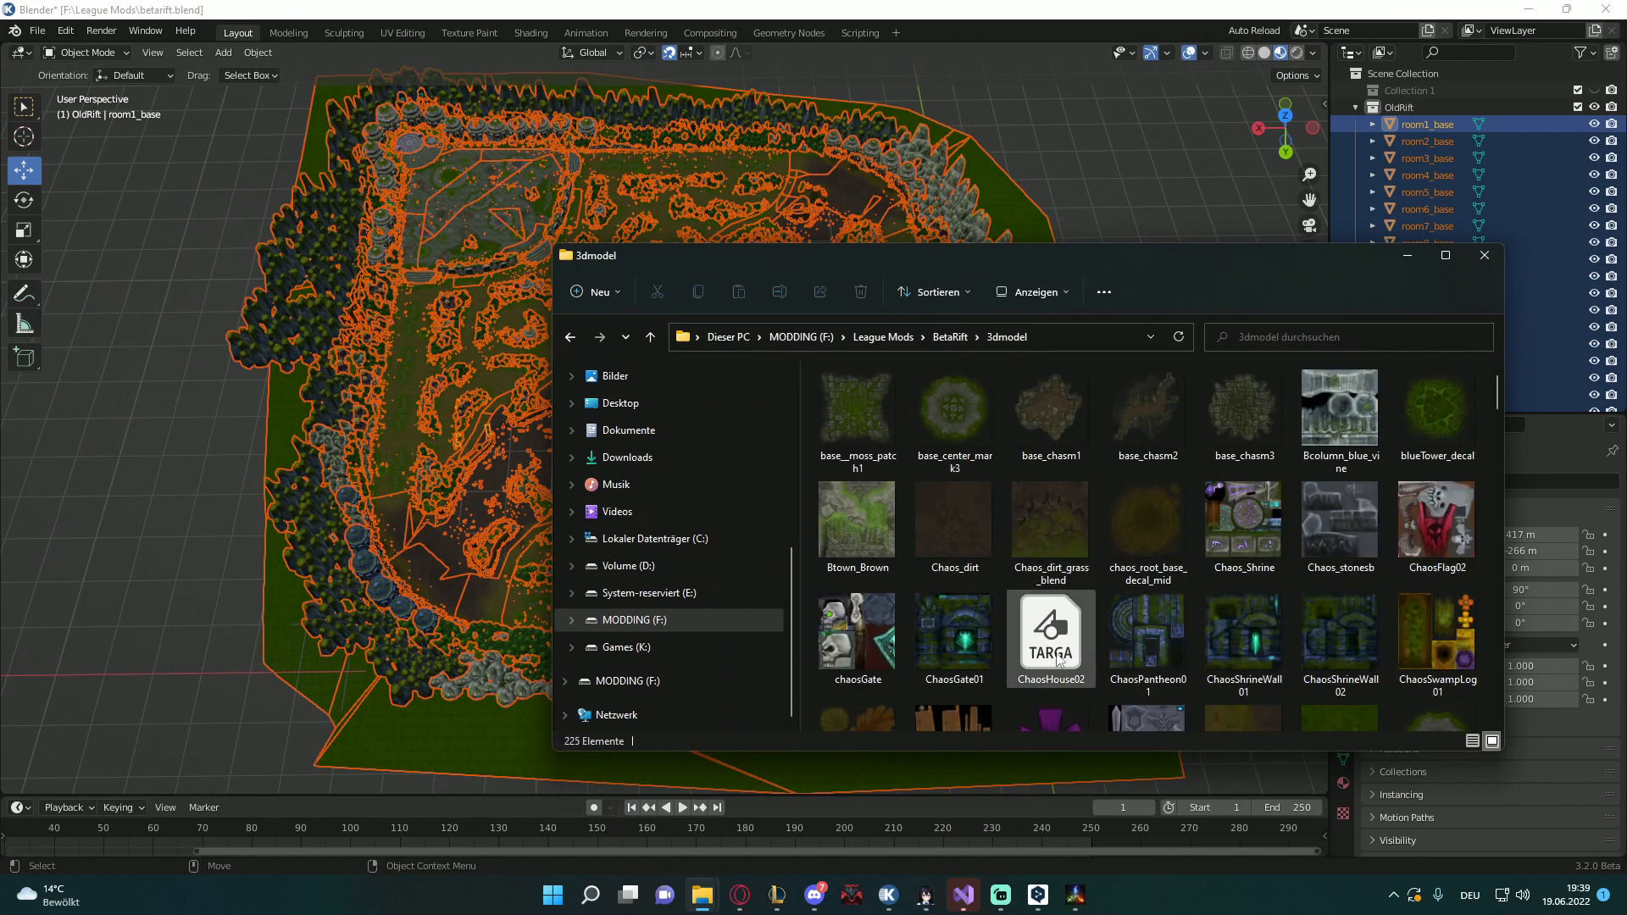
left_click(1049, 638)
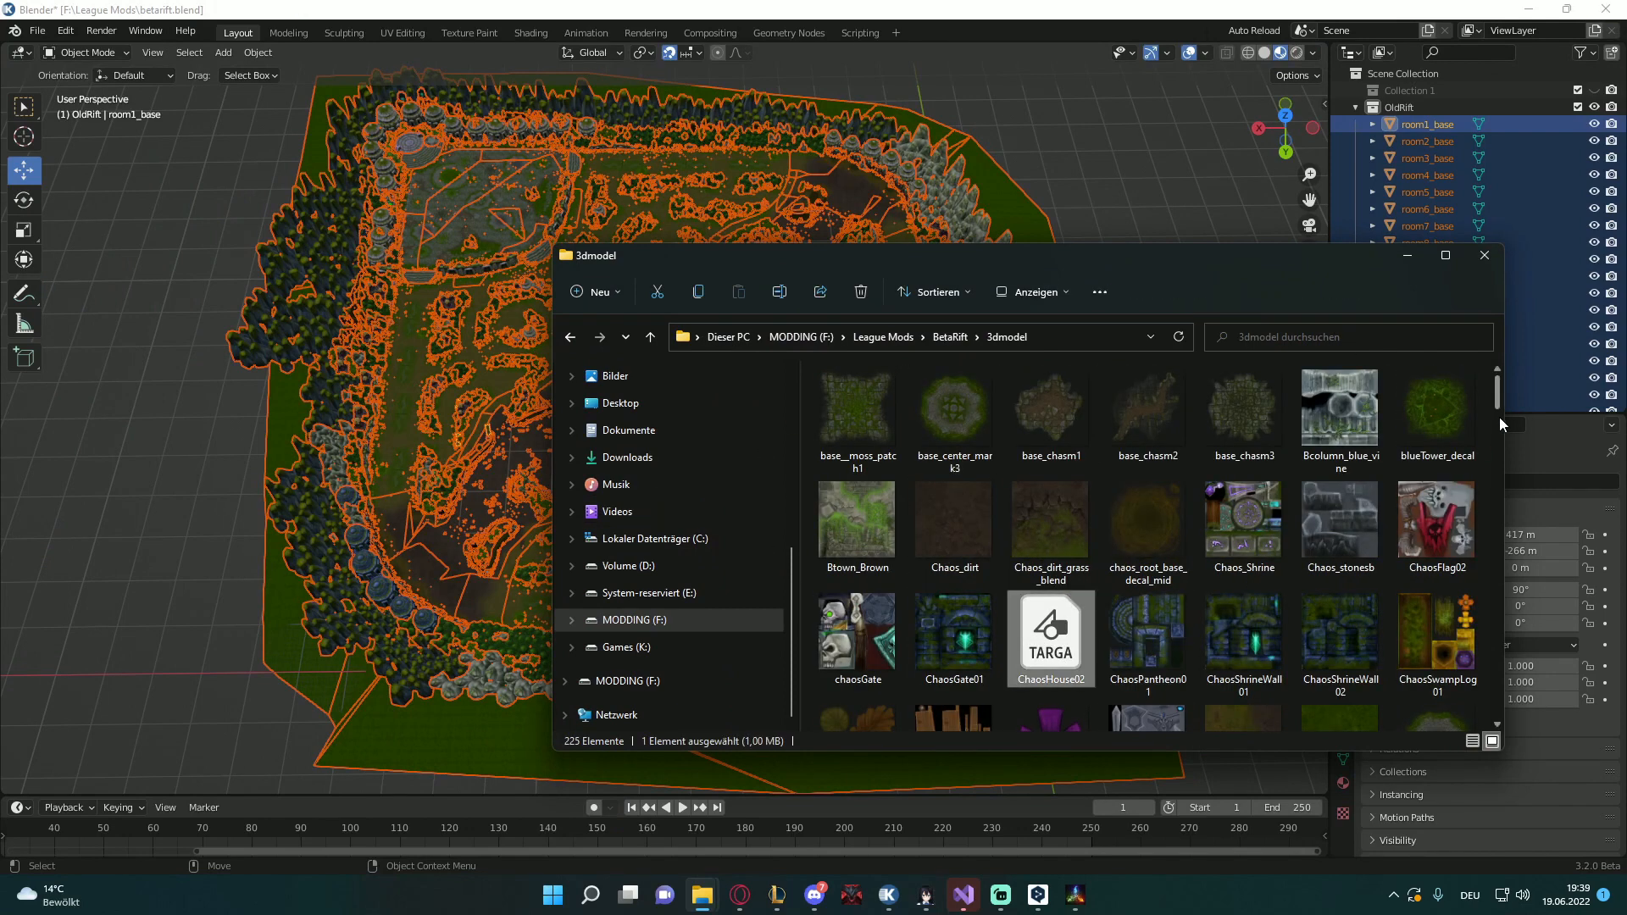
scroll("down", 3)
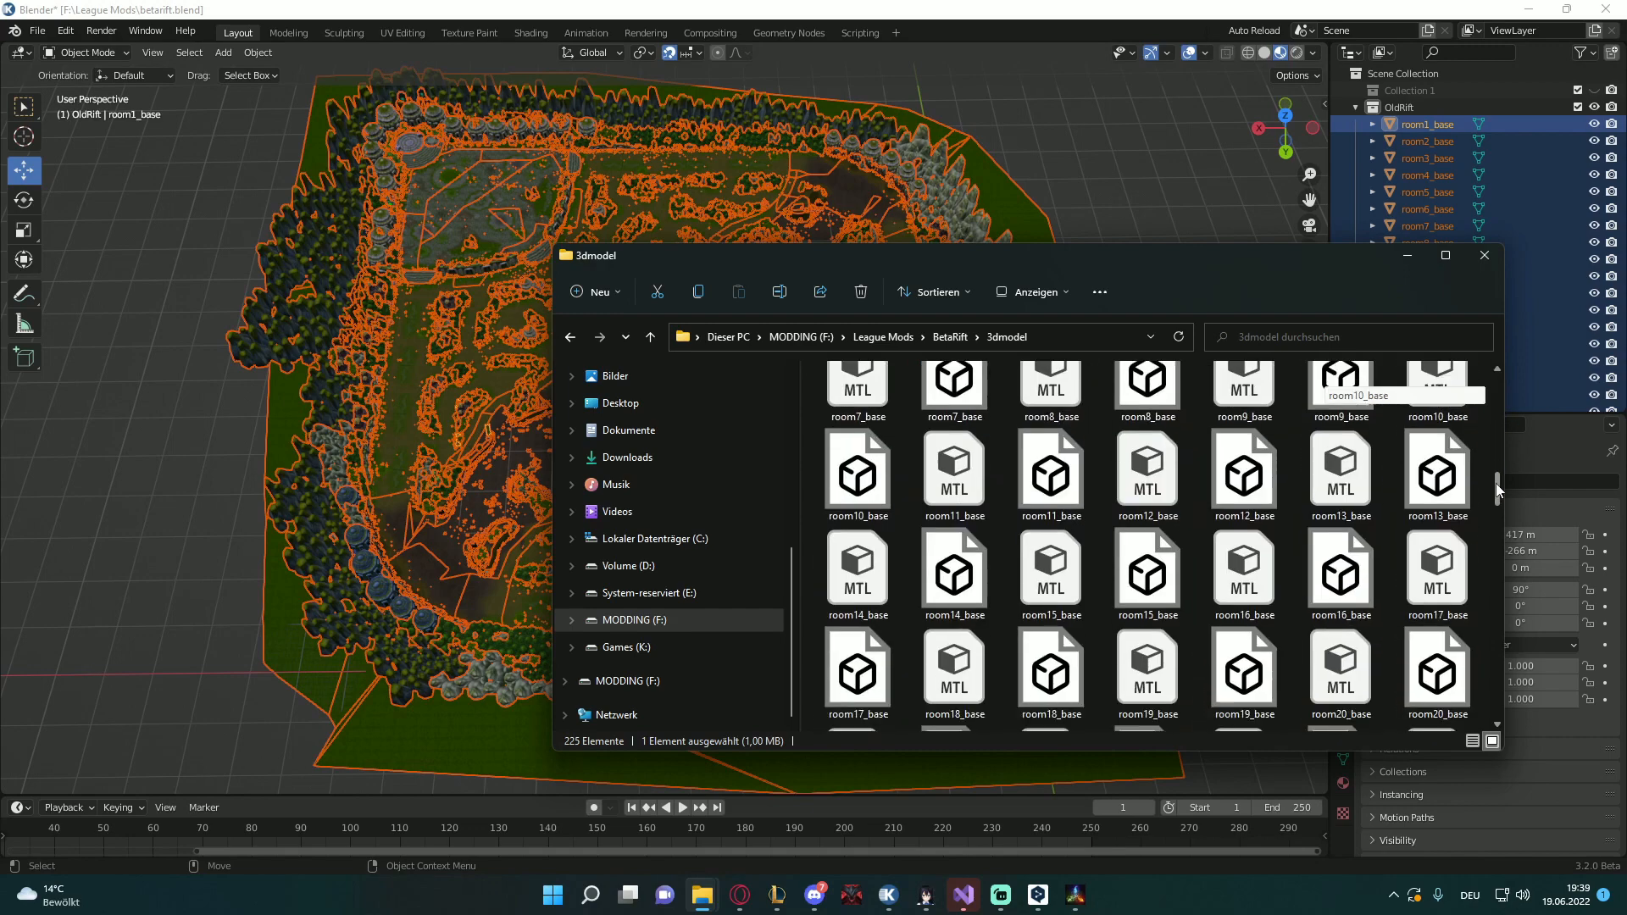
scroll("down", 3)
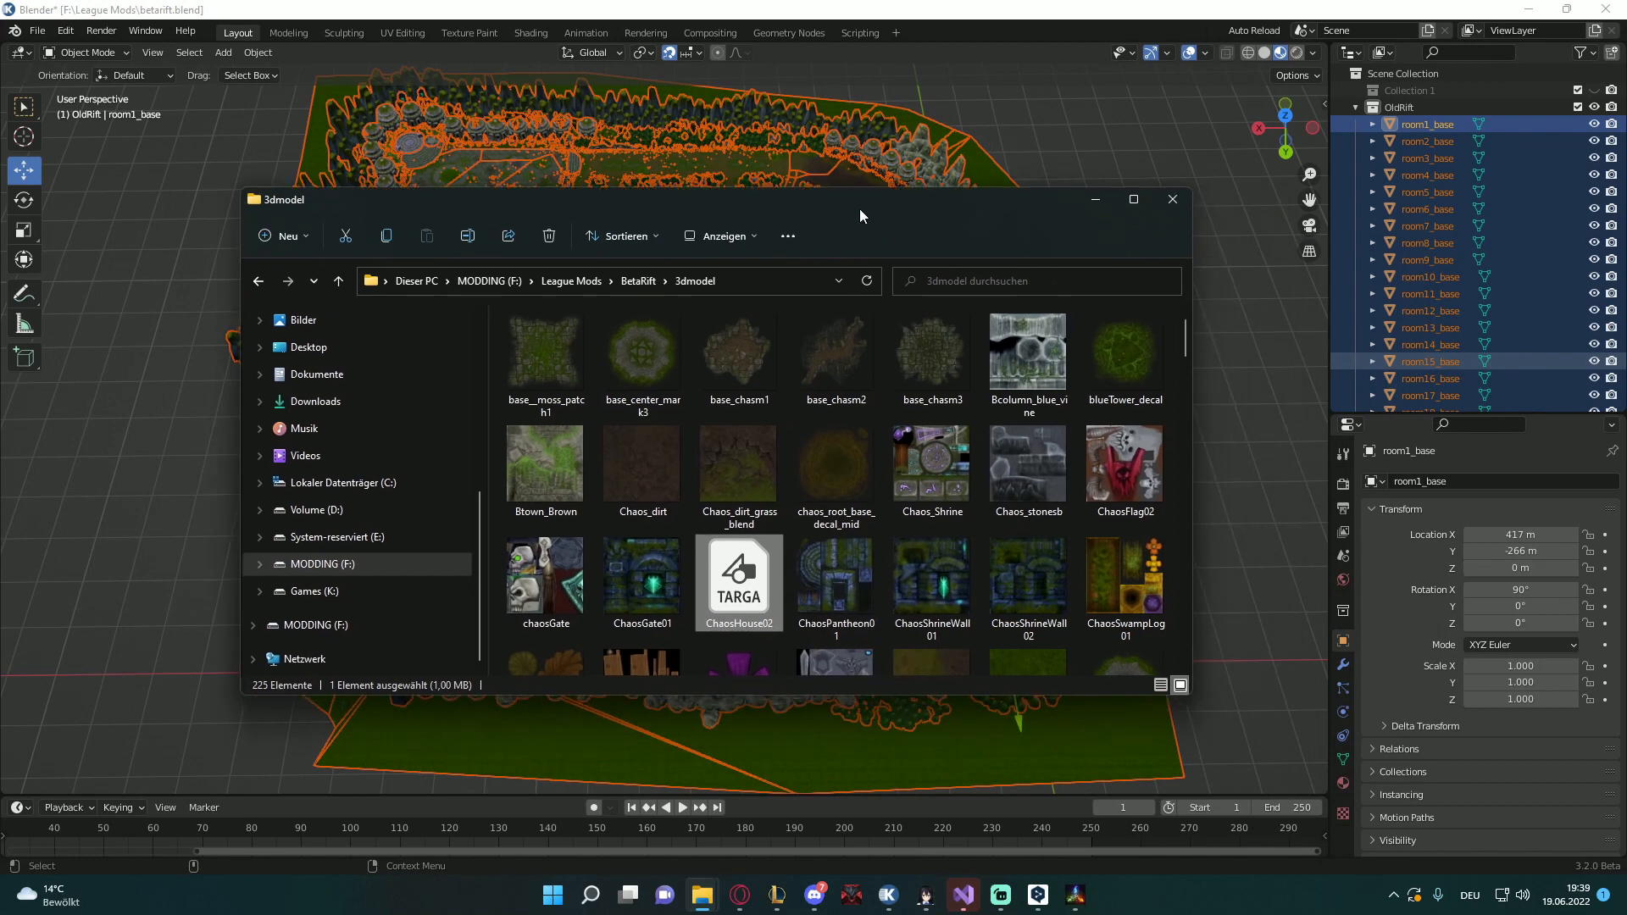
Launch XnConvert and convert ChaosHouse02.TGA to DDS - Direct Draw Surface
left_click(590, 893)
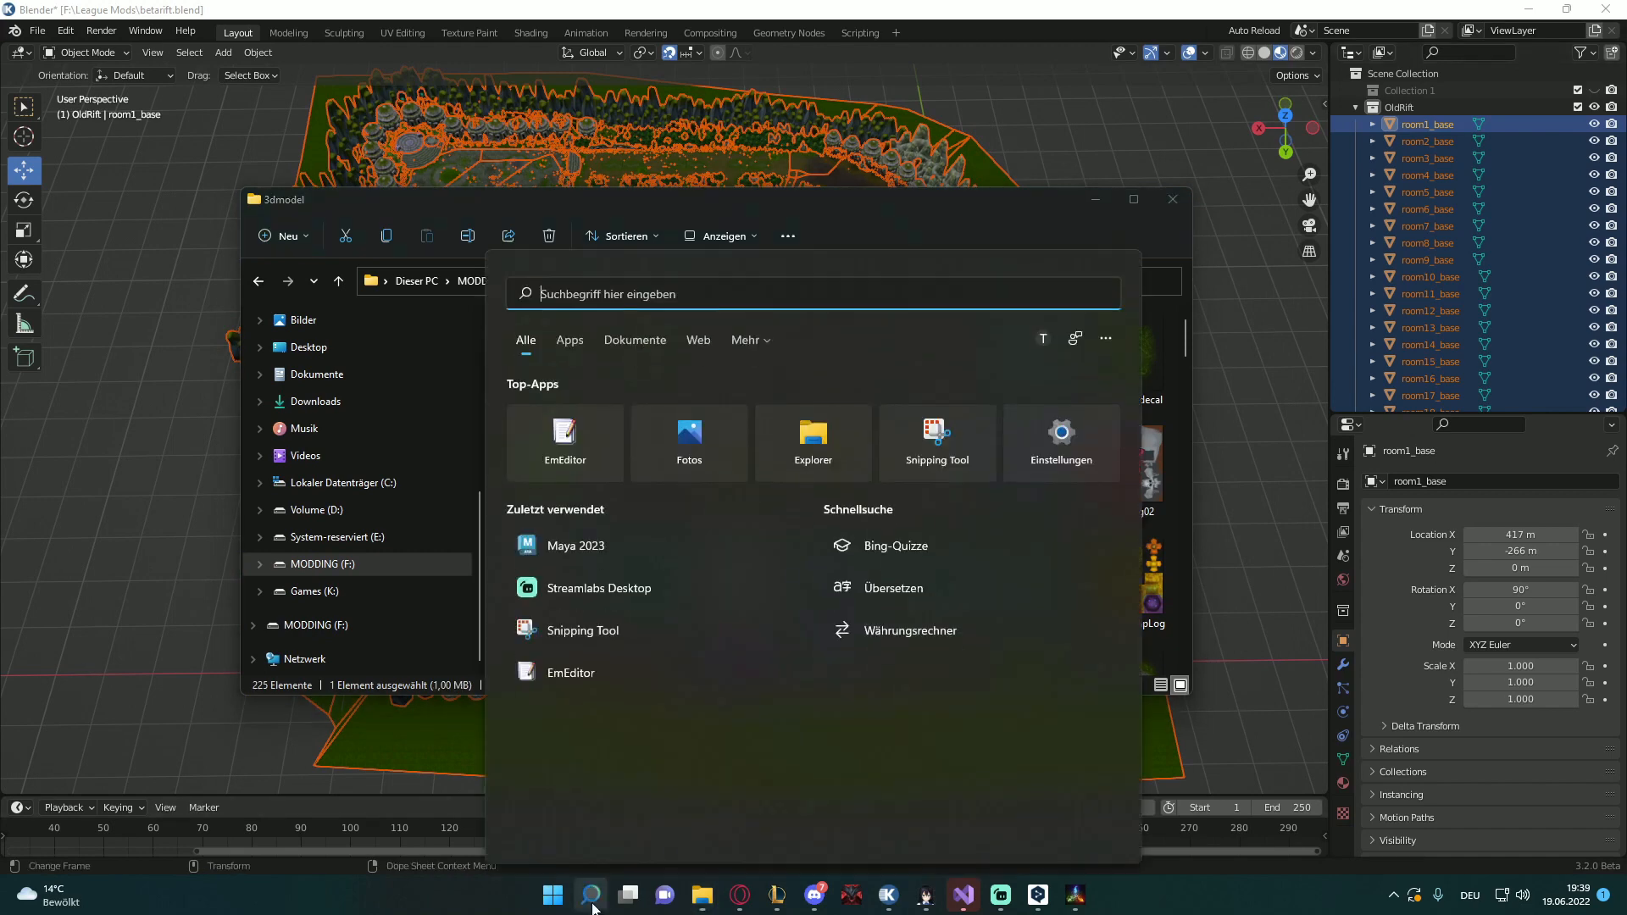
type("xnconvert")
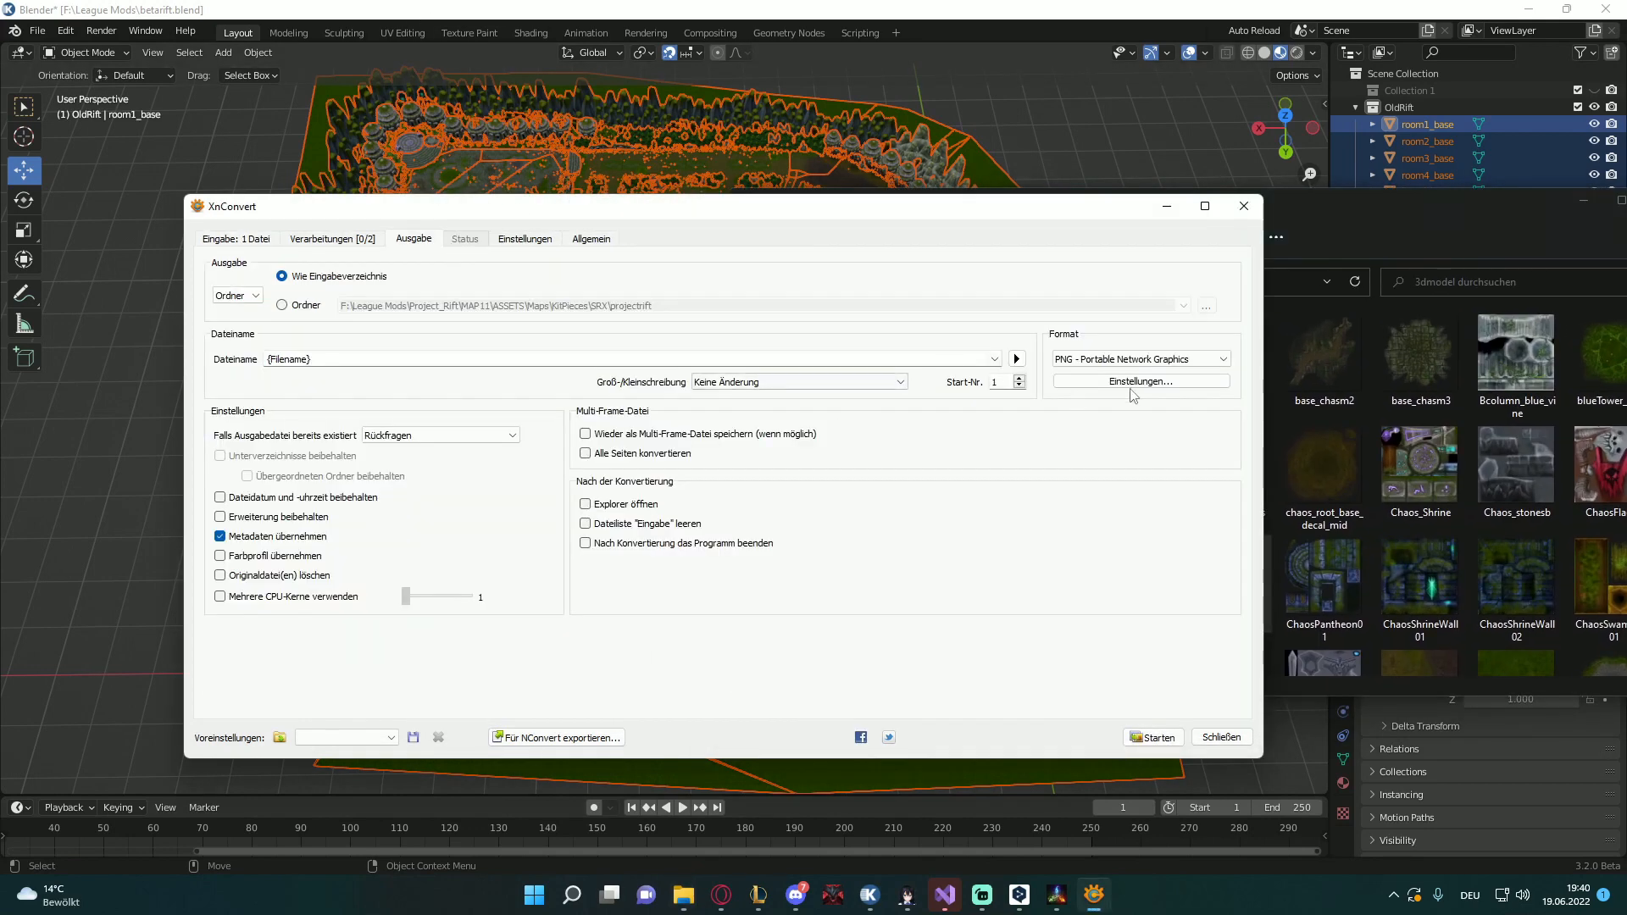
left_click(1137, 359)
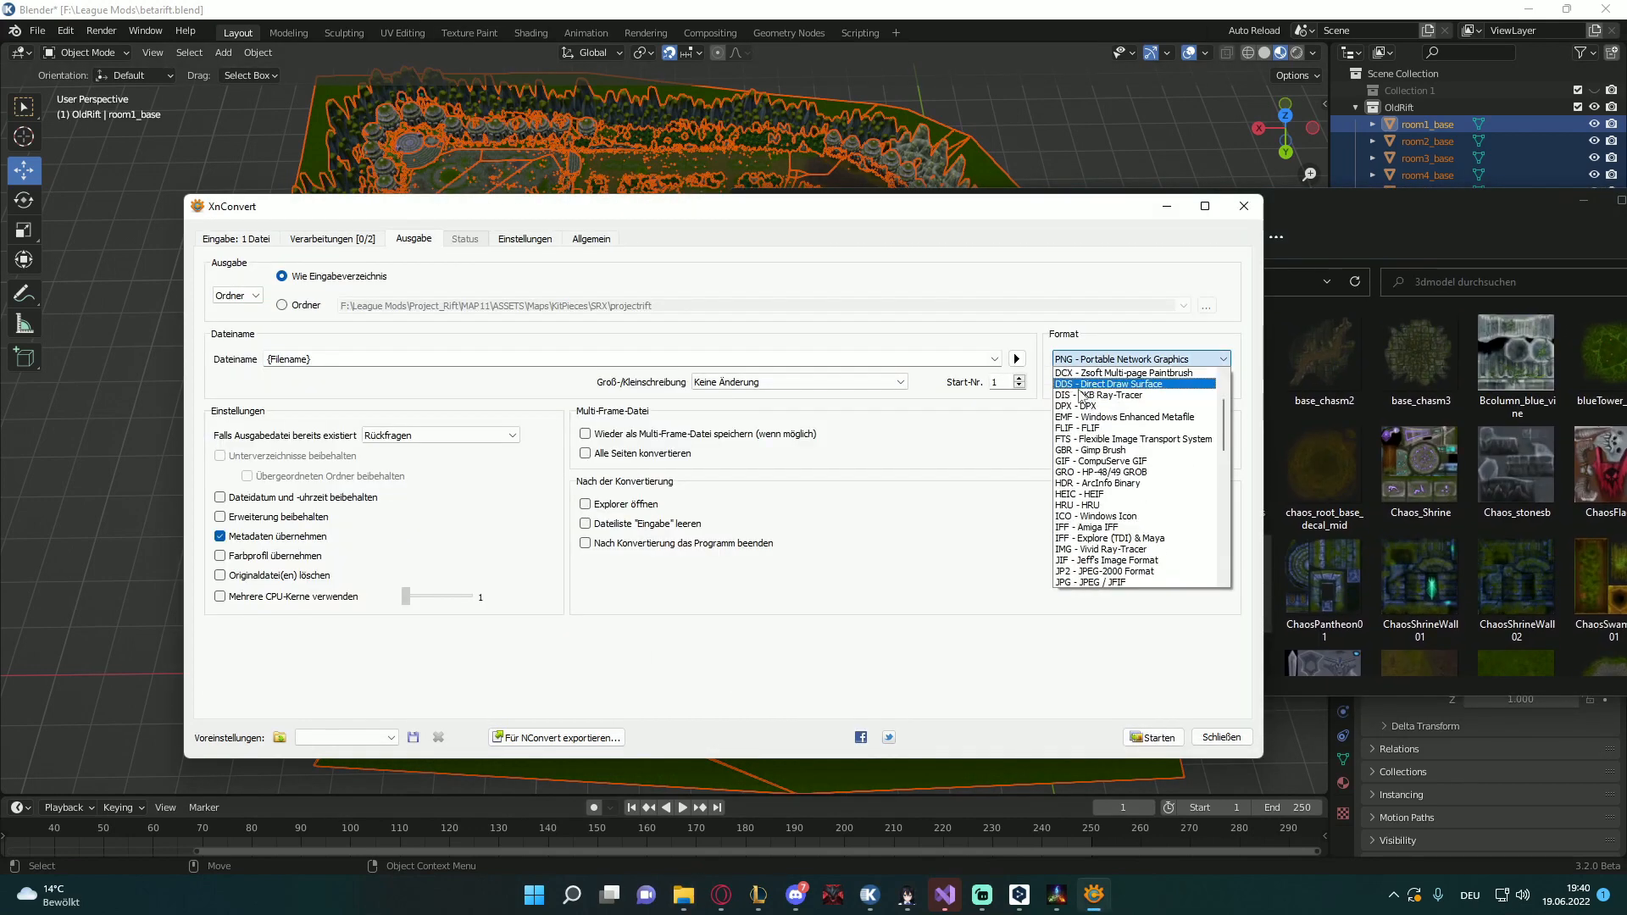
left_click(1152, 737)
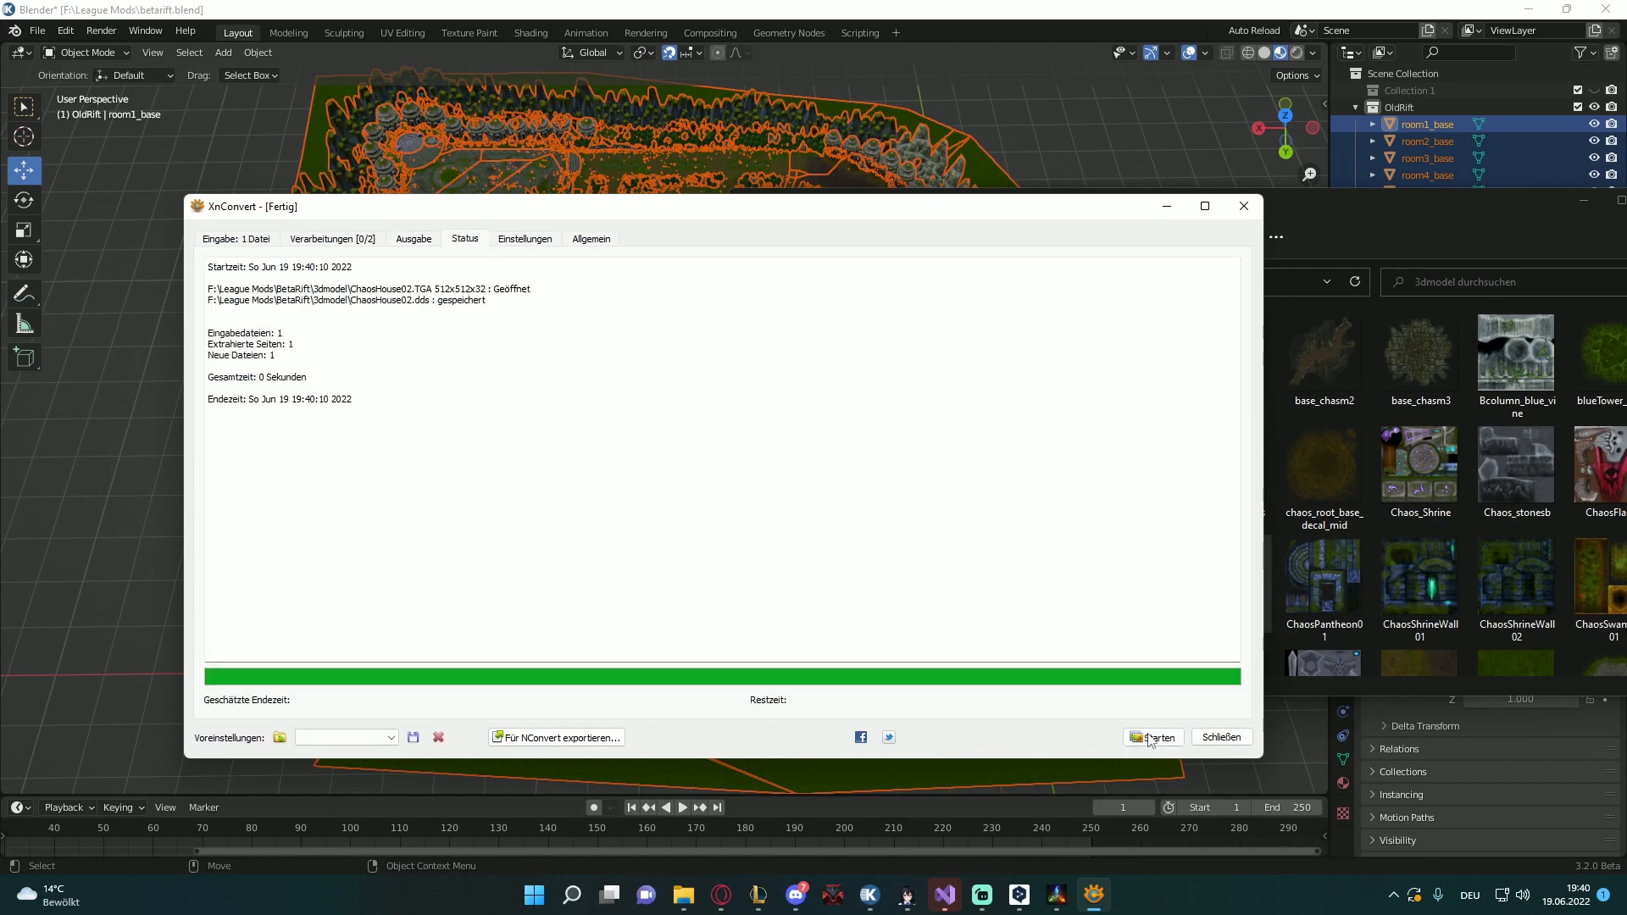
left_click(1152, 736)
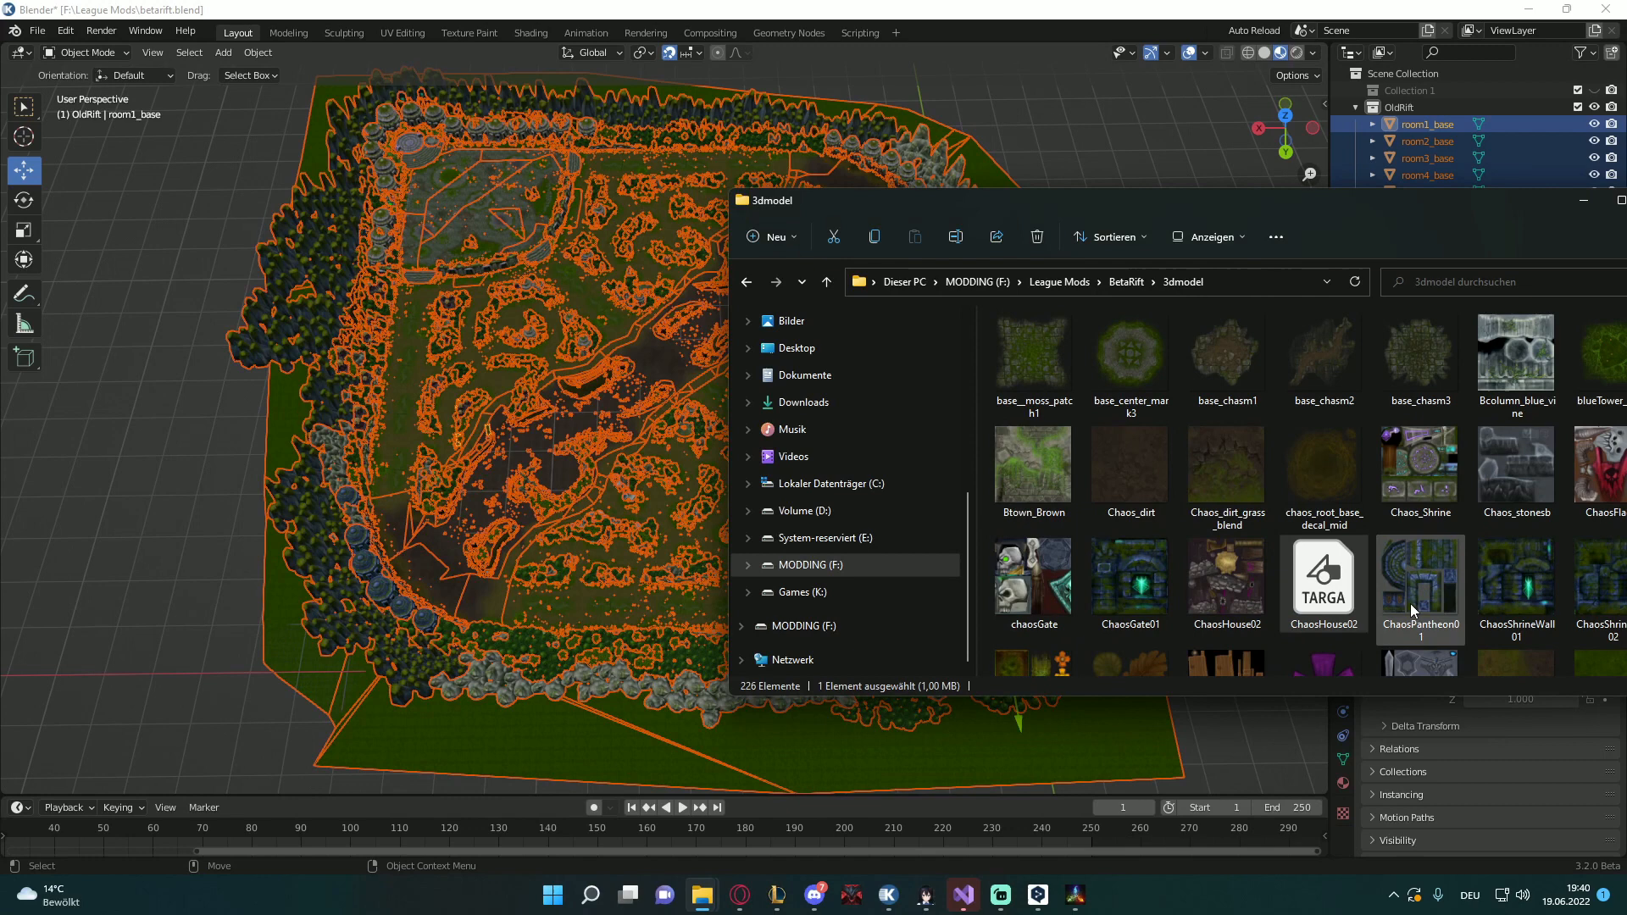
left_click(1226, 582)
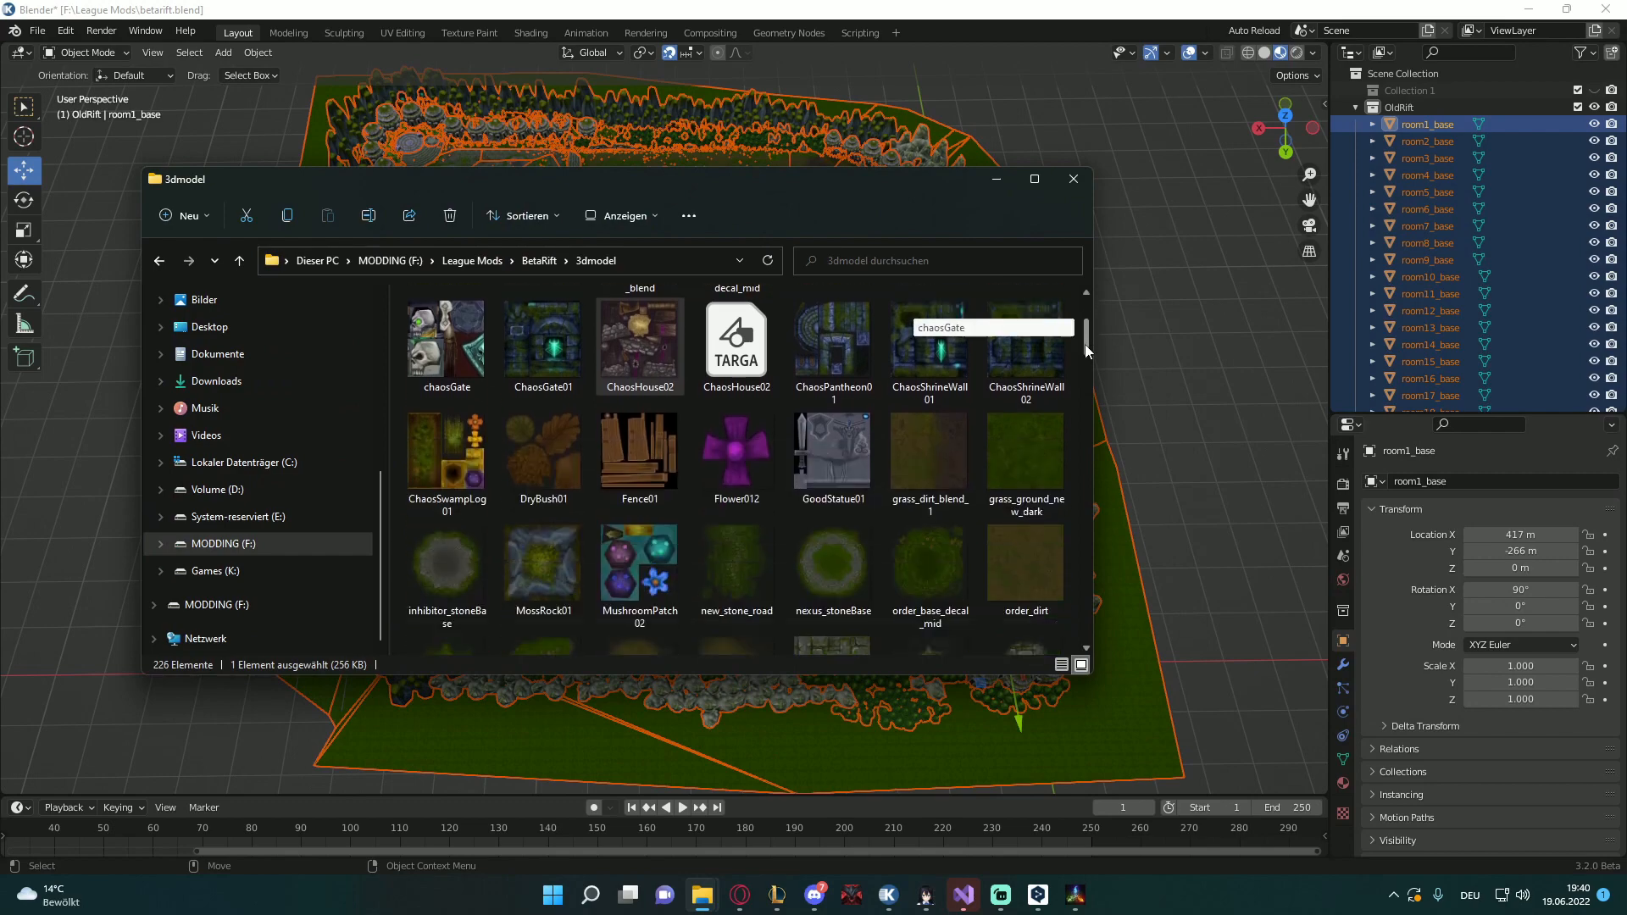
scroll("down", 3)
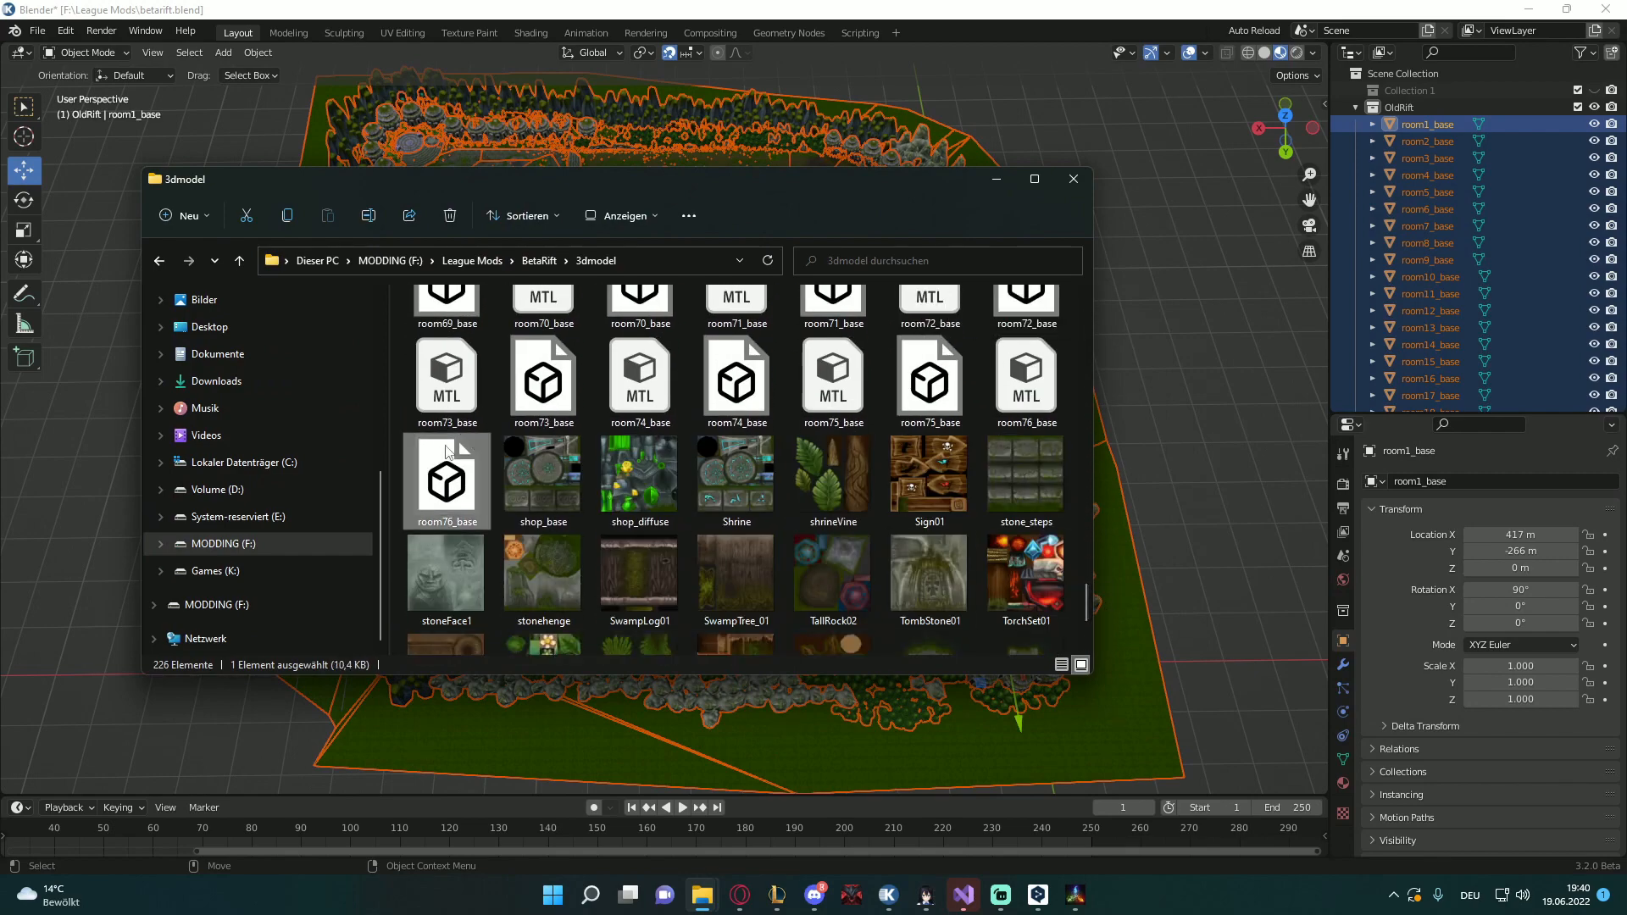
mouse_move(459, 479)
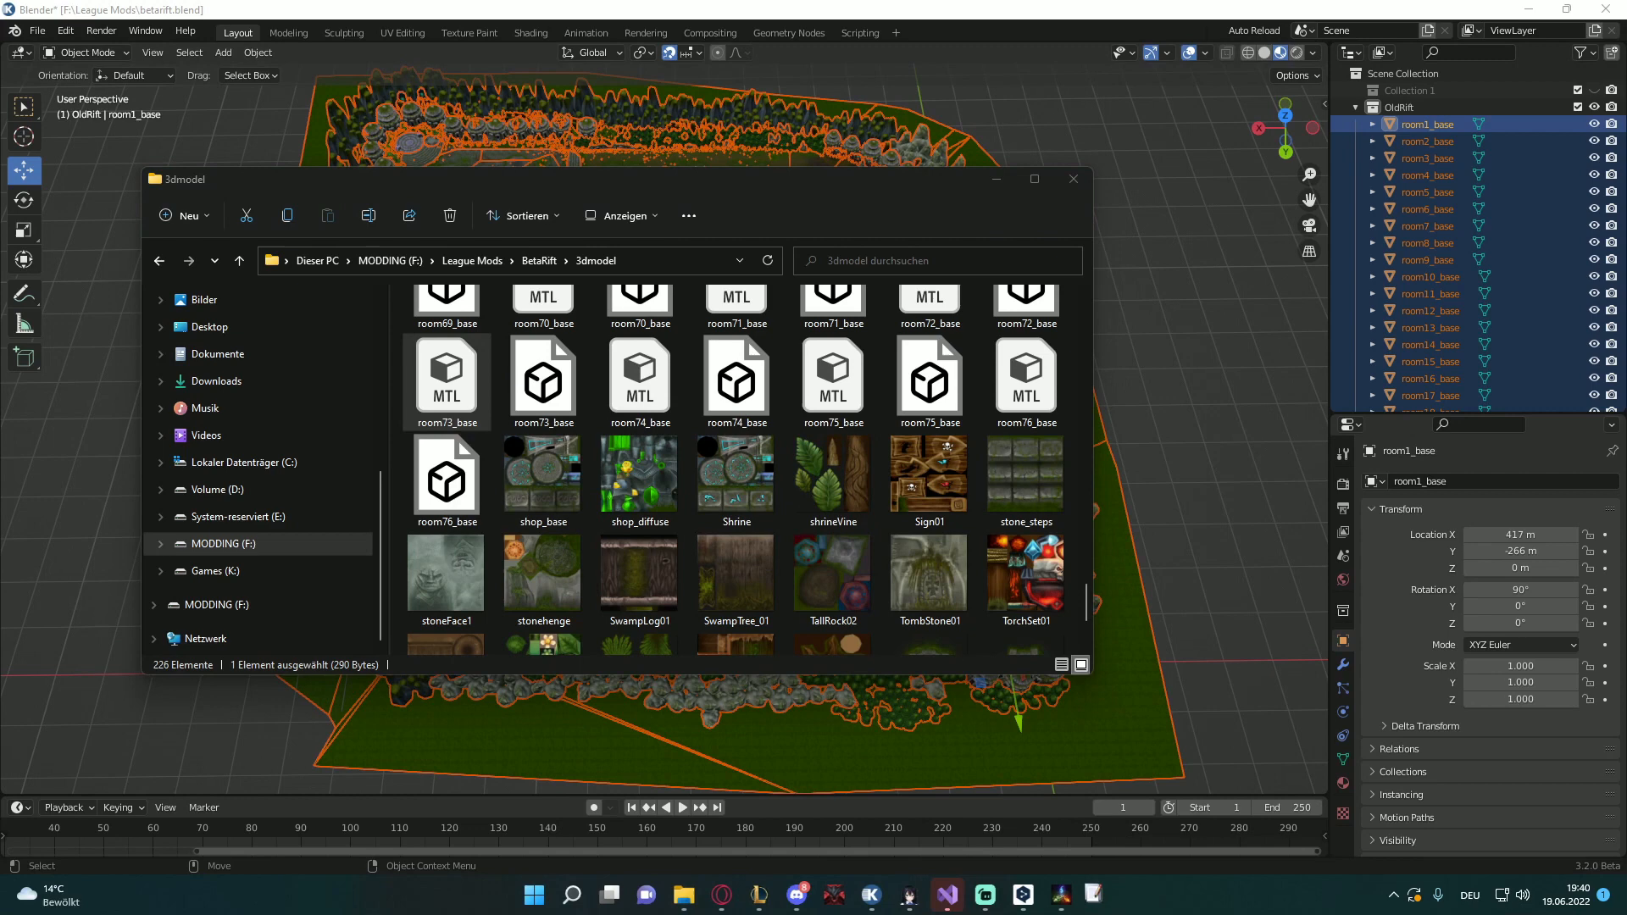
double_click(445, 368)
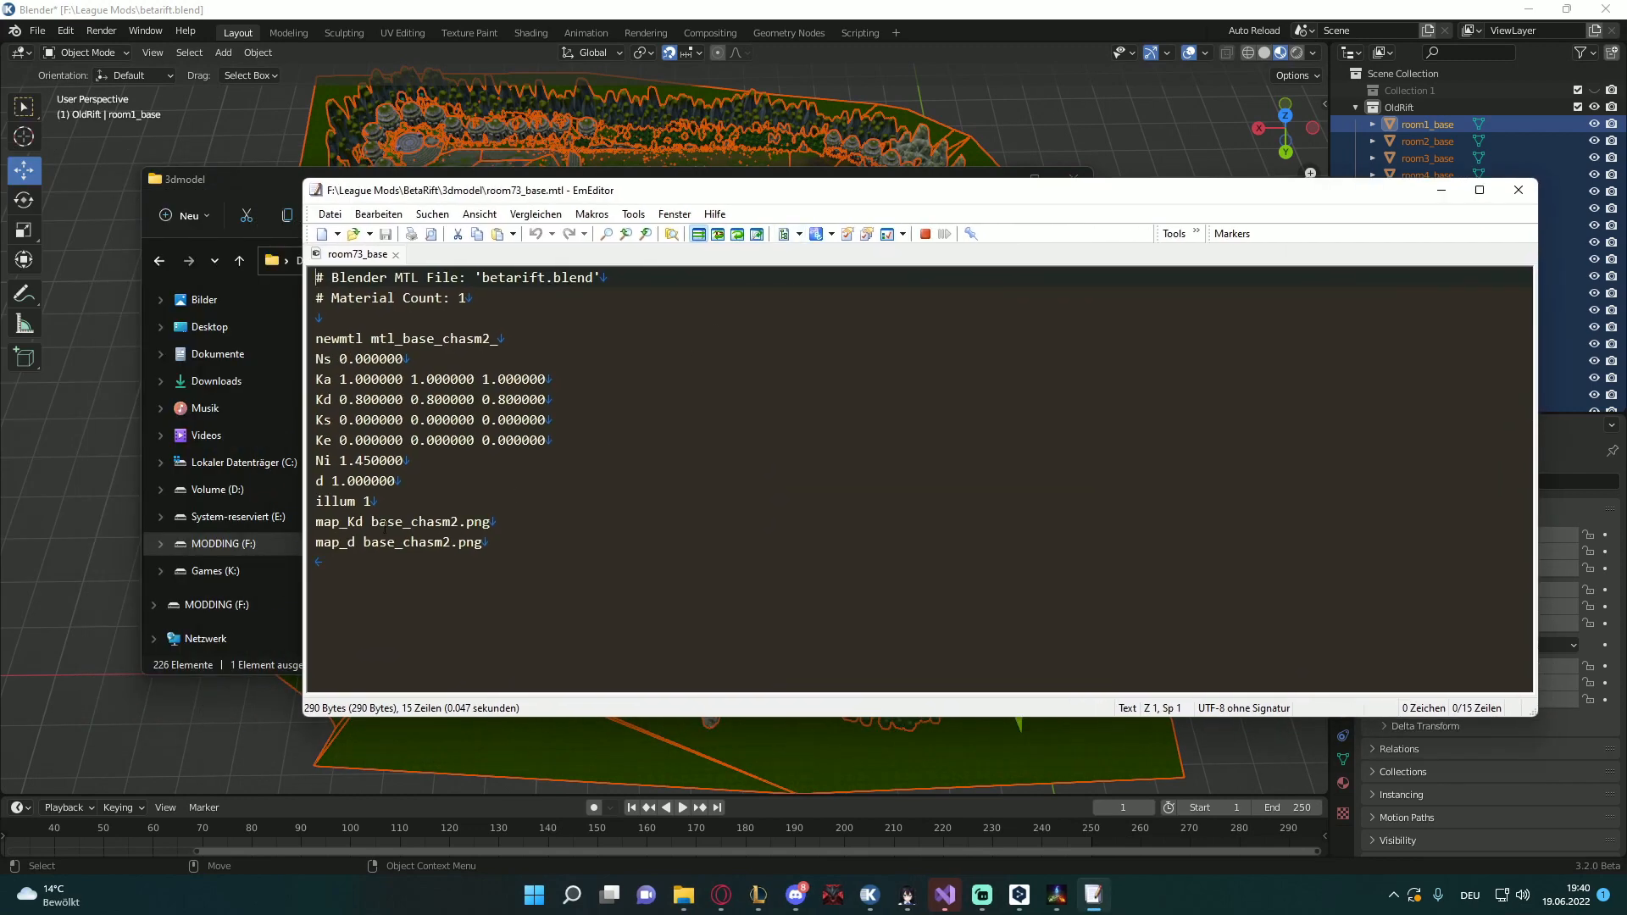
double_click(429, 521)
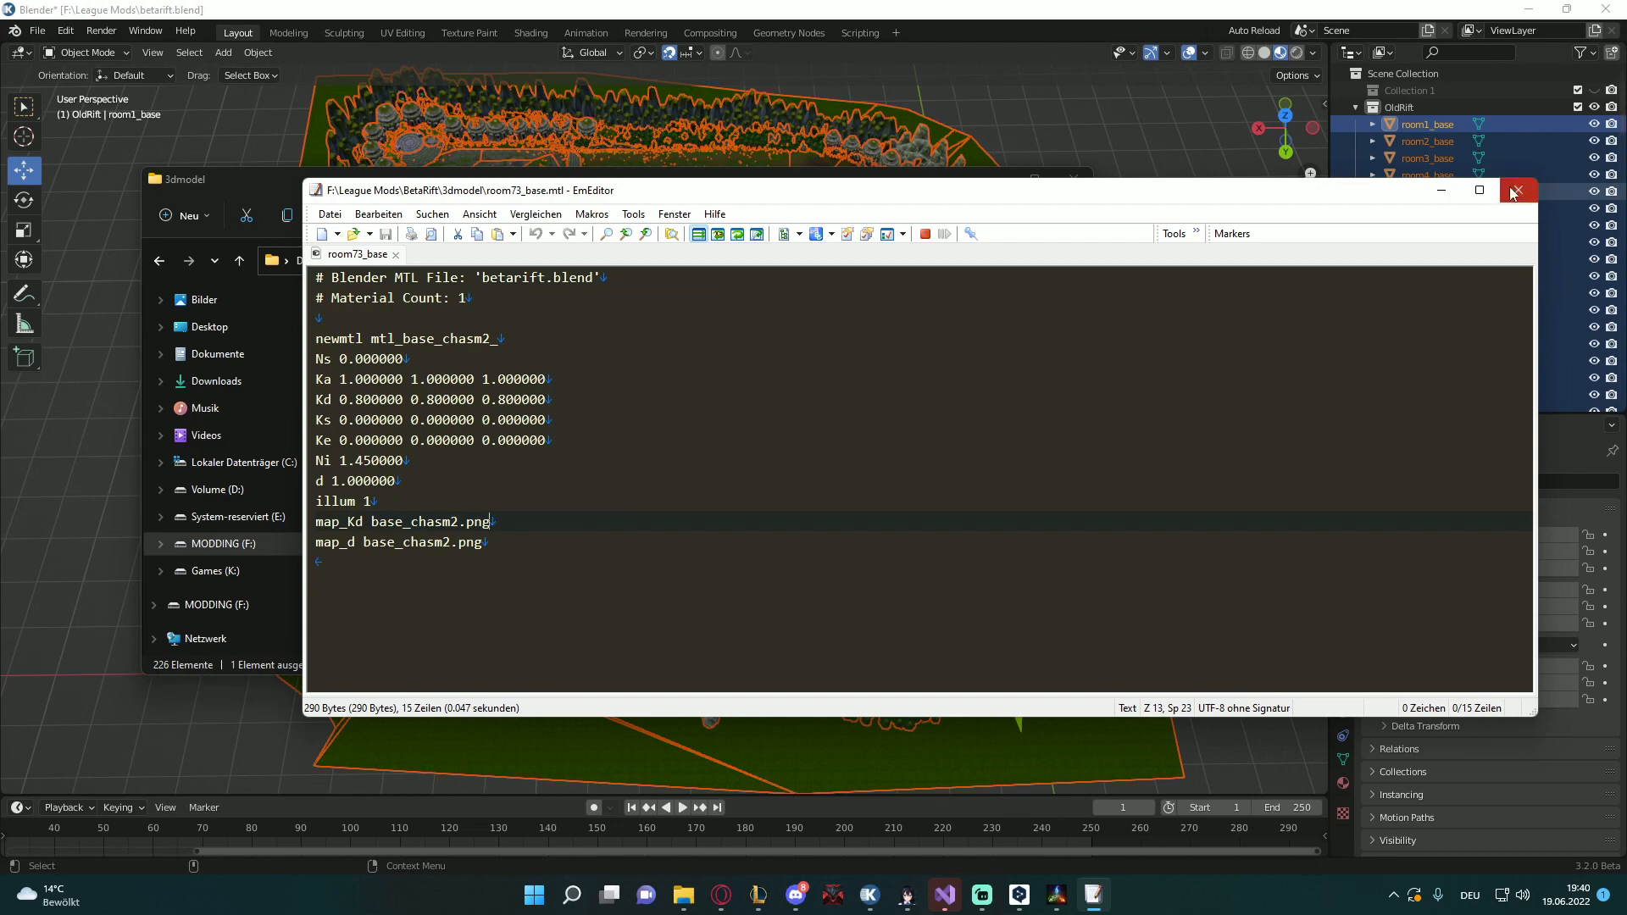
left_click(1515, 190)
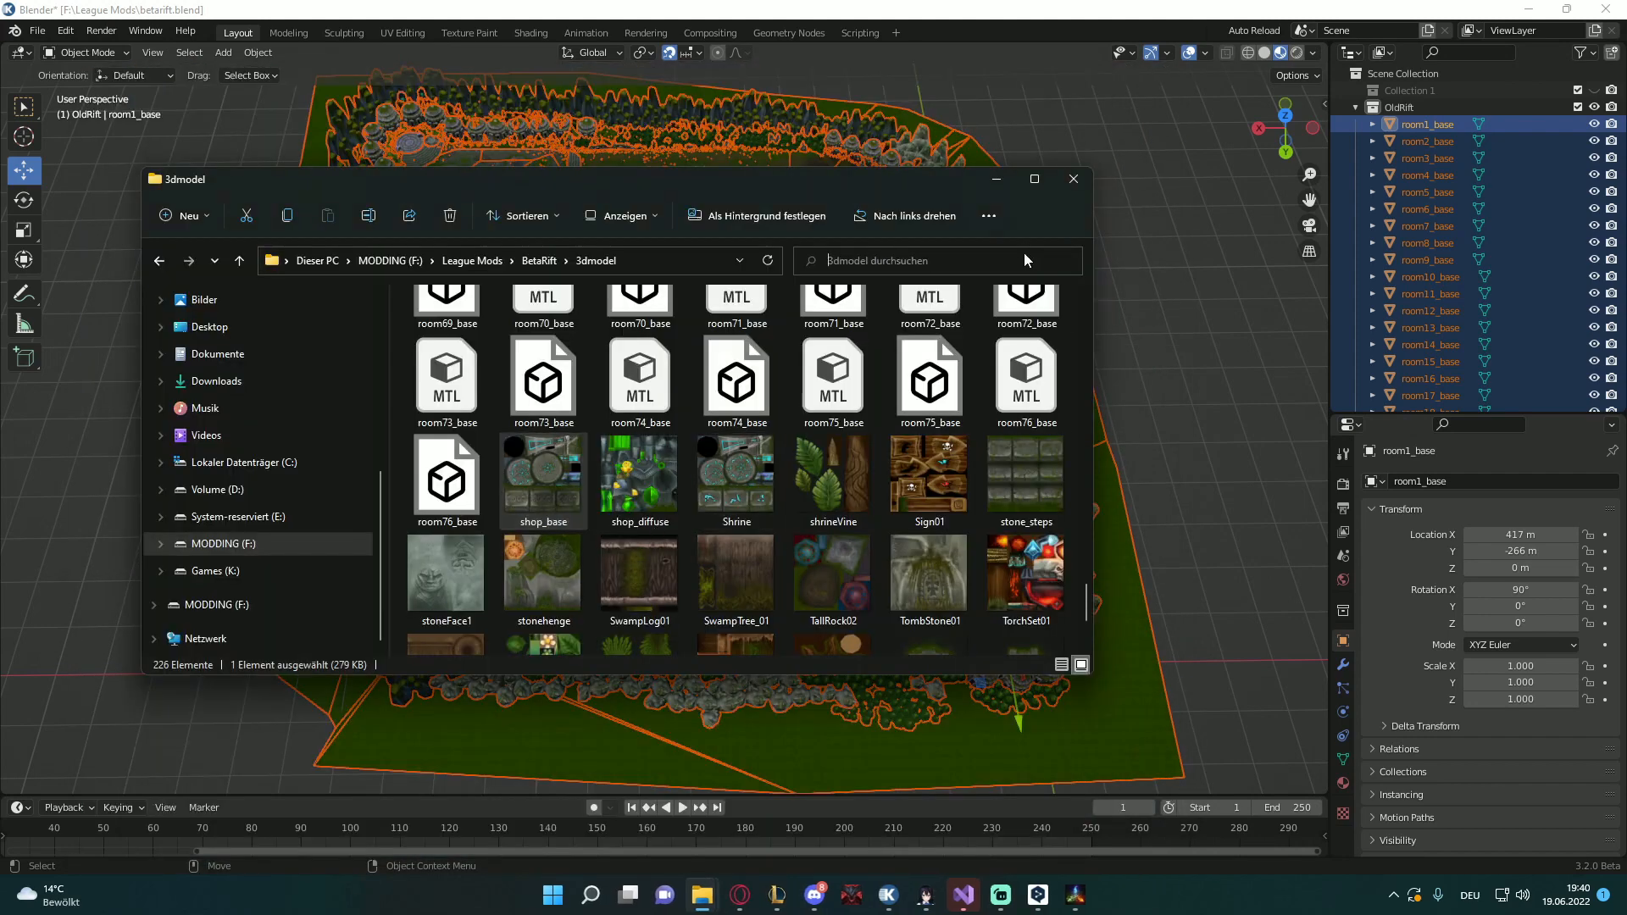
Send the 72 selected PNG search results to XnConvert as input files
type(".png")
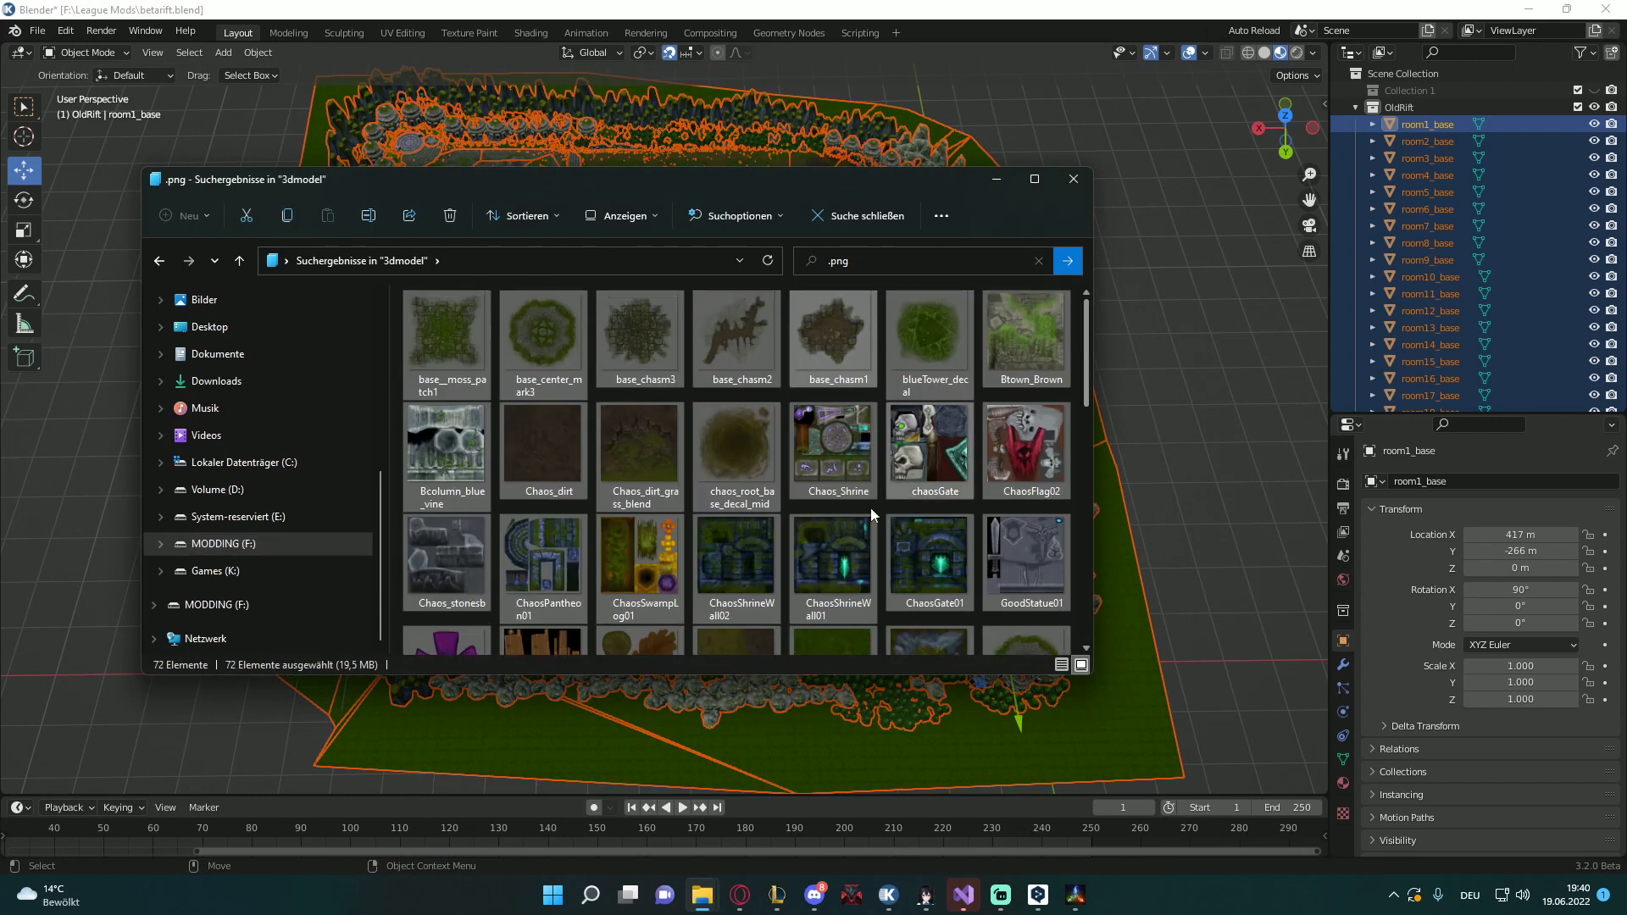
left_click(590, 895)
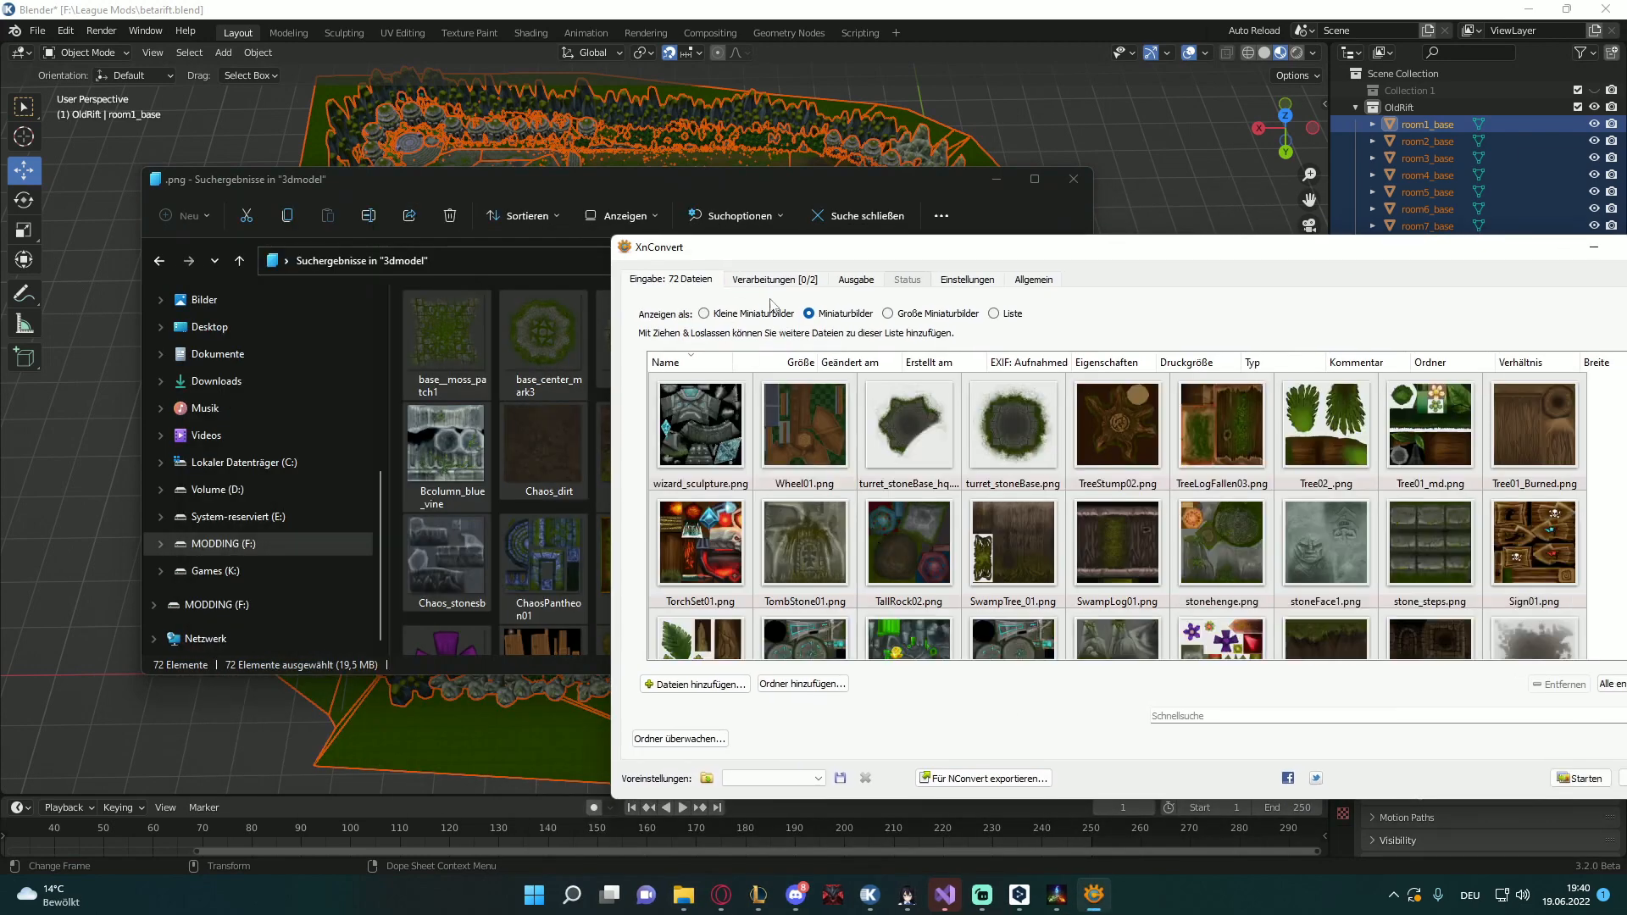
Convert all 72 PNGs to DDS with Originaldatei(en) löschen ticked, then close XnConvert
left_click(854, 279)
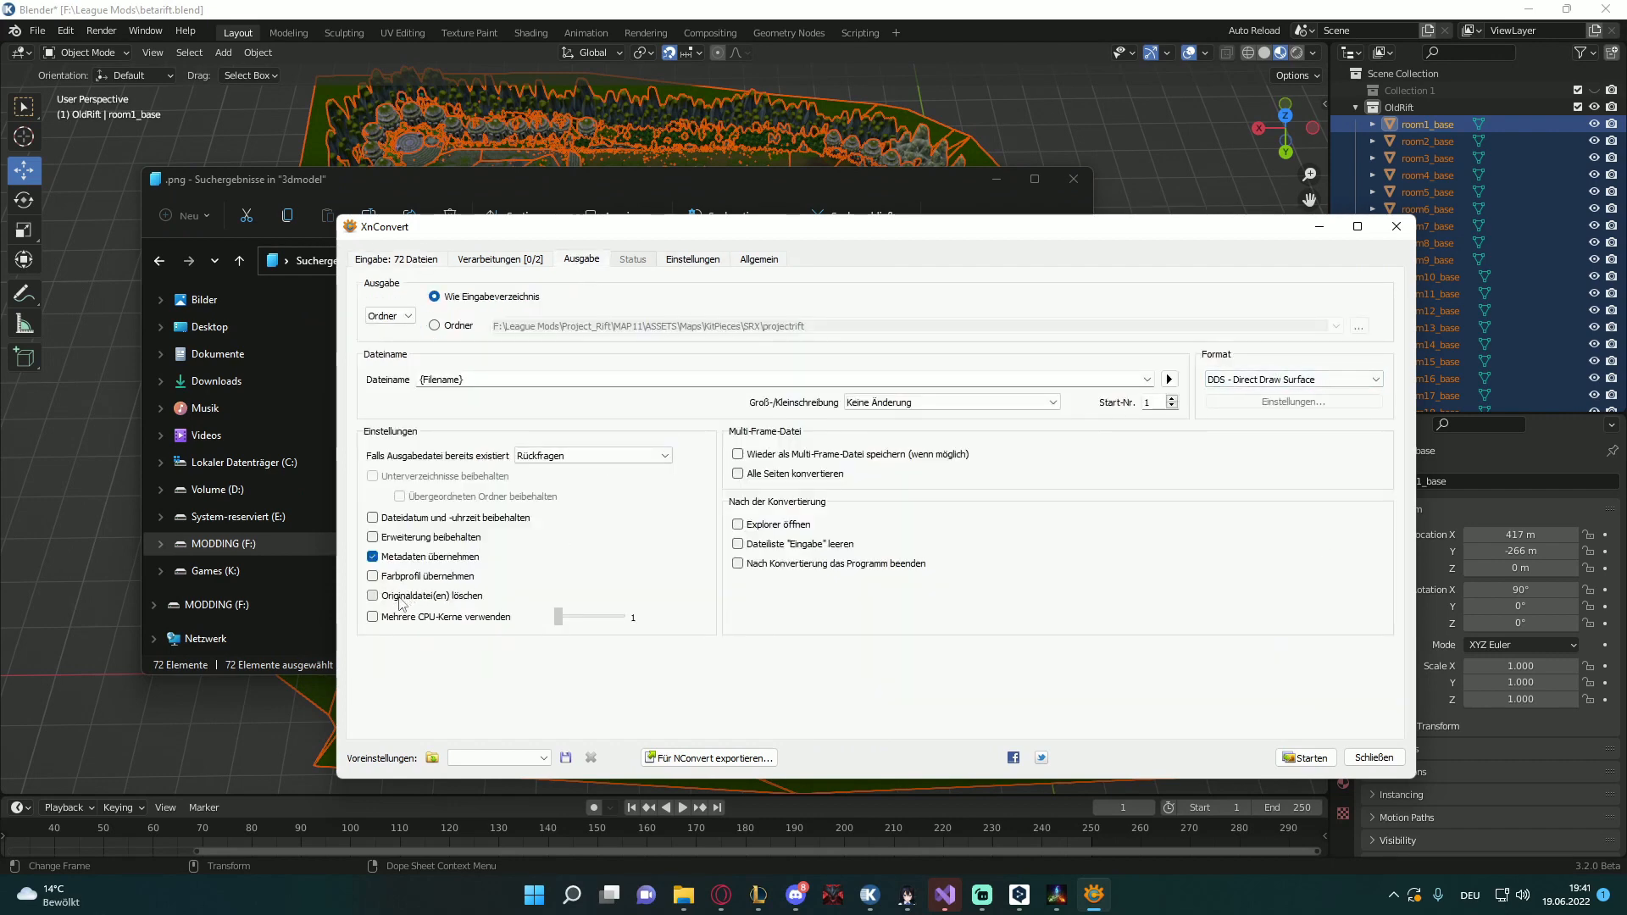
left_click(372, 595)
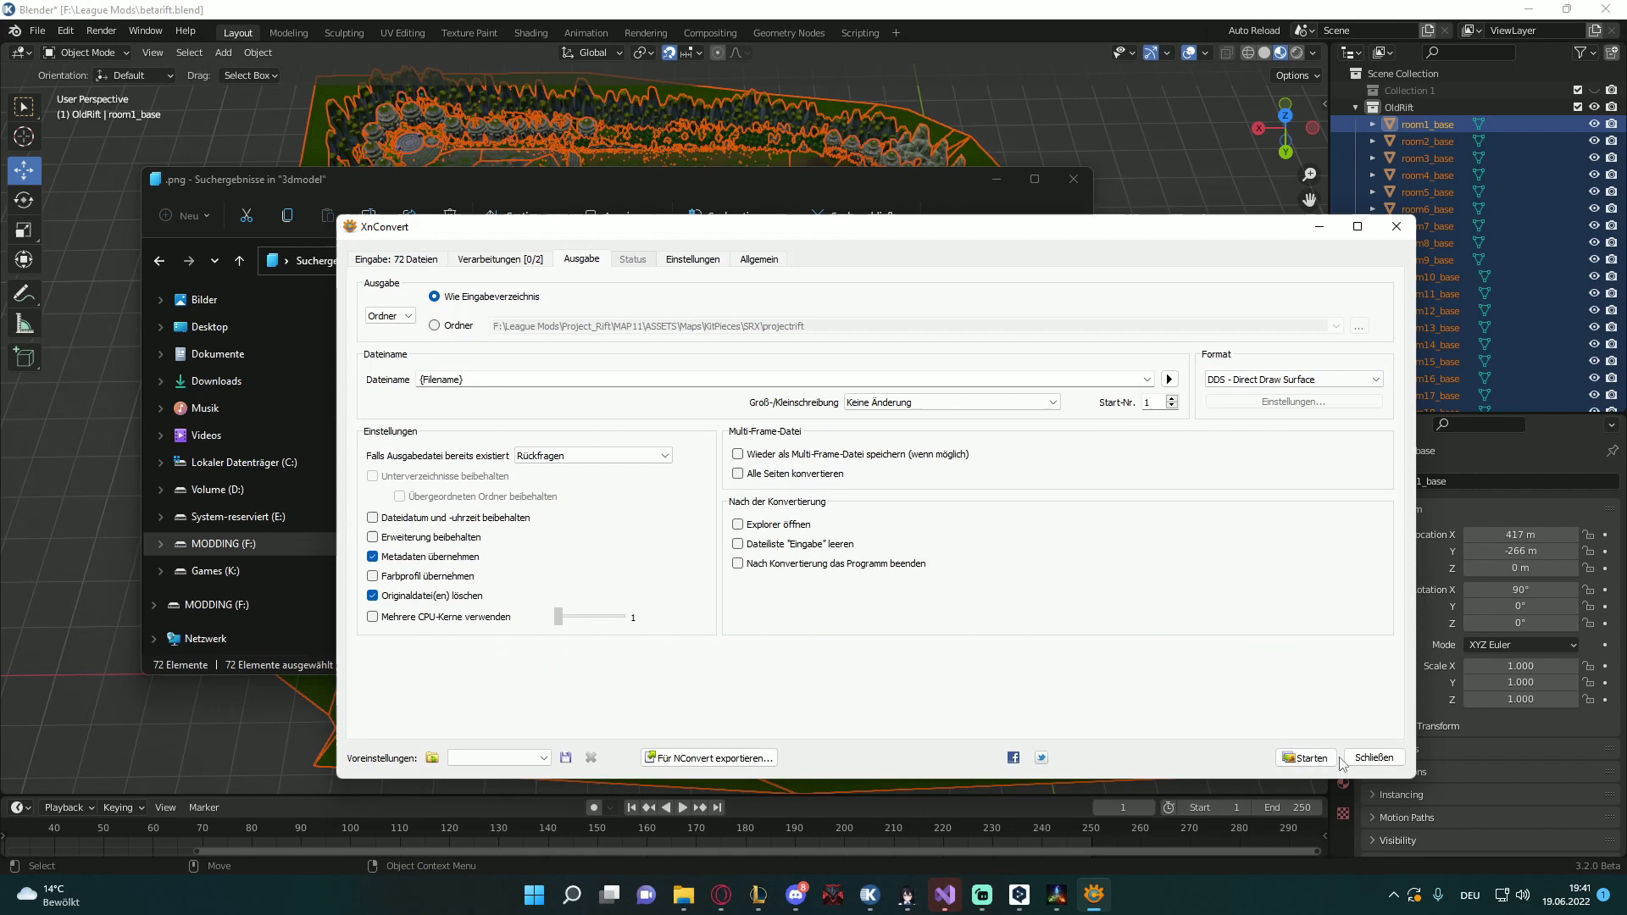
left_click(1305, 758)
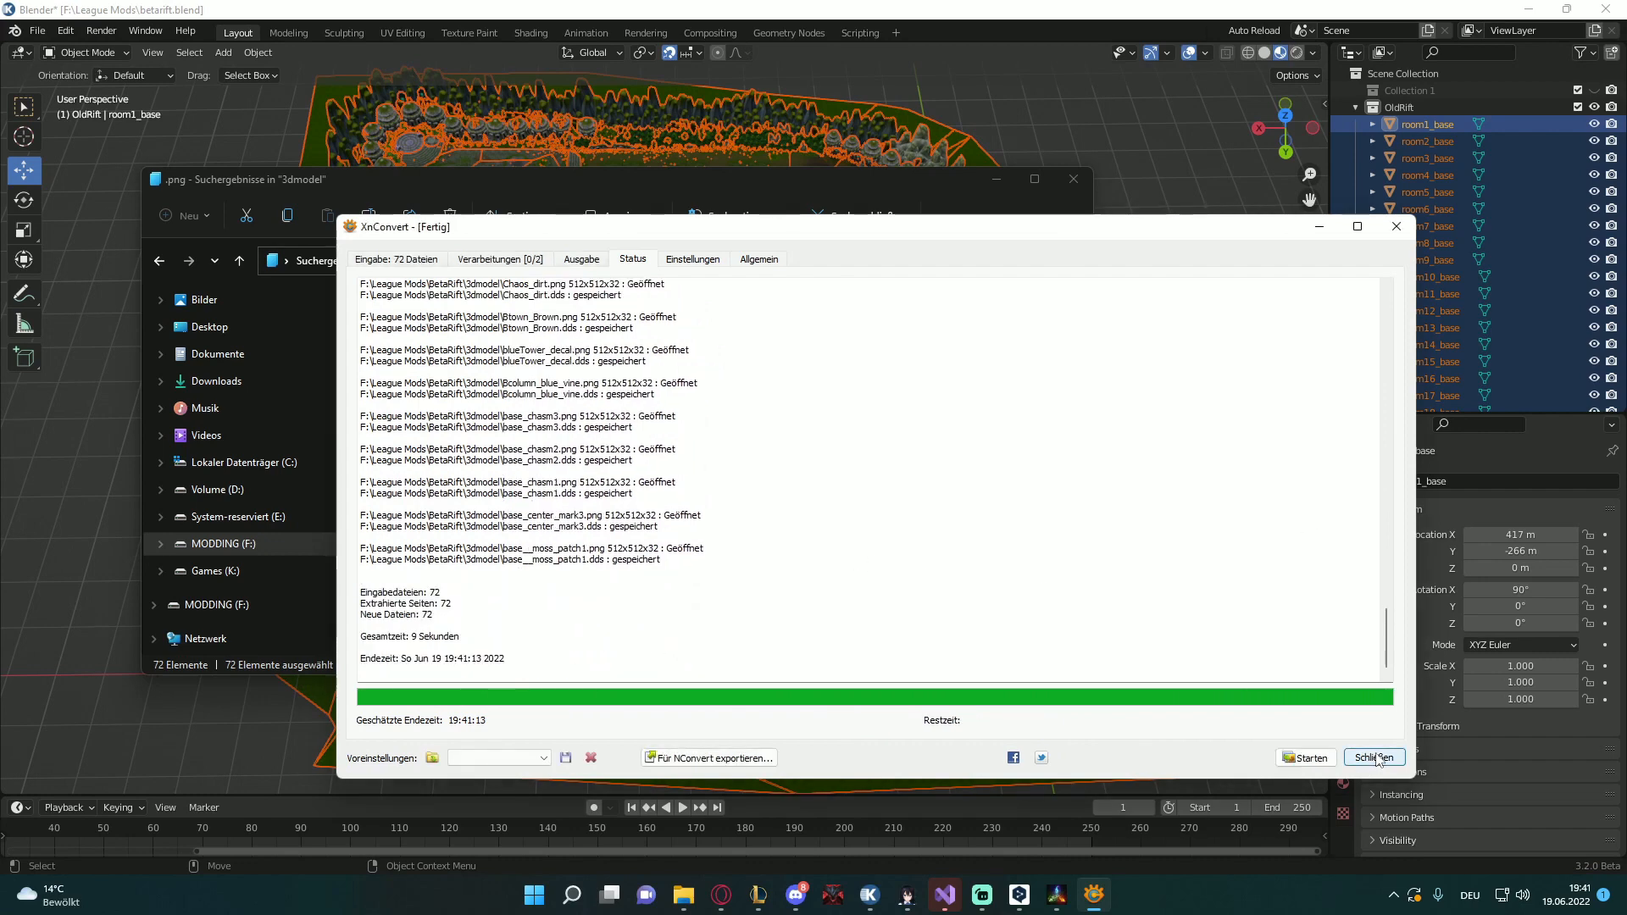
left_click(1372, 757)
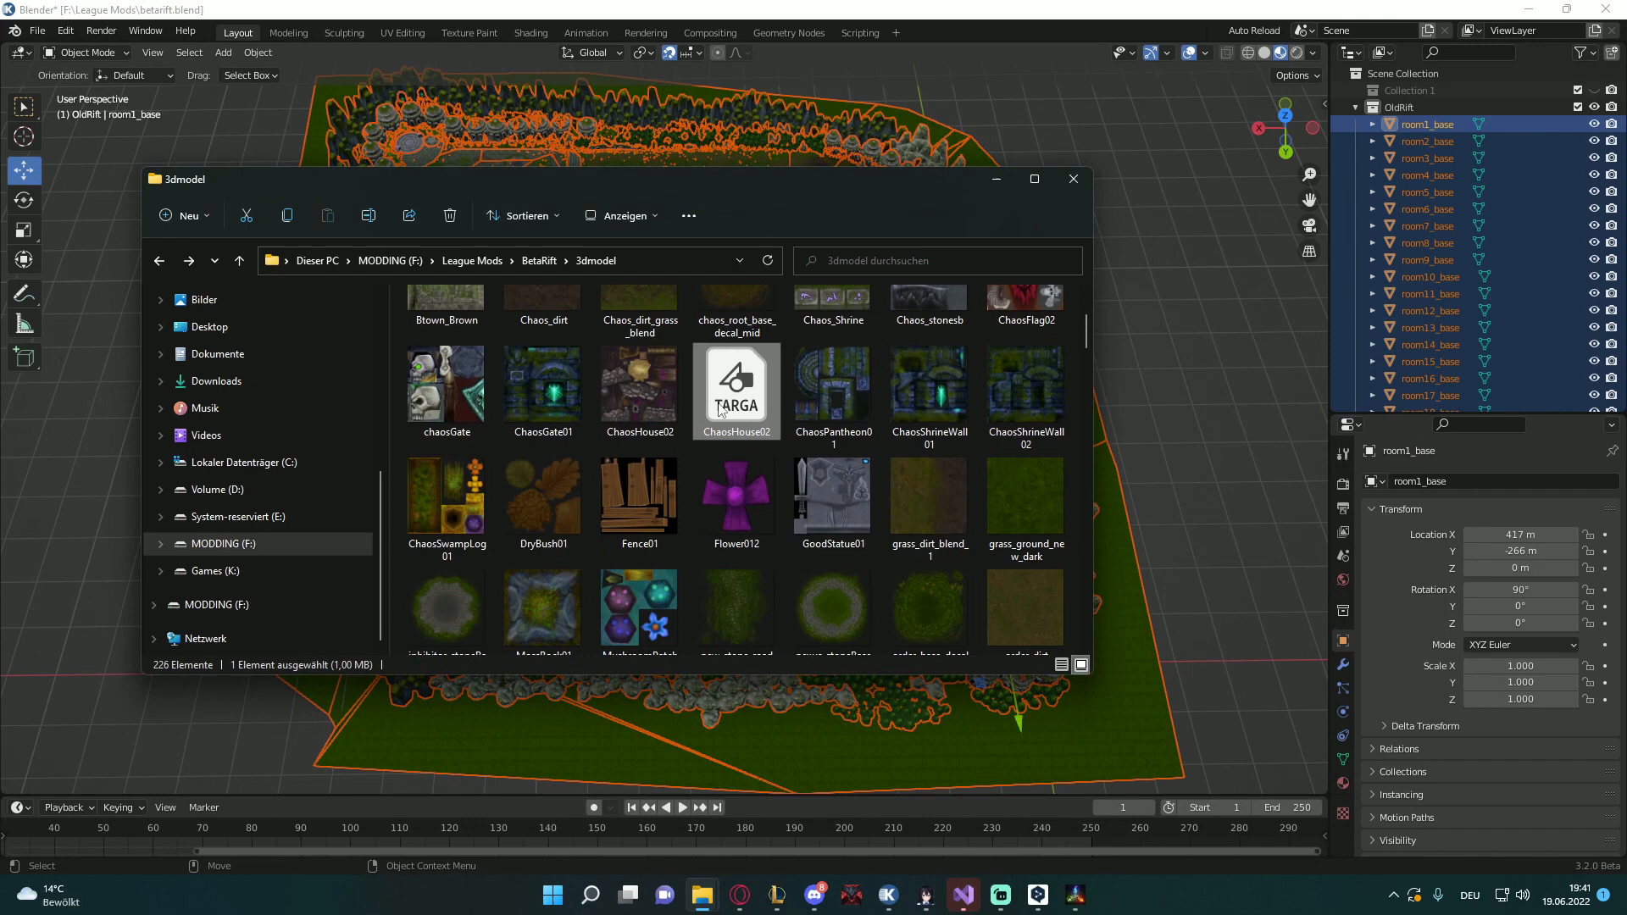
Search the 3dmodel folder for .mtl files and bring up actions for the 76 results
scroll("down", 3)
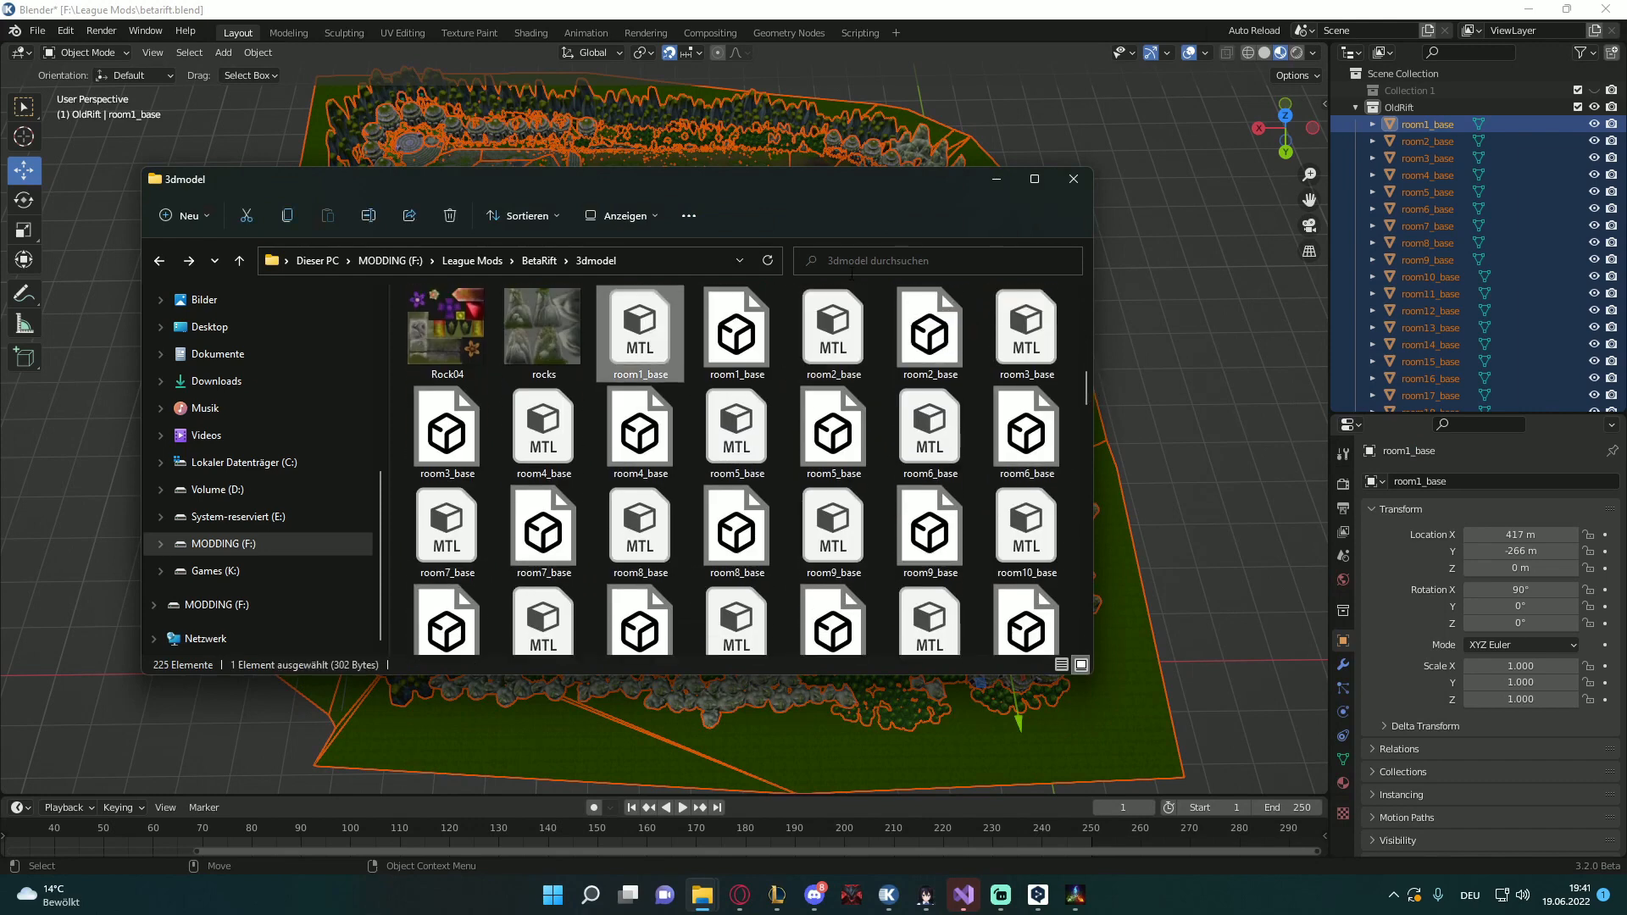
type(".mtl")
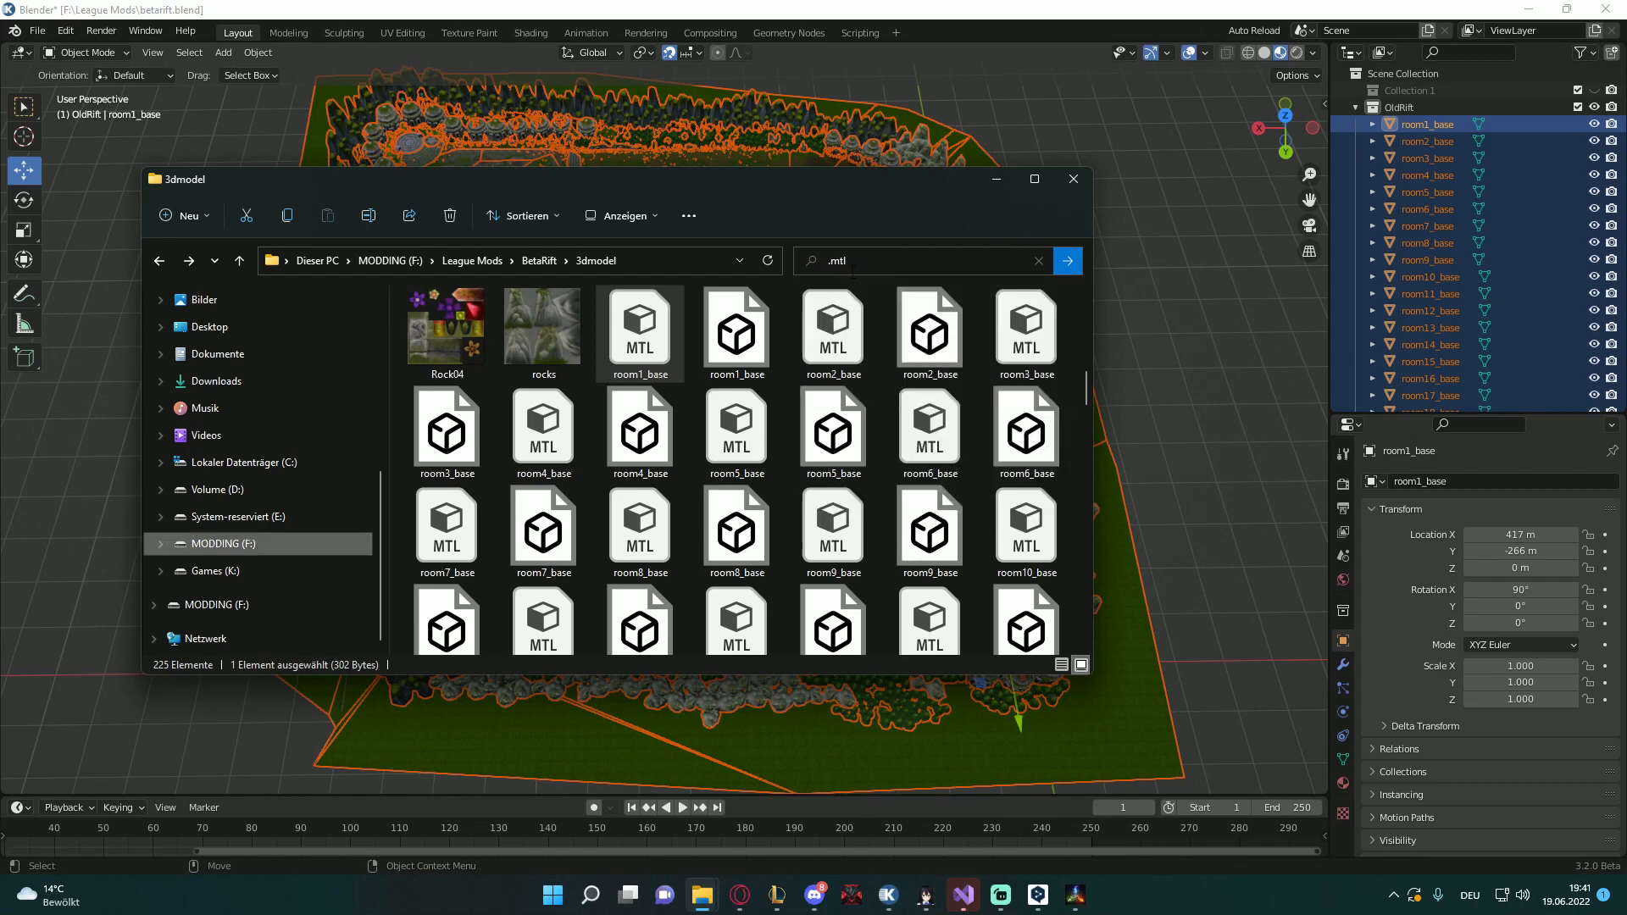
key("Return")
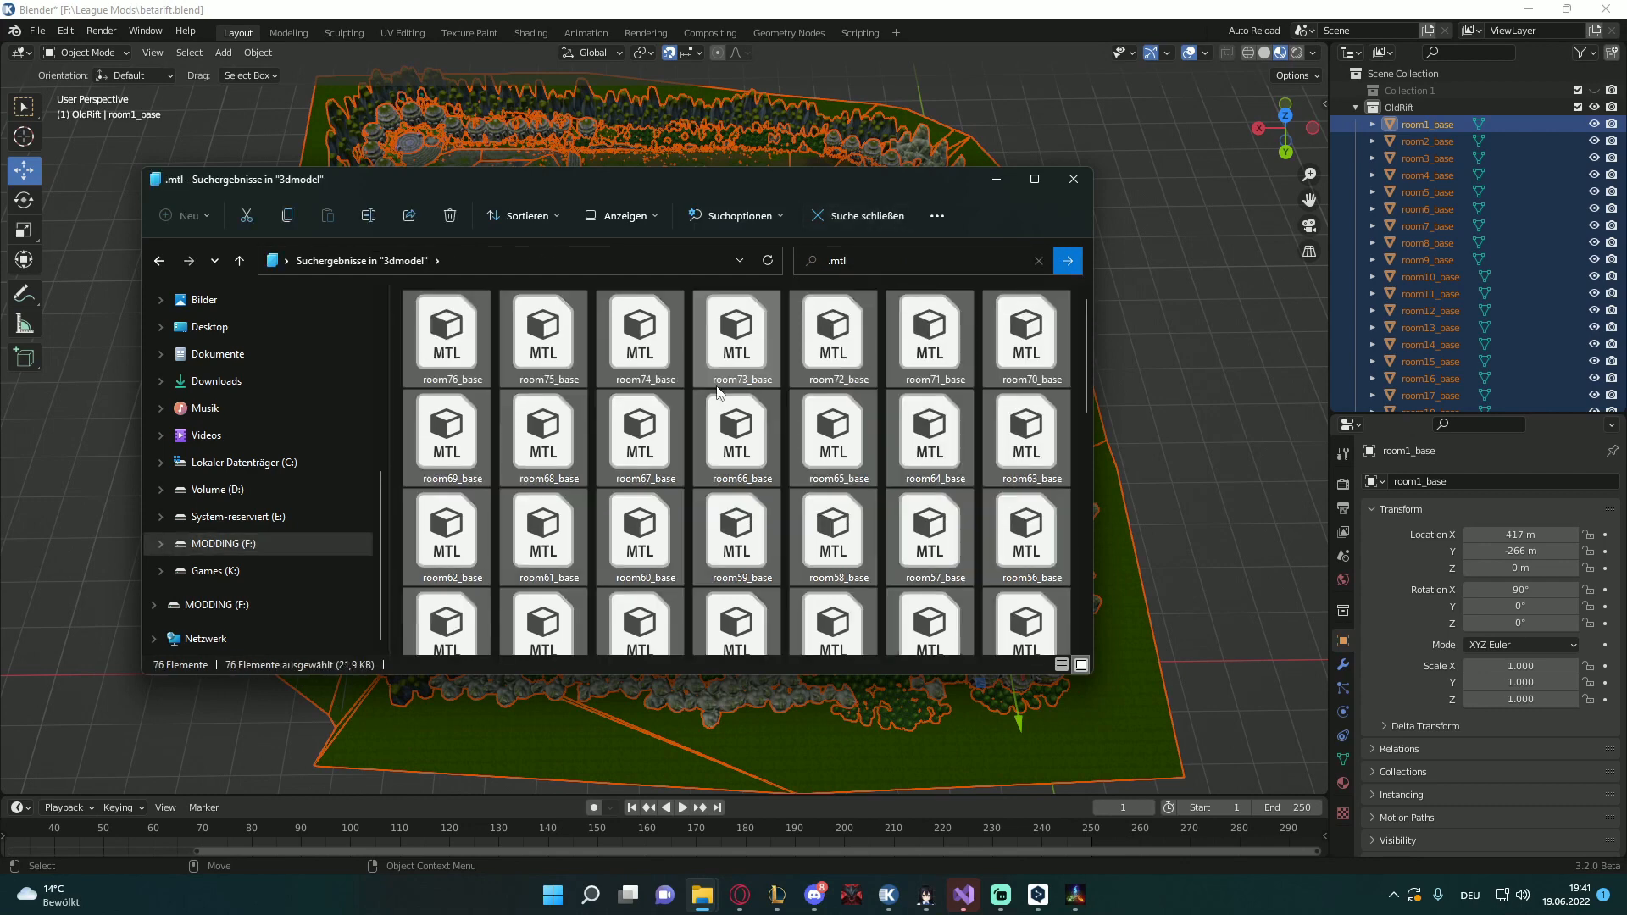
mouse_move(735, 332)
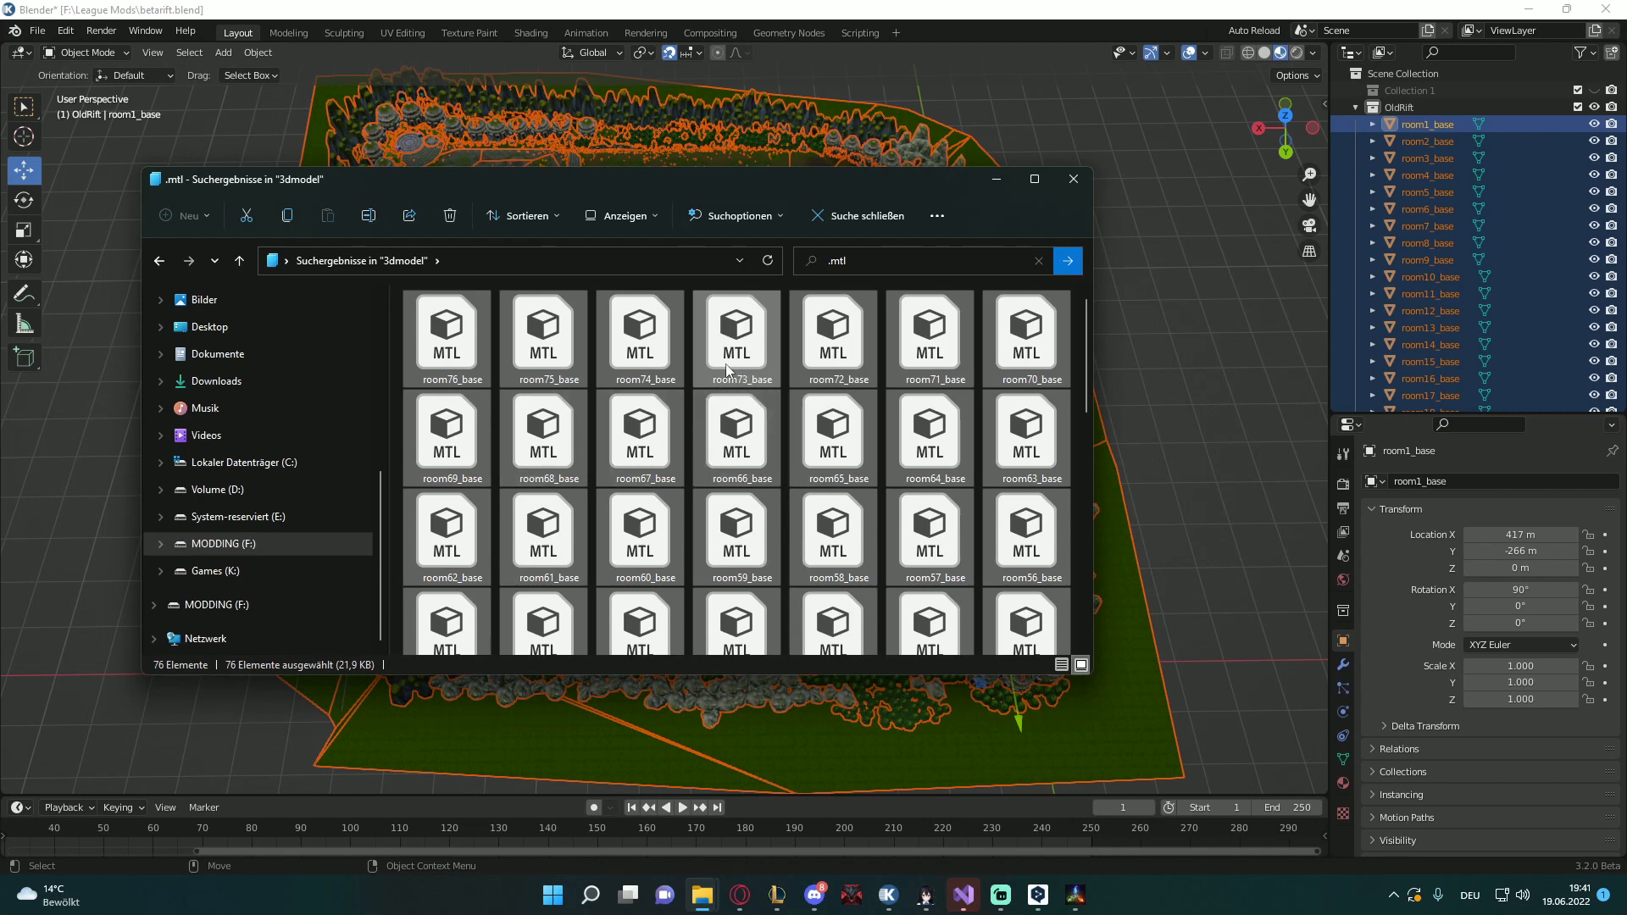
right_click(638, 338)
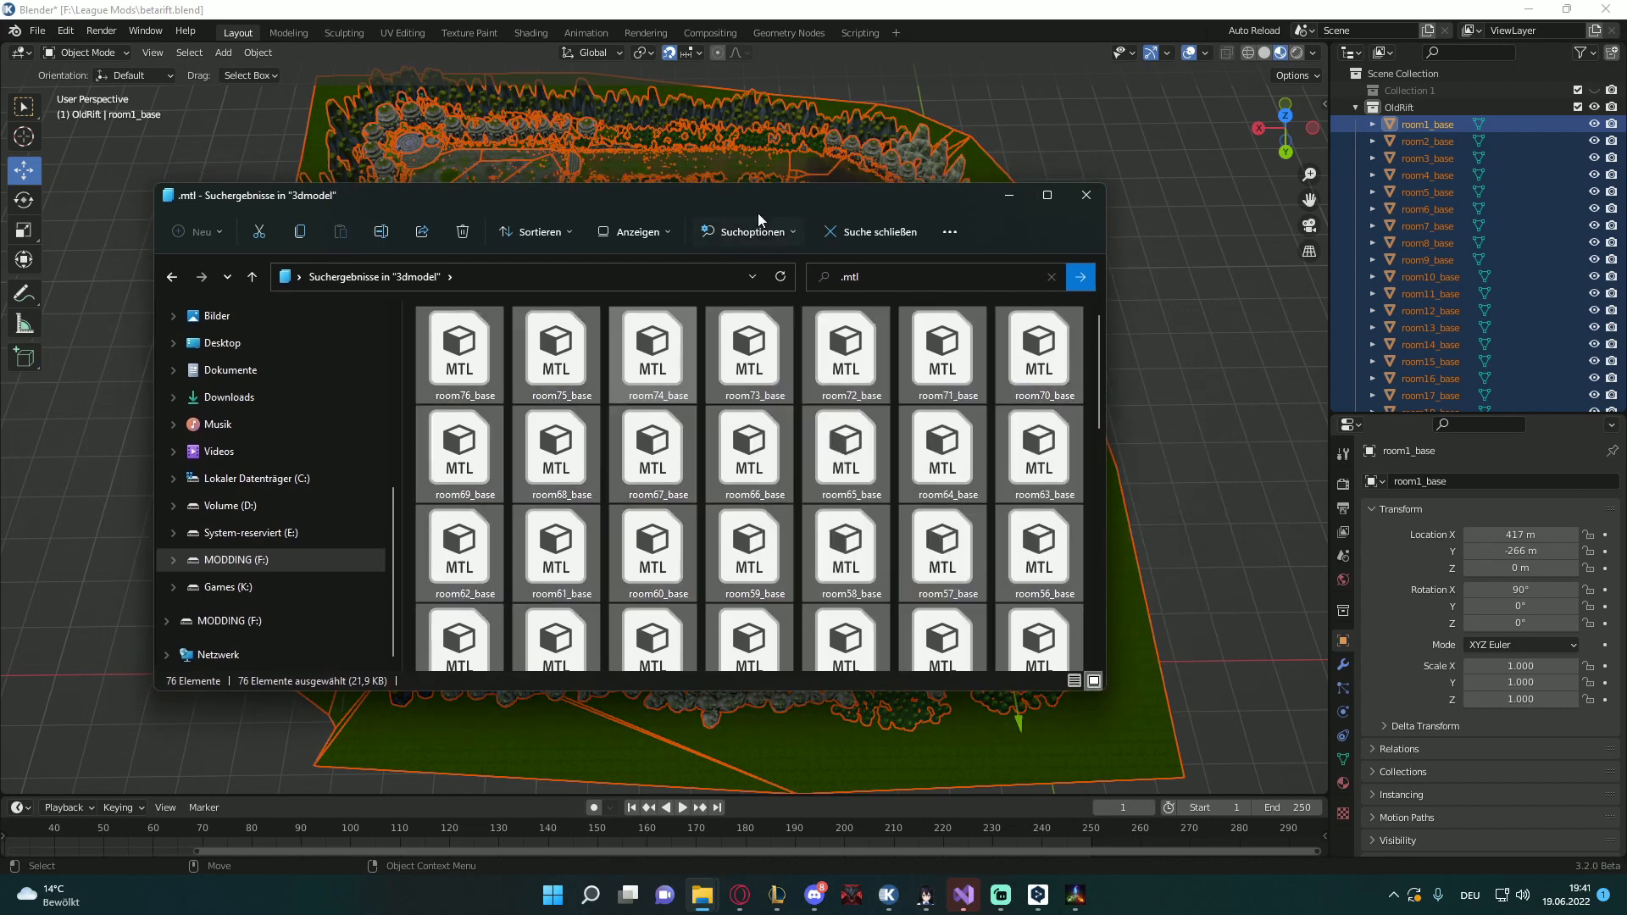
right_click(652, 352)
type("em")
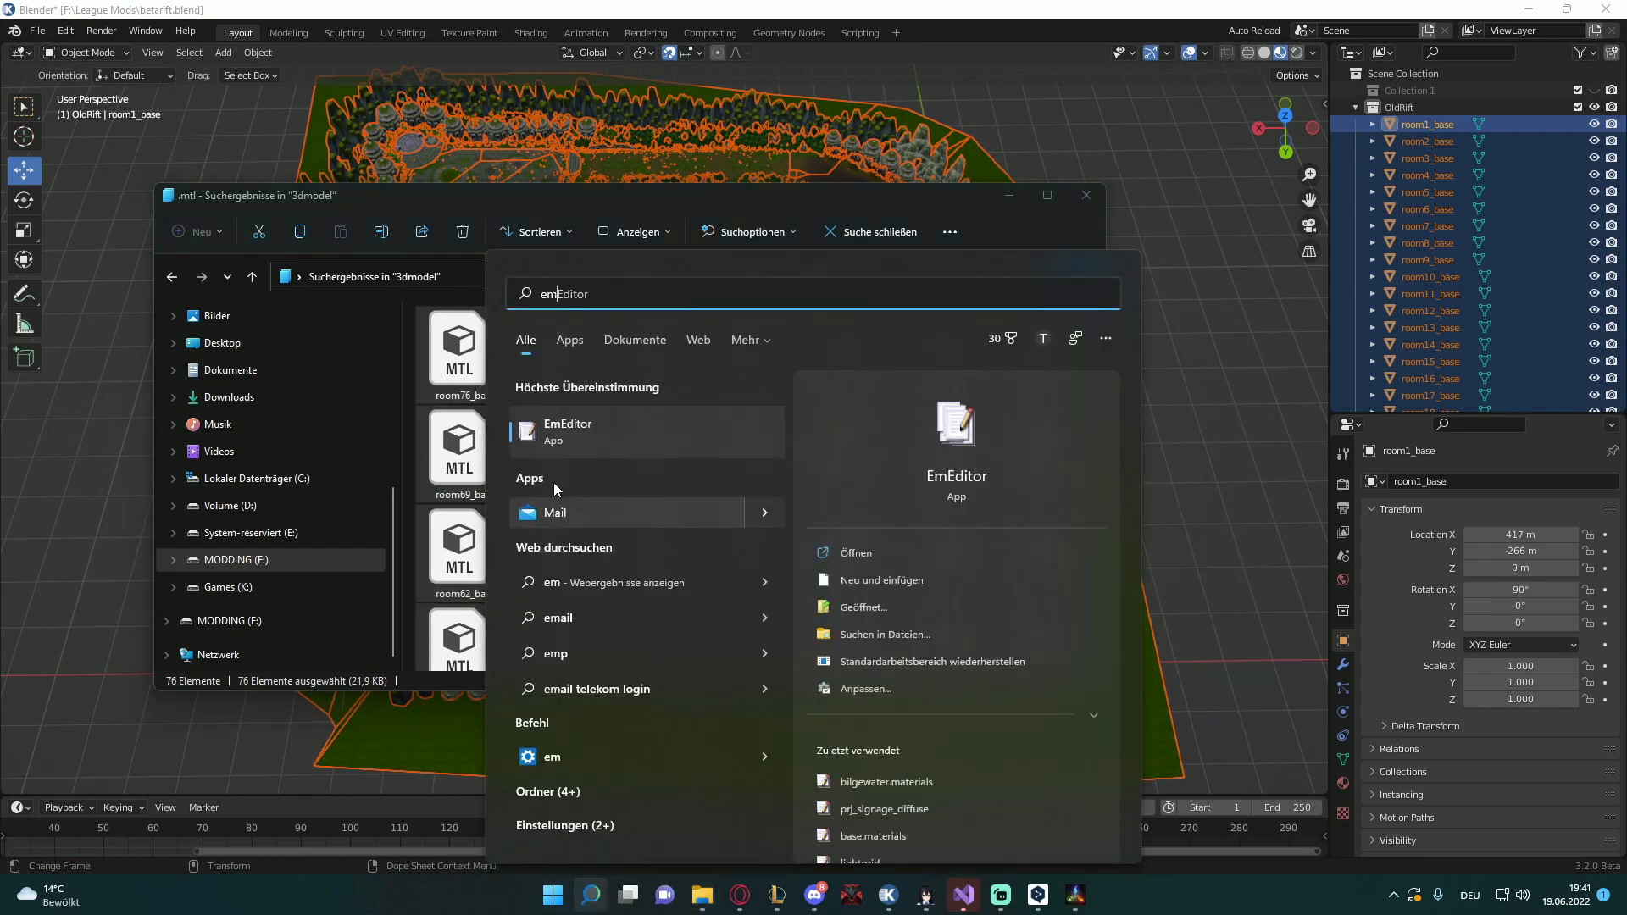
Launch EmEditor with the 76 room MTL files and bring up Suchen > Ersetzen for .png → .dds across all open documents
left_click(568, 431)
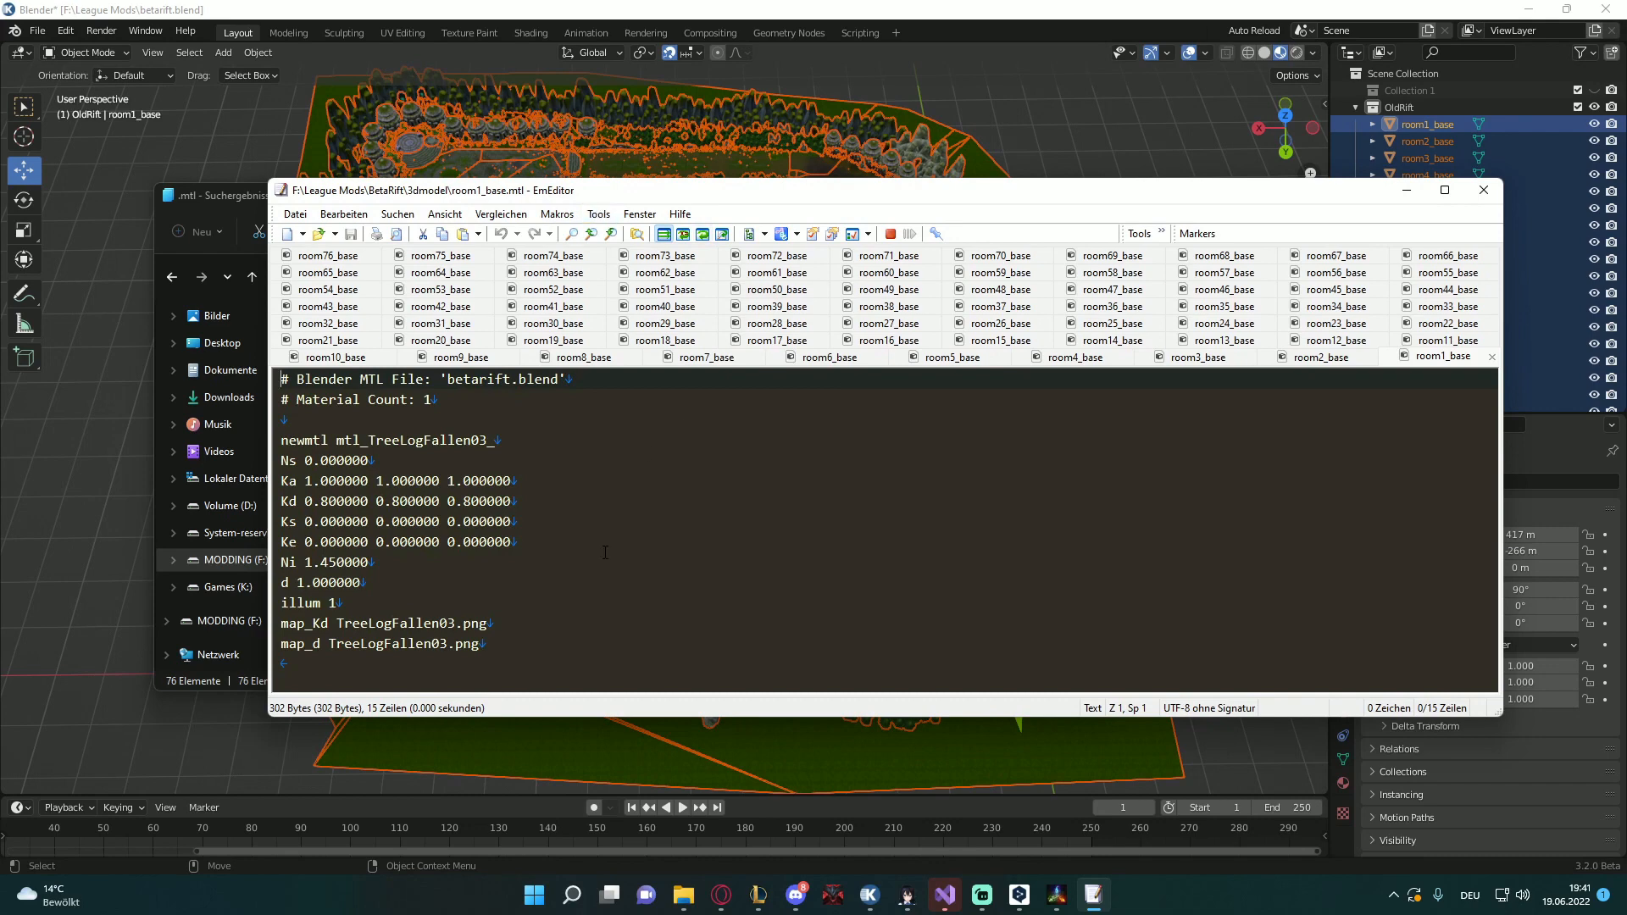
left_click(397, 213)
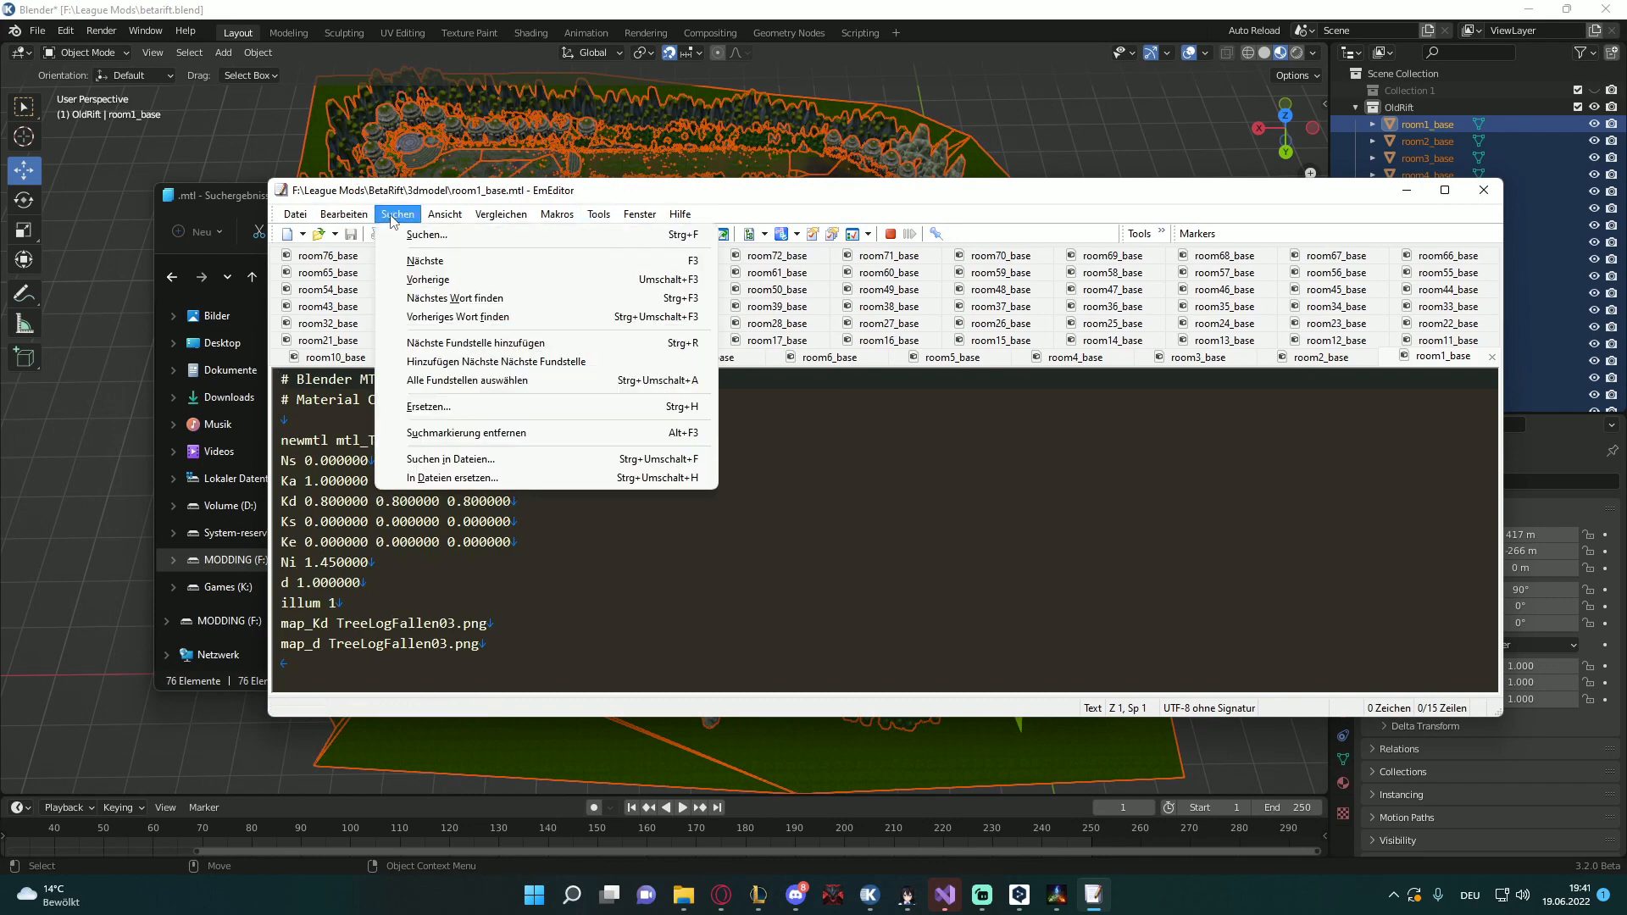
left_click(428, 406)
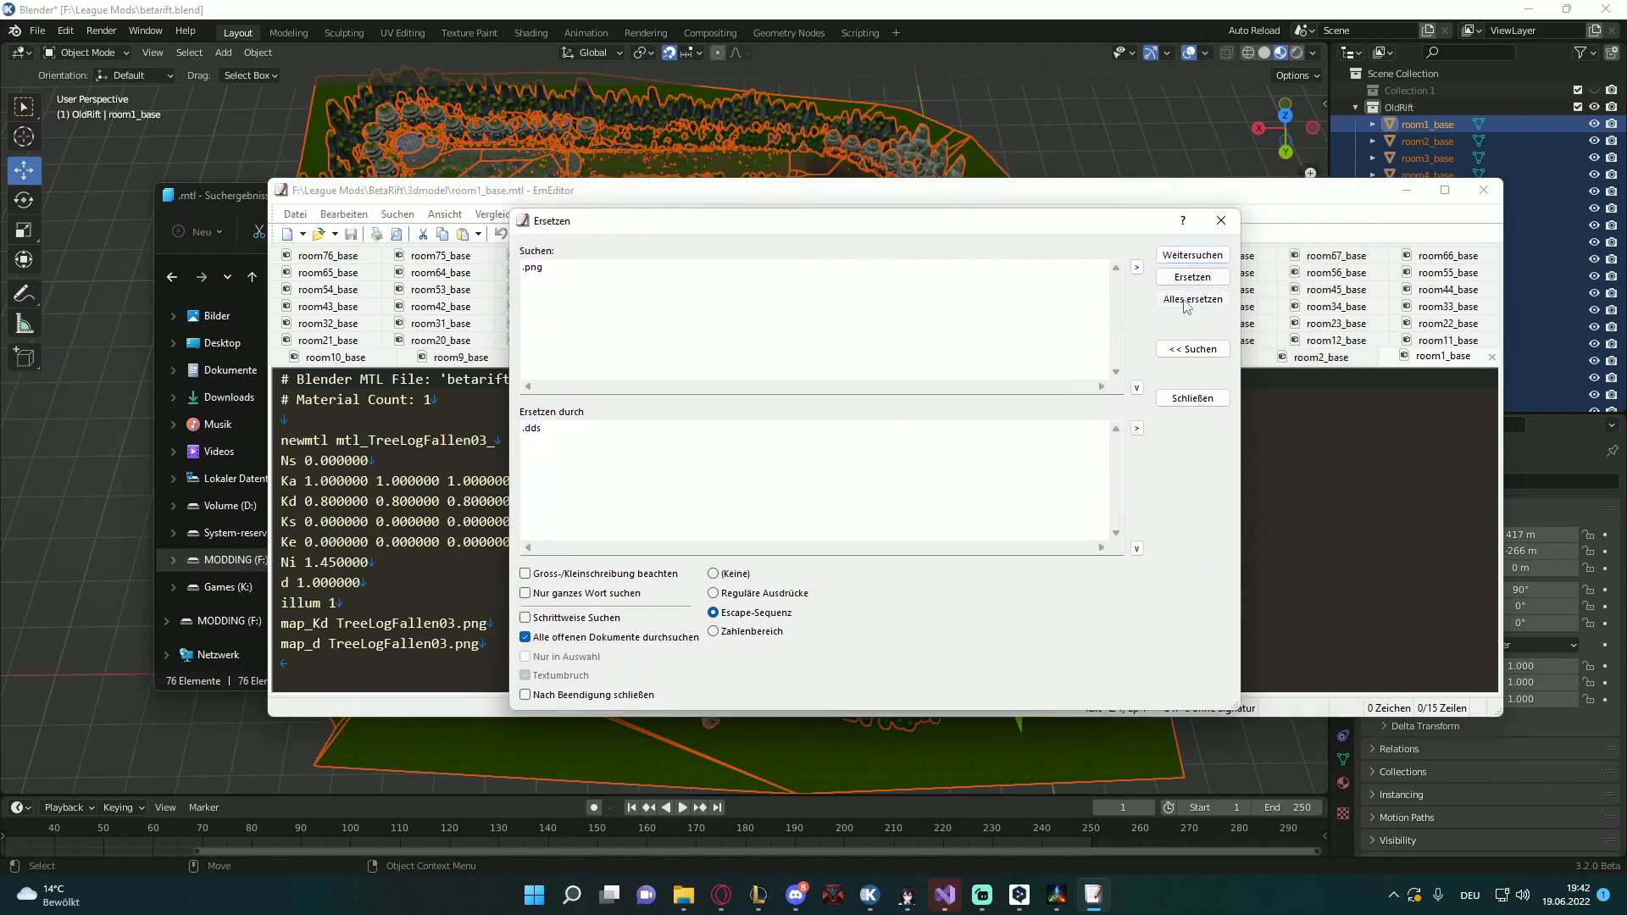
Replace all 150 .png references with .dds across the MTL files and save all via Datei > Alle speichern
left_click(1191, 299)
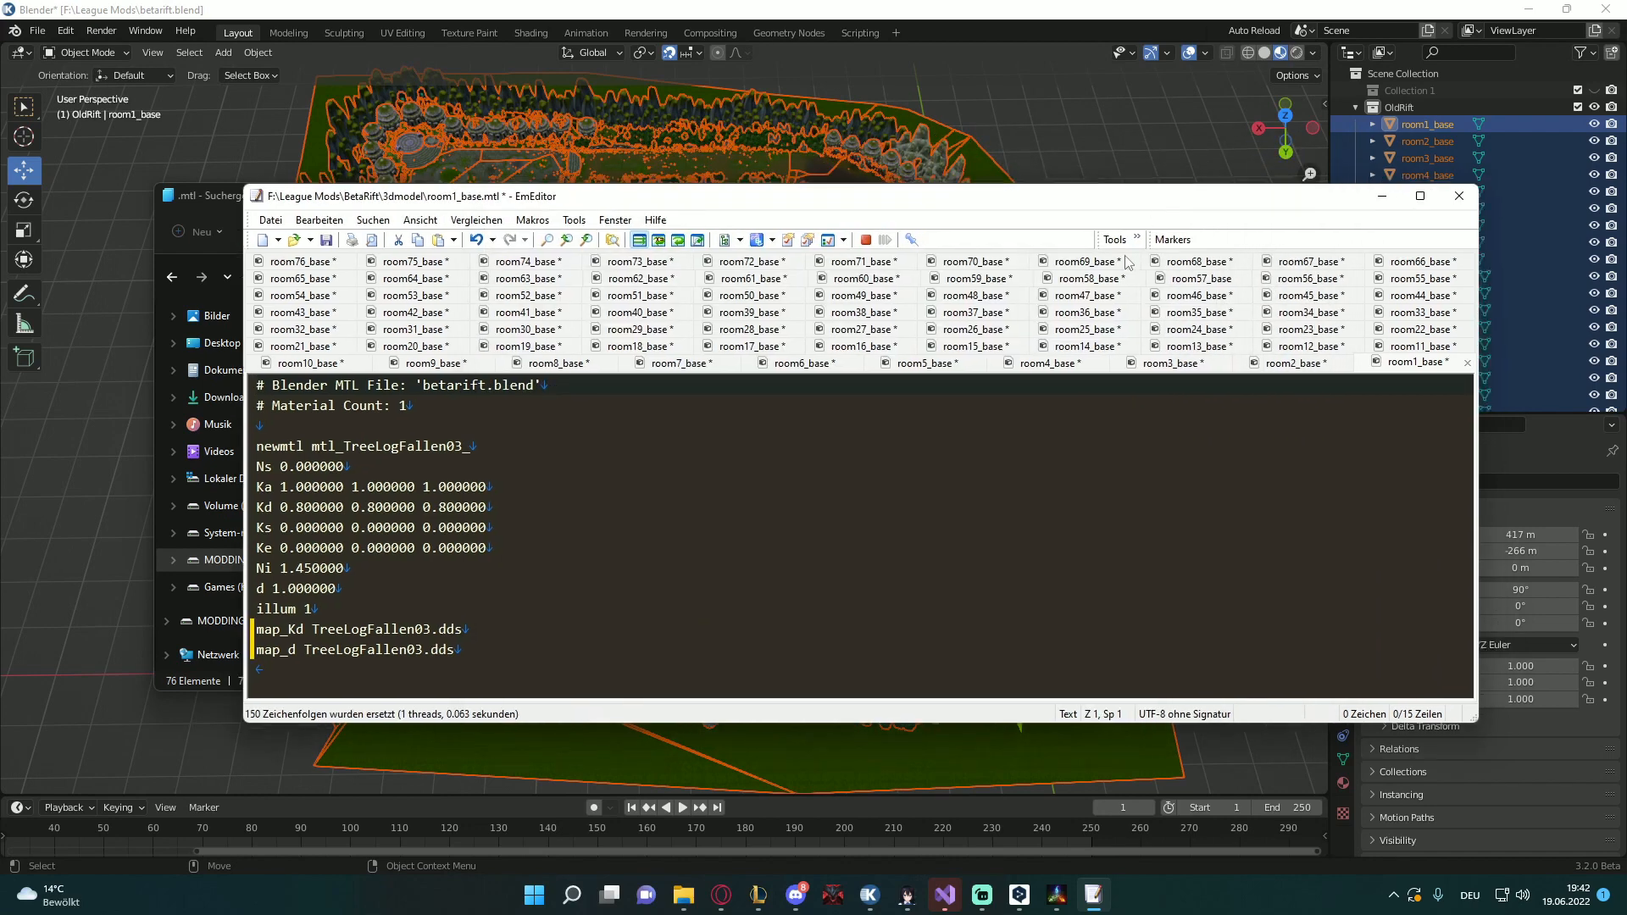
left_click(270, 220)
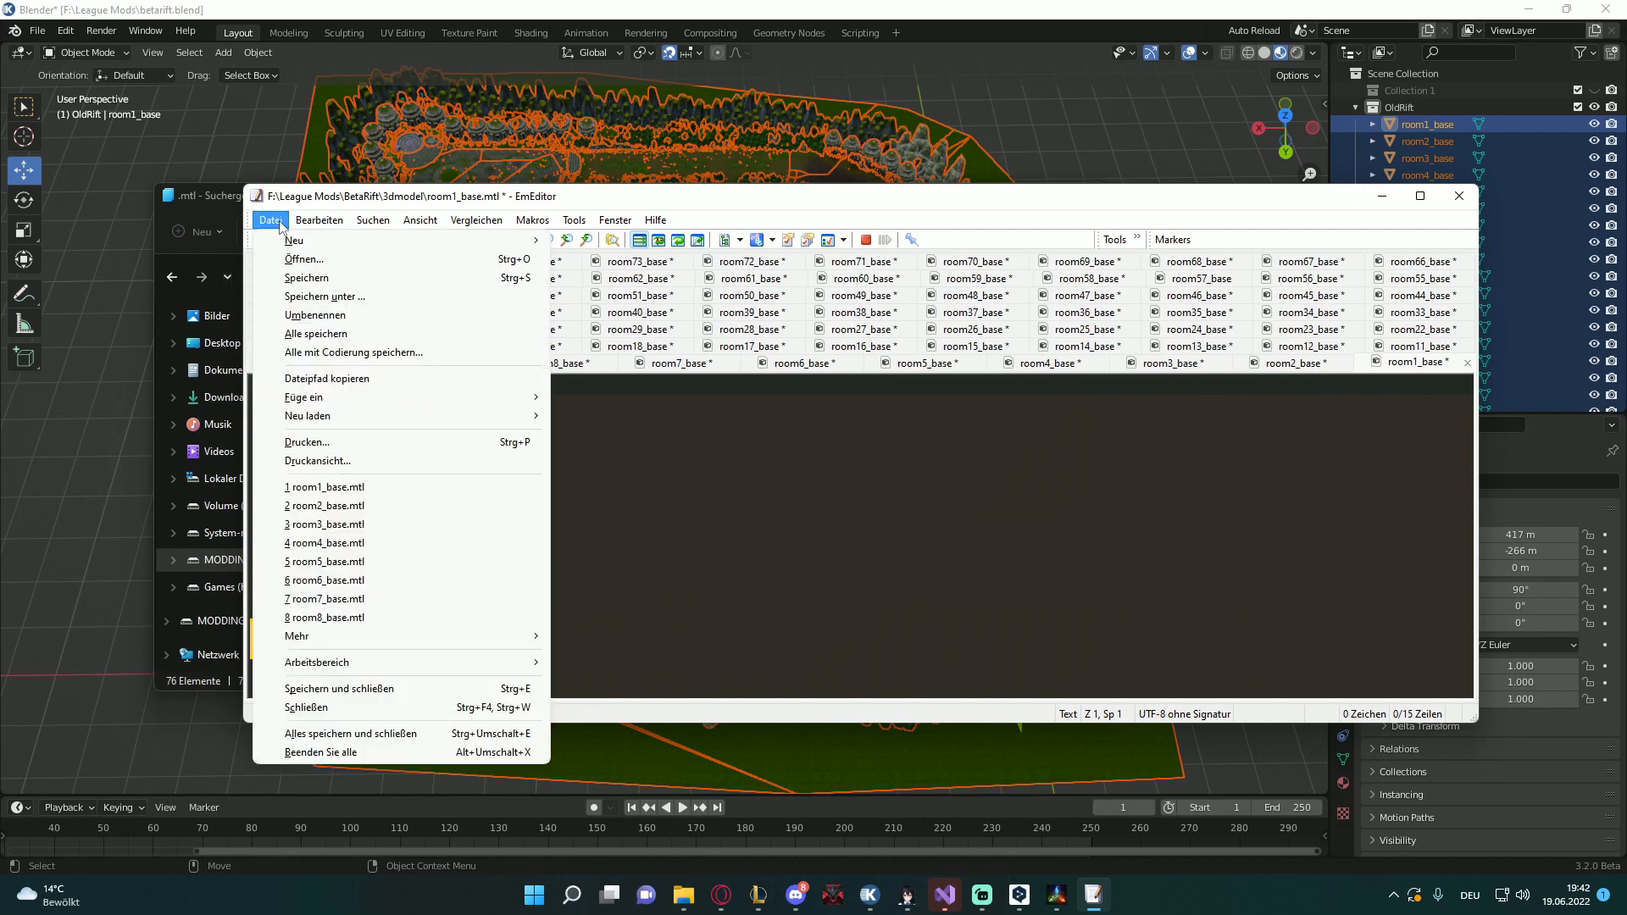
mouse_move(316, 333)
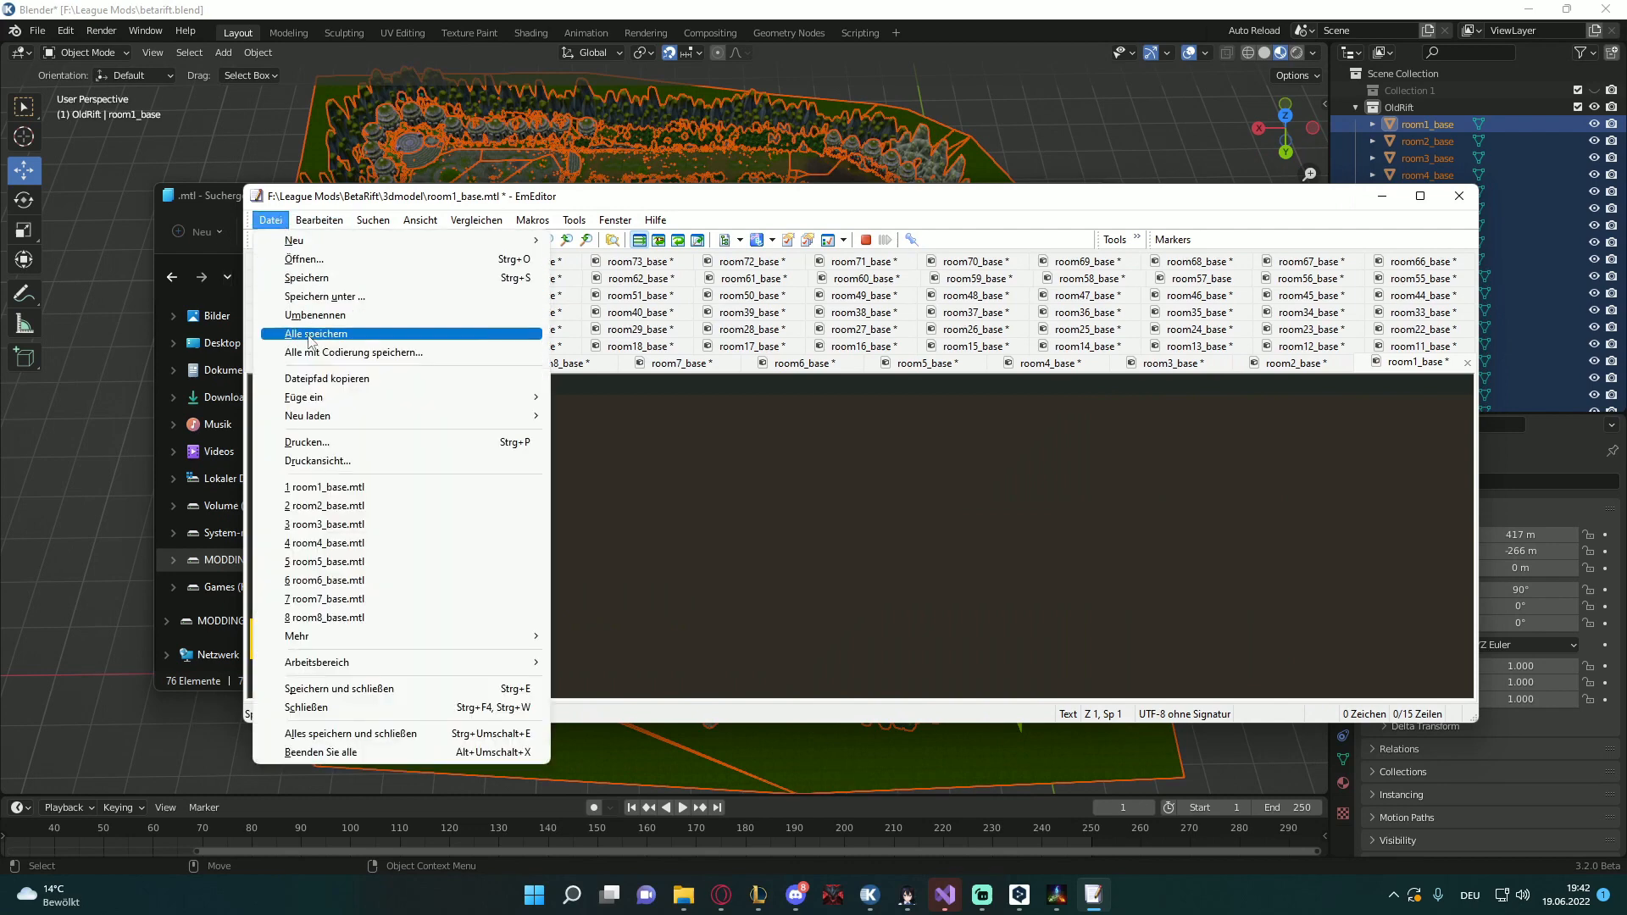
left_click(315, 333)
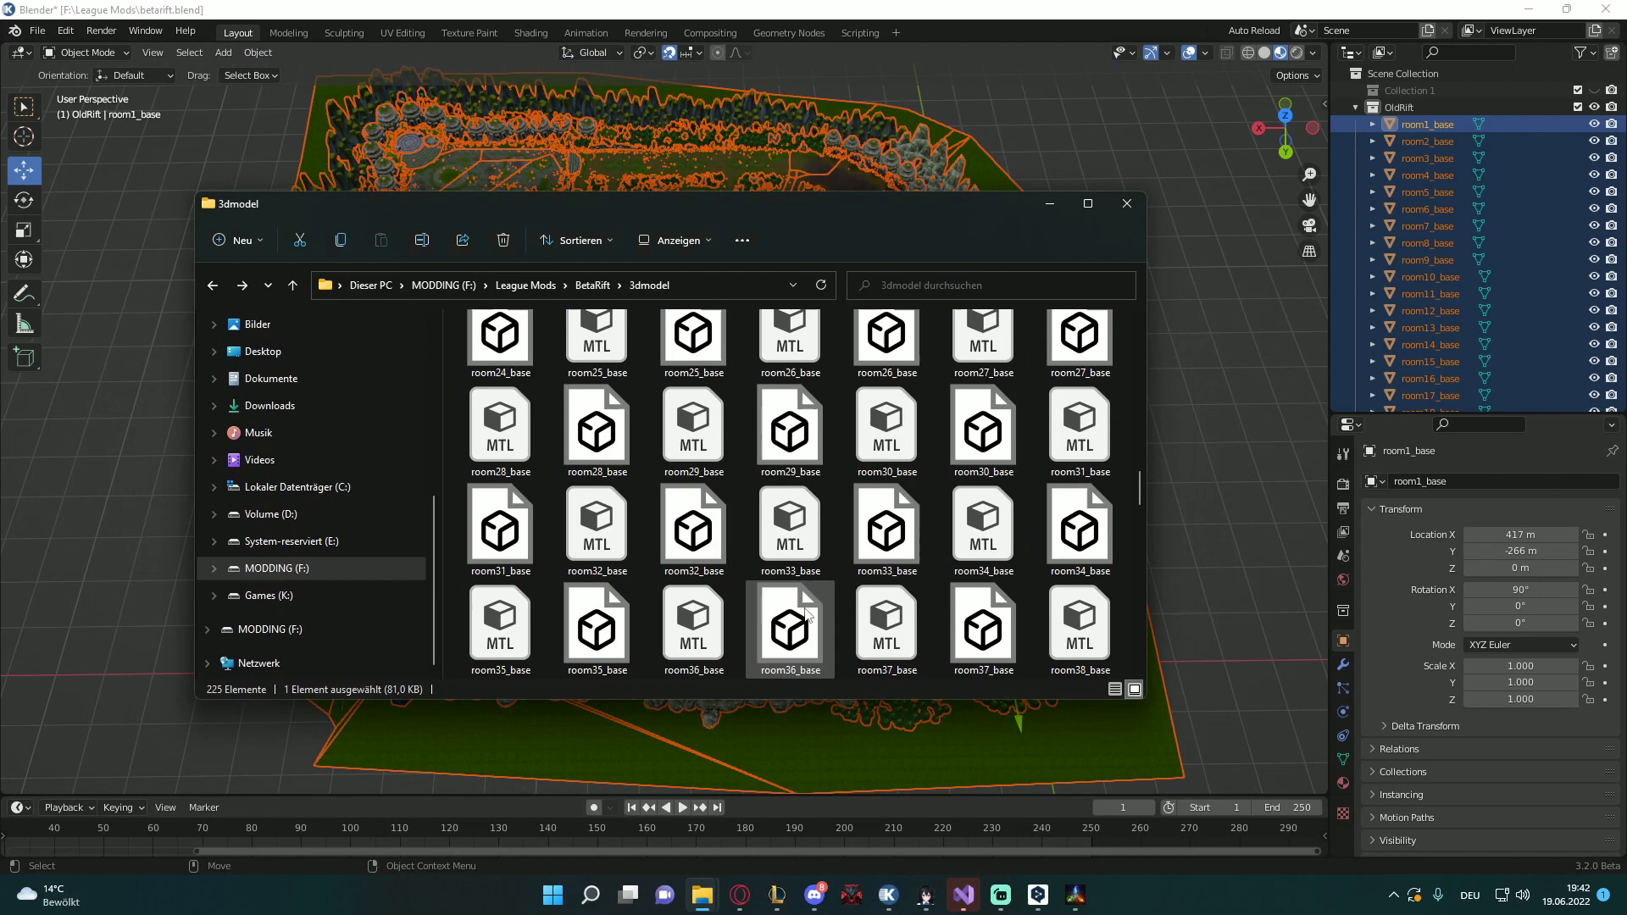
Check a room_base file in the 3dmodel folder before closing Explorer and launching Avatar MapEditor
left_click(597, 523)
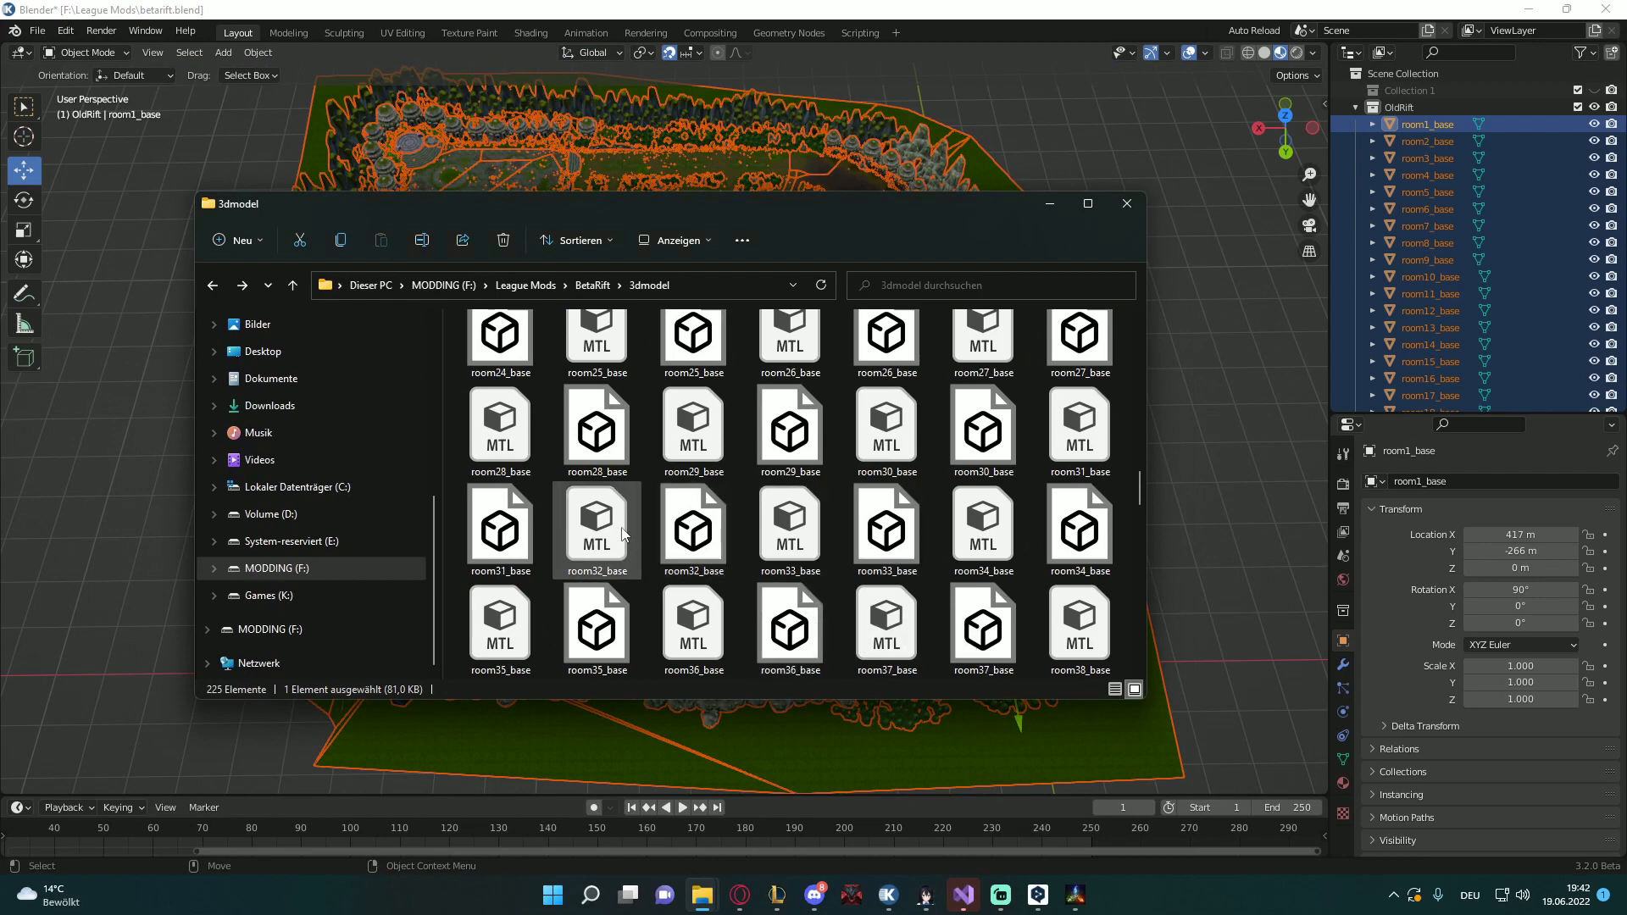
double_click(597, 519)
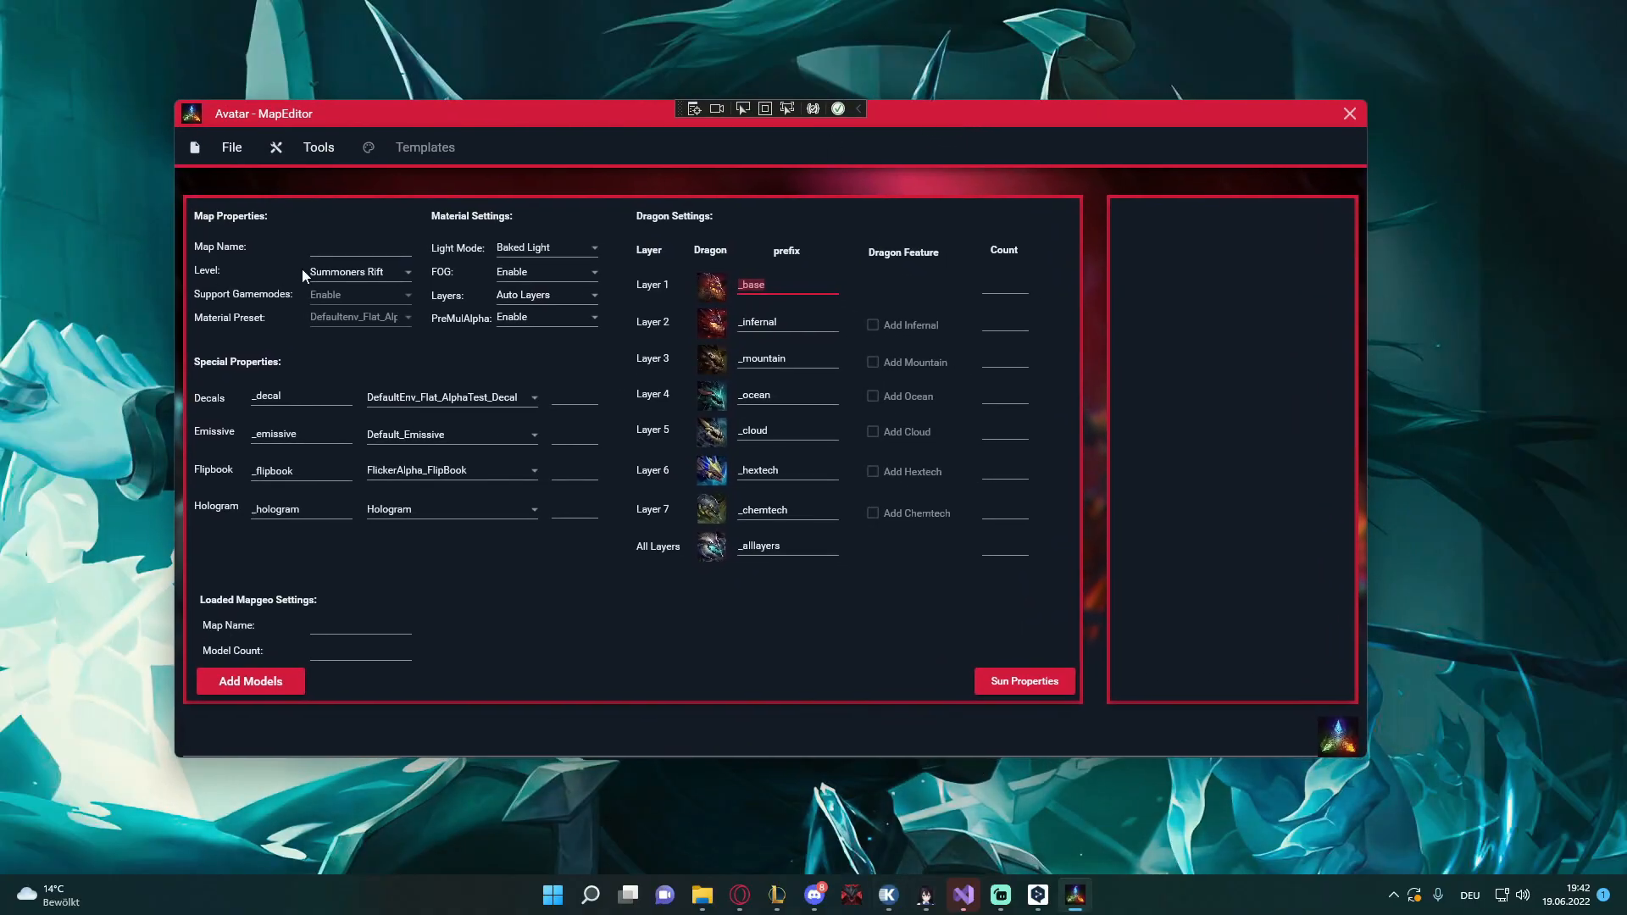
Name the map betarift
left_click(360, 247)
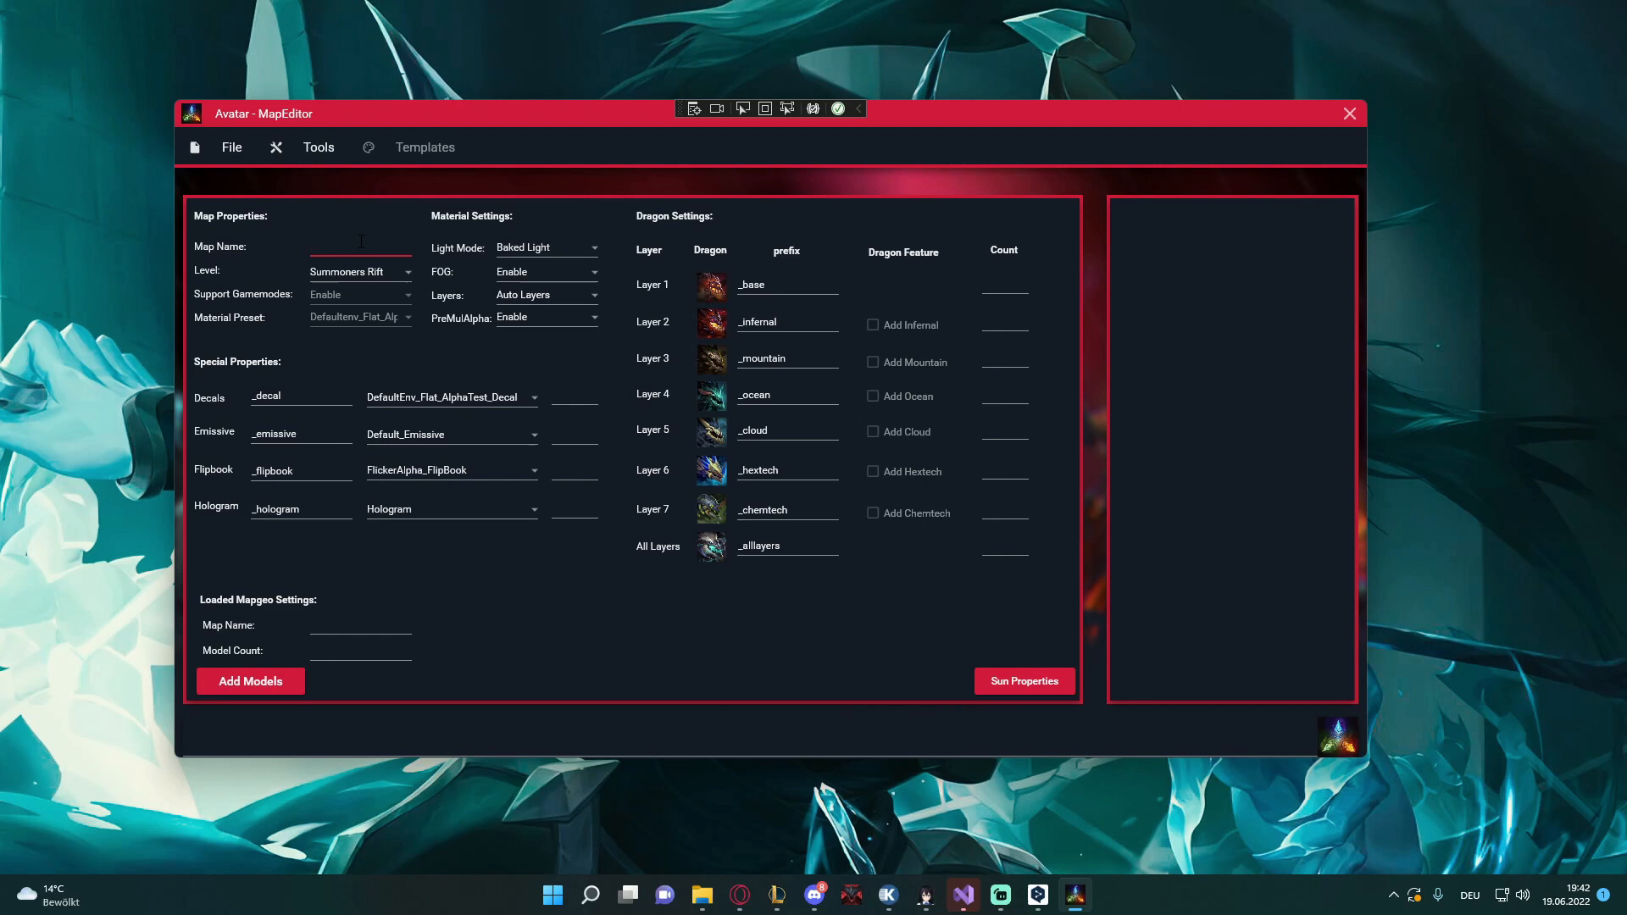
type("beta")
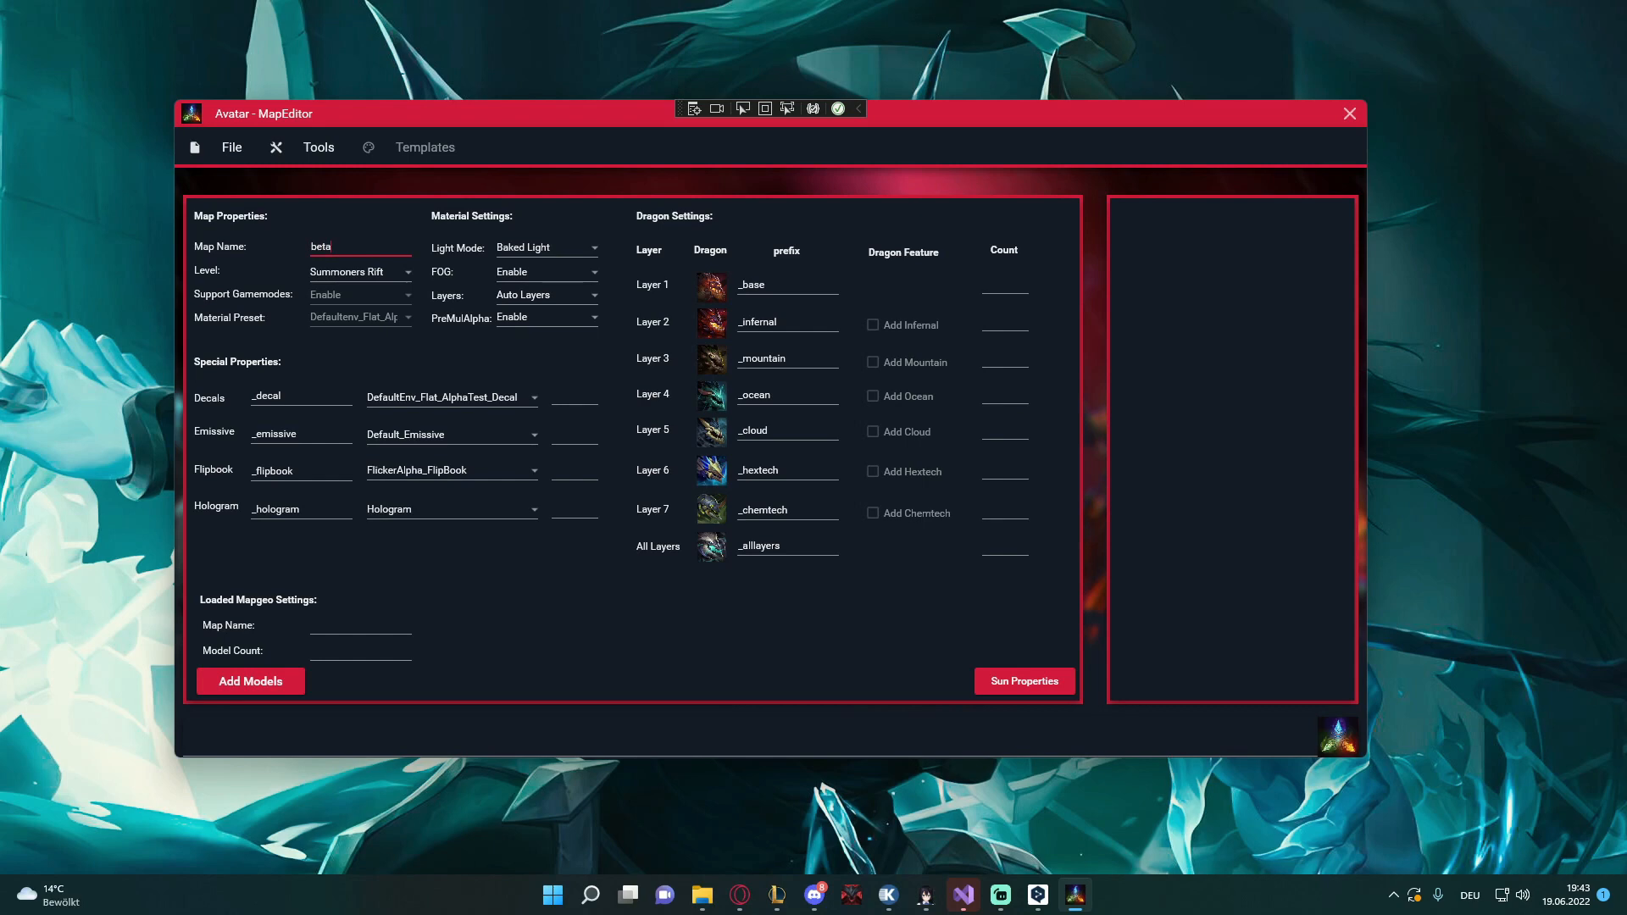
type("rift")
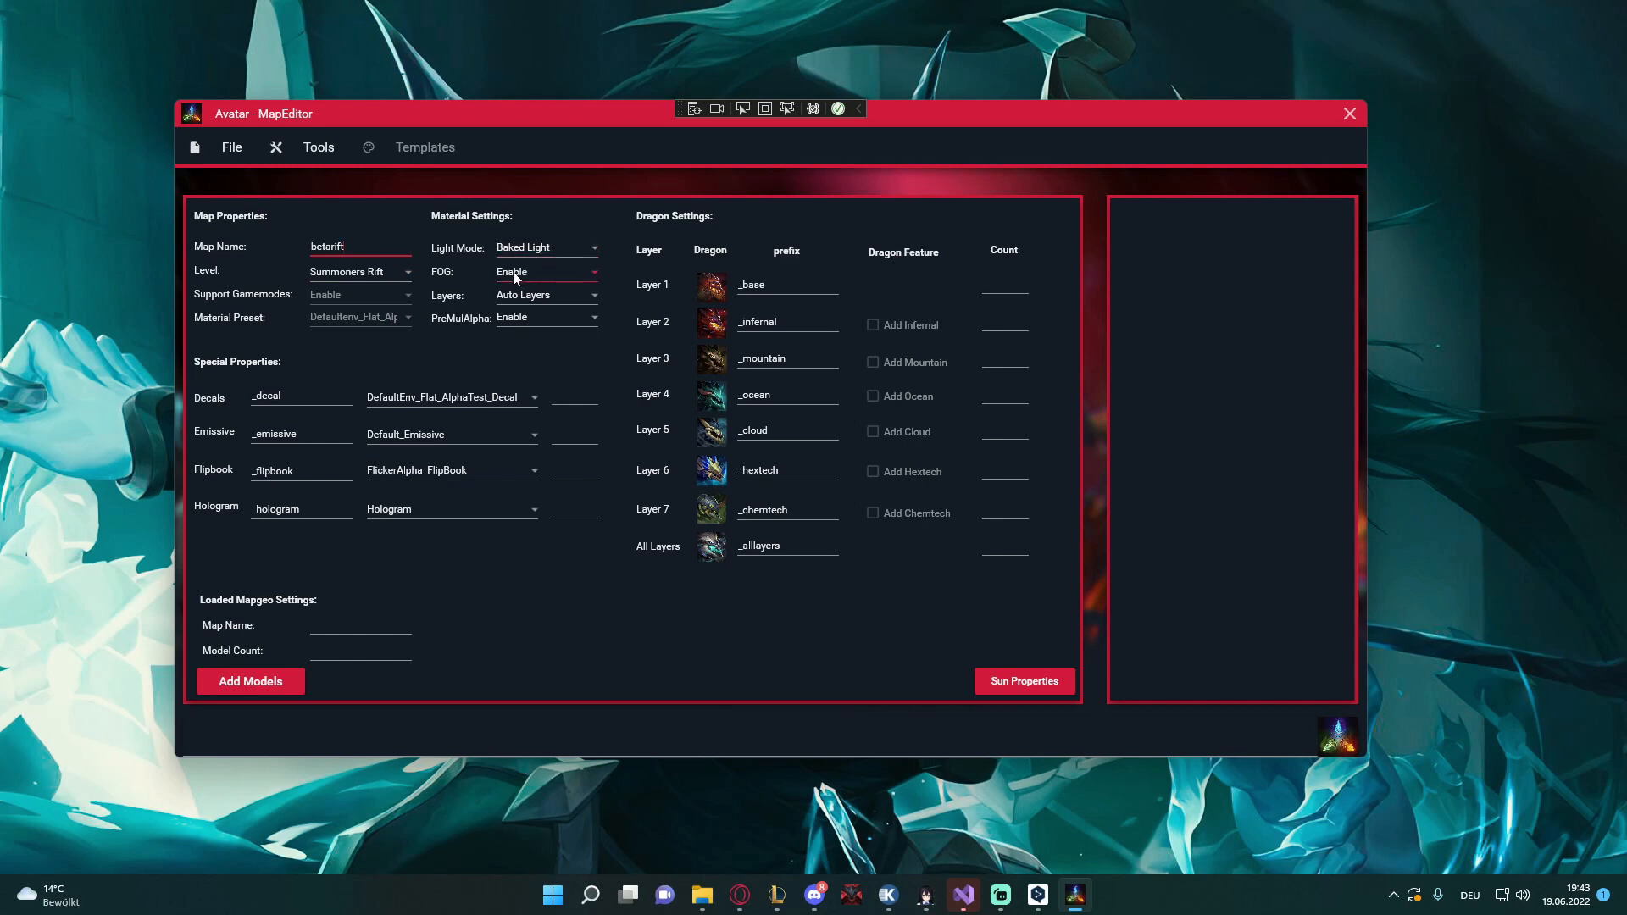
Keep FOG on Enable and Layers on Auto Layers, leaving the PreMulAlpha choices showing
left_click(544, 272)
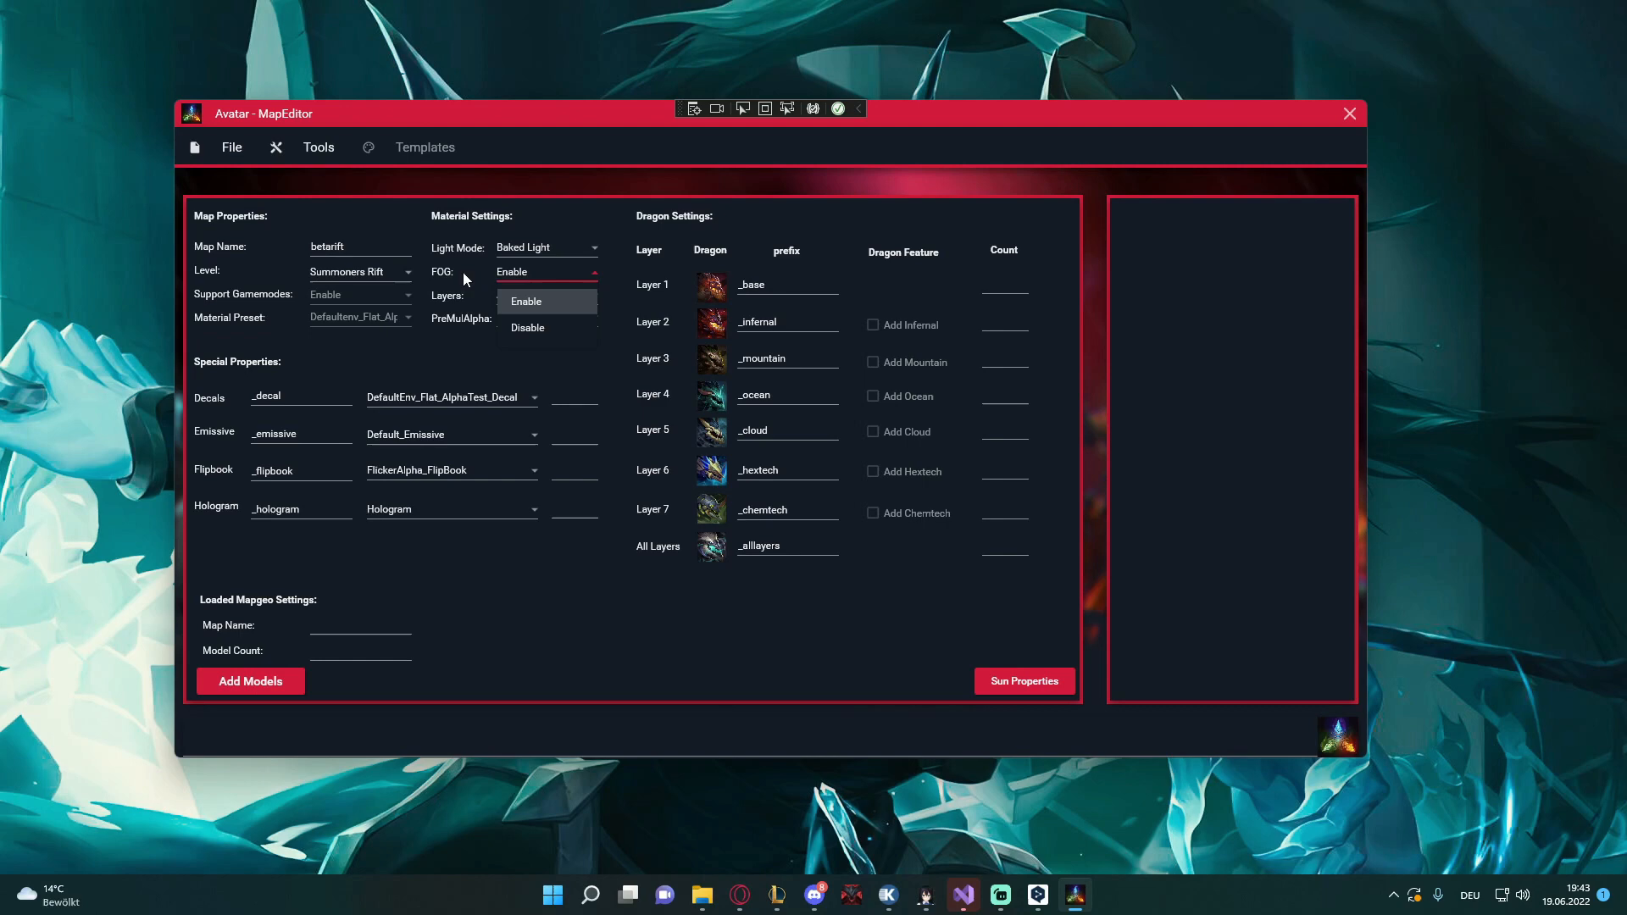
left_click(545, 301)
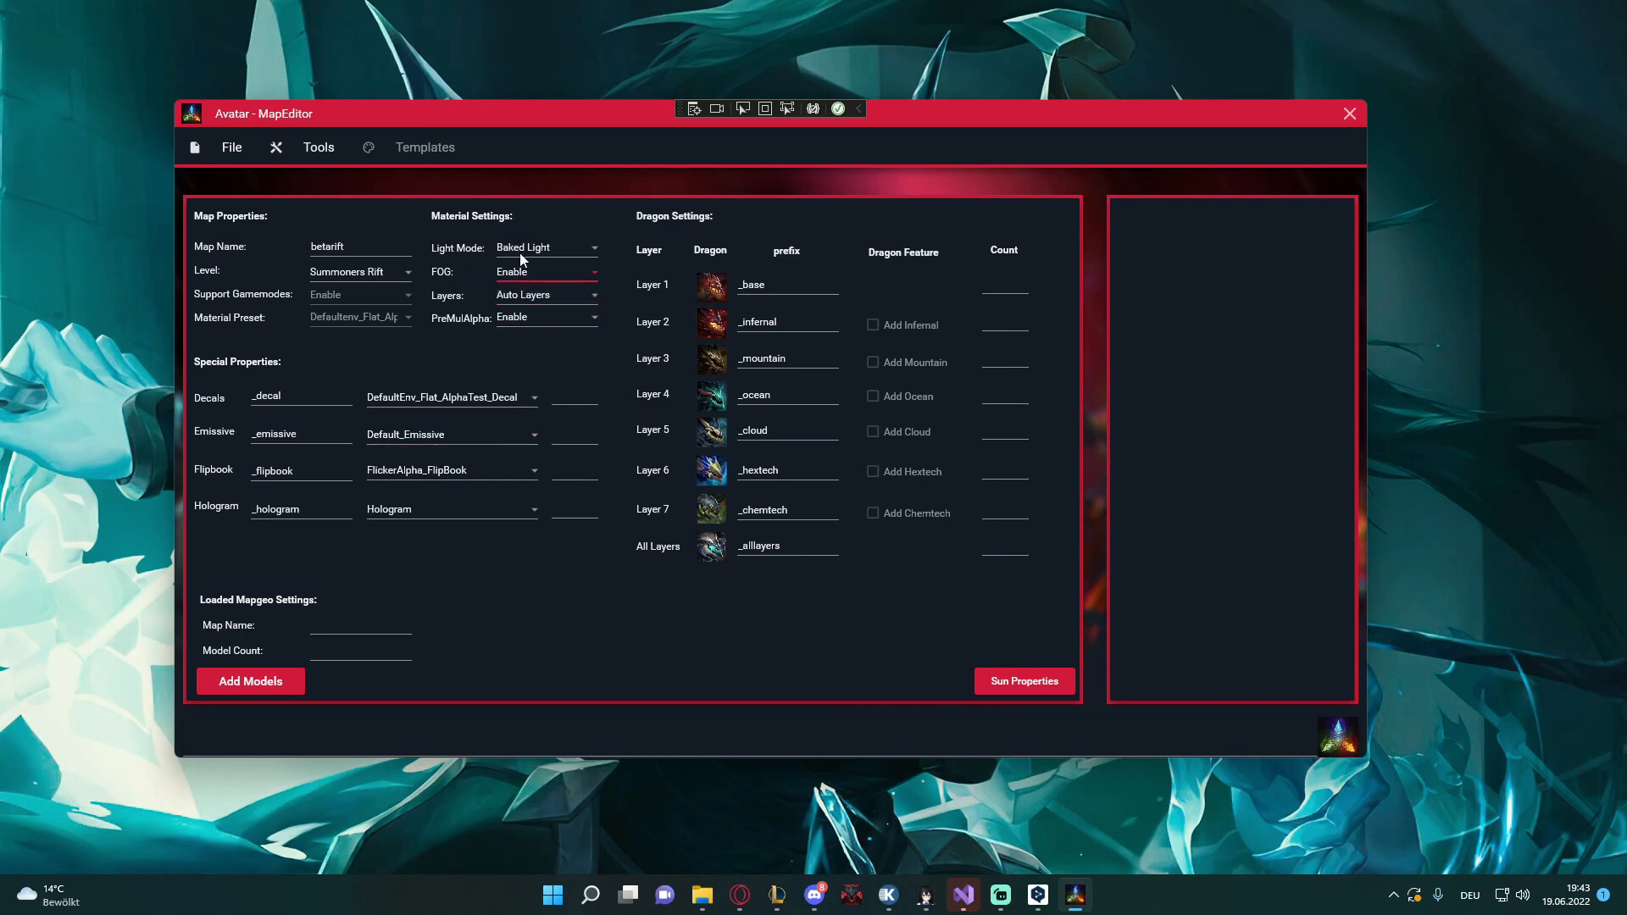
left_click(544, 271)
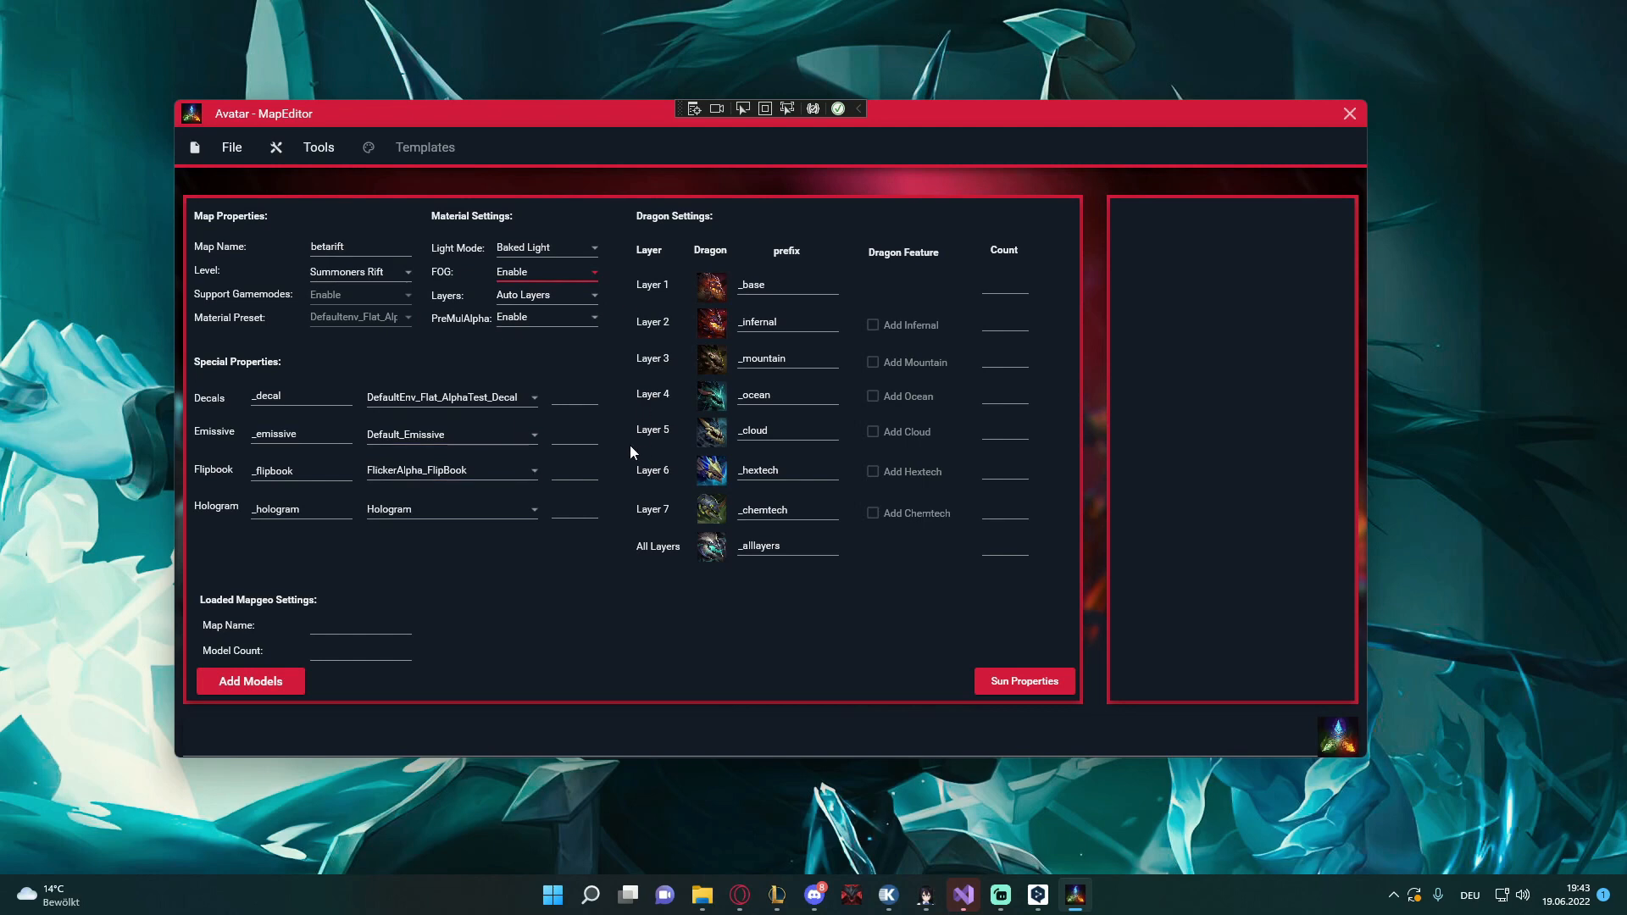
left_click(545, 295)
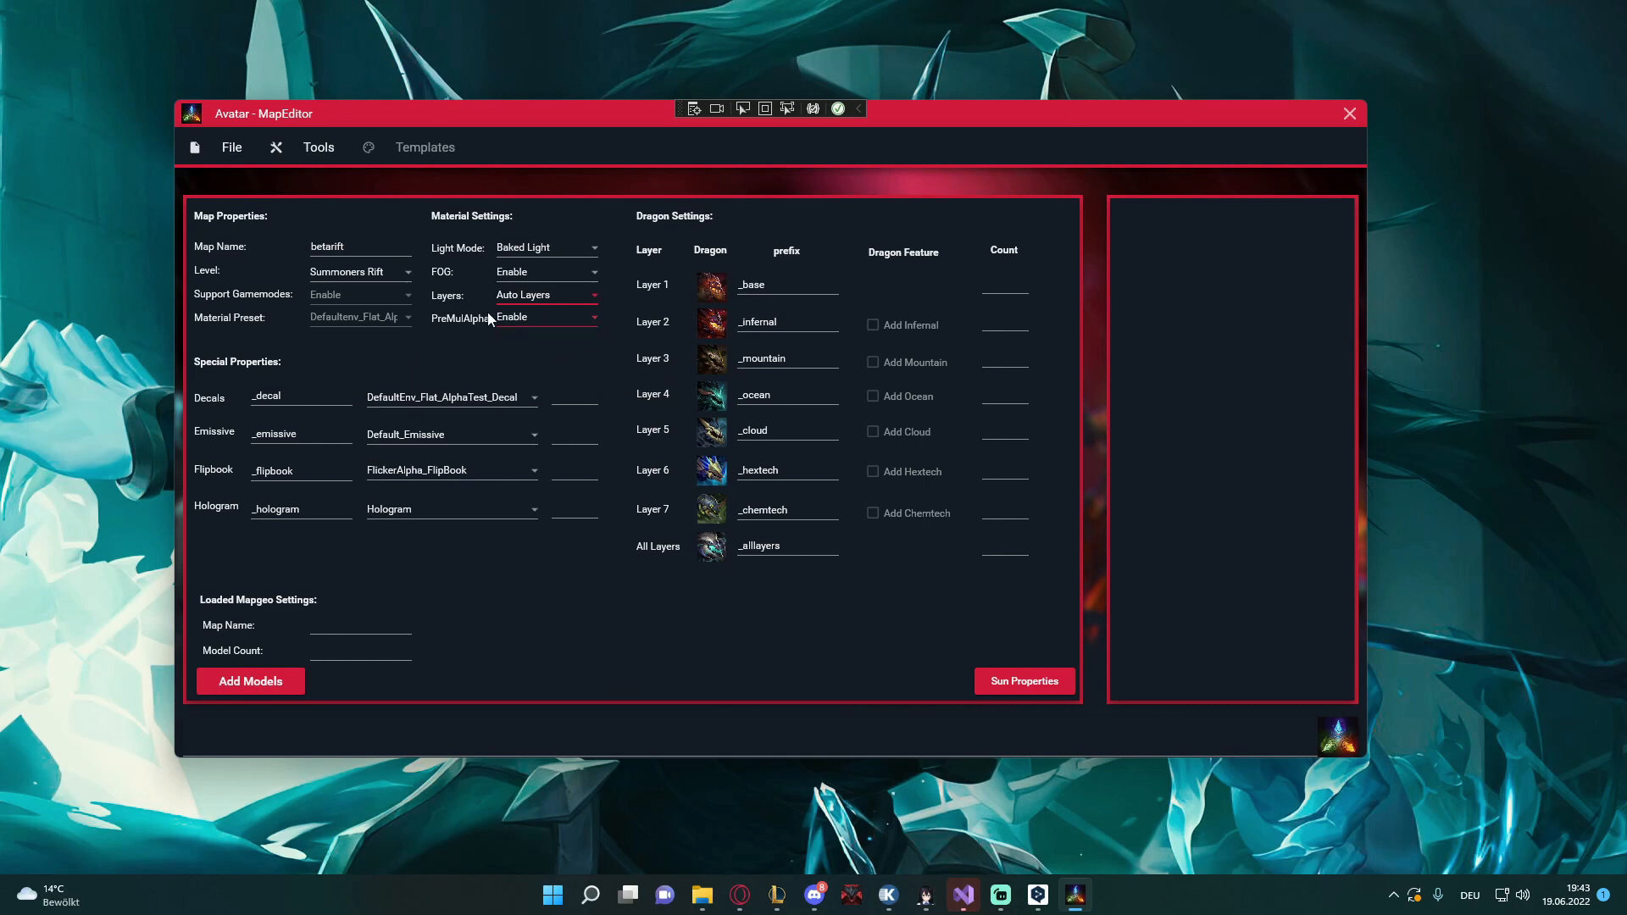
left_click(547, 318)
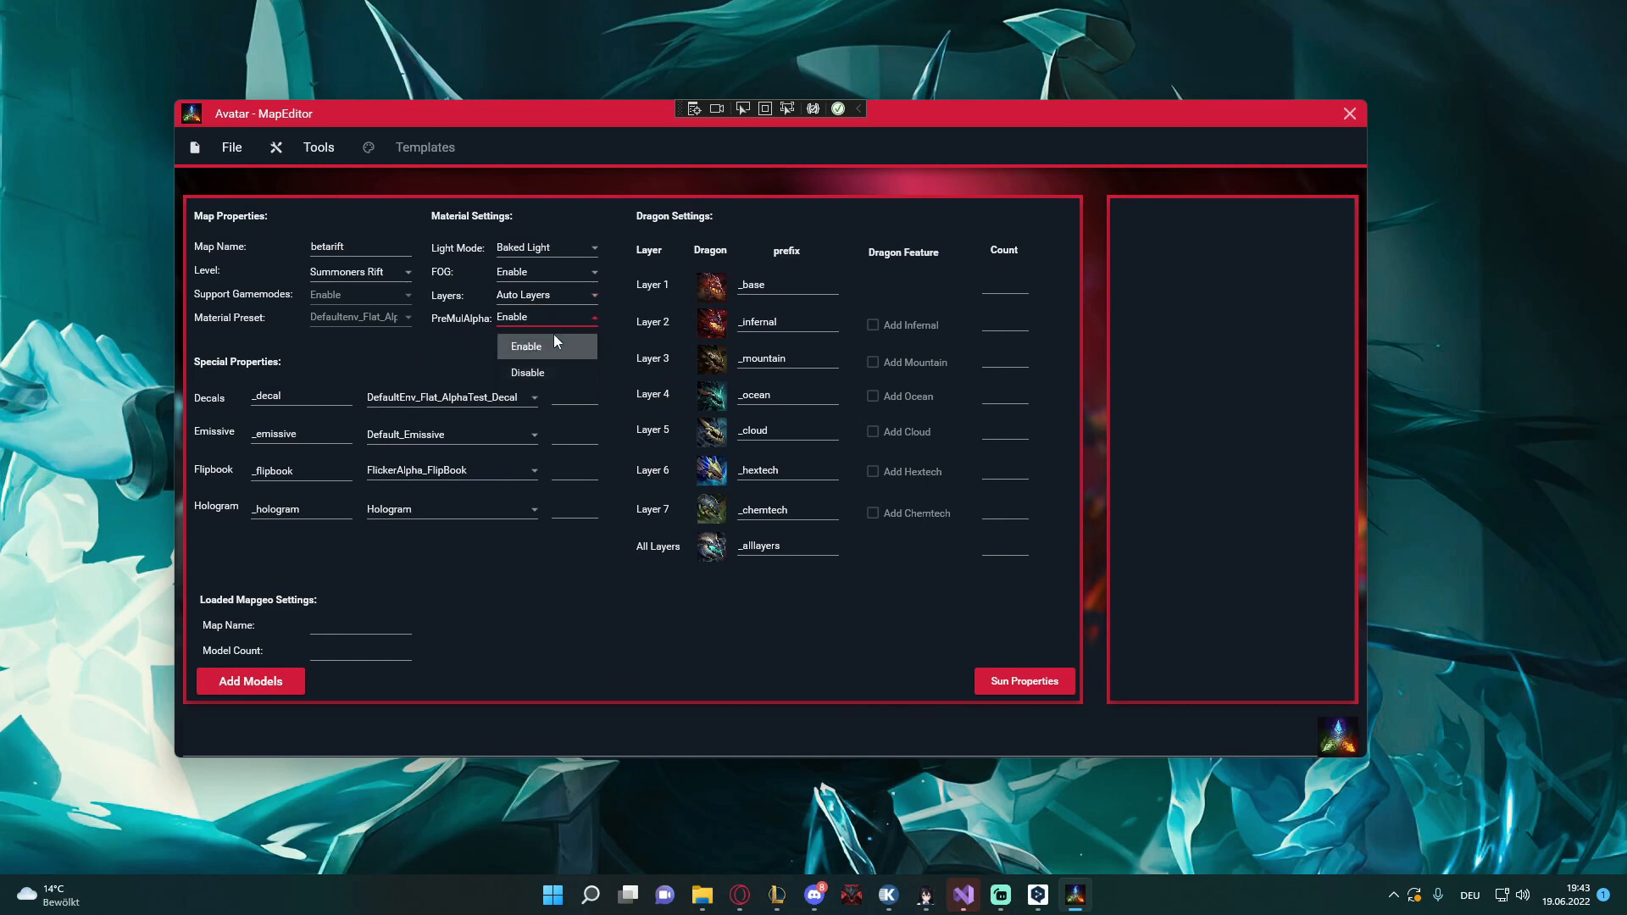
Enable PreMulAlpha and load the 76 OBJ files from the 3dmodel folder into the Base Map layer
left_click(525, 346)
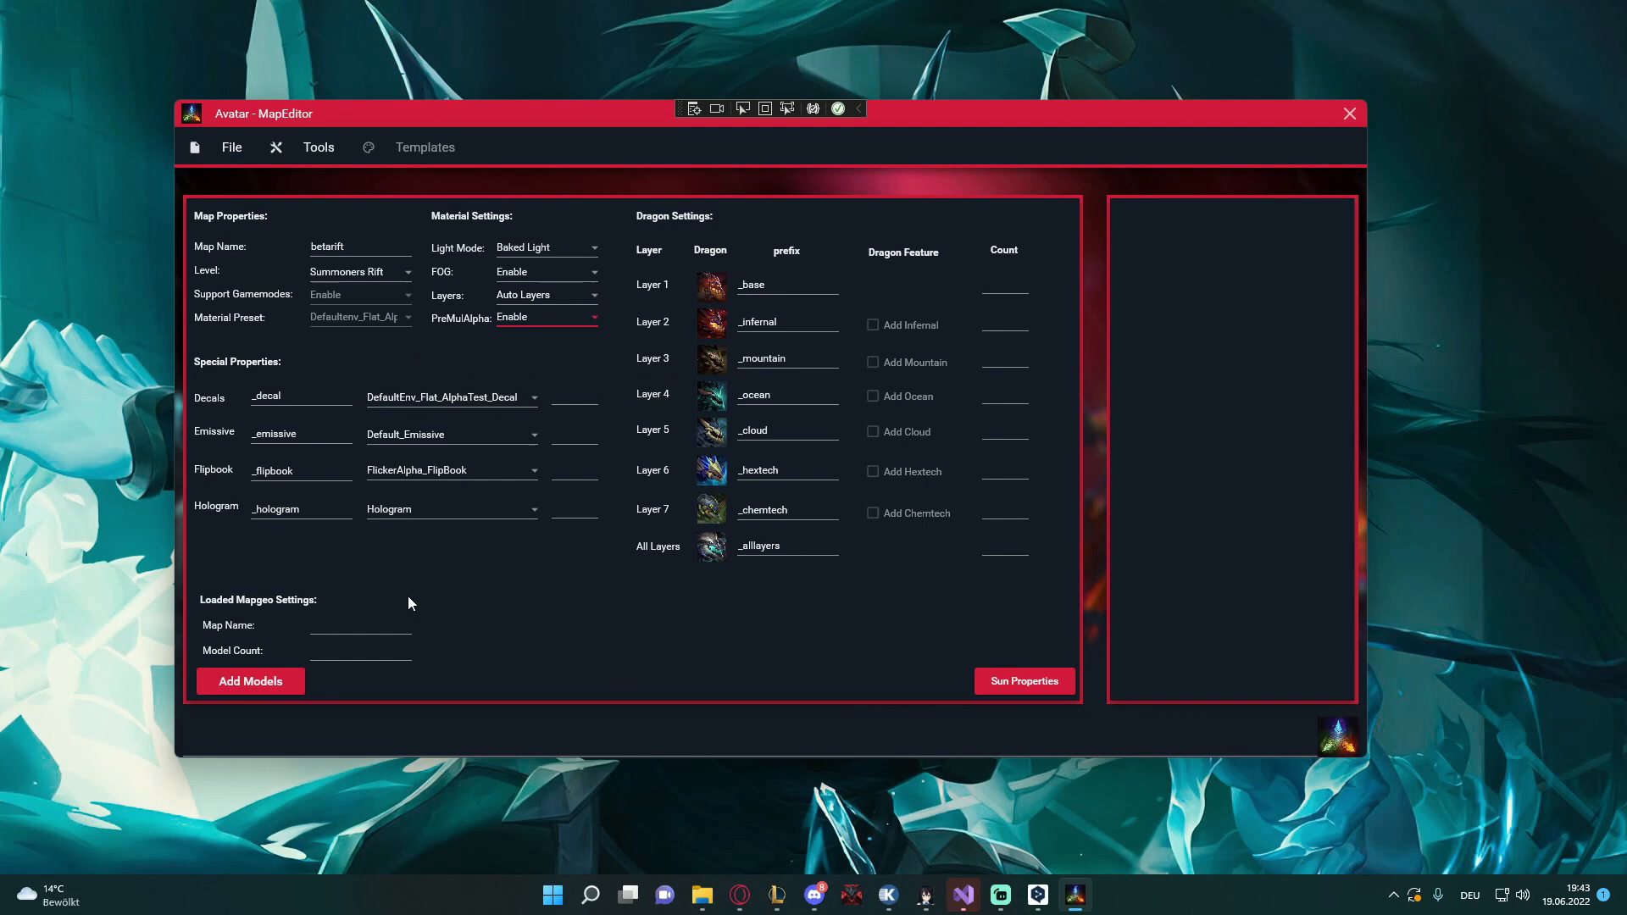
left_click(230, 147)
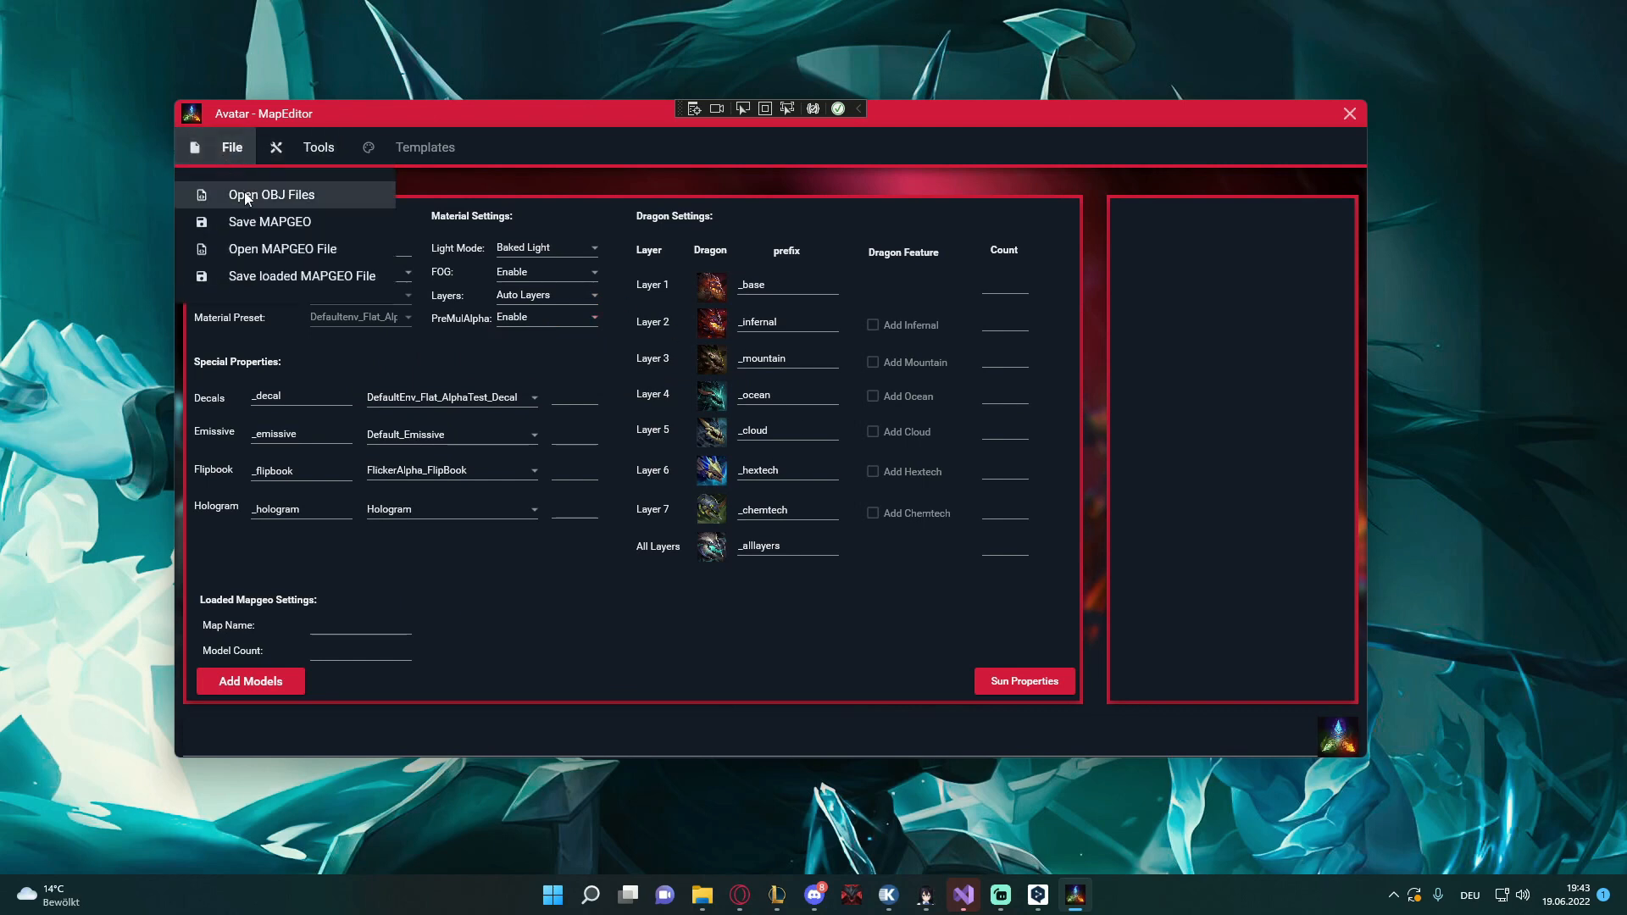
left_click(271, 194)
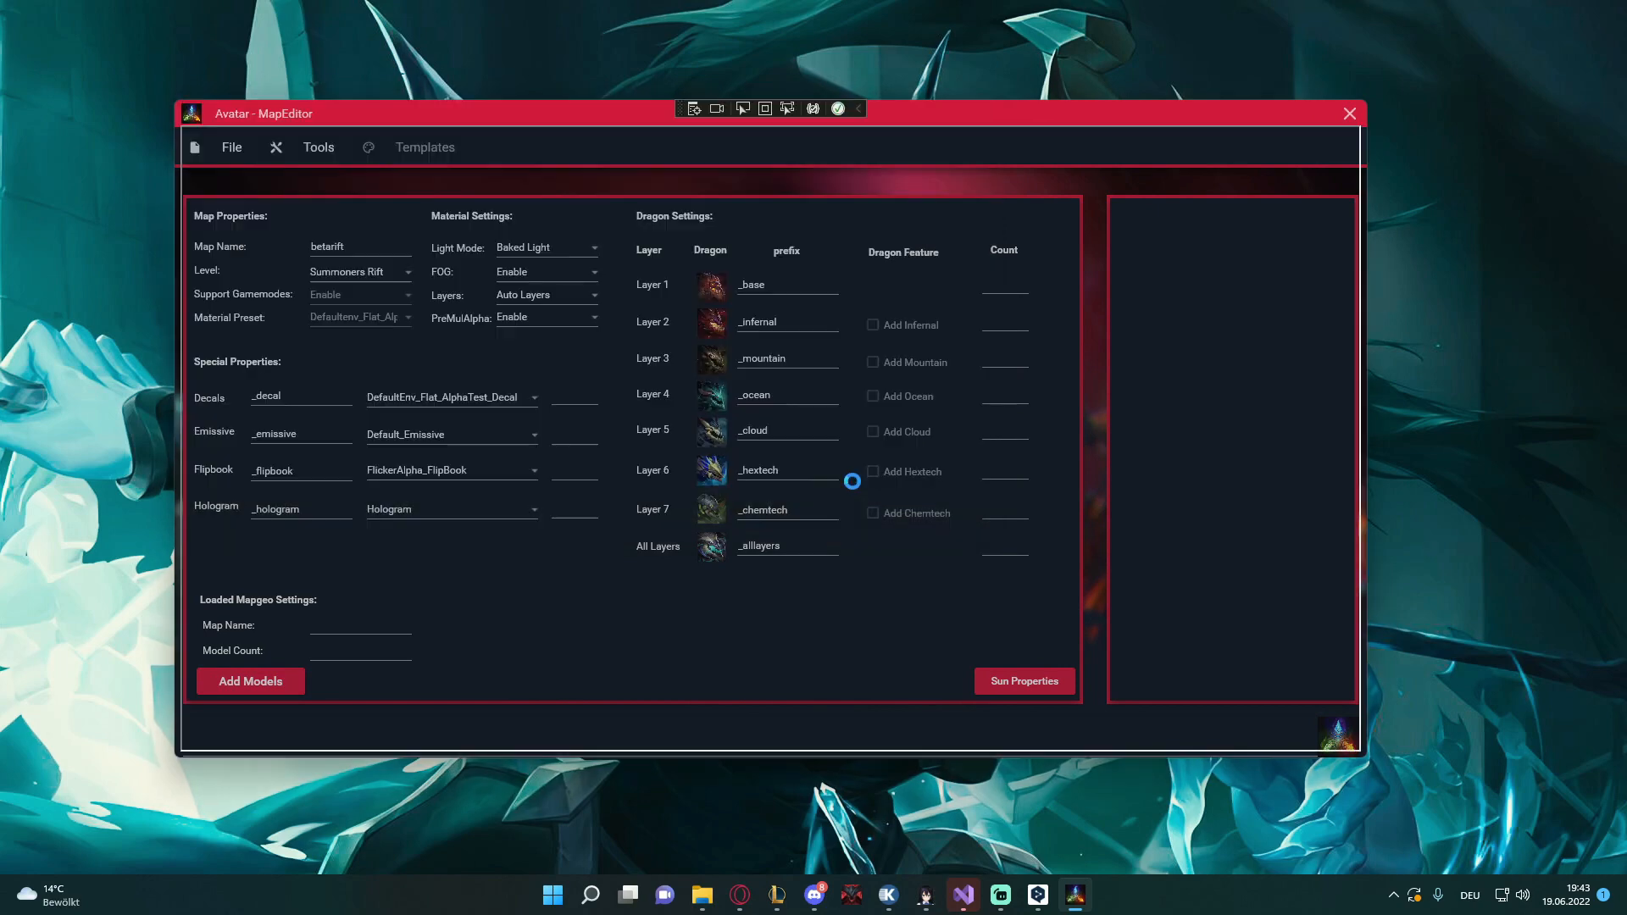
left_click(250, 681)
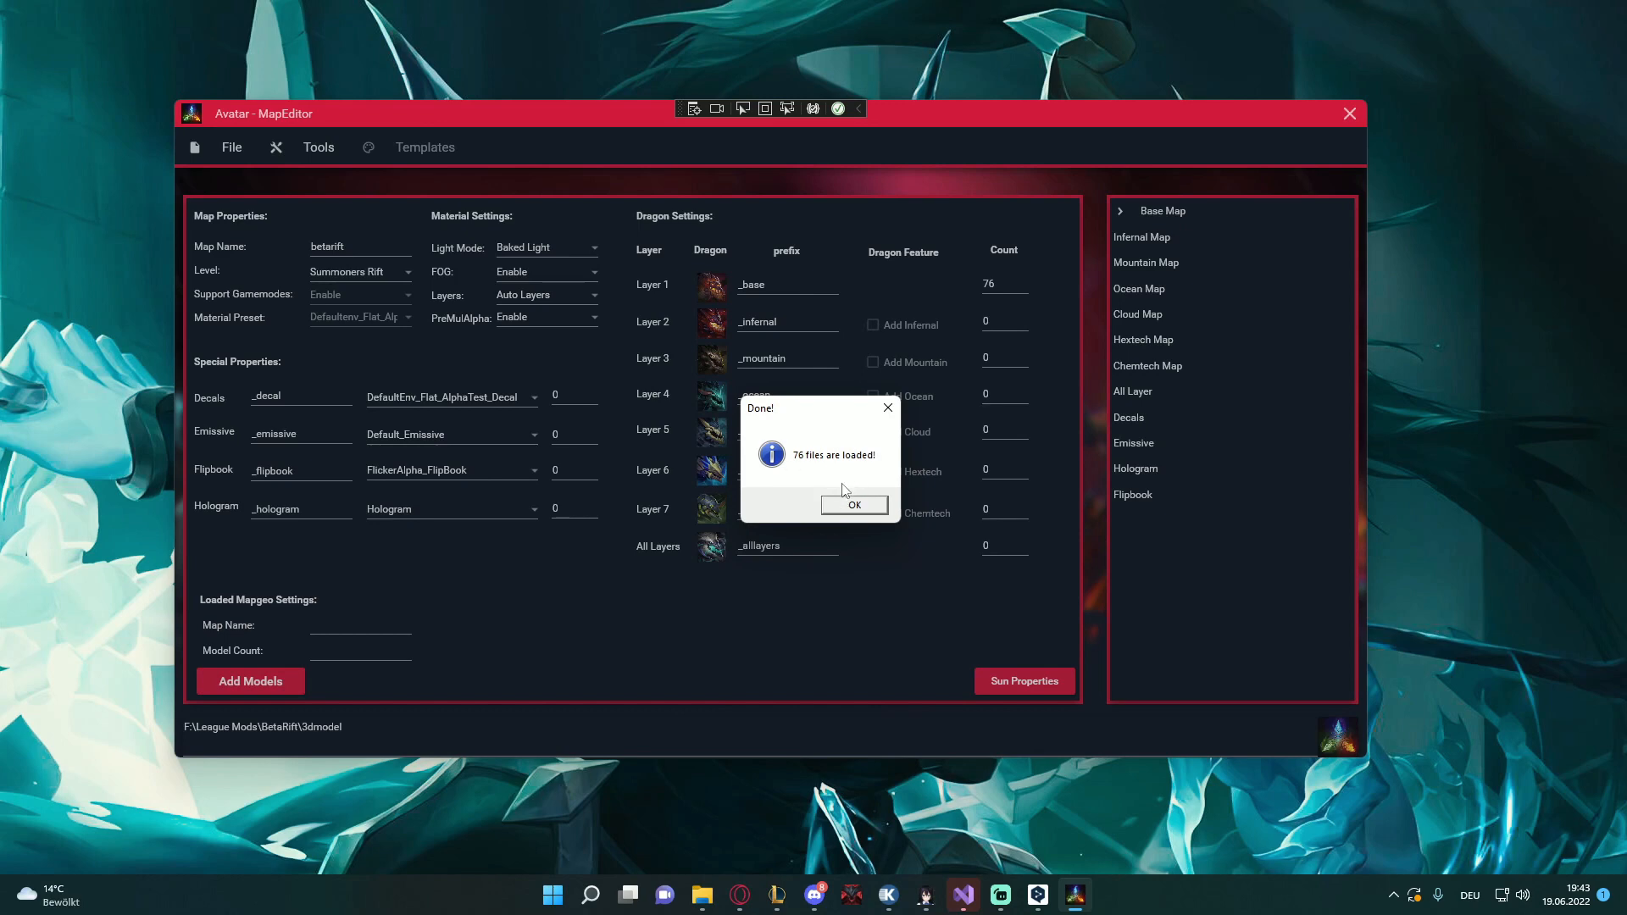
left_click(855, 505)
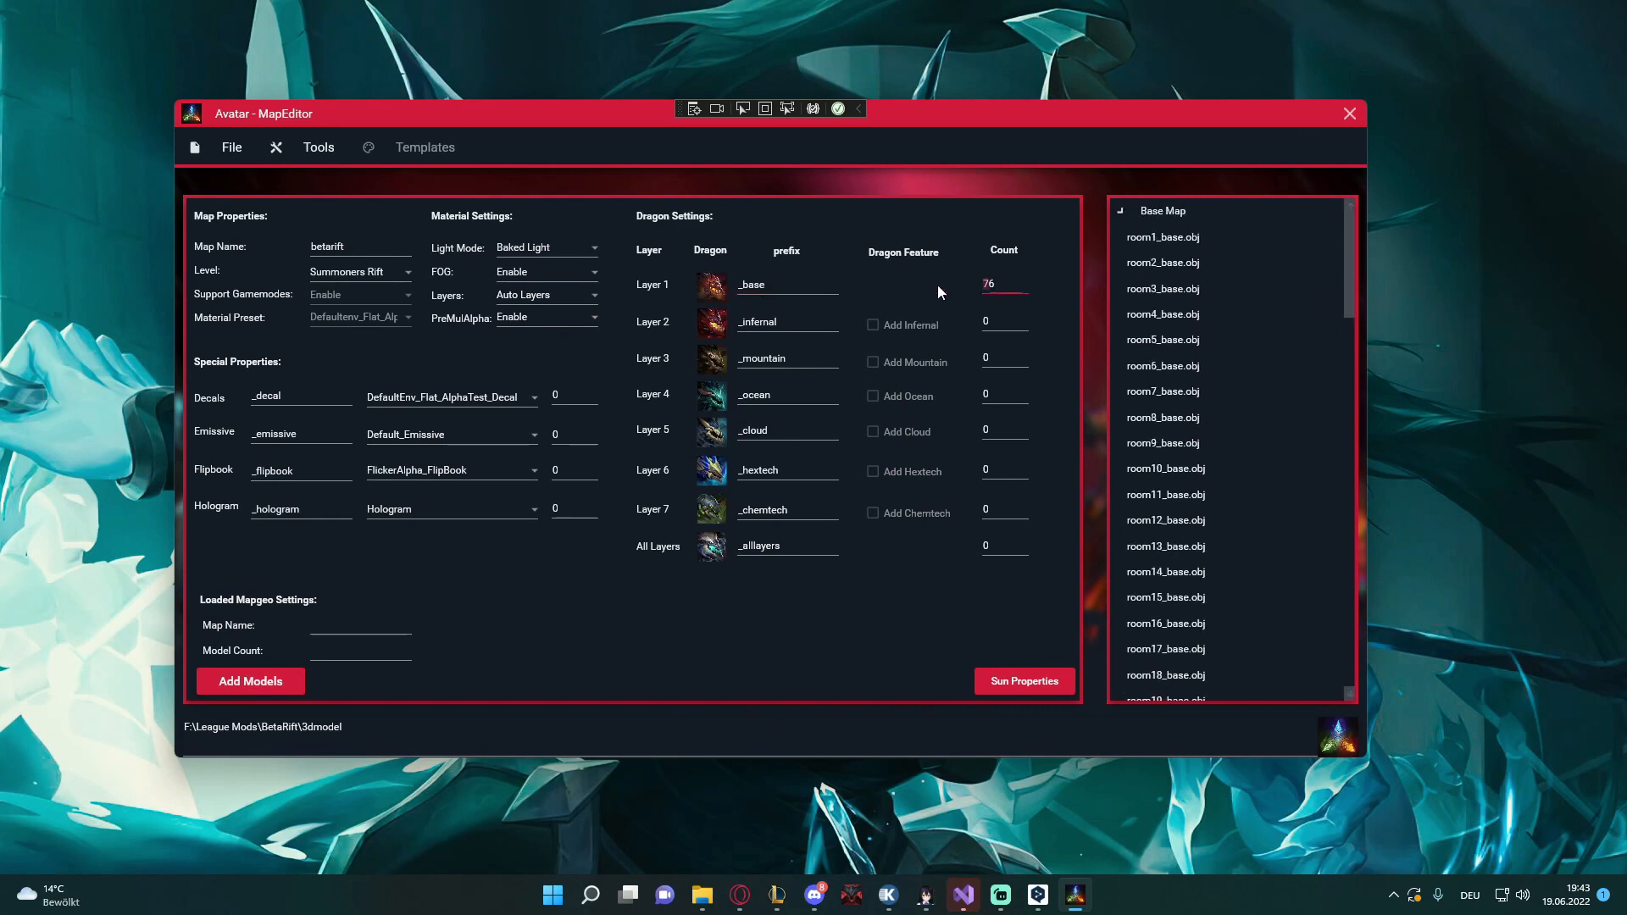
scroll("down", 3)
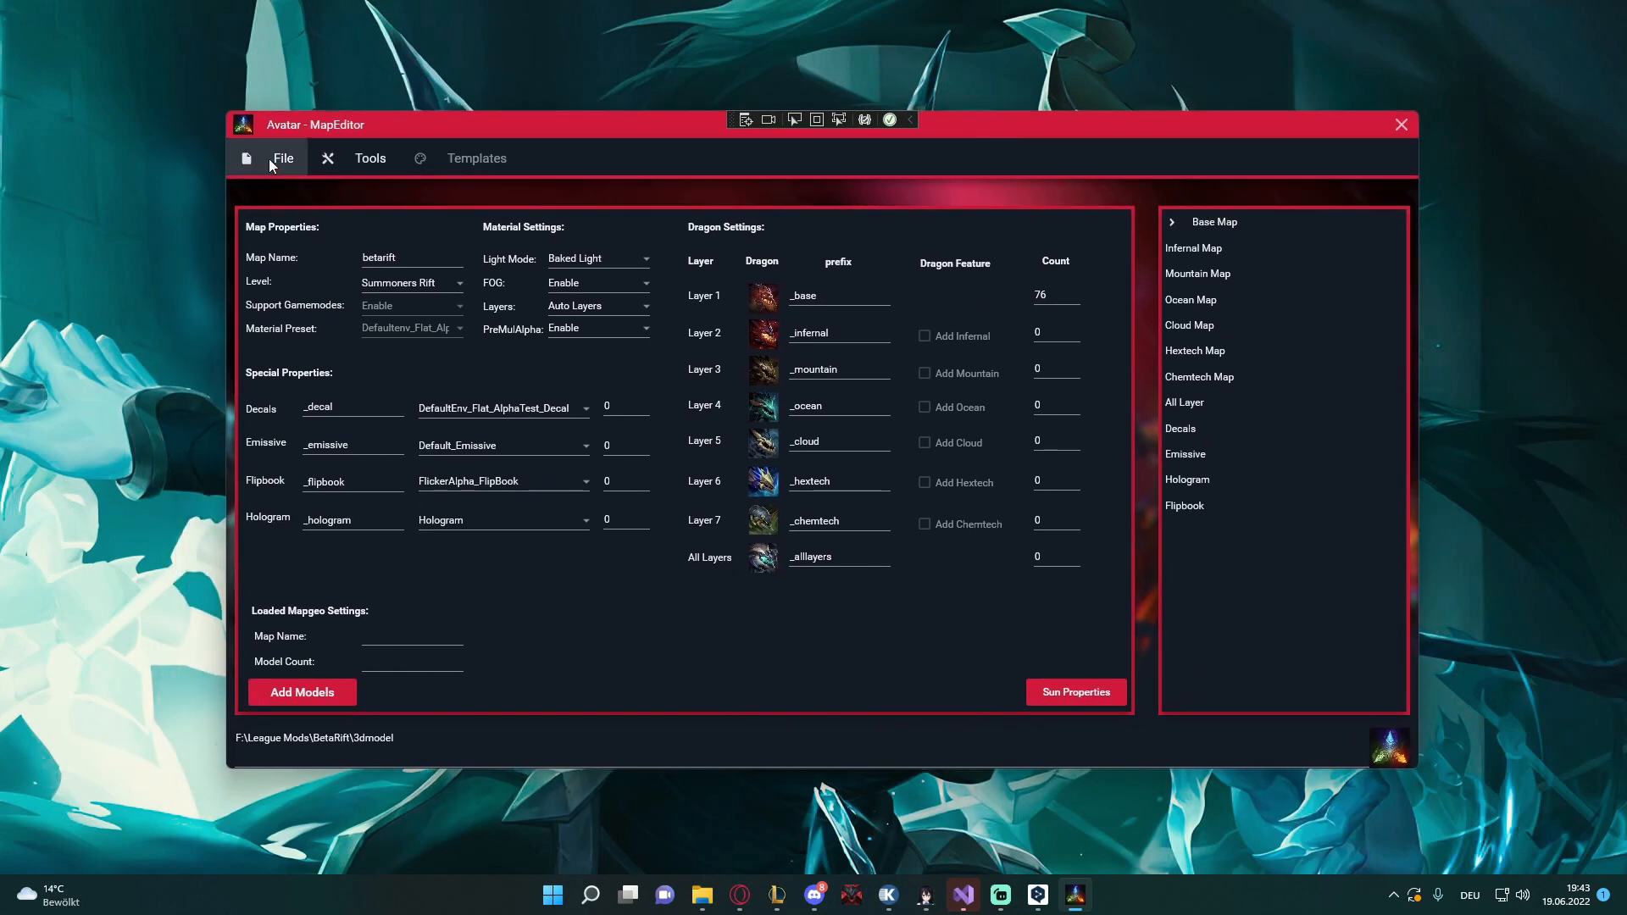
Bring up the File actions to save the MAPGEO before launching Obsidian
left_click(282, 158)
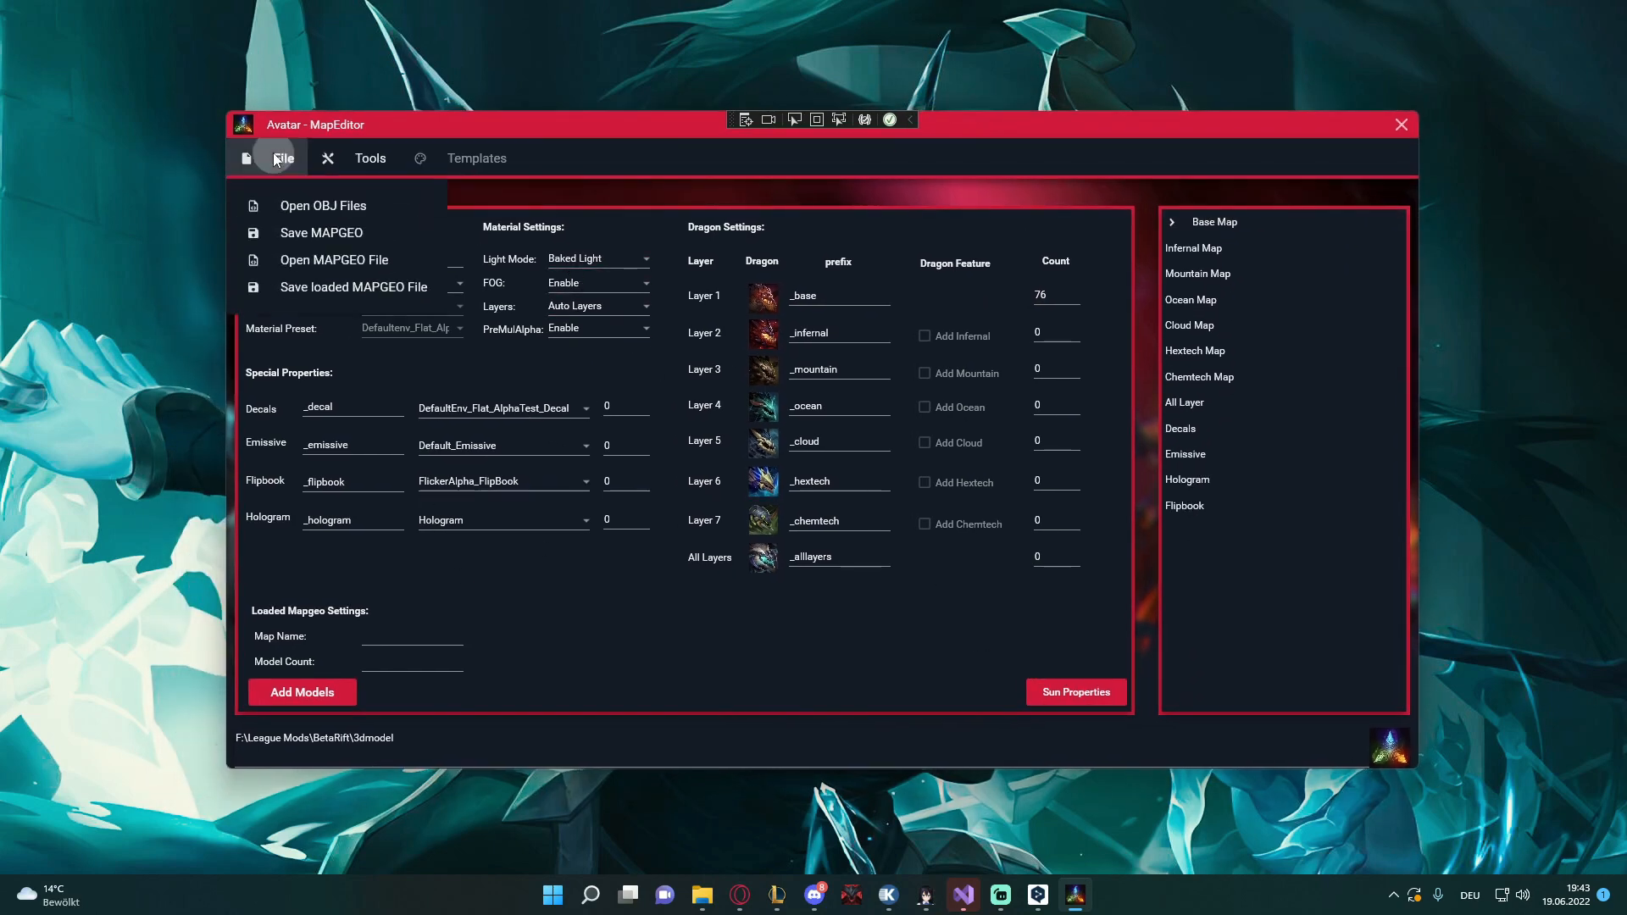
mouse_move(321, 232)
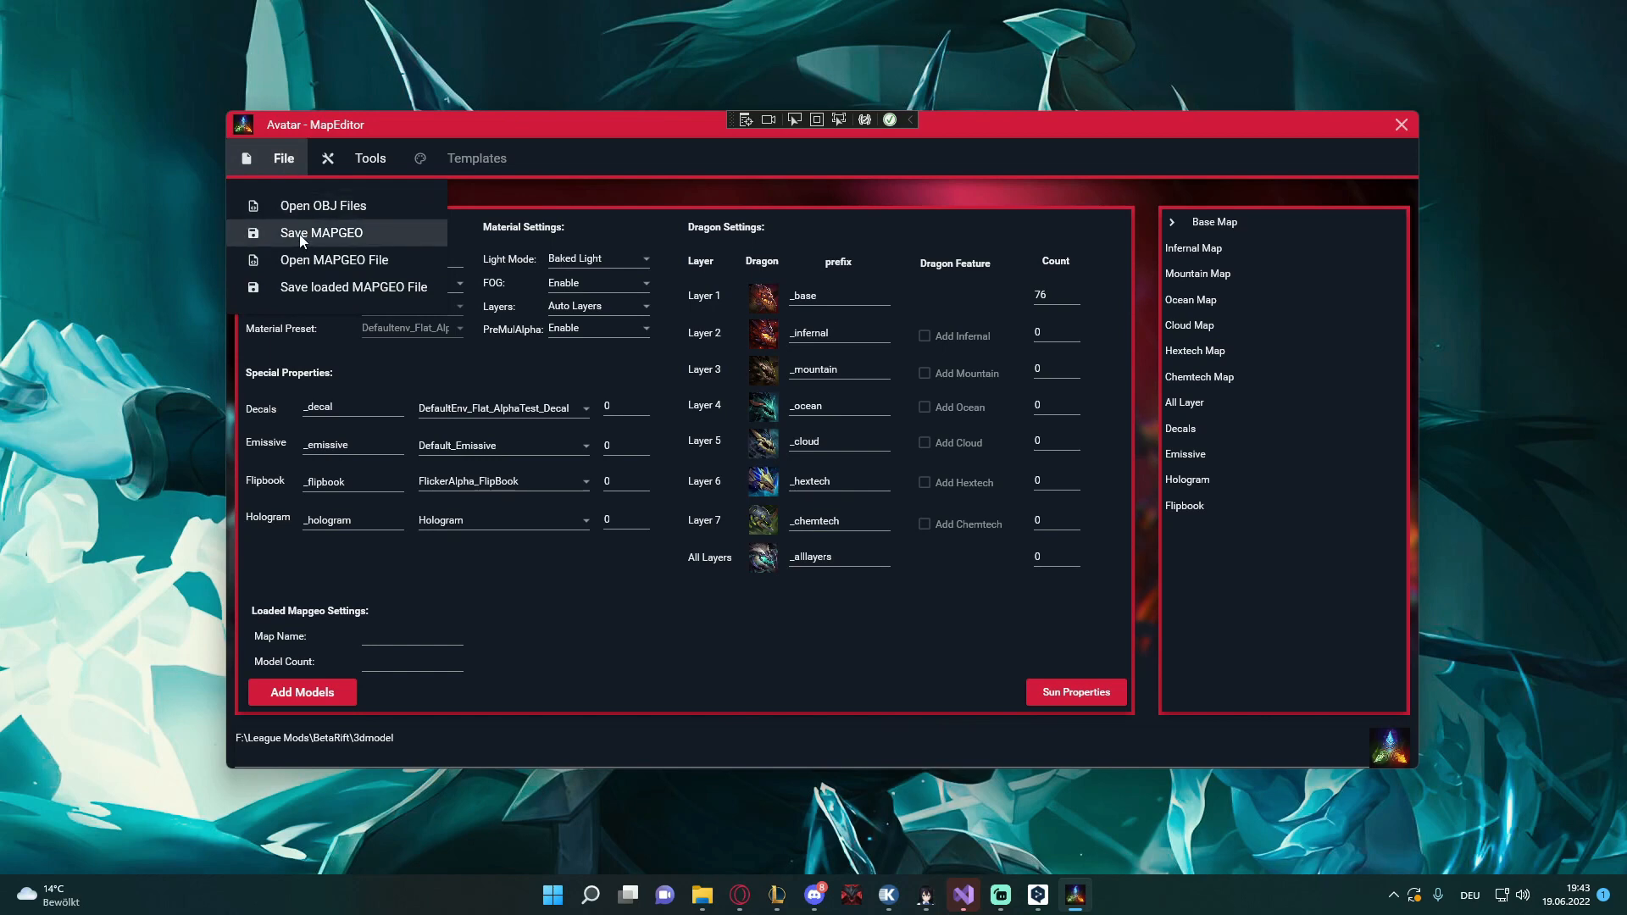
mouse_move(337, 242)
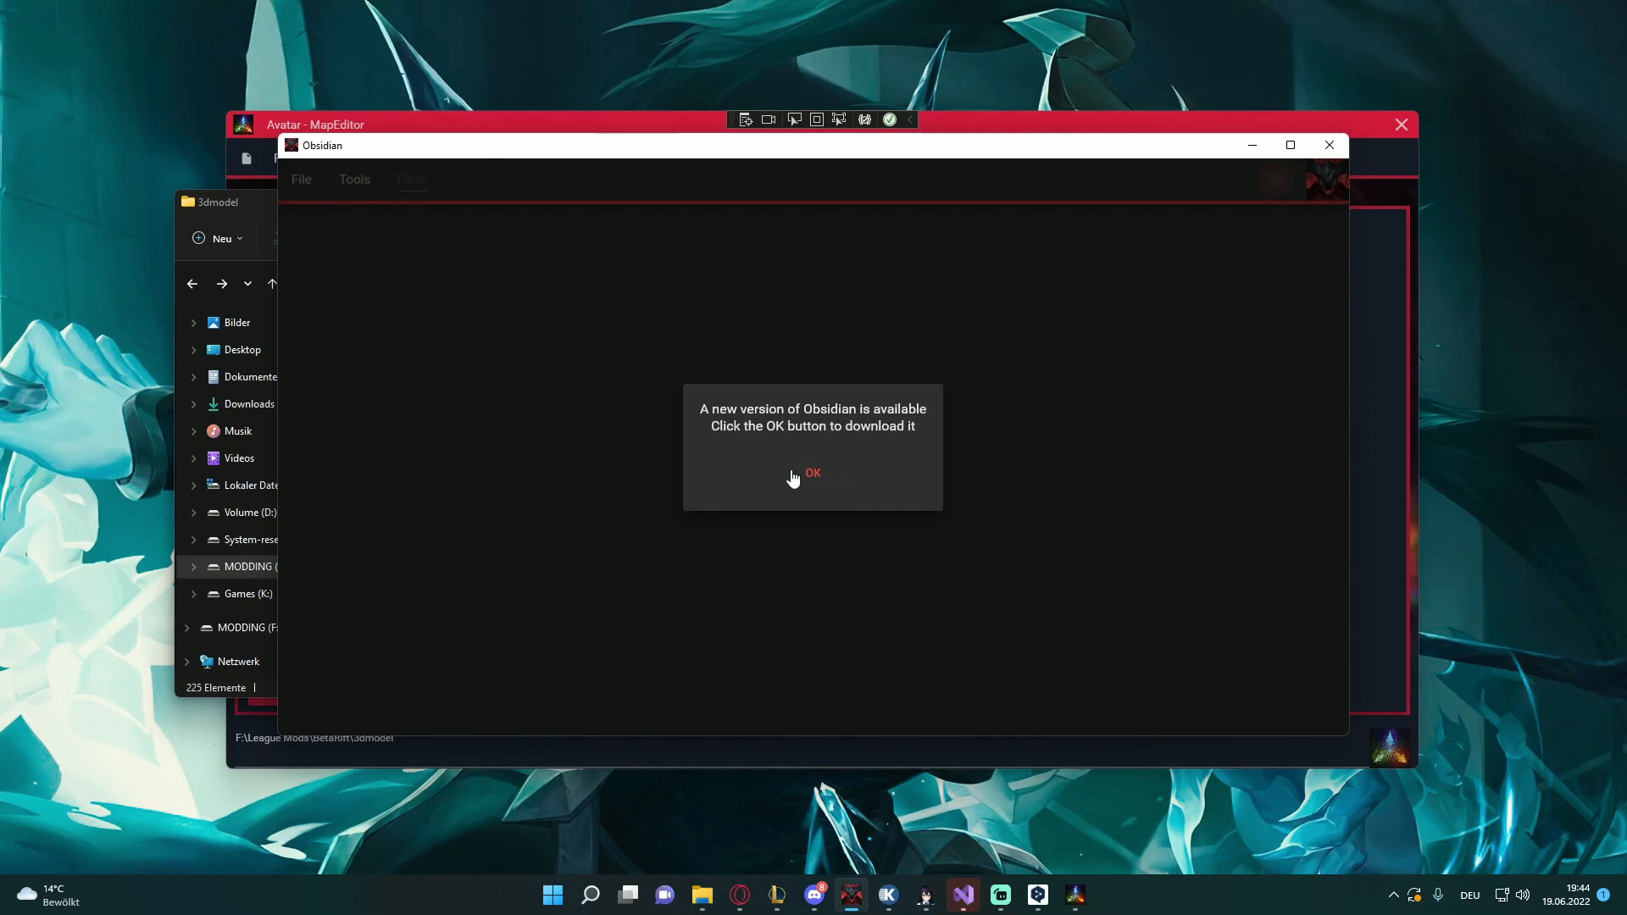
Dismiss the update notice and start opening an archive from the Games (K:) drive
left_click(813, 473)
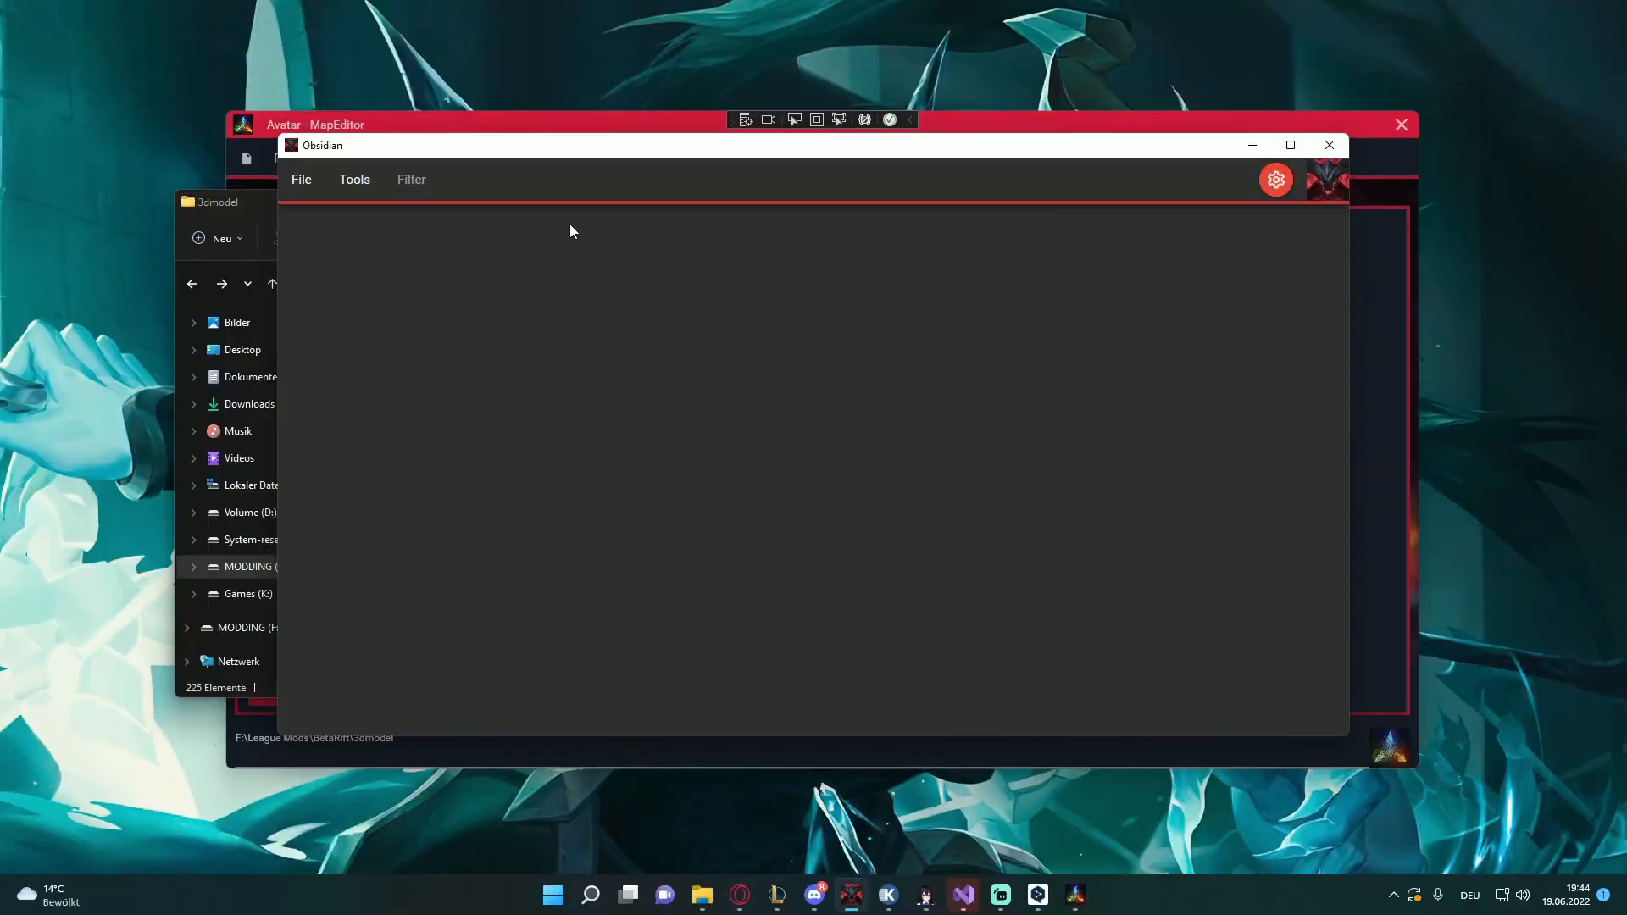
left_click(301, 179)
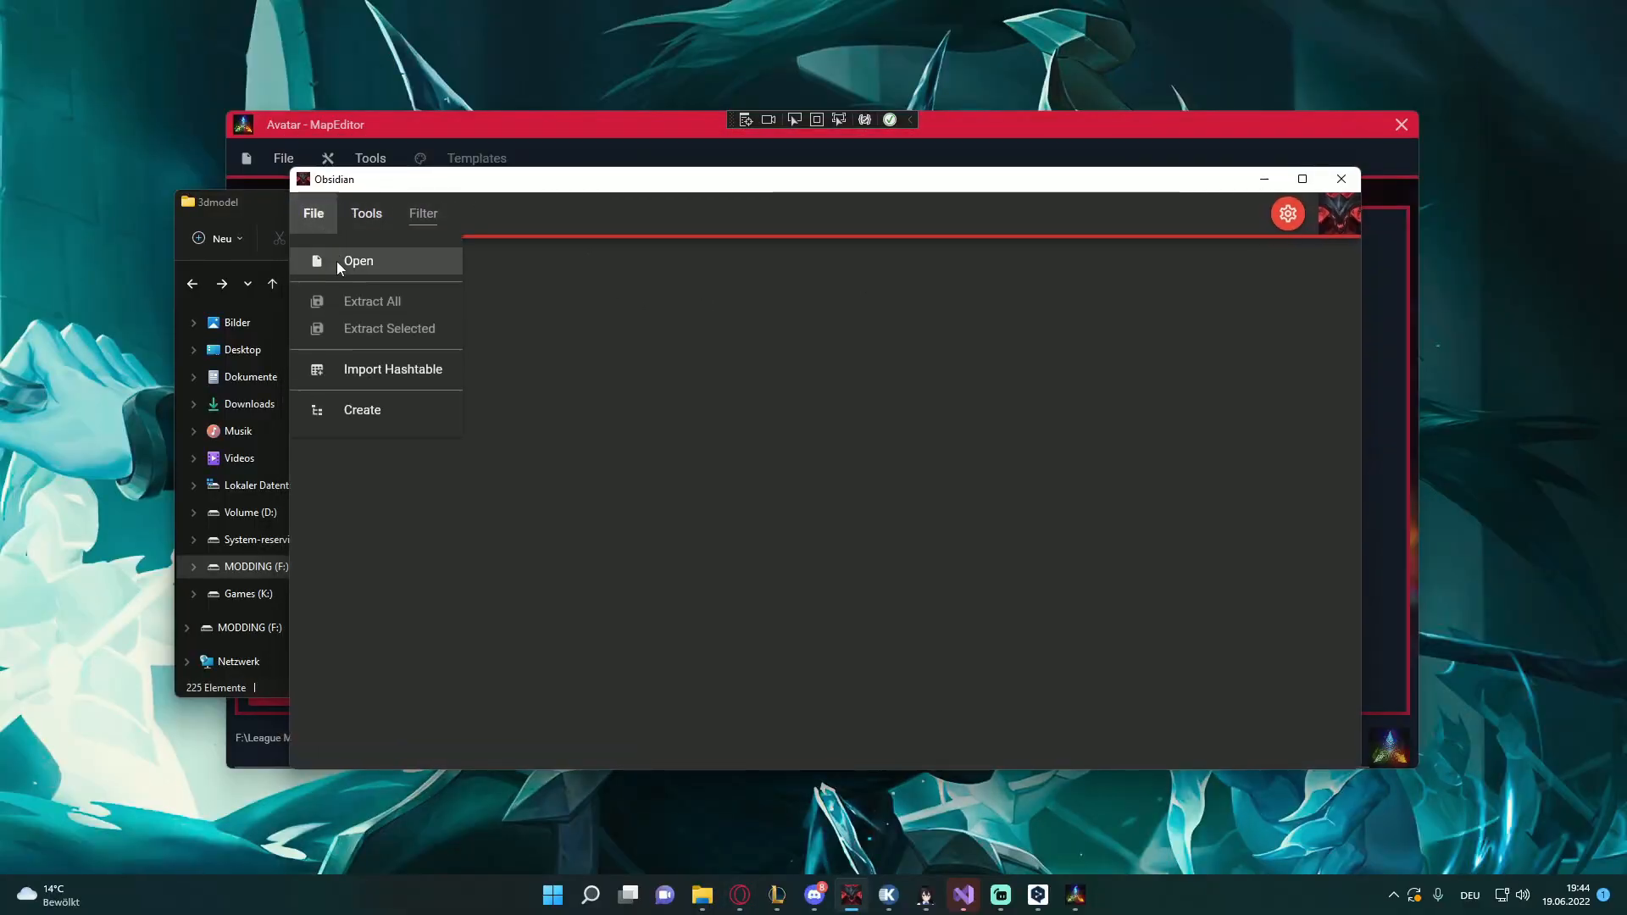
left_click(357, 260)
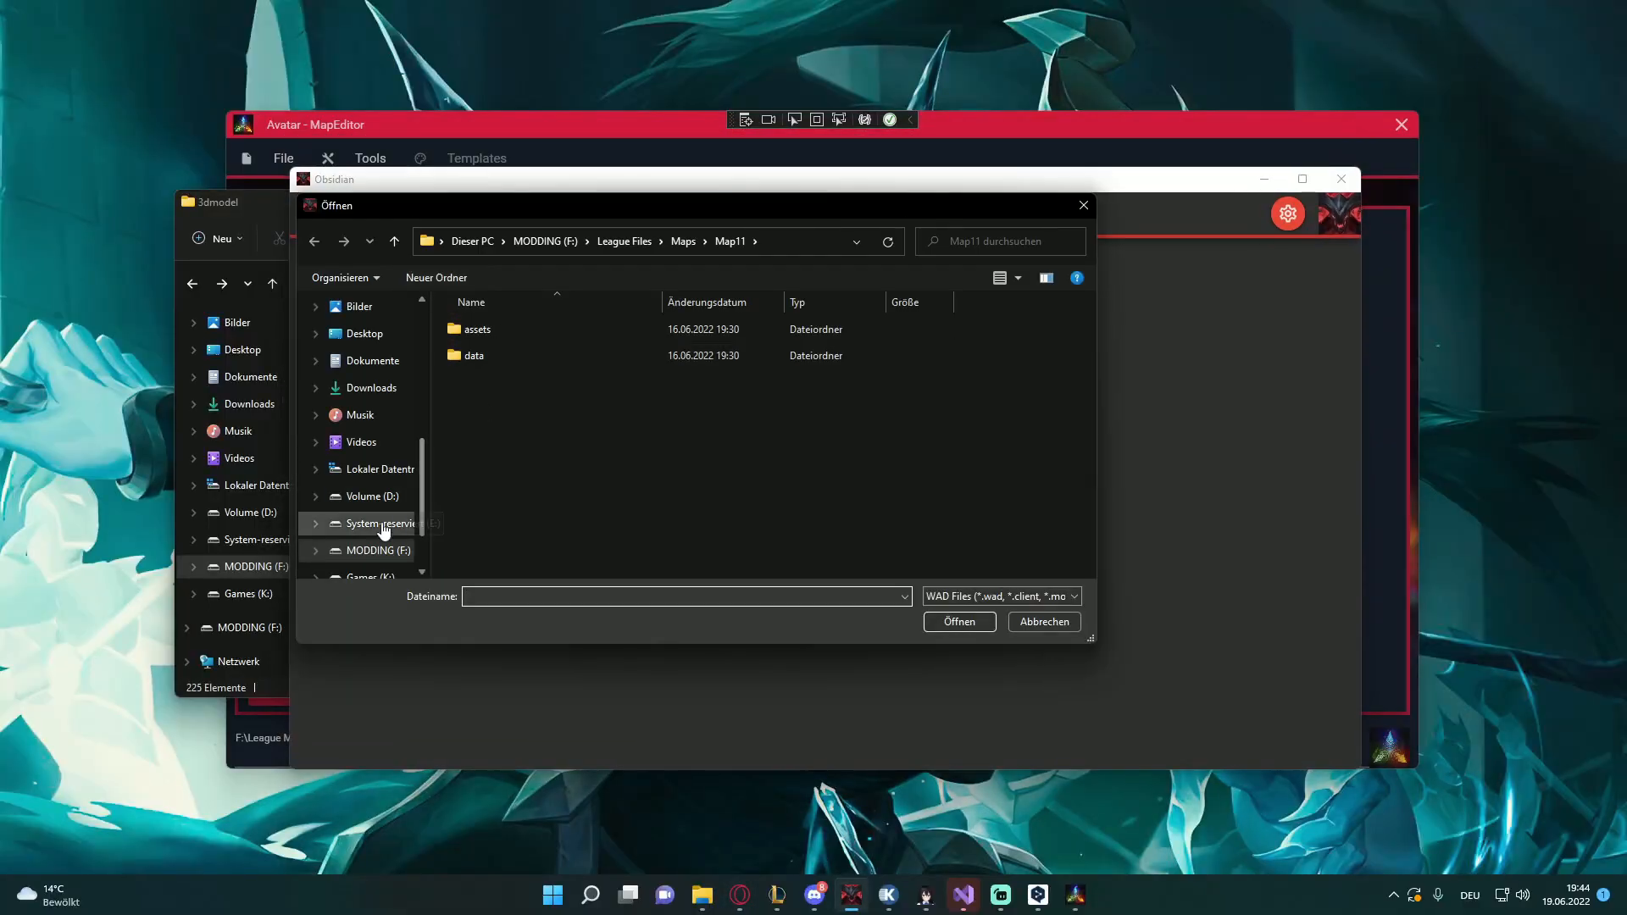
left_click(245, 592)
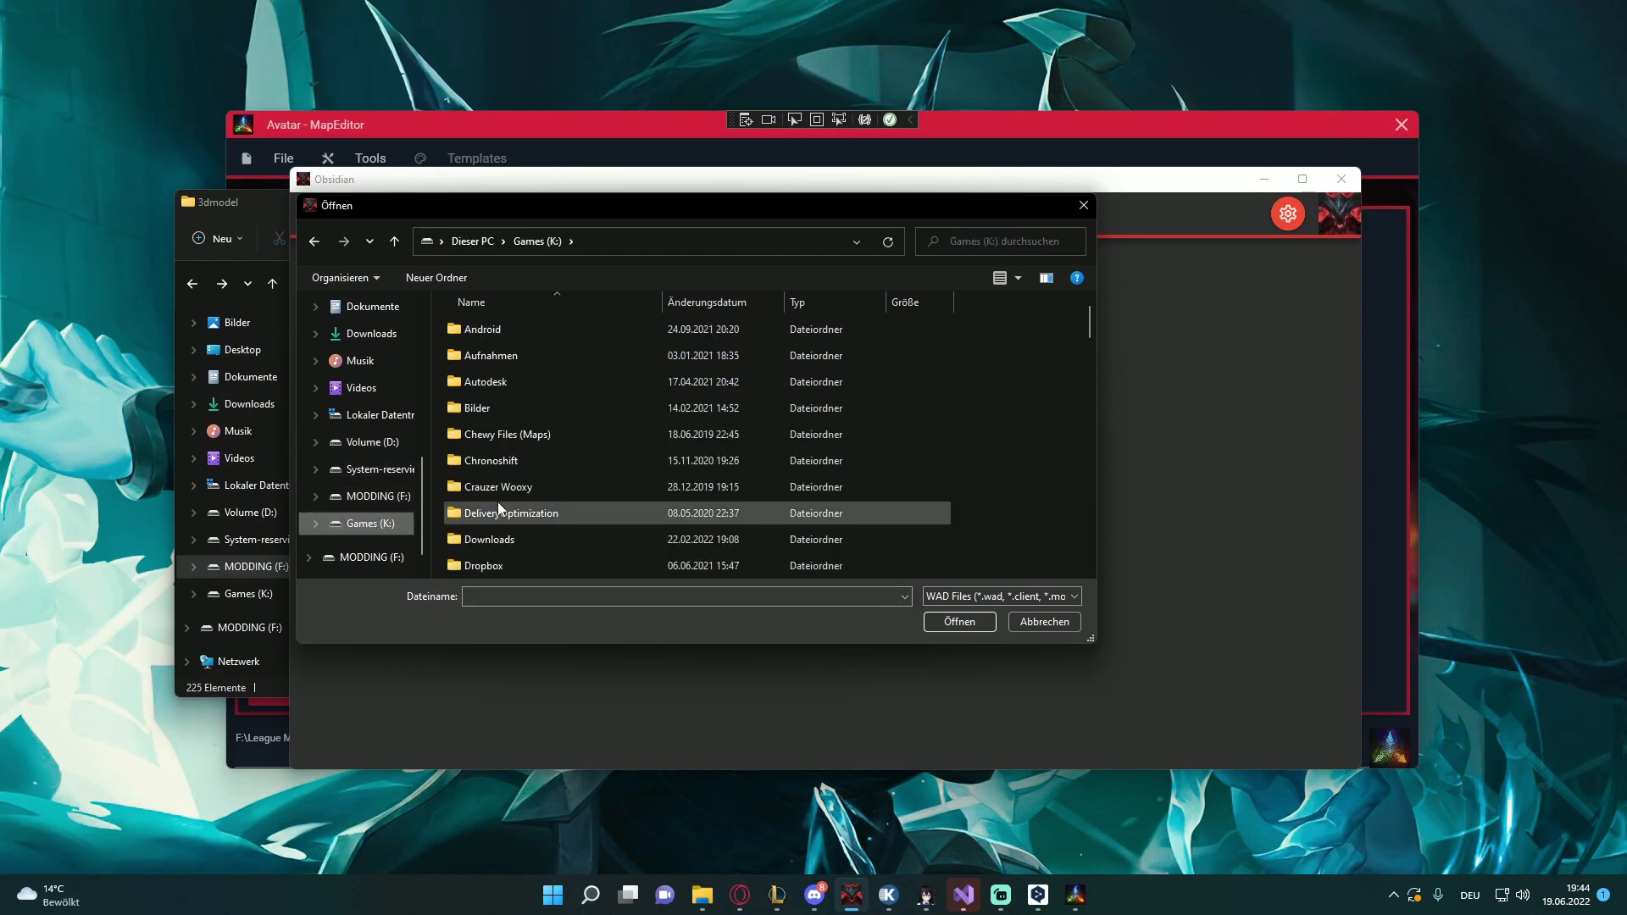
Browse Riot Games > League of Legends > Game\DATA\FINAL\Maps and load Map11.wad.client
double_click(499, 513)
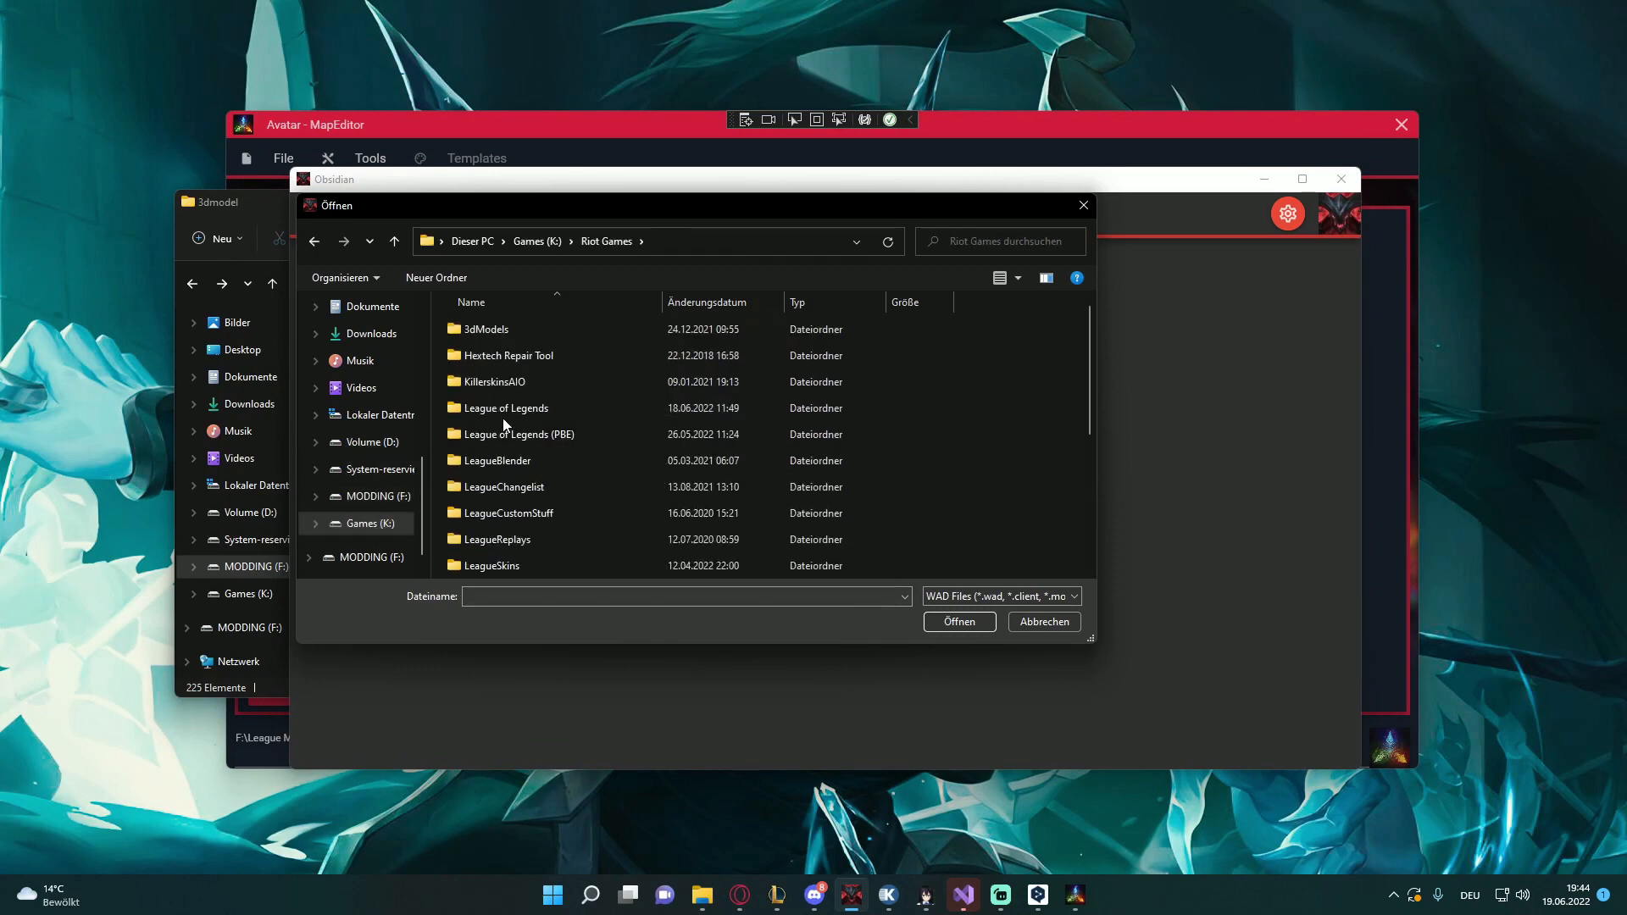
double_click(504, 407)
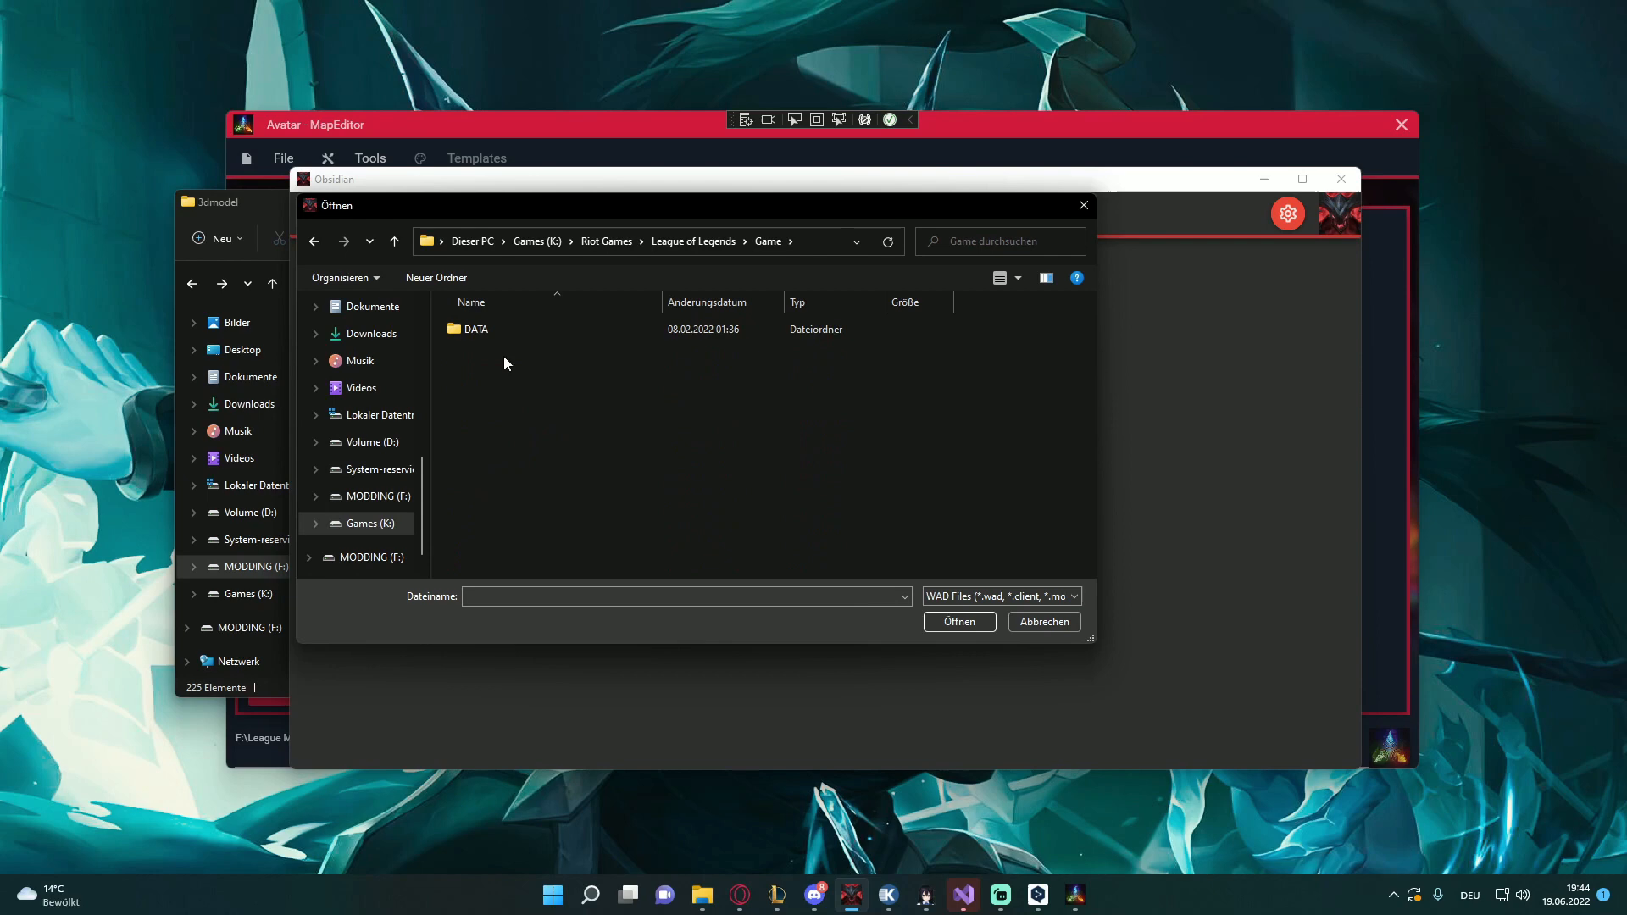
double_click(475, 329)
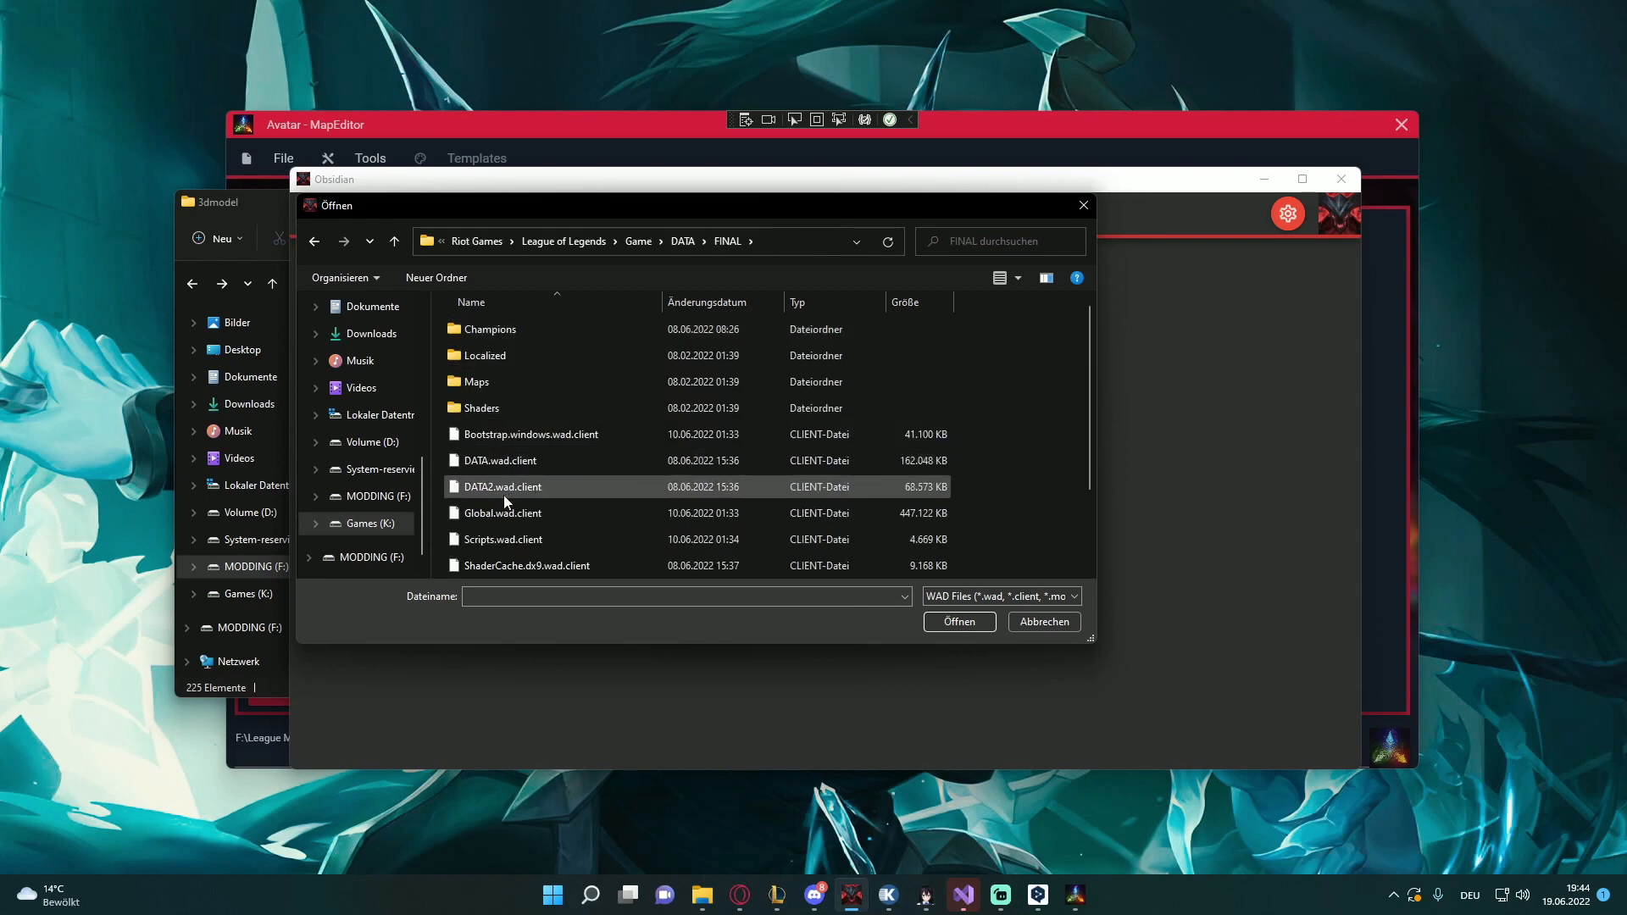
double_click(476, 380)
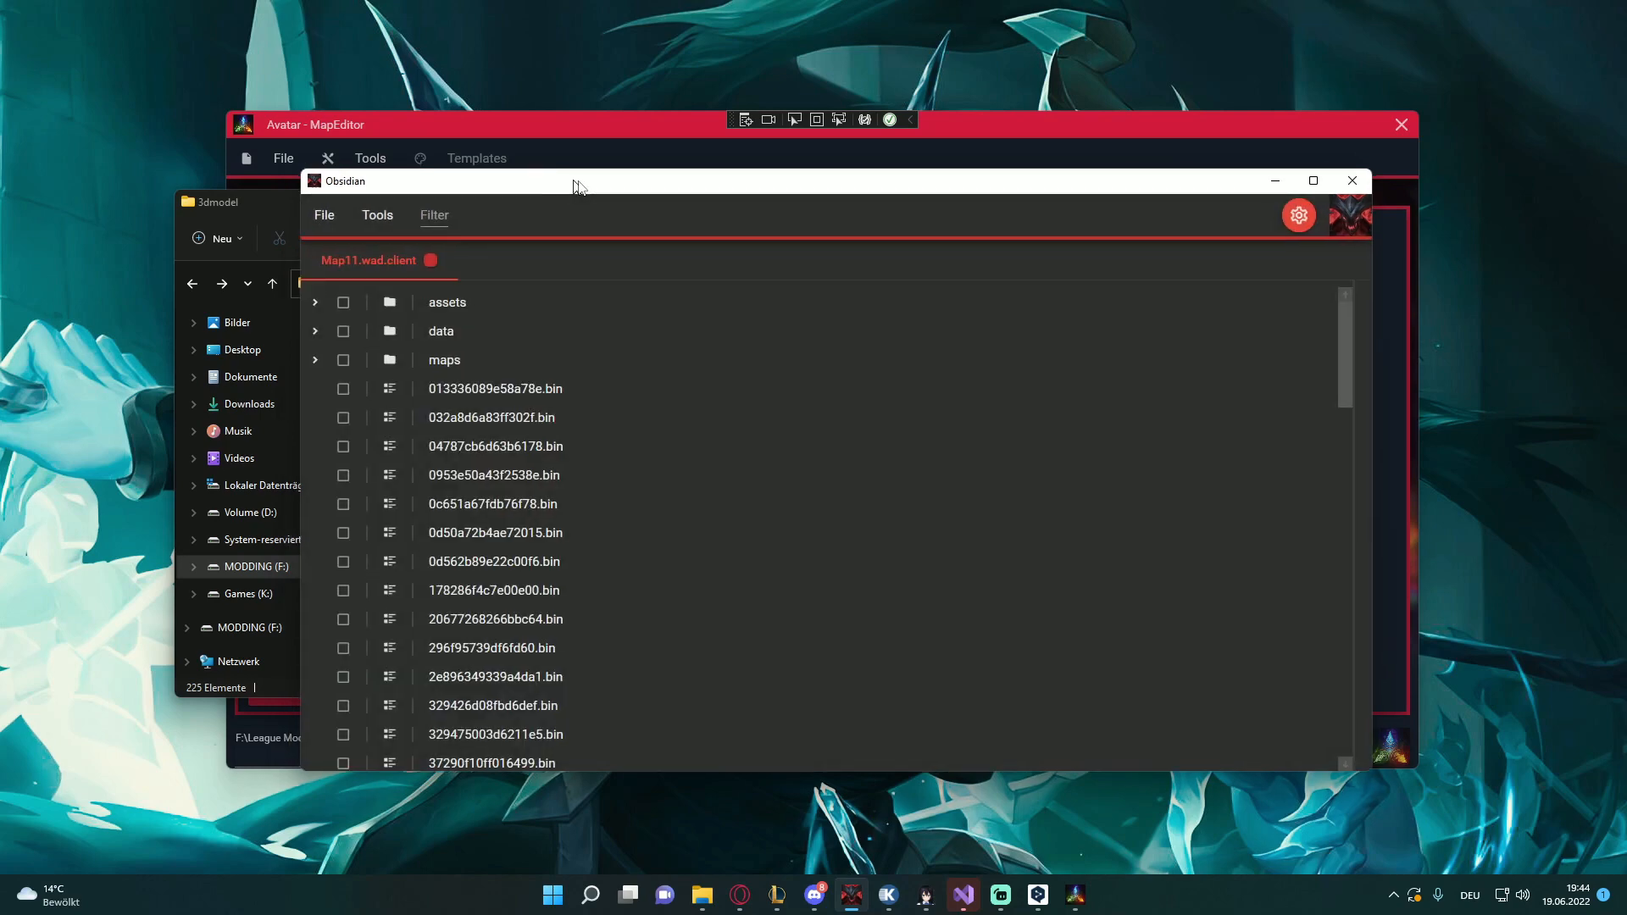
Tick base_srx.materials.bin under data/maps/mapgeometry/map11 and choose Extract Selected
left_click(315, 302)
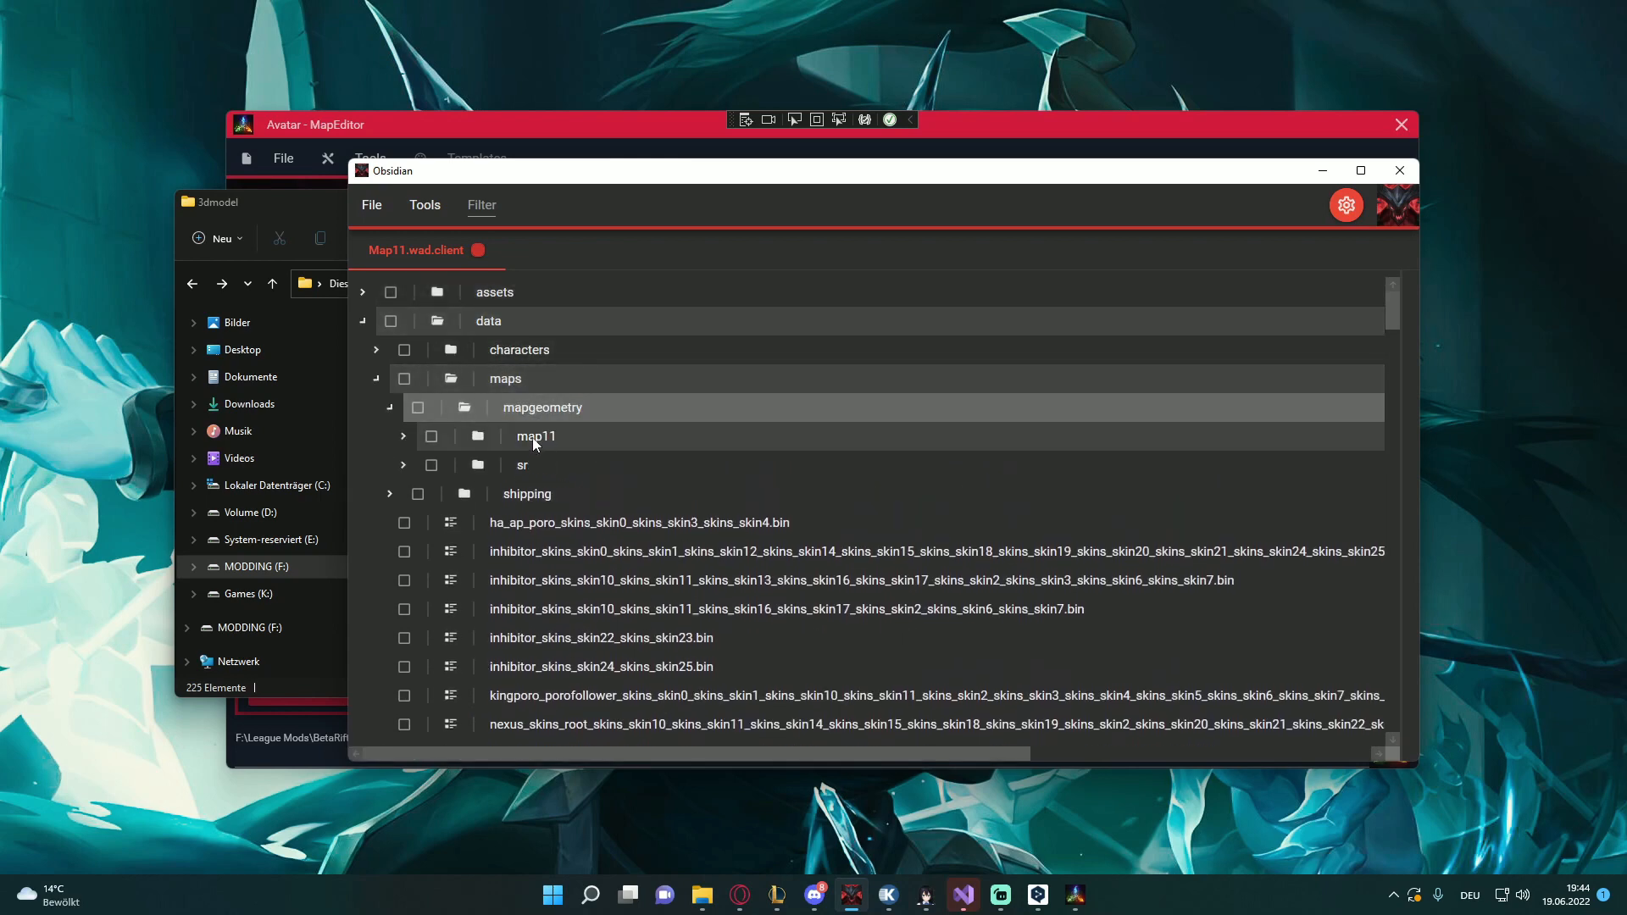
left_click(402, 435)
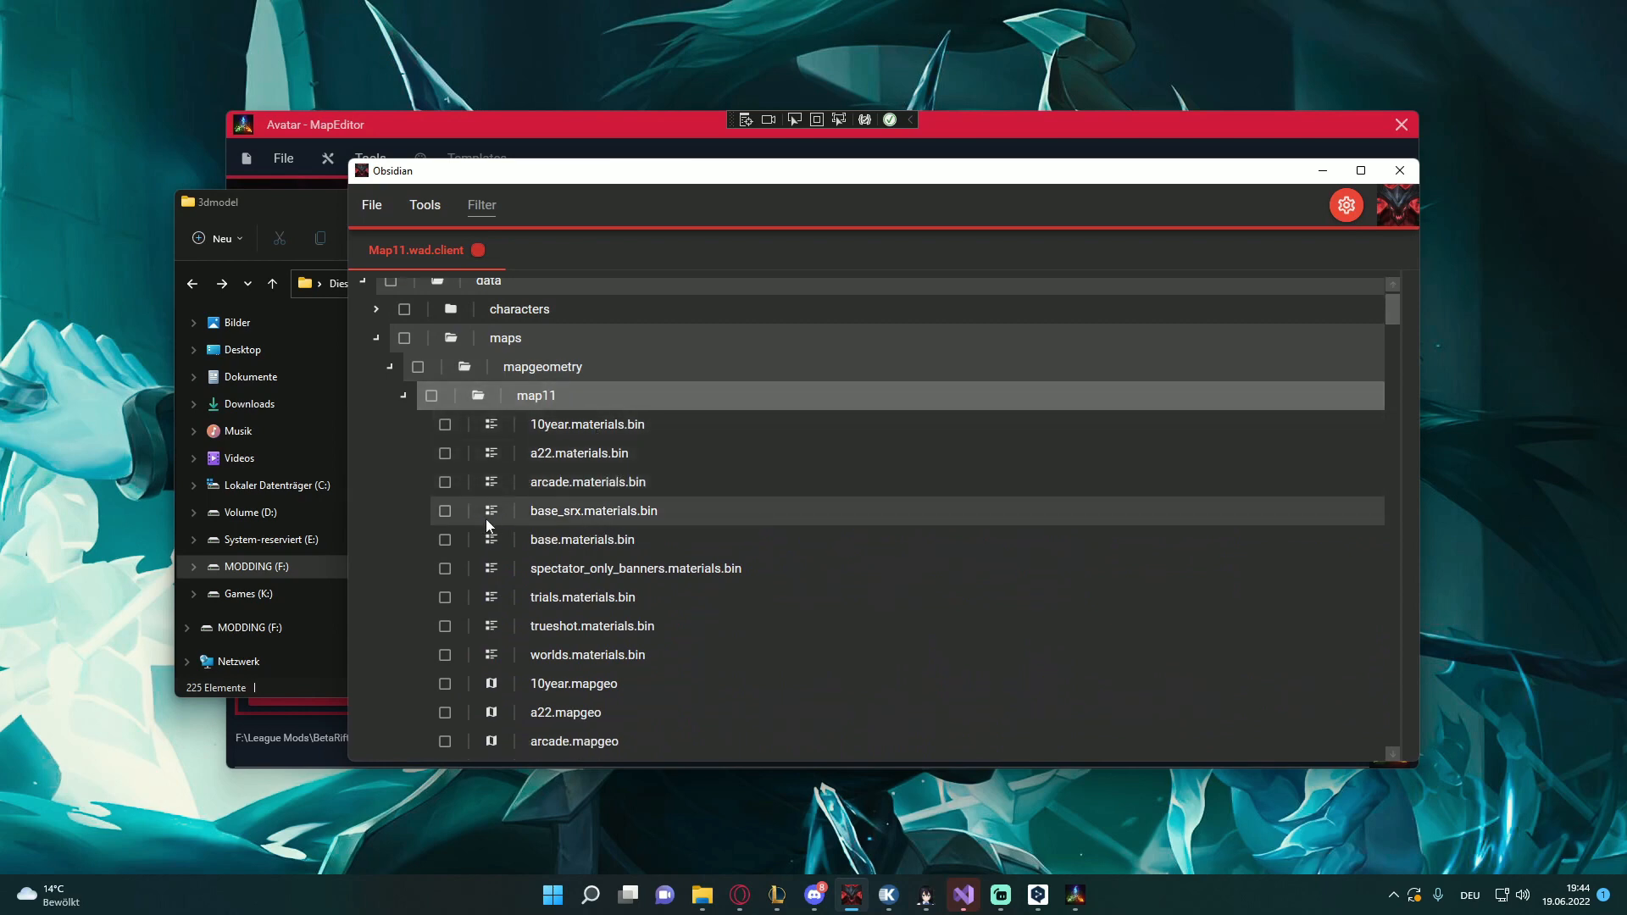
left_click(444, 510)
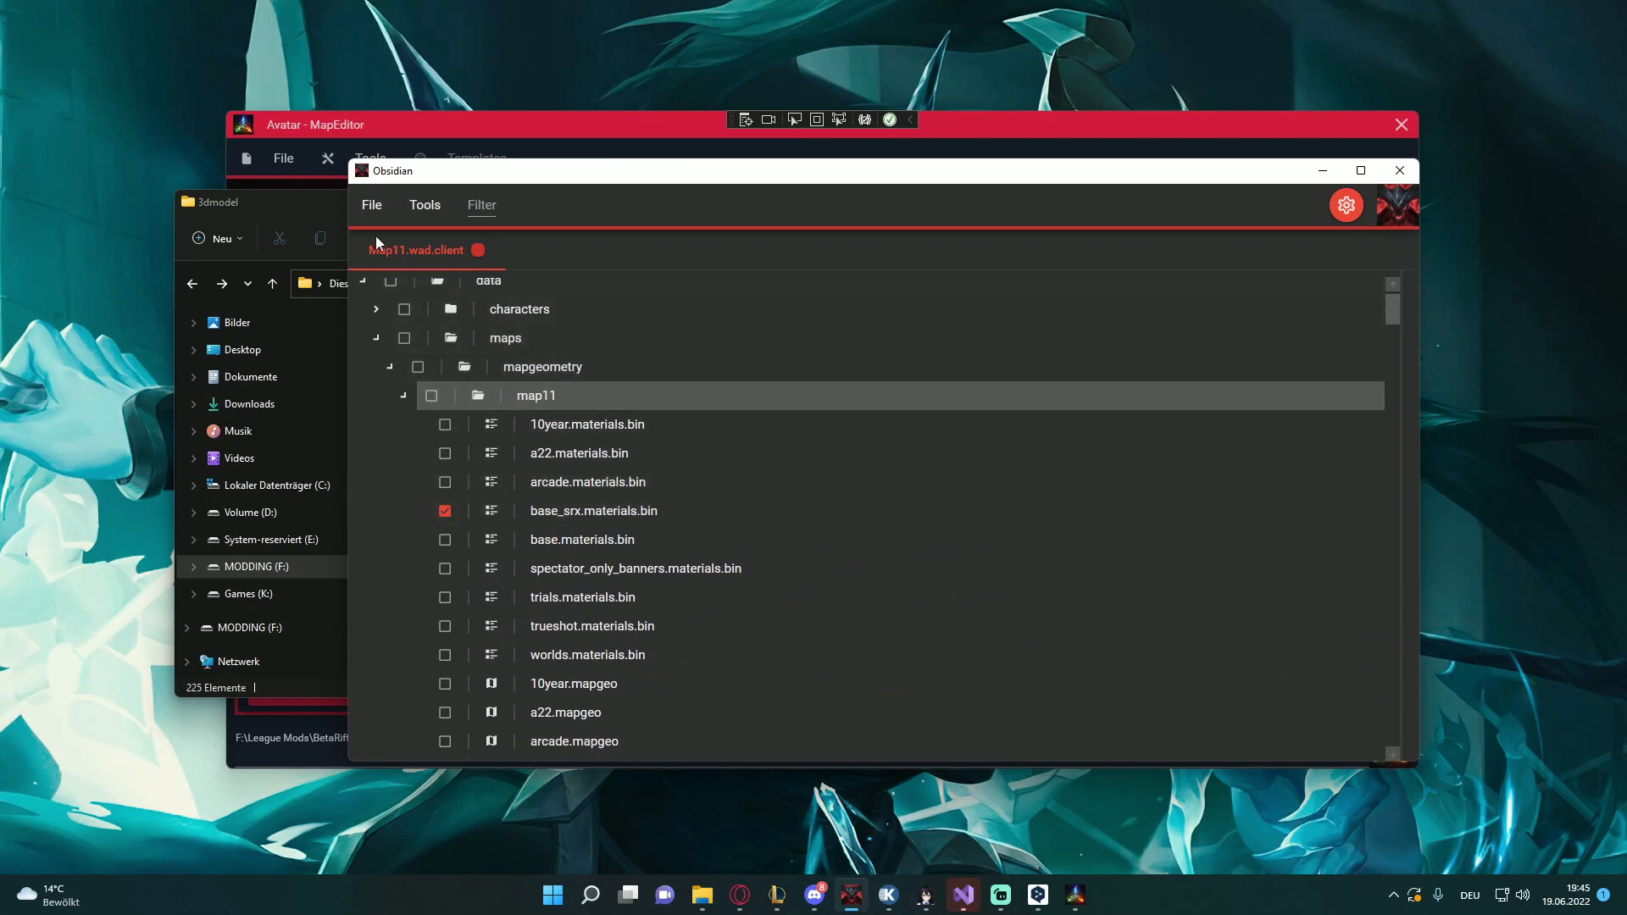
left_click(371, 204)
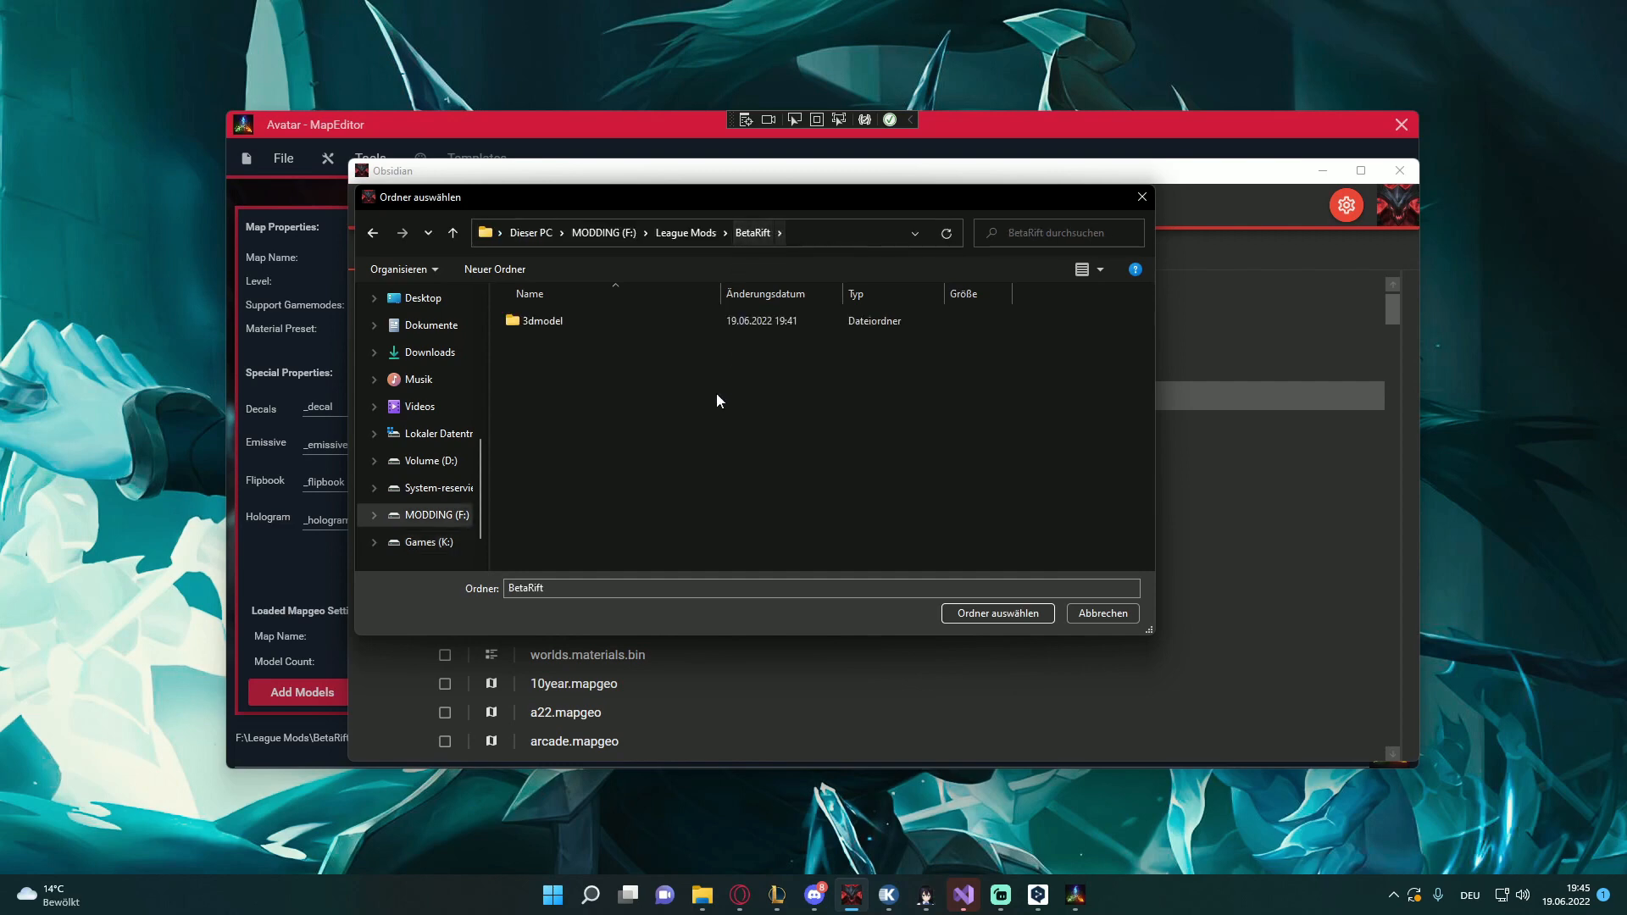
Create a Map11 folder inside BetaRift and choose it as the extraction destination
left_click(494, 269)
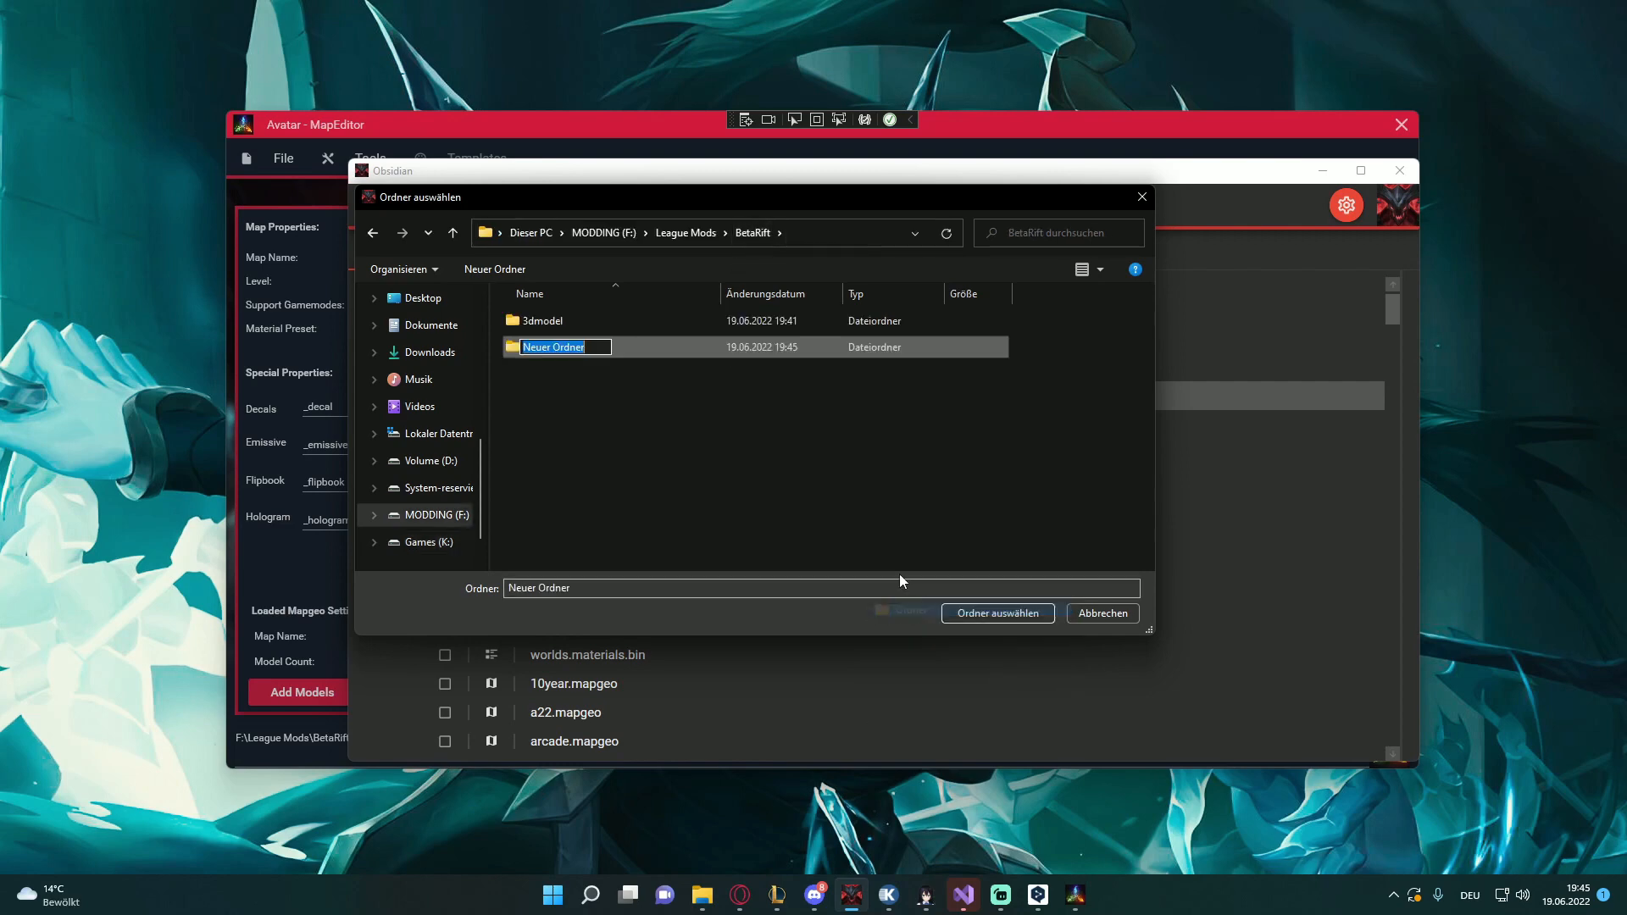
type("Map11")
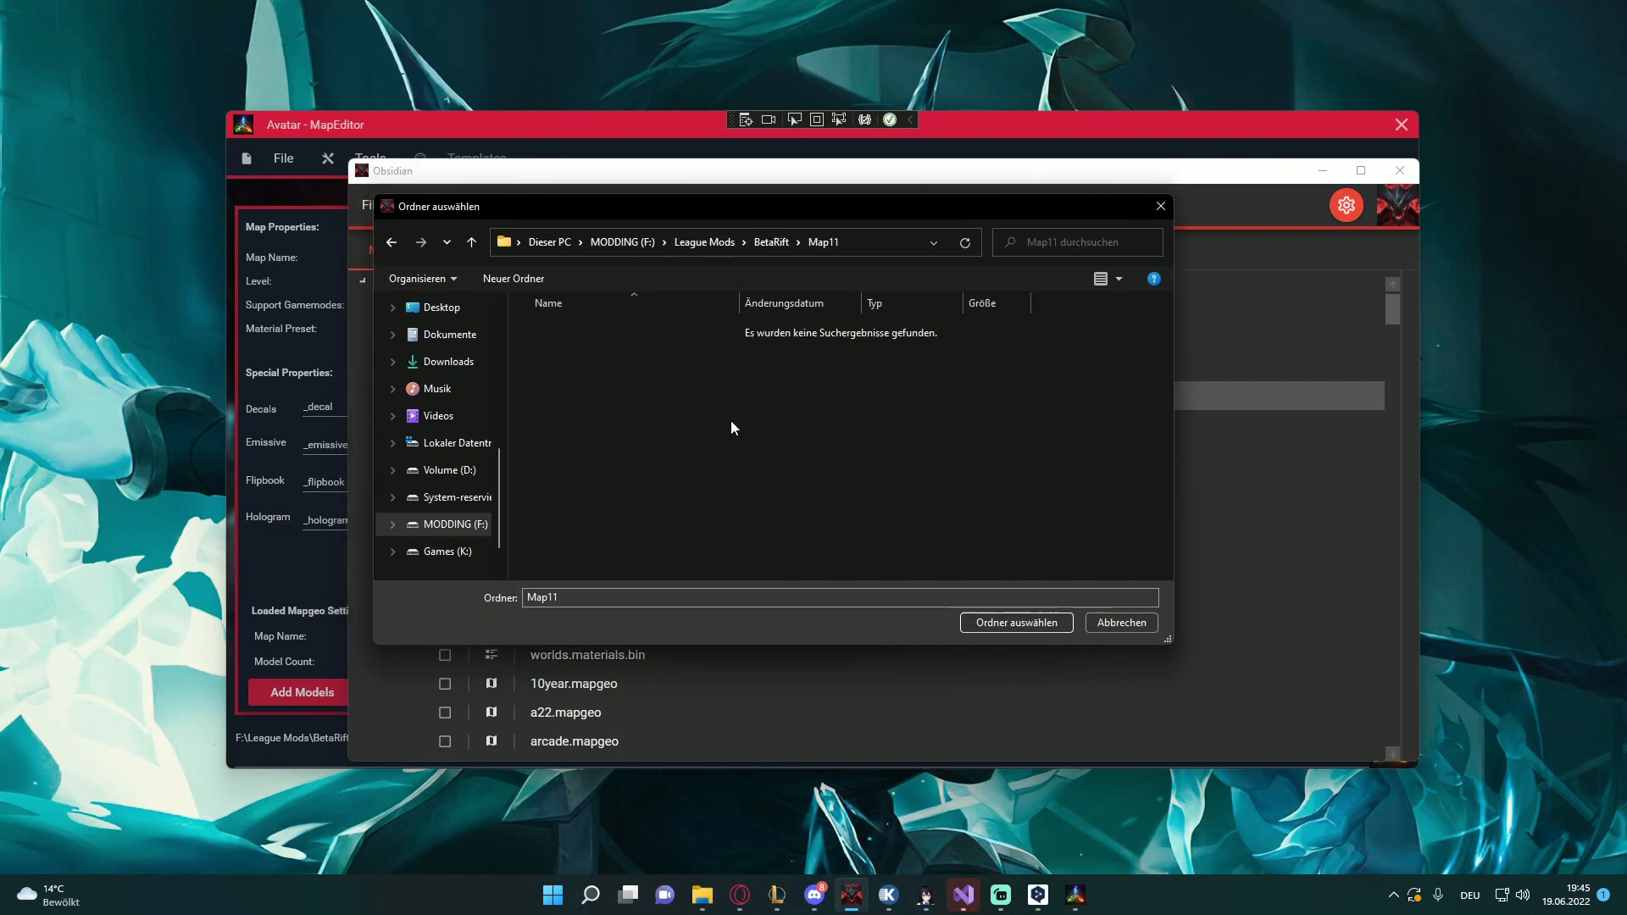
left_click(1015, 623)
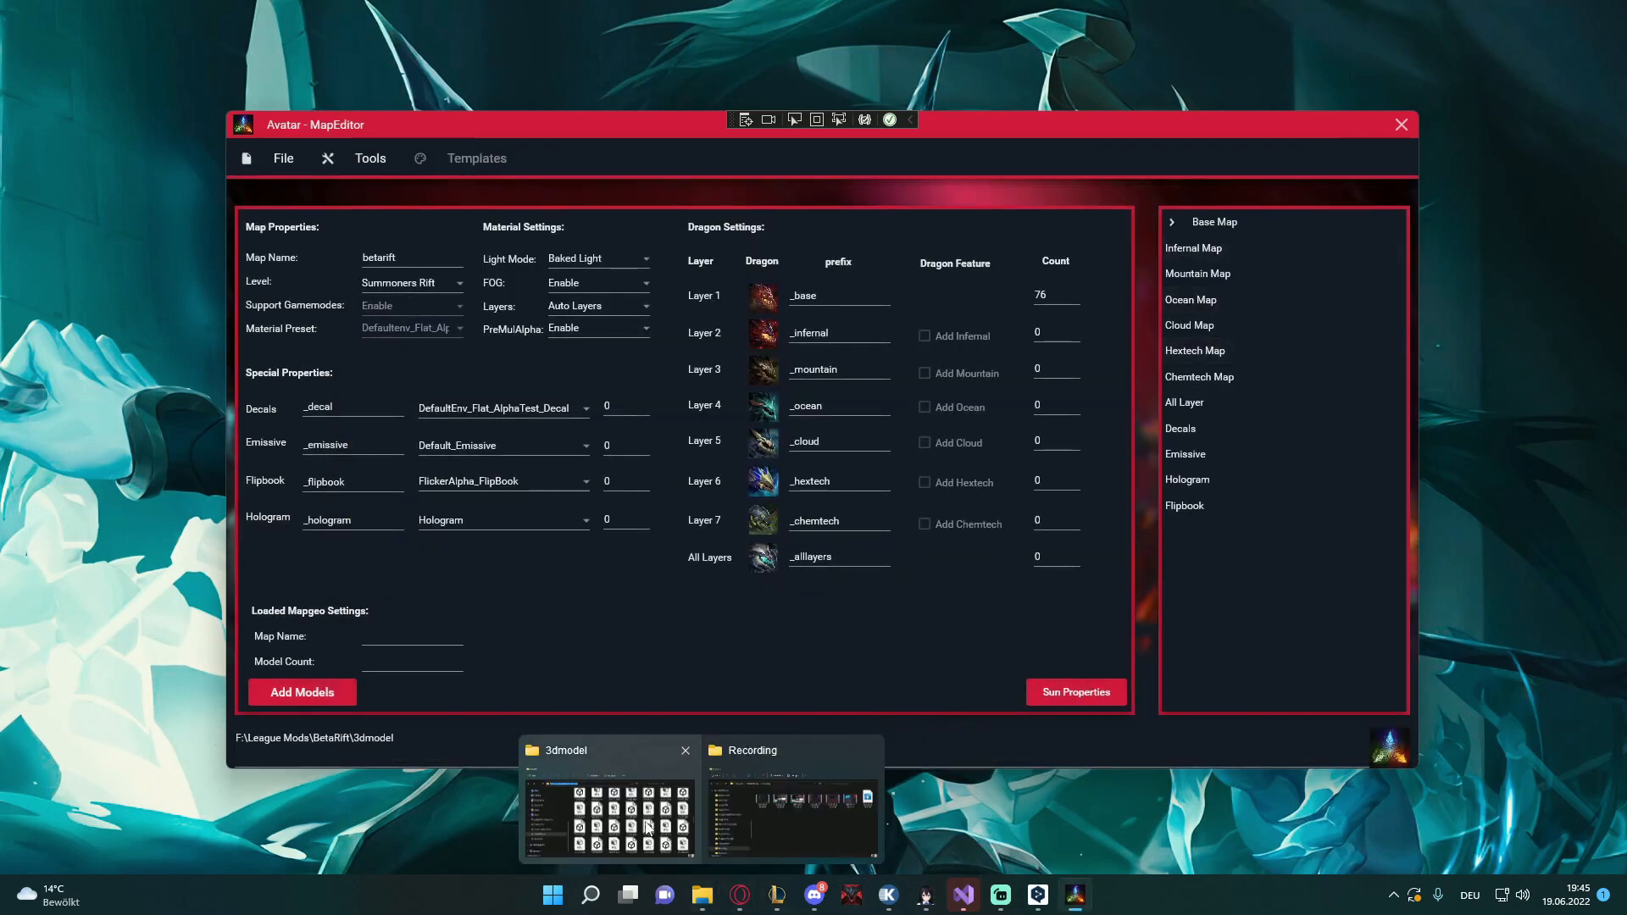
In Explorer, rename the textures folder under assets\maps\kitpieces\srx to betarift
left_click(606, 799)
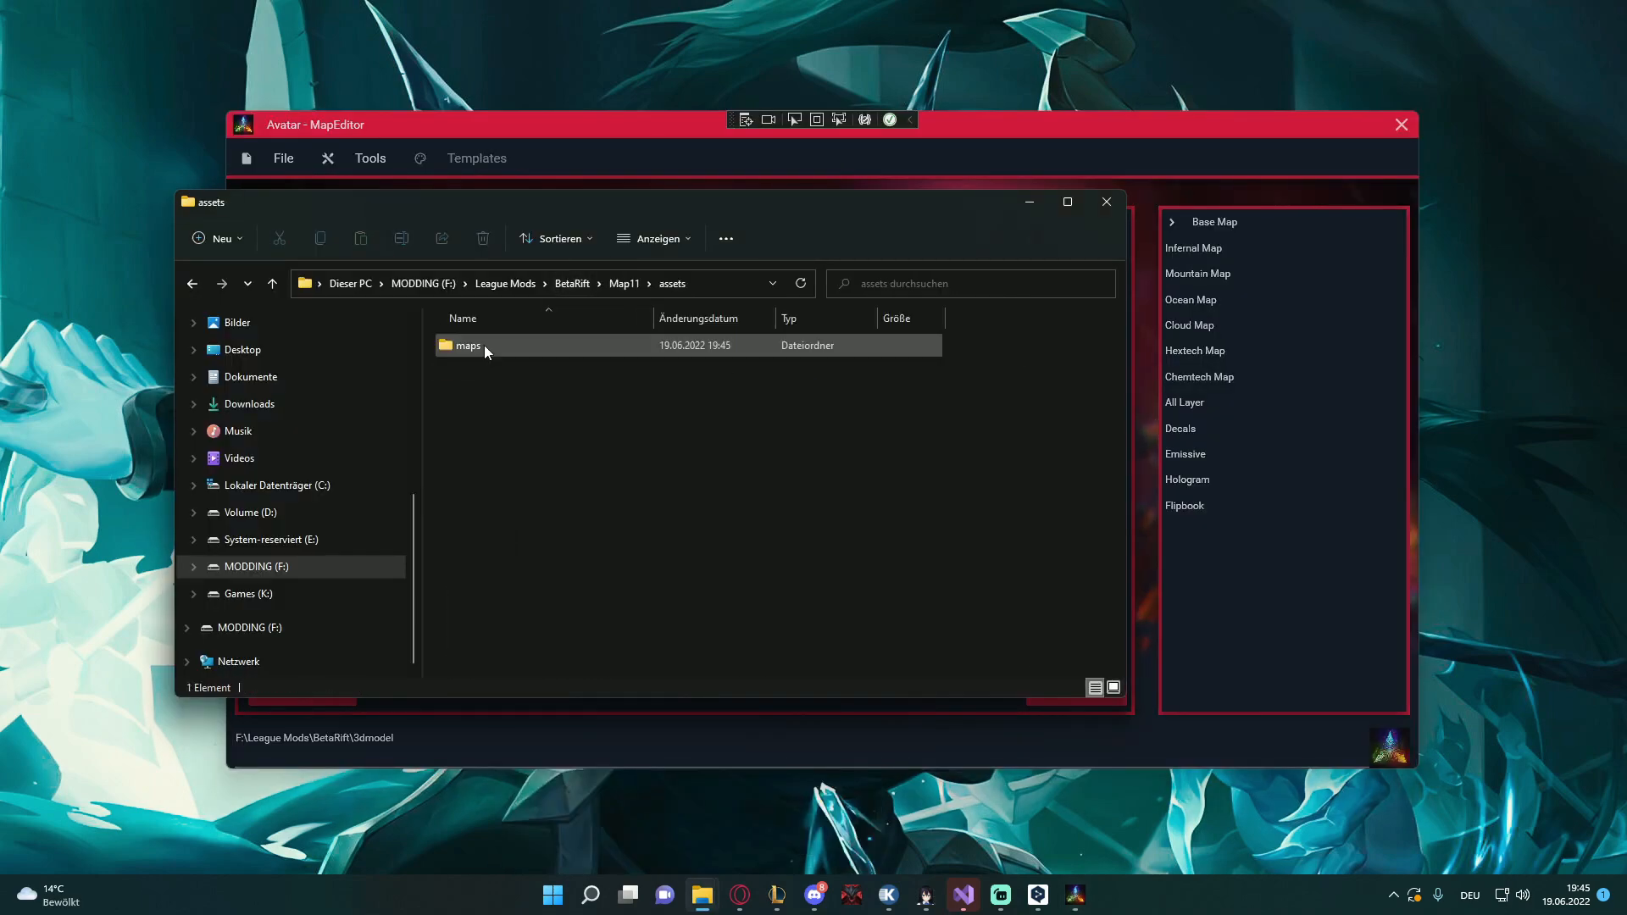
double_click(466, 345)
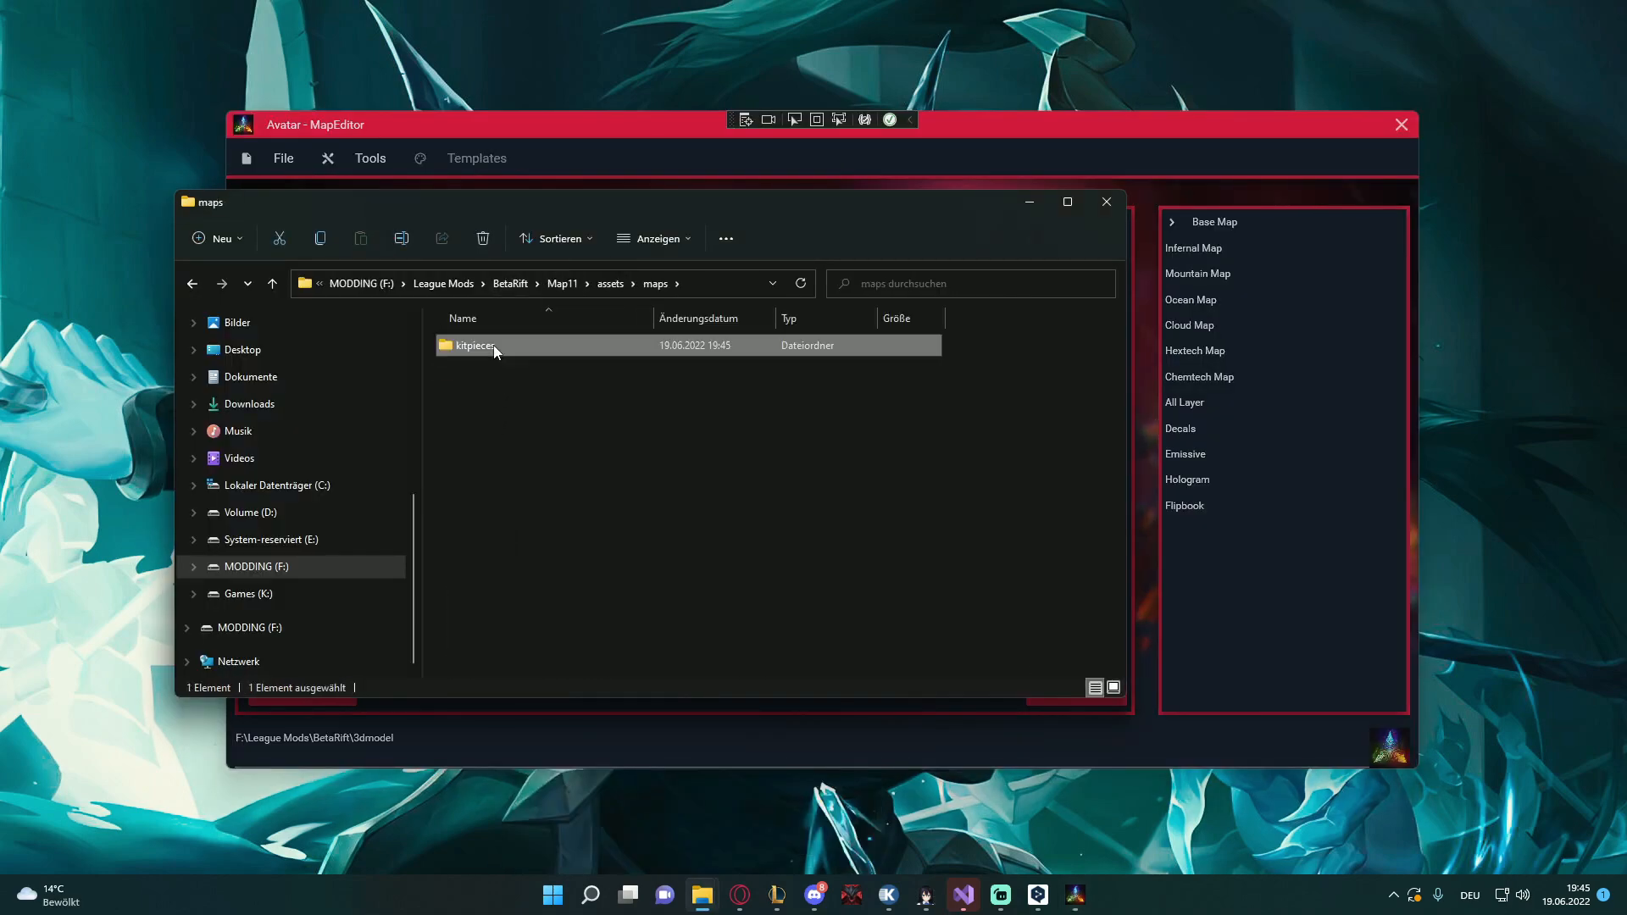
double_click(474, 345)
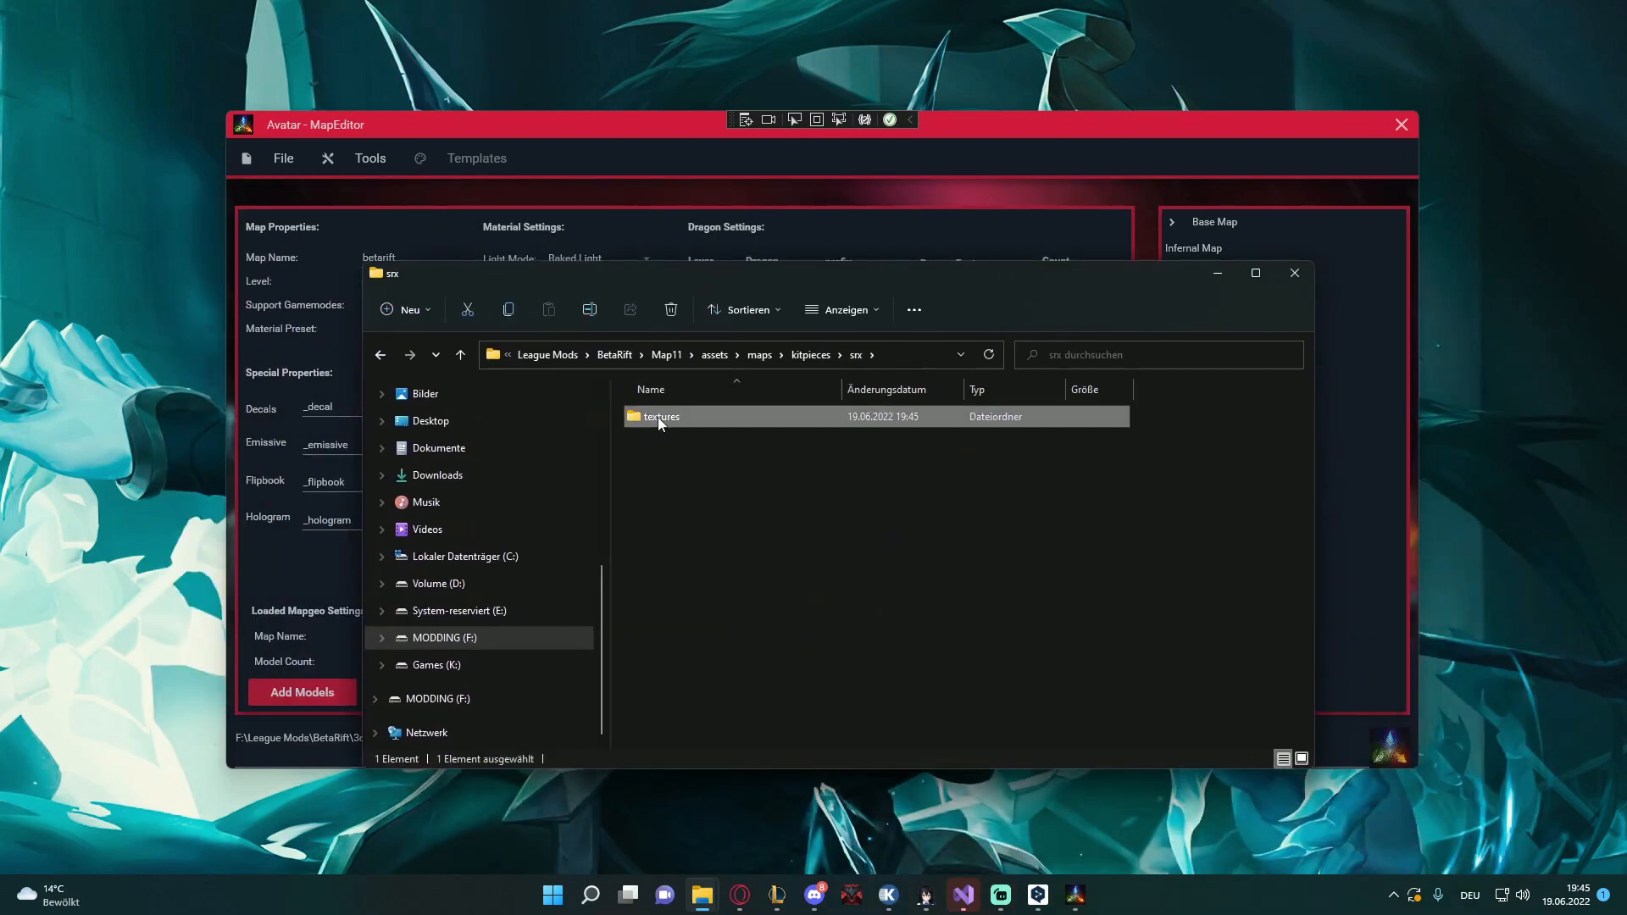
double_click(661, 416)
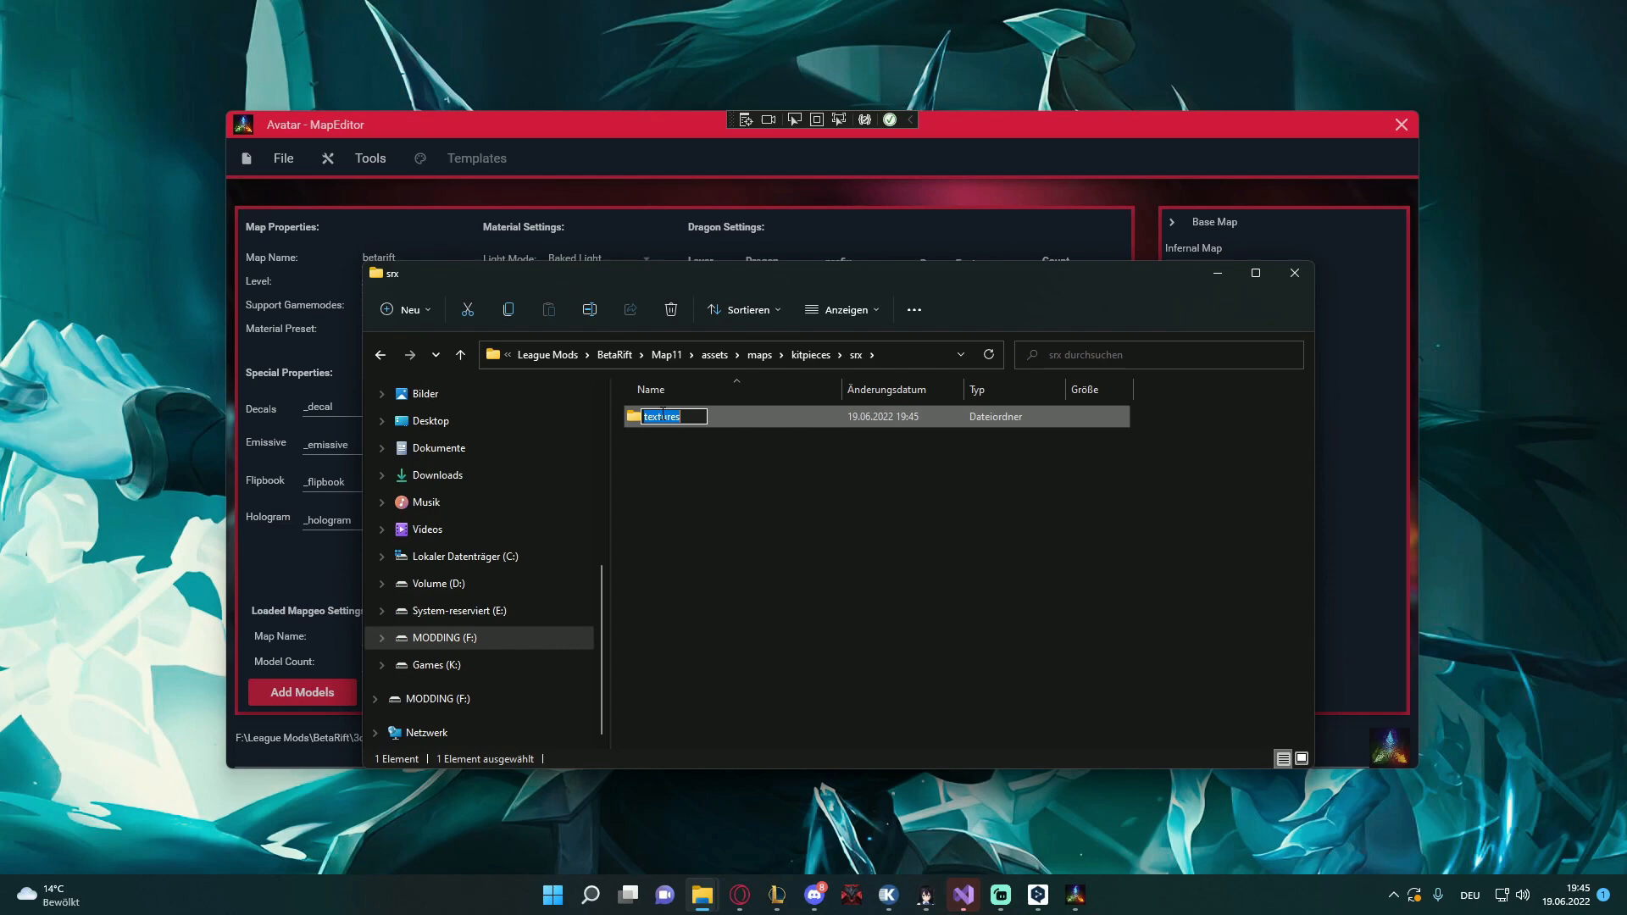
type("betarift")
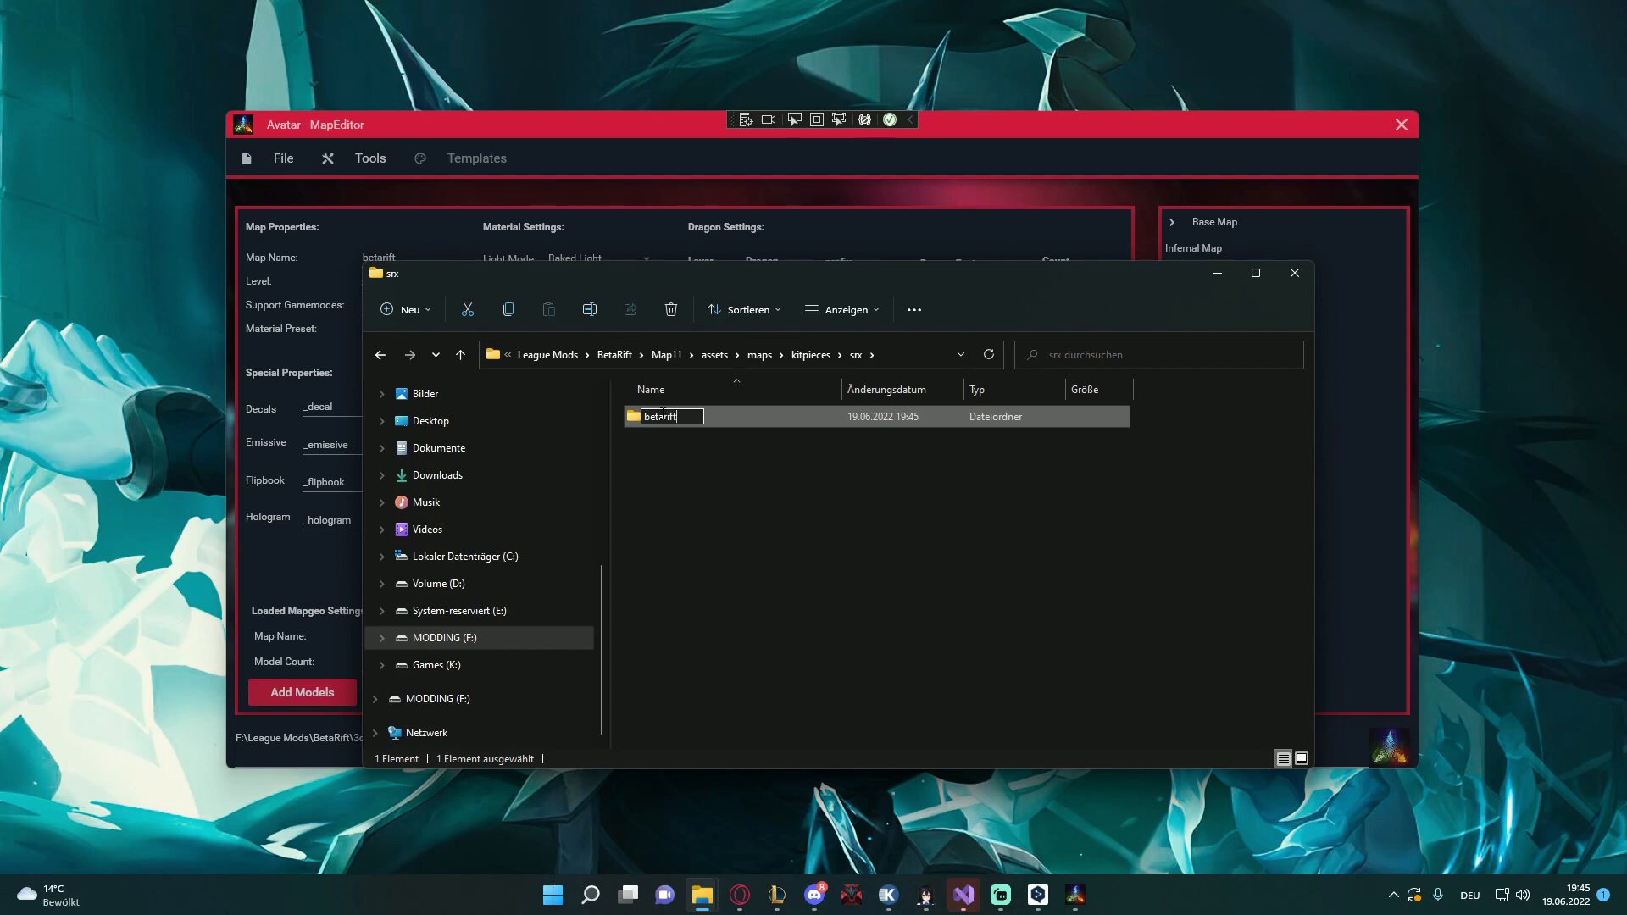
left_click(674, 433)
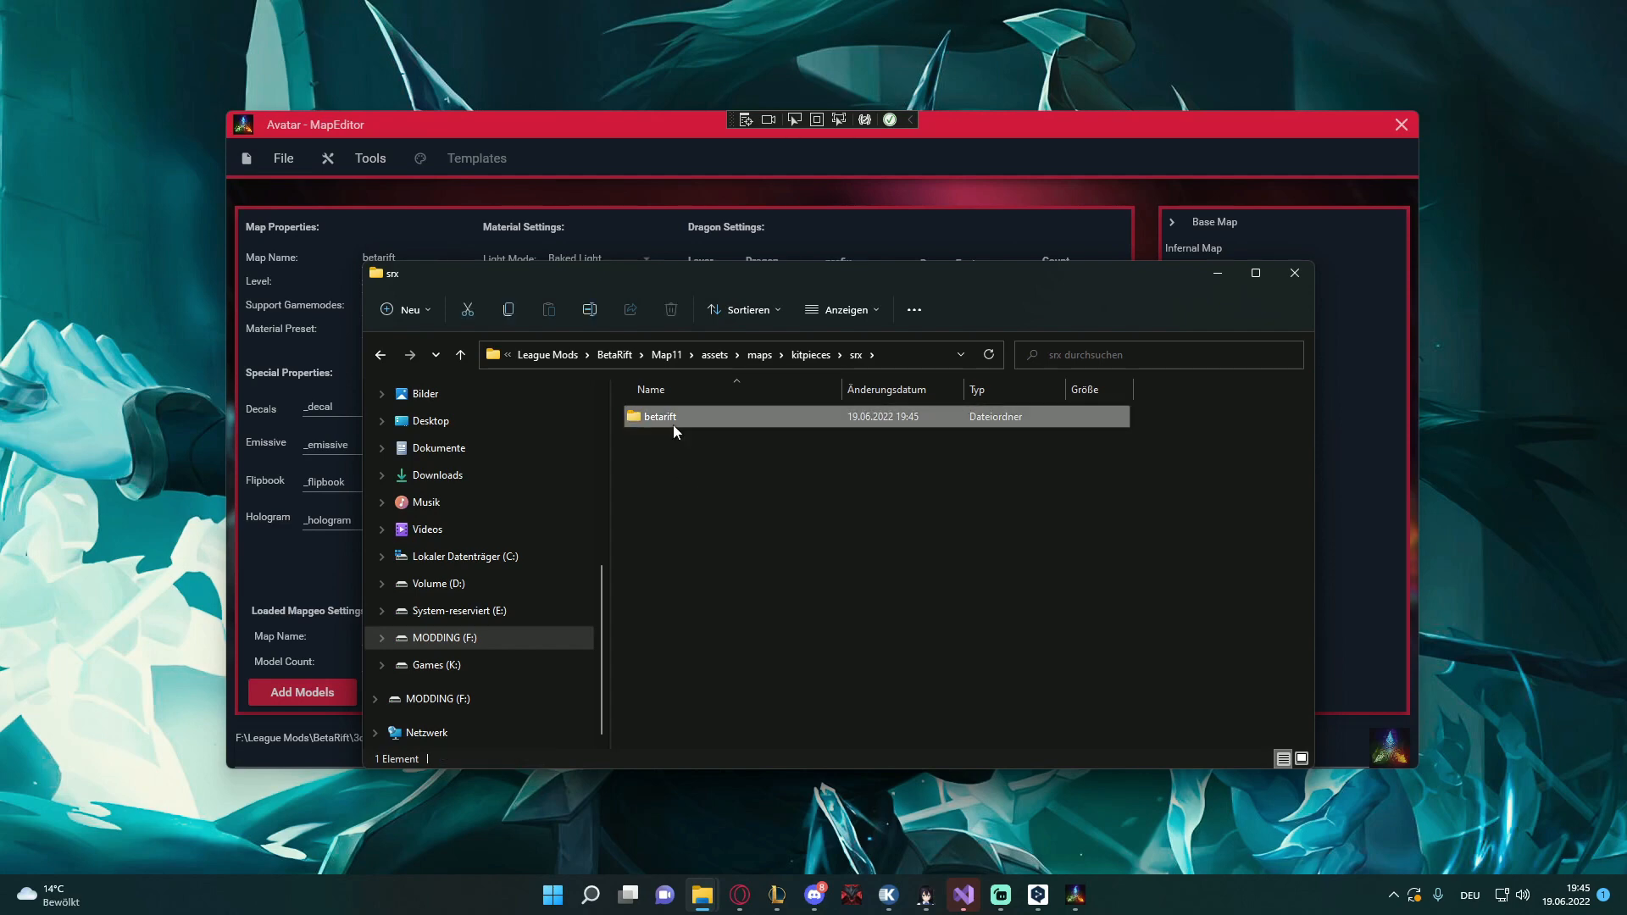
Go back up to Map11 and into data\maps\mapgeometry
double_click(660, 416)
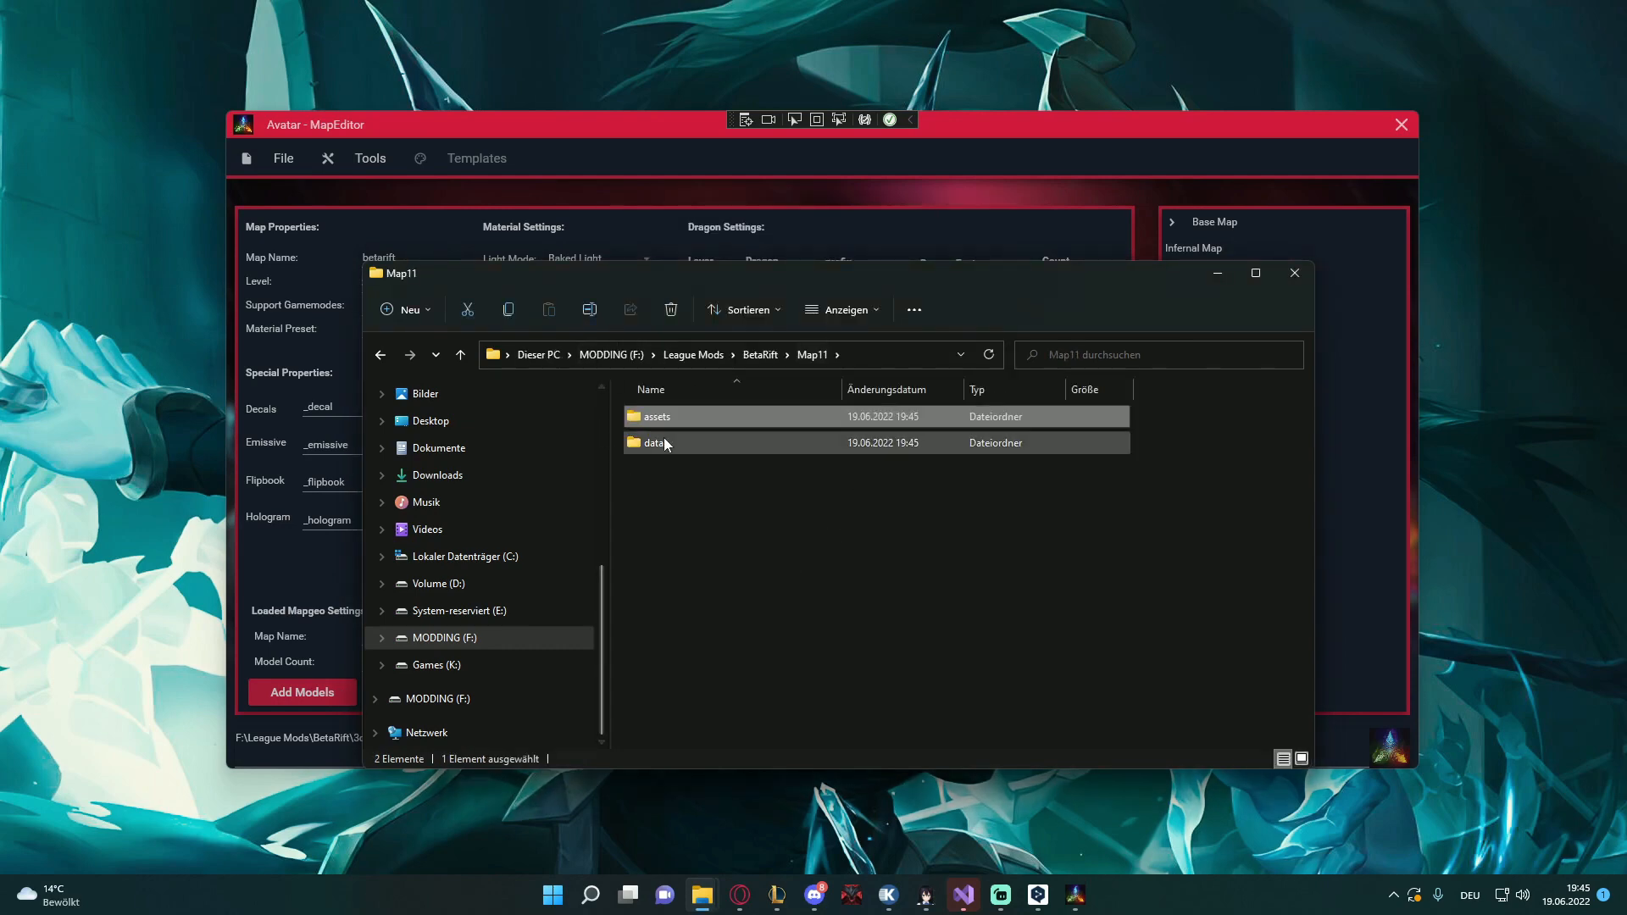
double_click(655, 442)
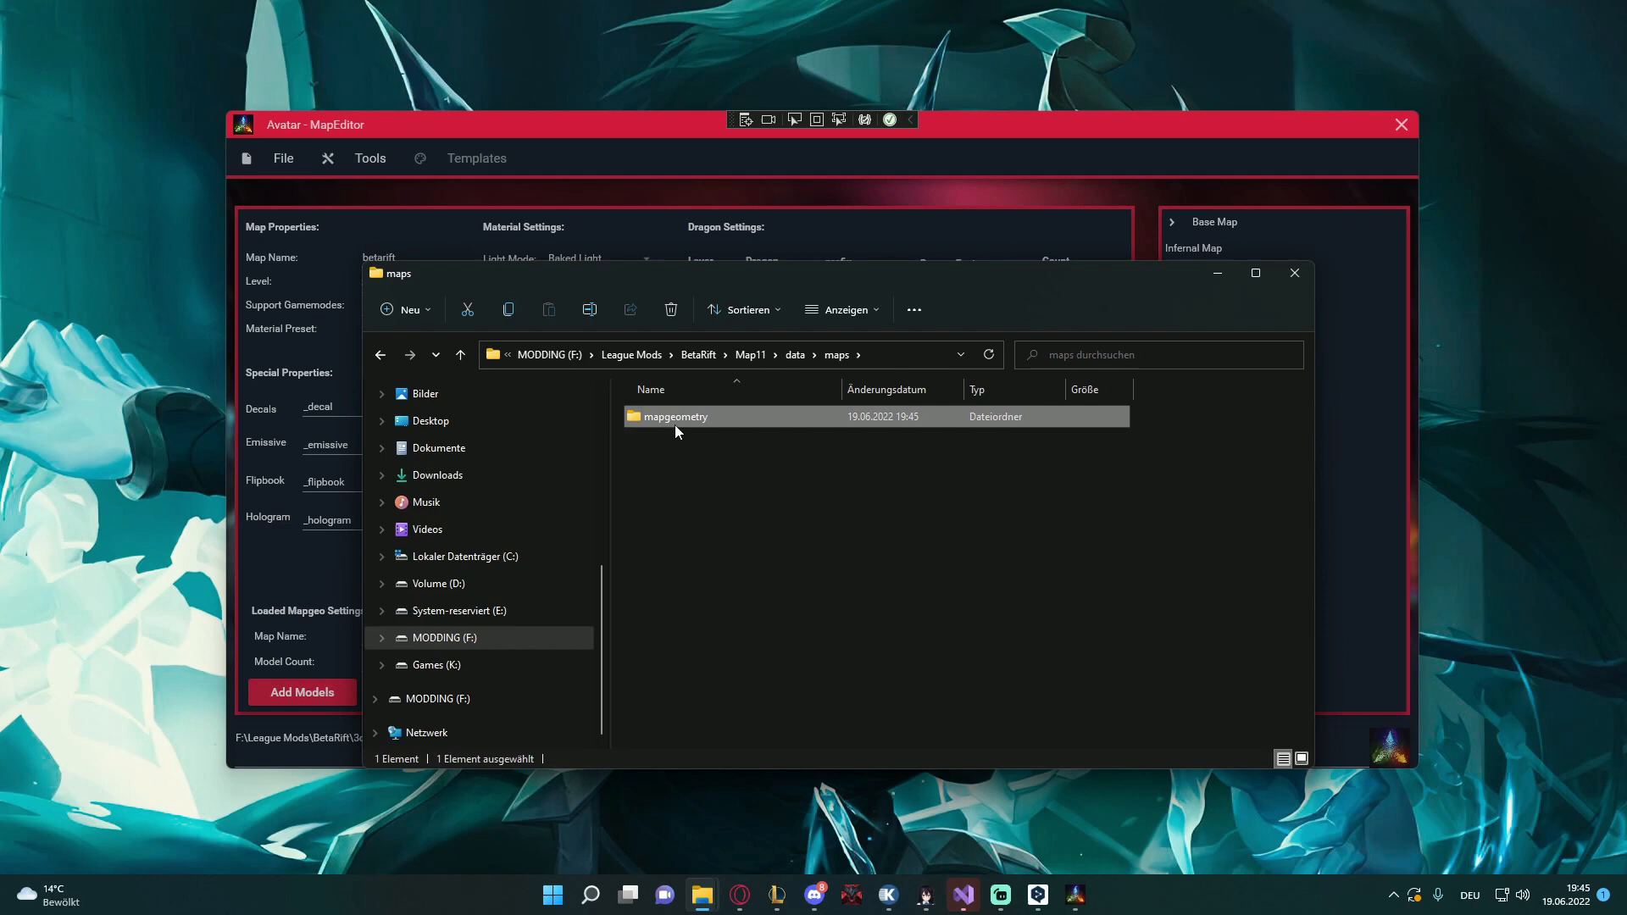
double_click(675, 416)
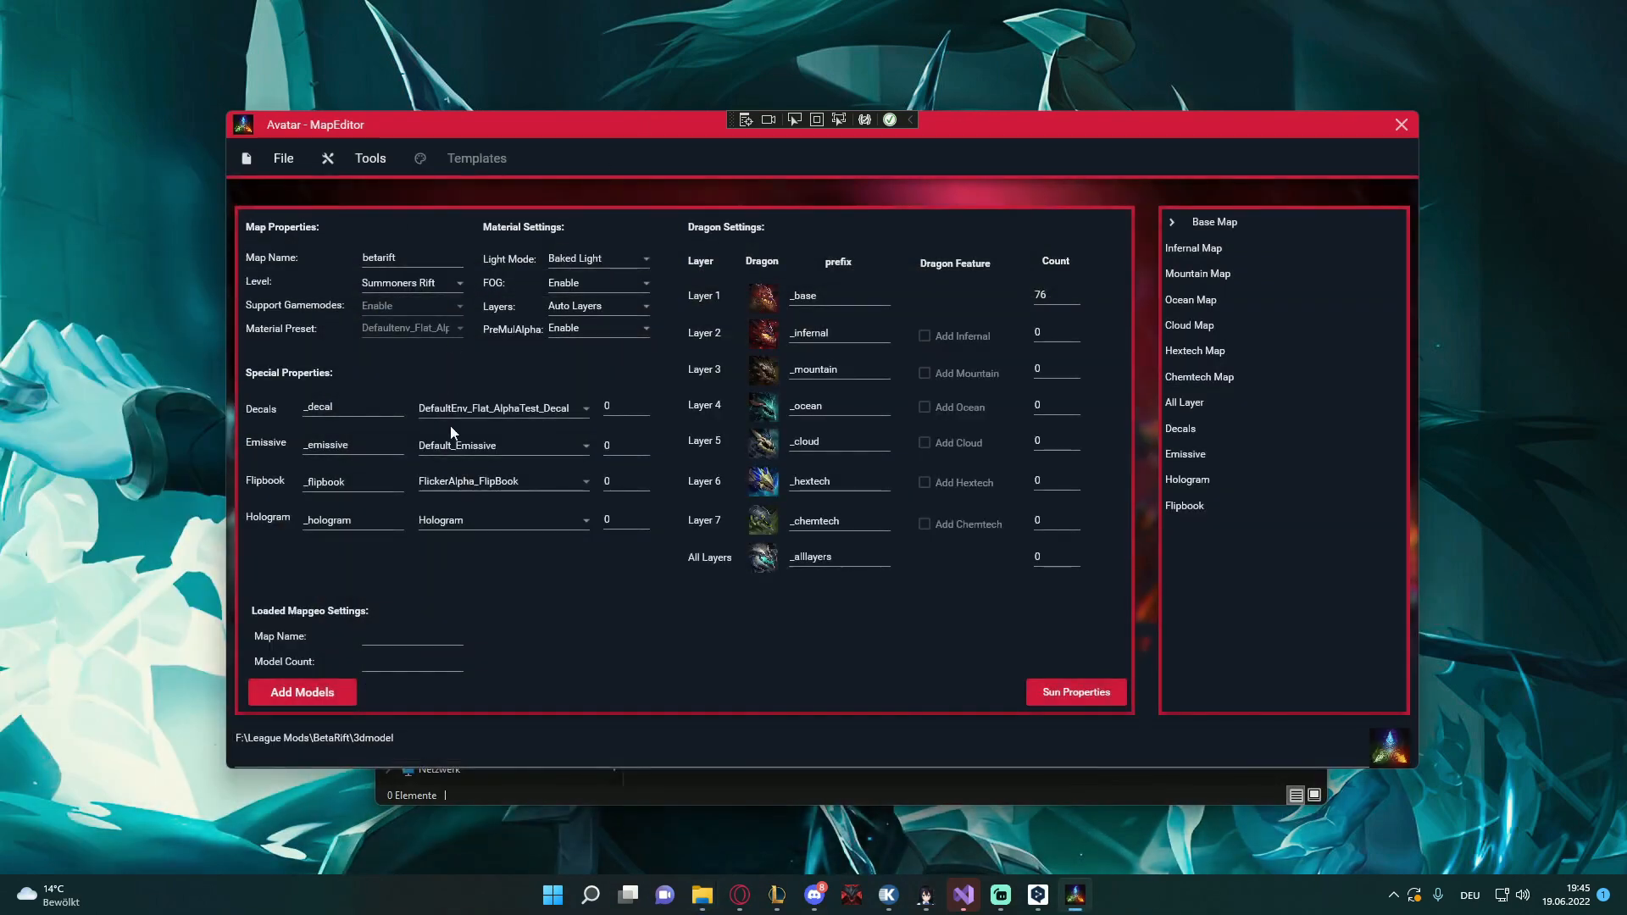
Save the map as base_srx.mapgeo in data\maps\mapgeometry\map11 via File > Save MAPGEO
left_click(282, 157)
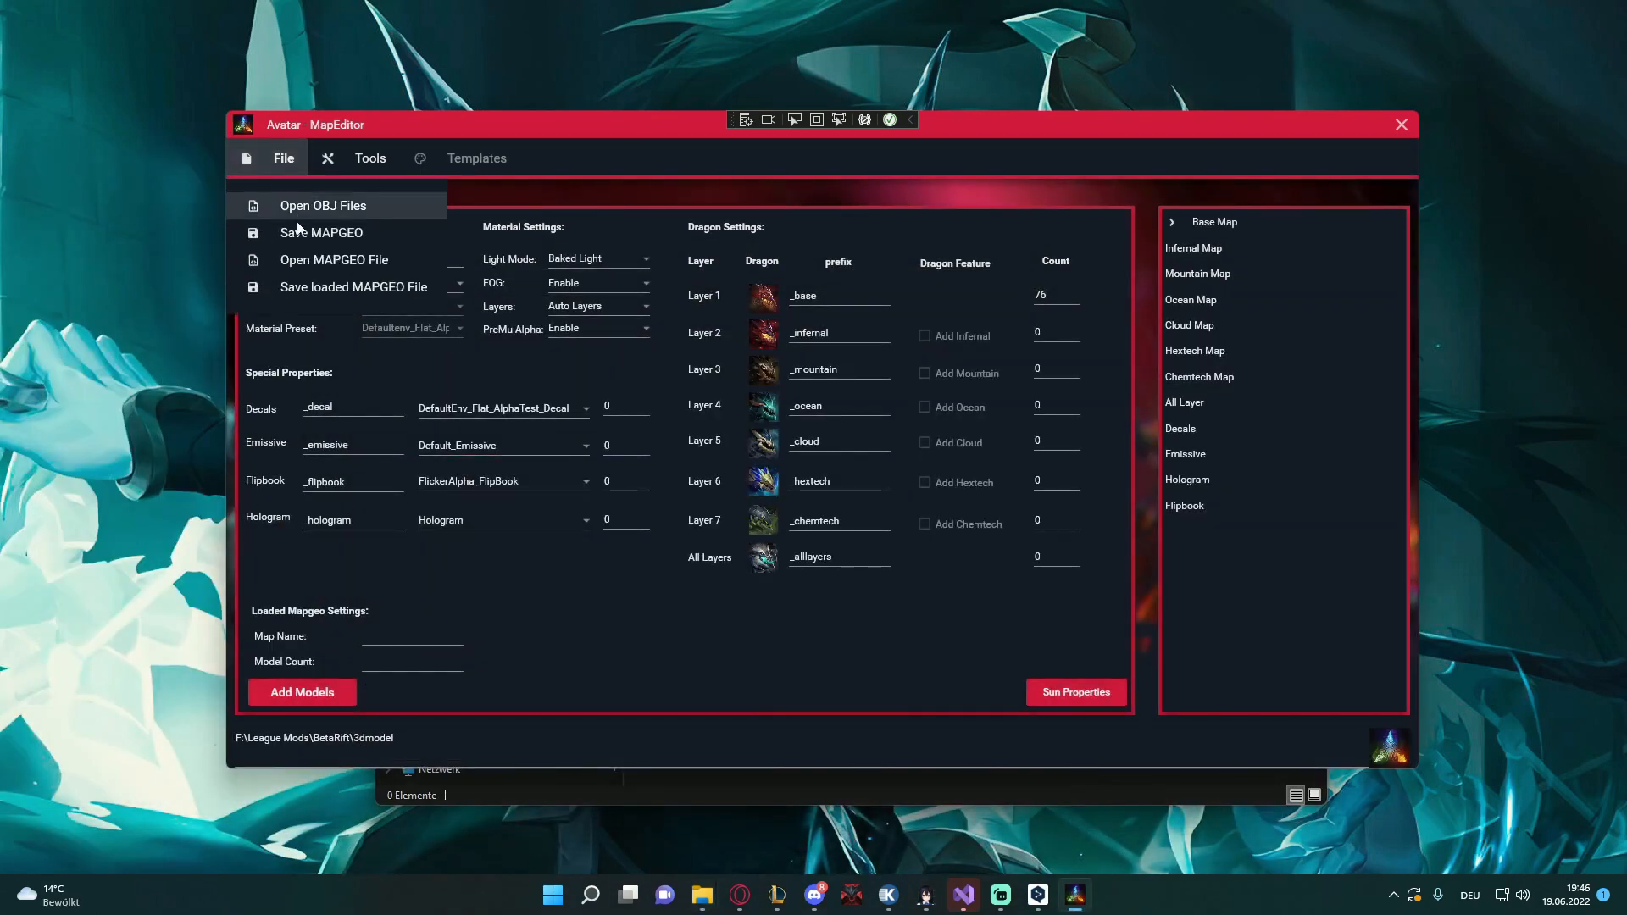
left_click(321, 233)
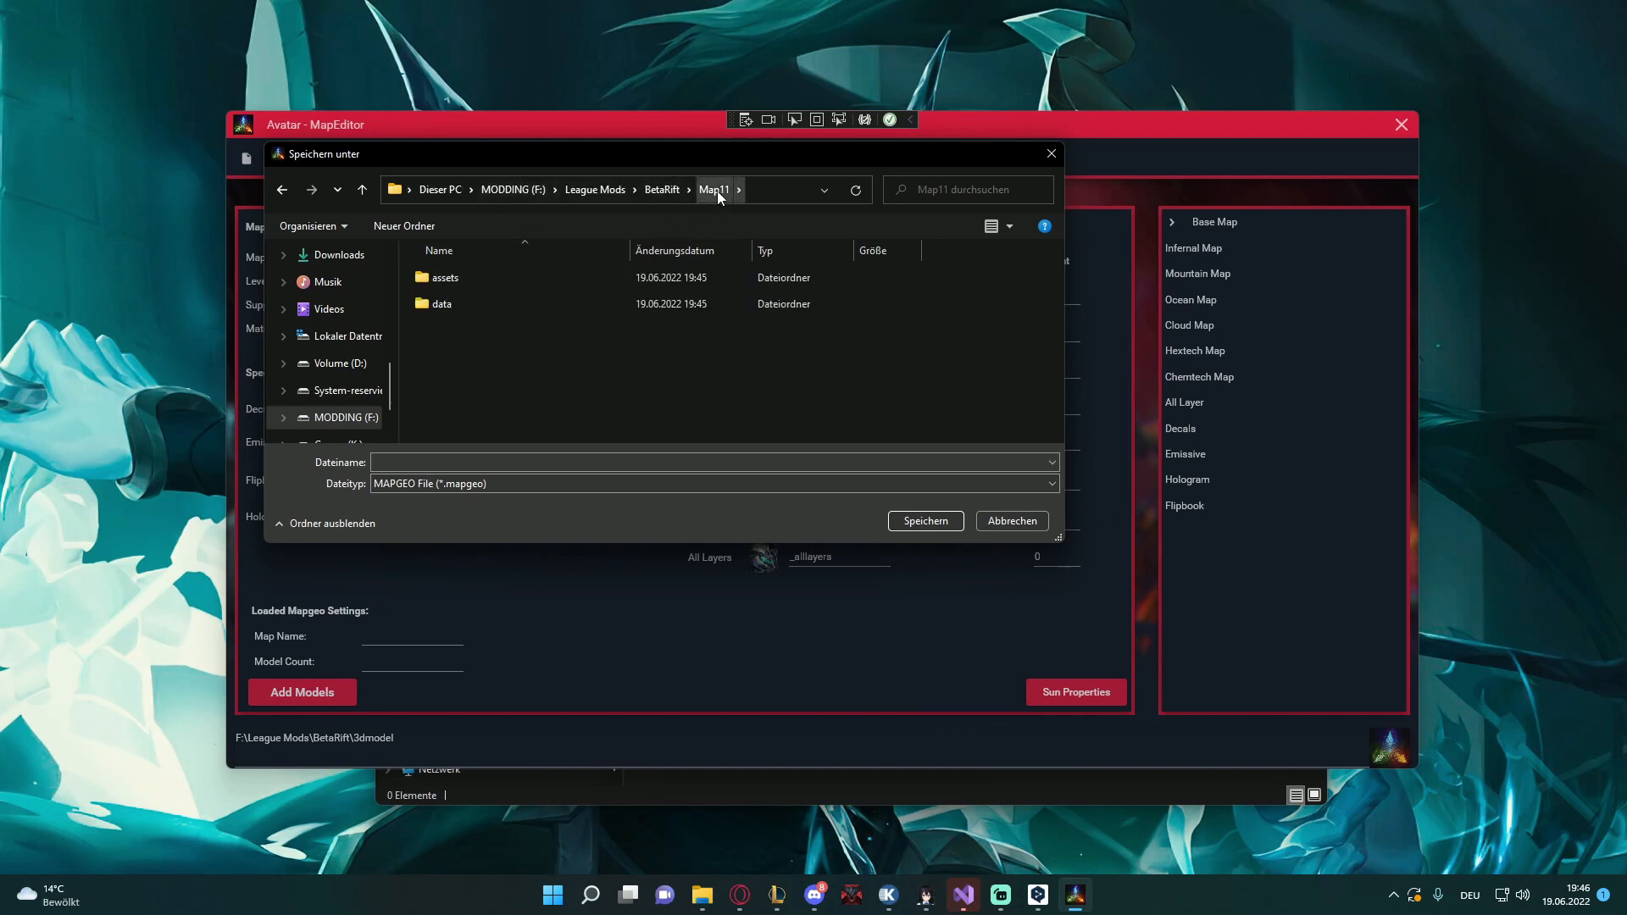
double_click(443, 305)
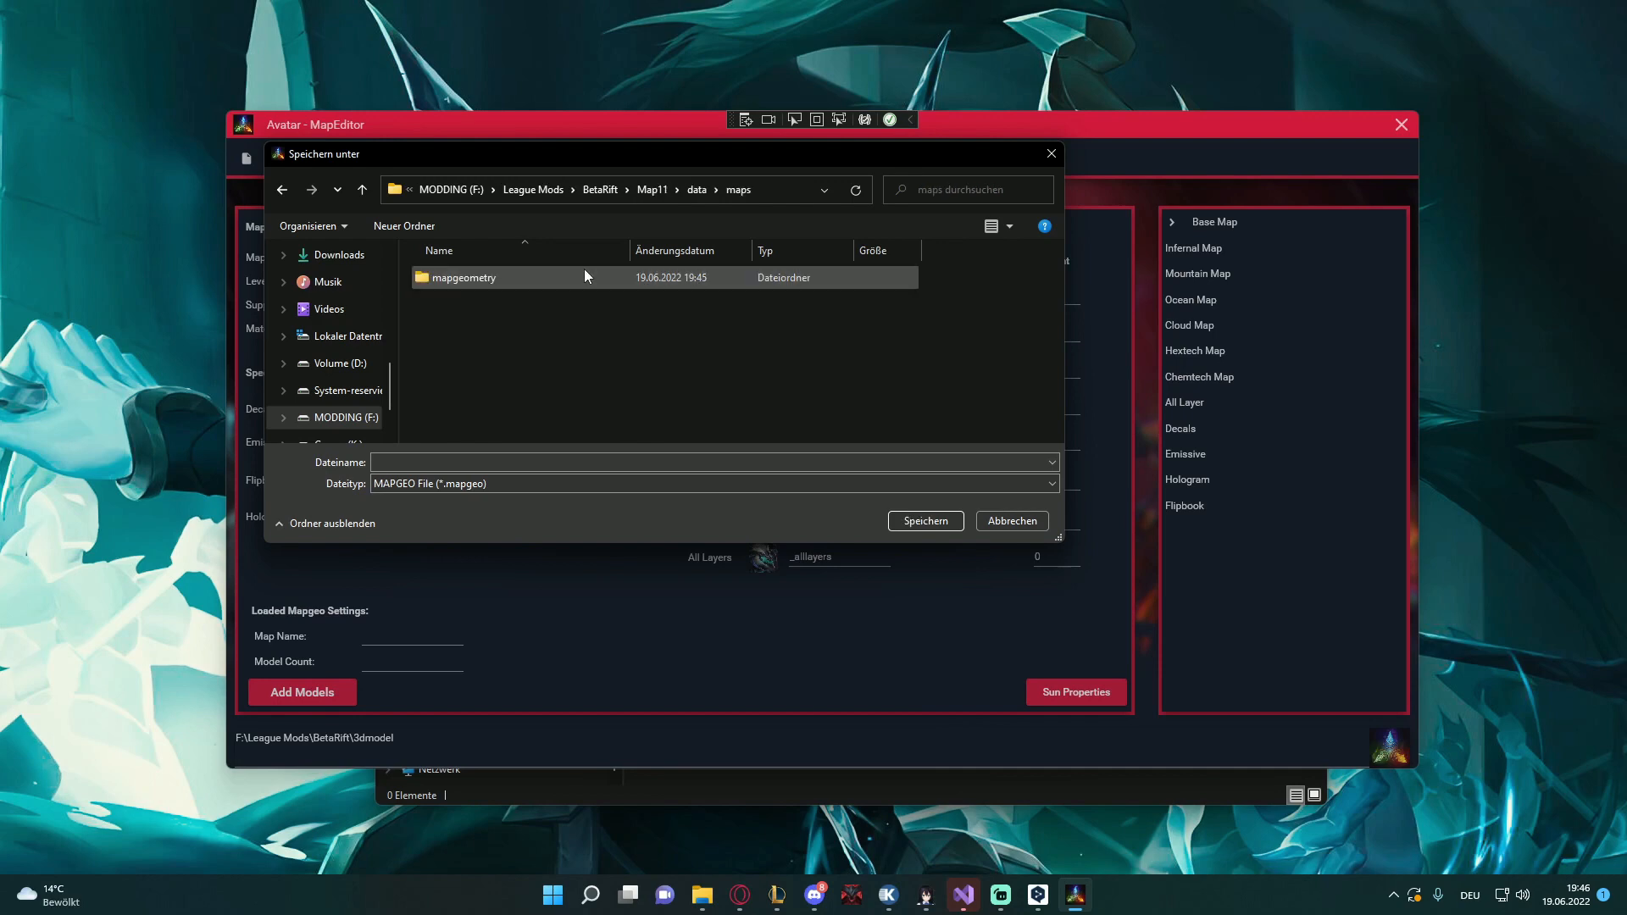
double_click(461, 277)
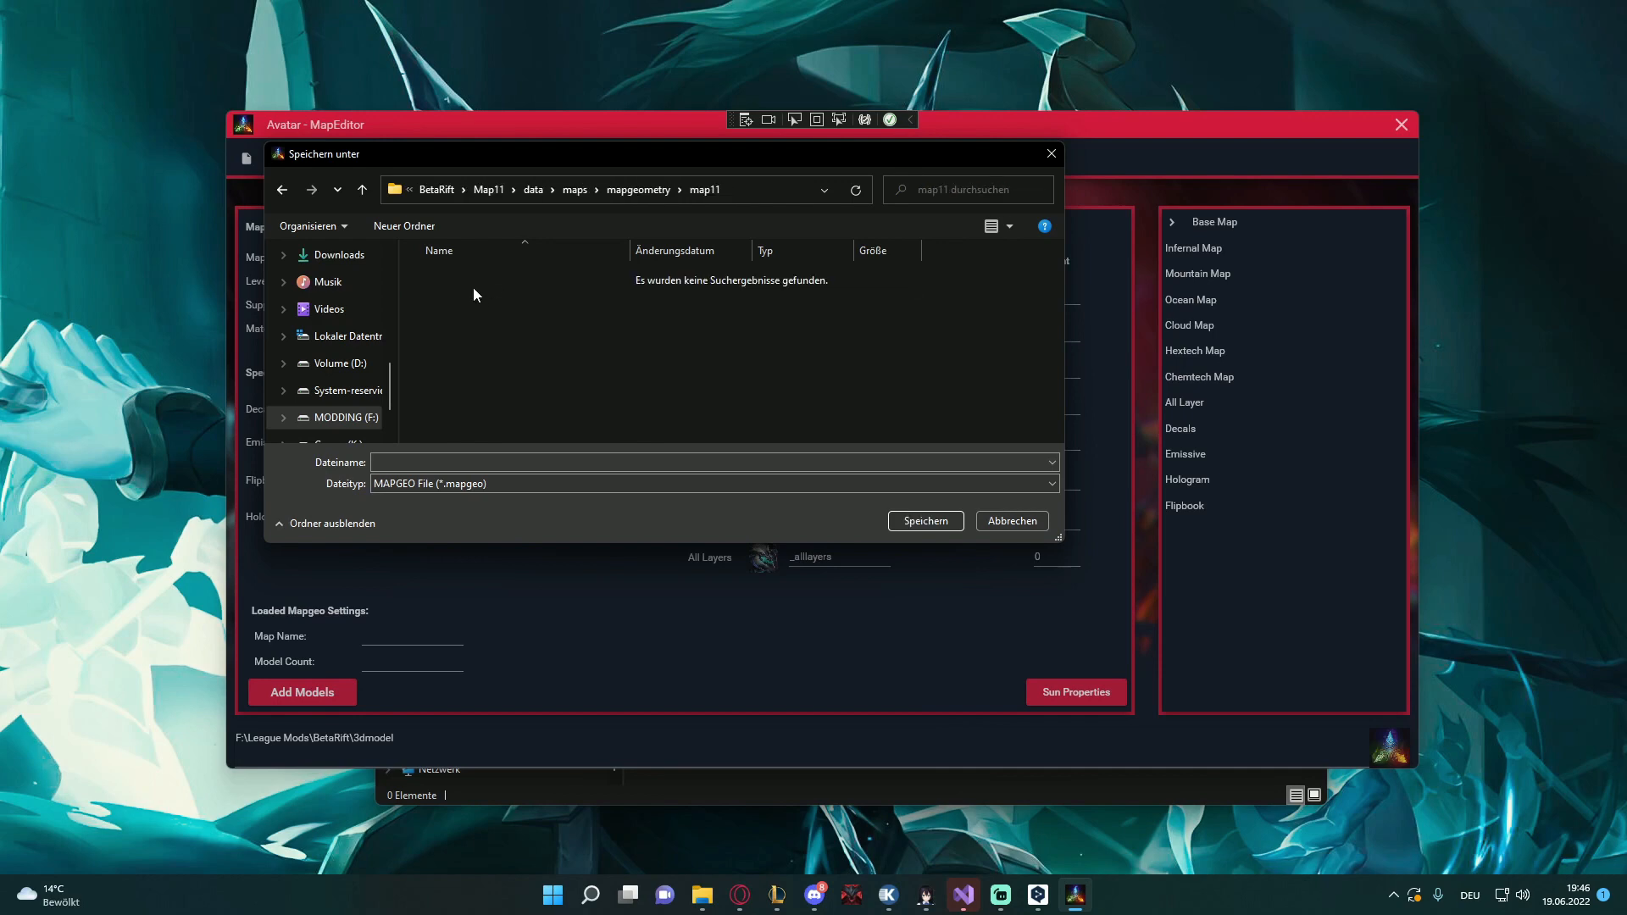
type("bas")
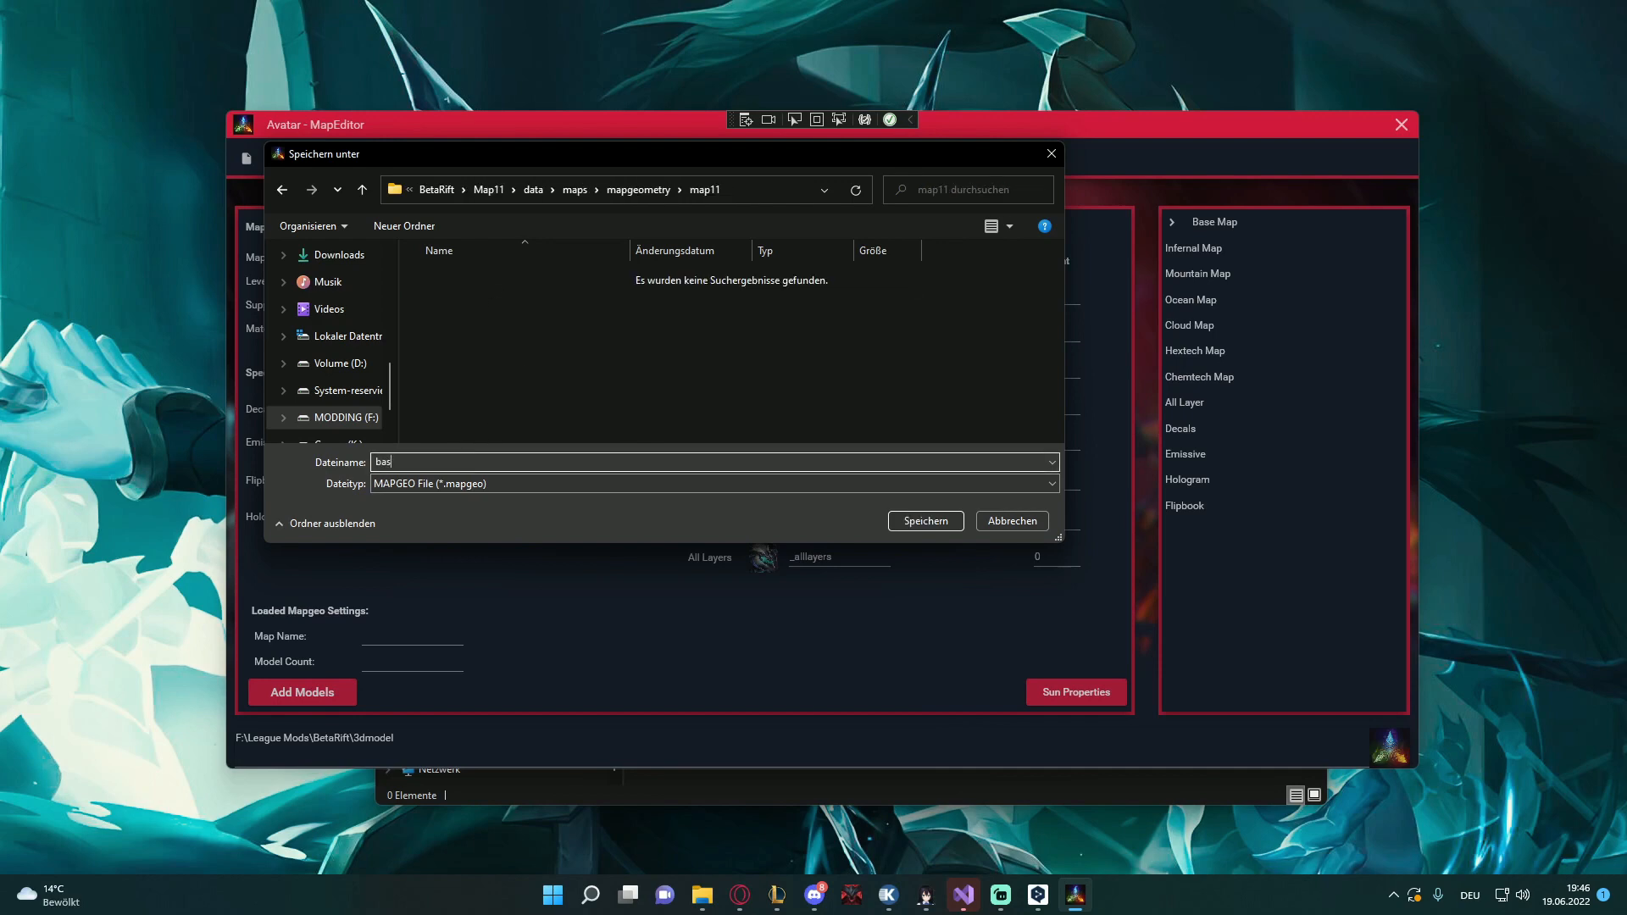
type("e_srx")
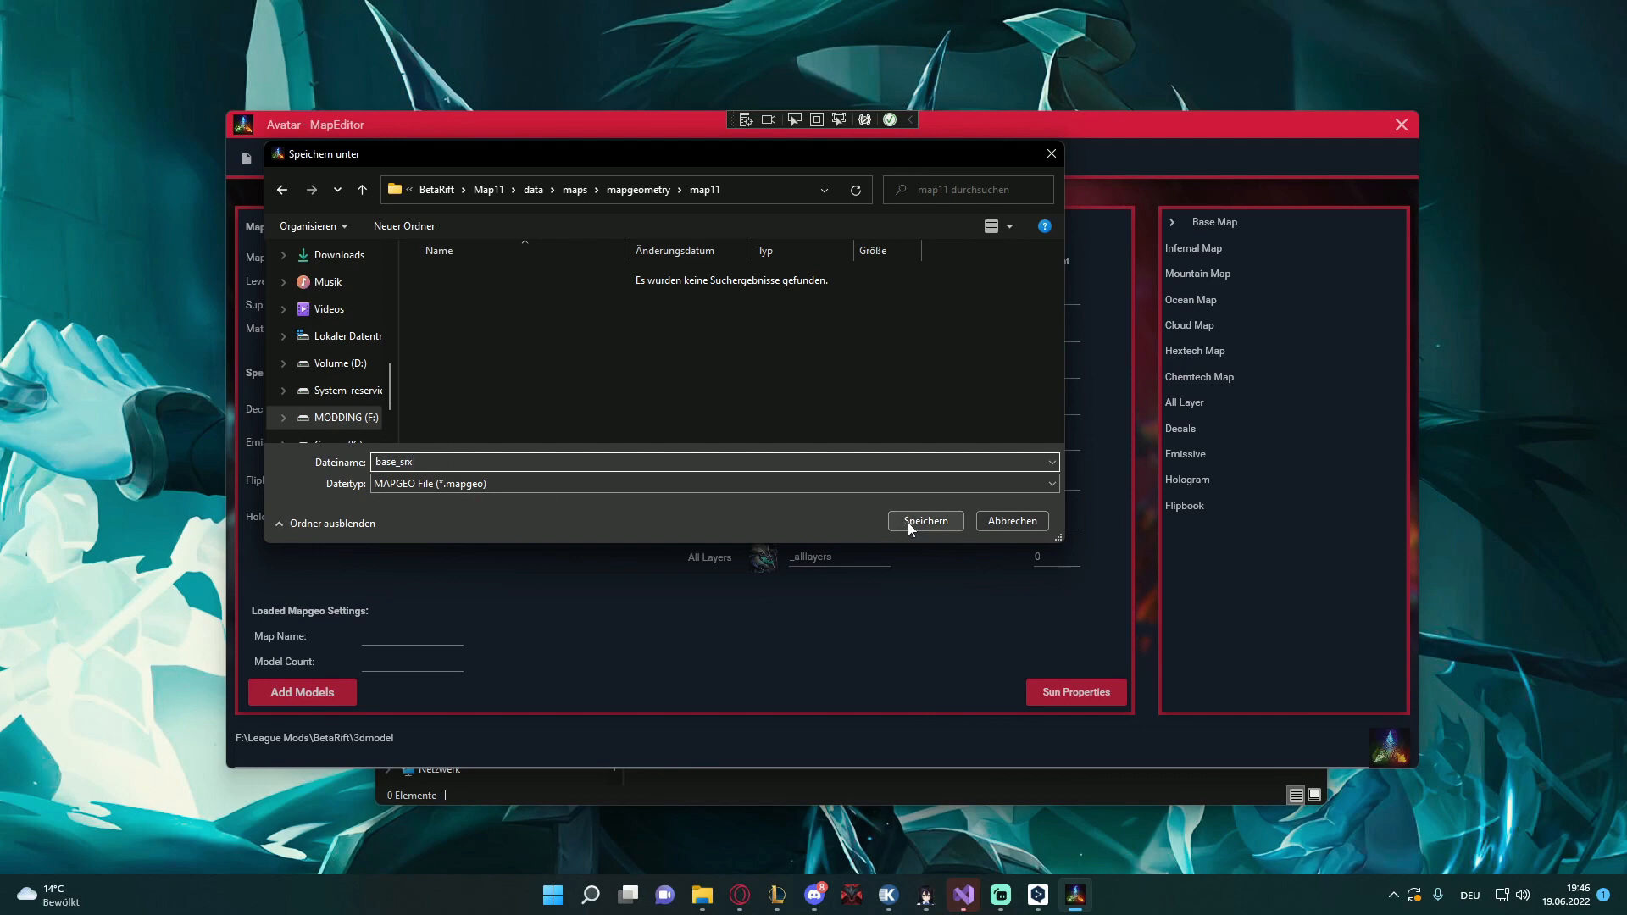
left_click(923, 520)
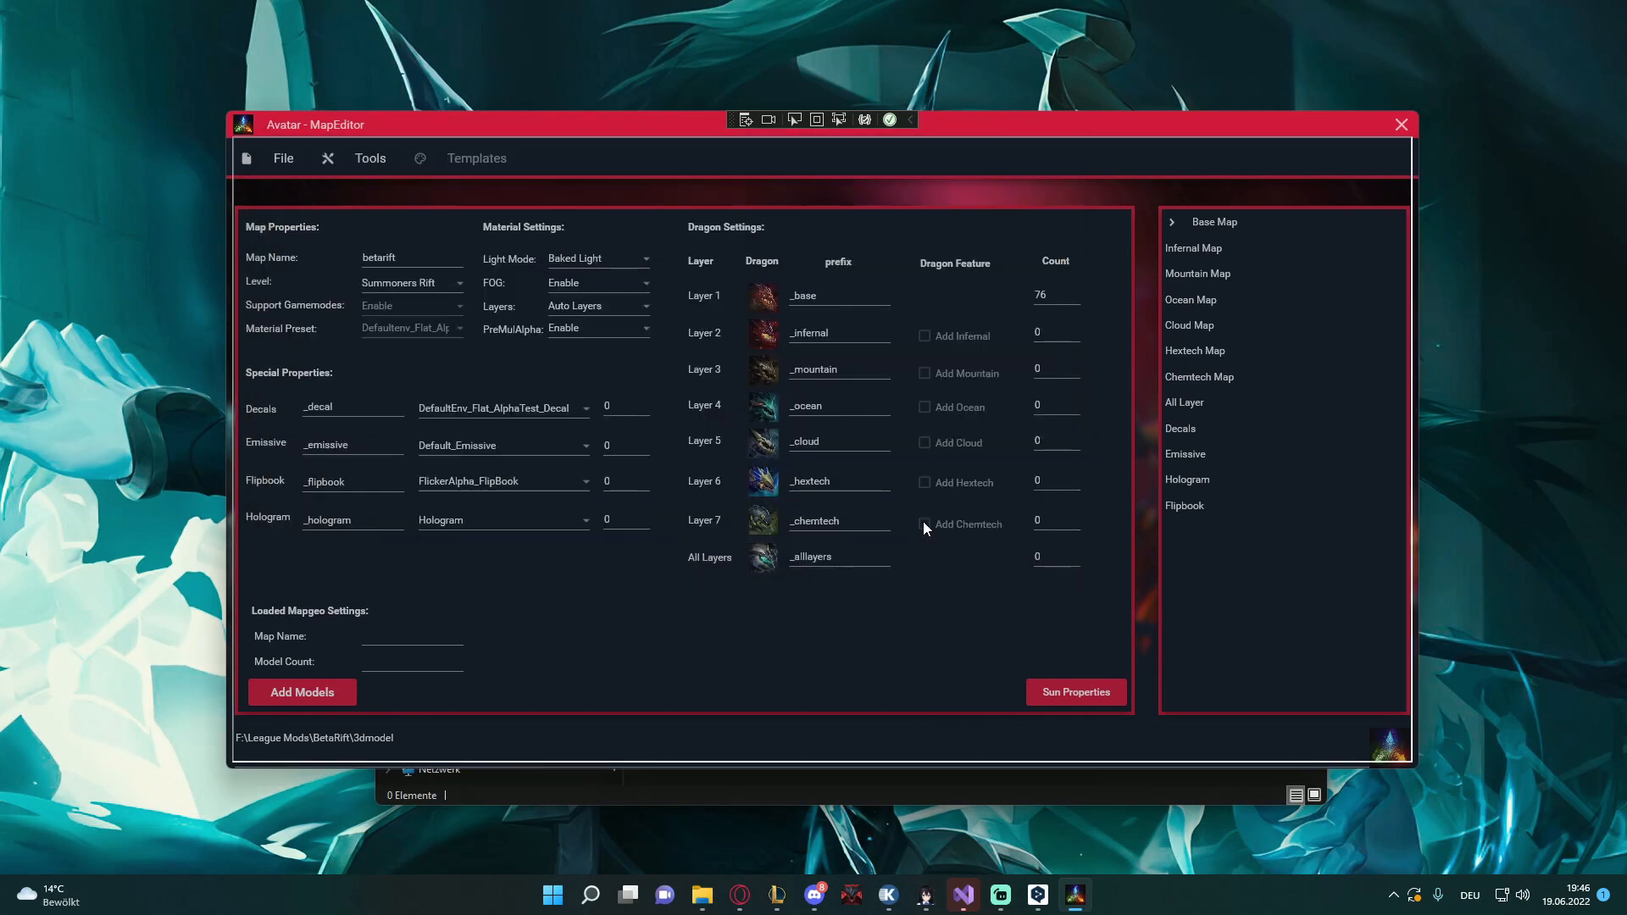
mouse_move(859, 802)
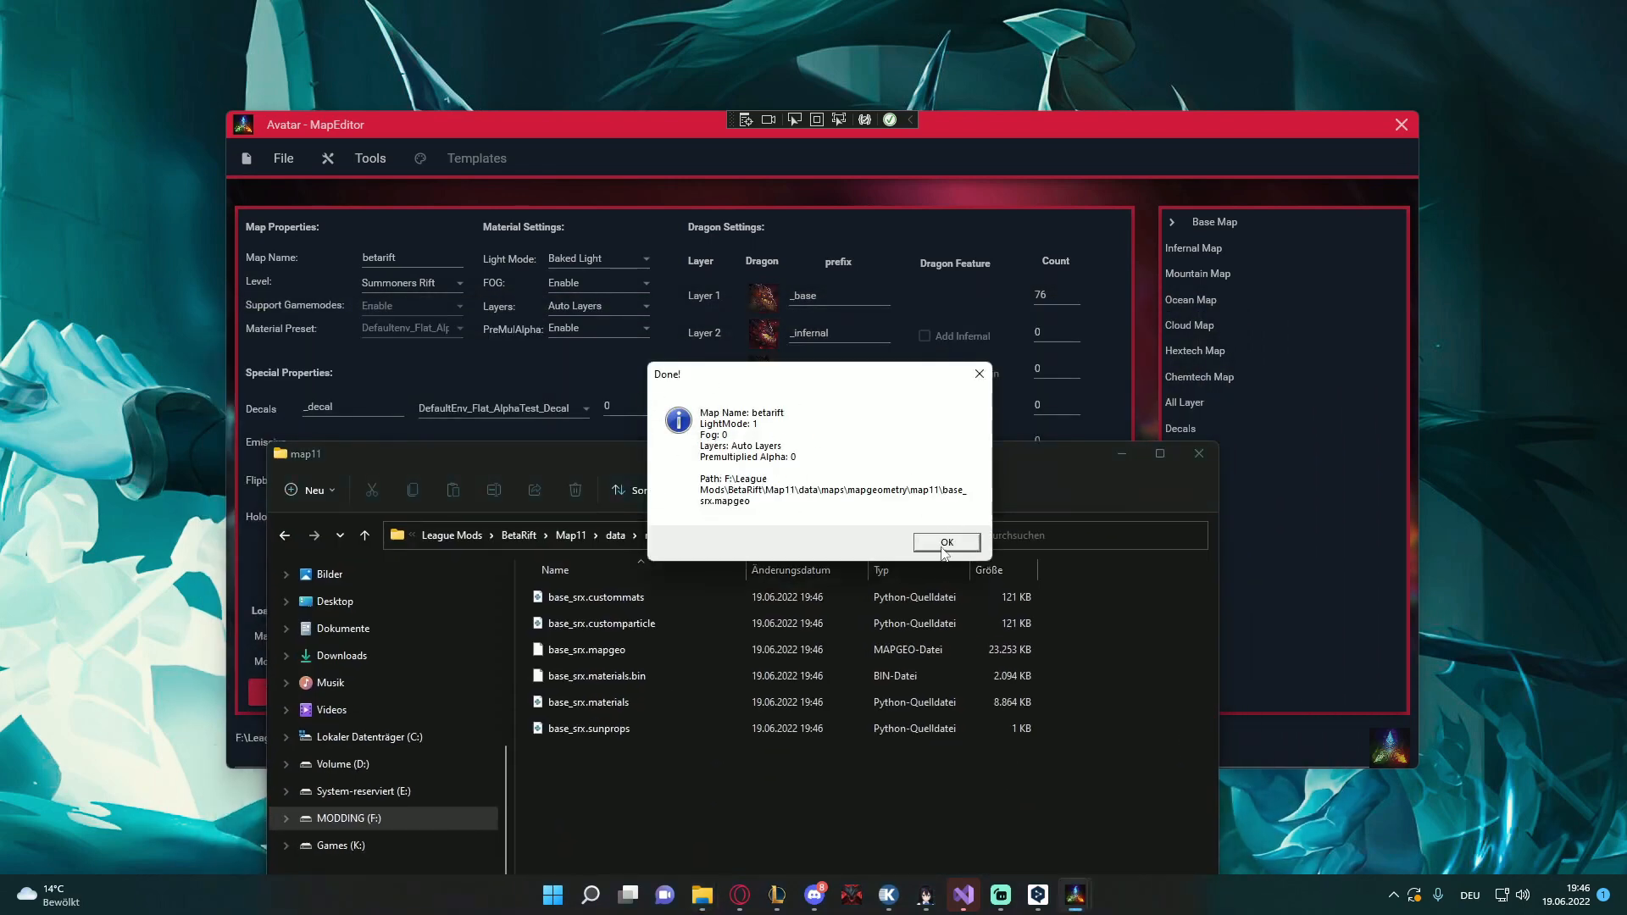
Dismiss the Done notice and select all six base_srx files in map11
left_click(946, 541)
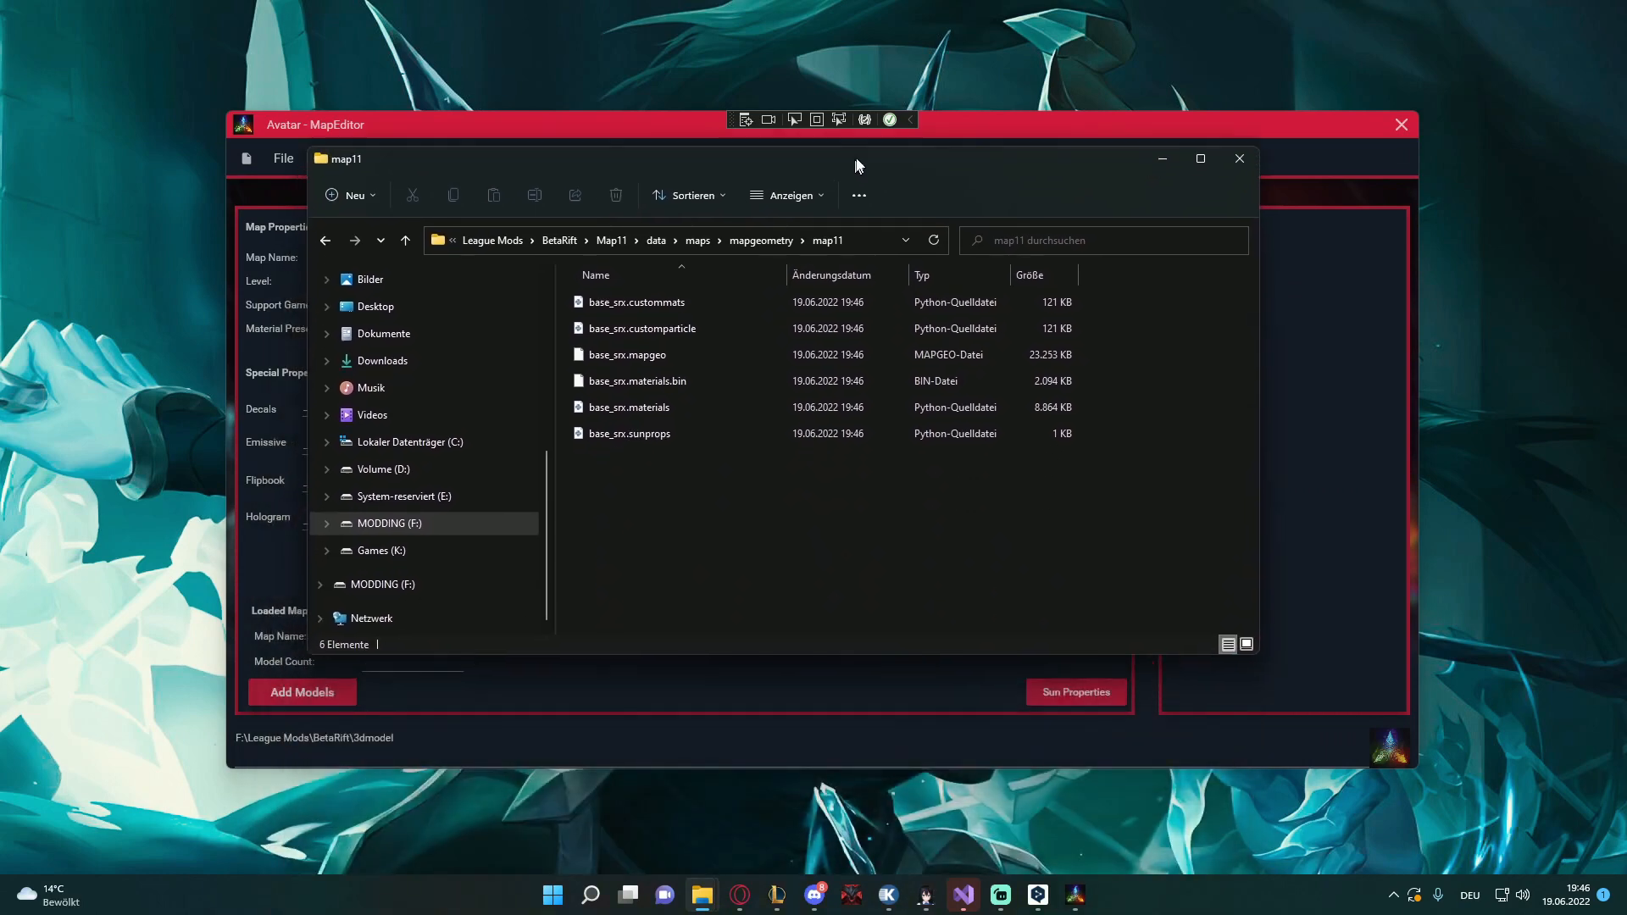
key("ctrl+a")
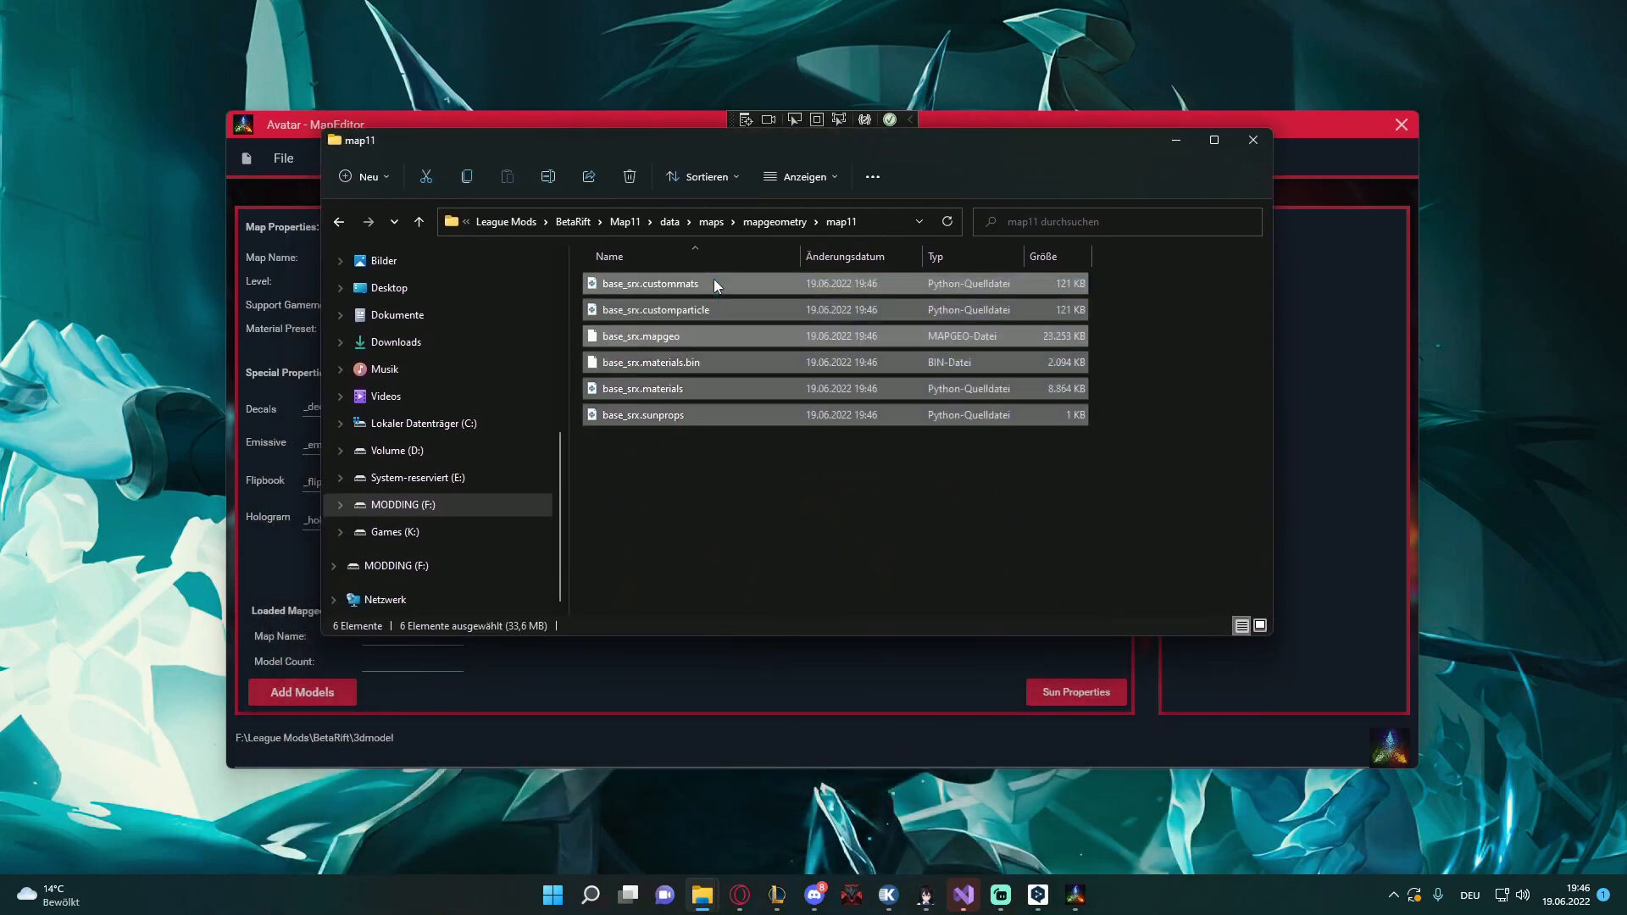
Open base_srx.custommats in EmEditor and scroll through its StaticMaterialDef entries
right_click(650, 283)
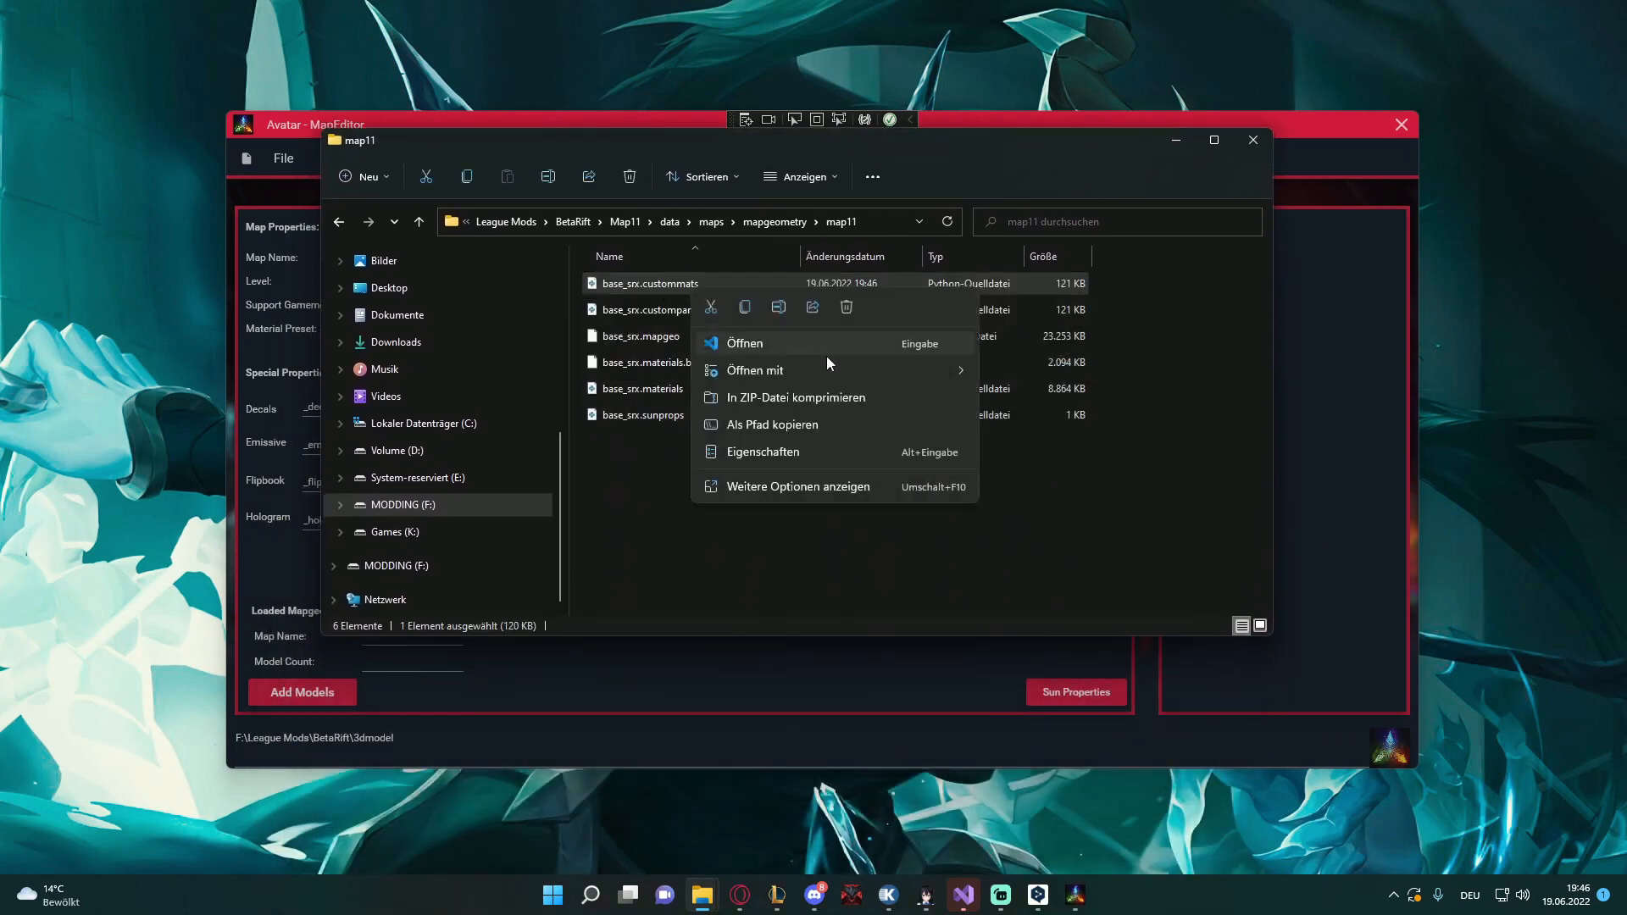
left_click(745, 343)
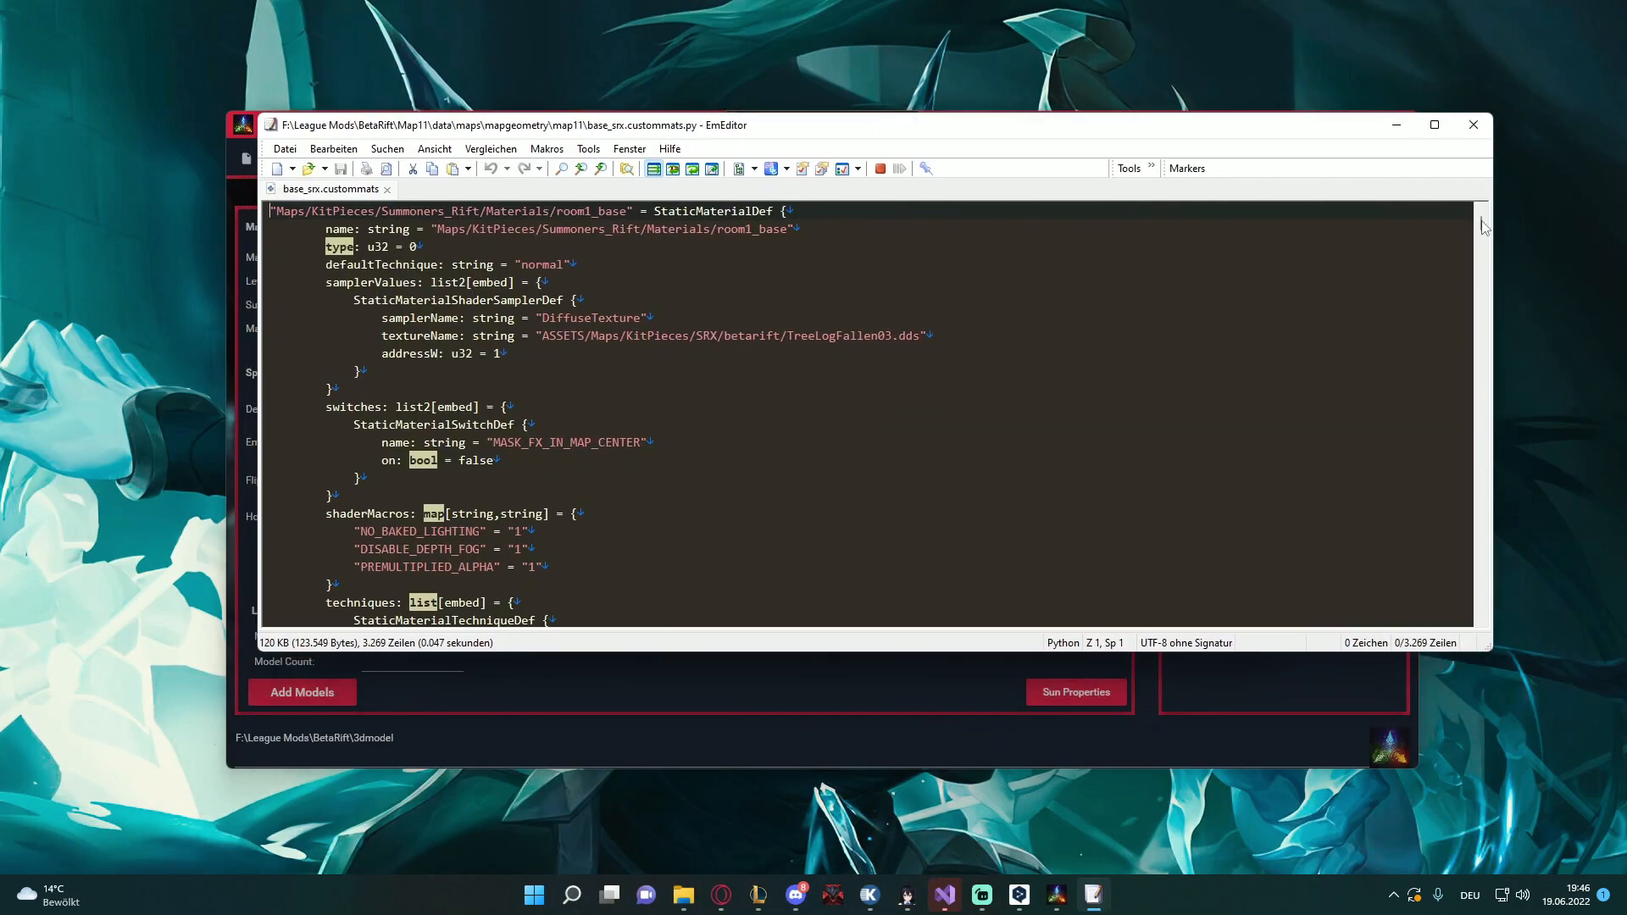
scroll("down", 3)
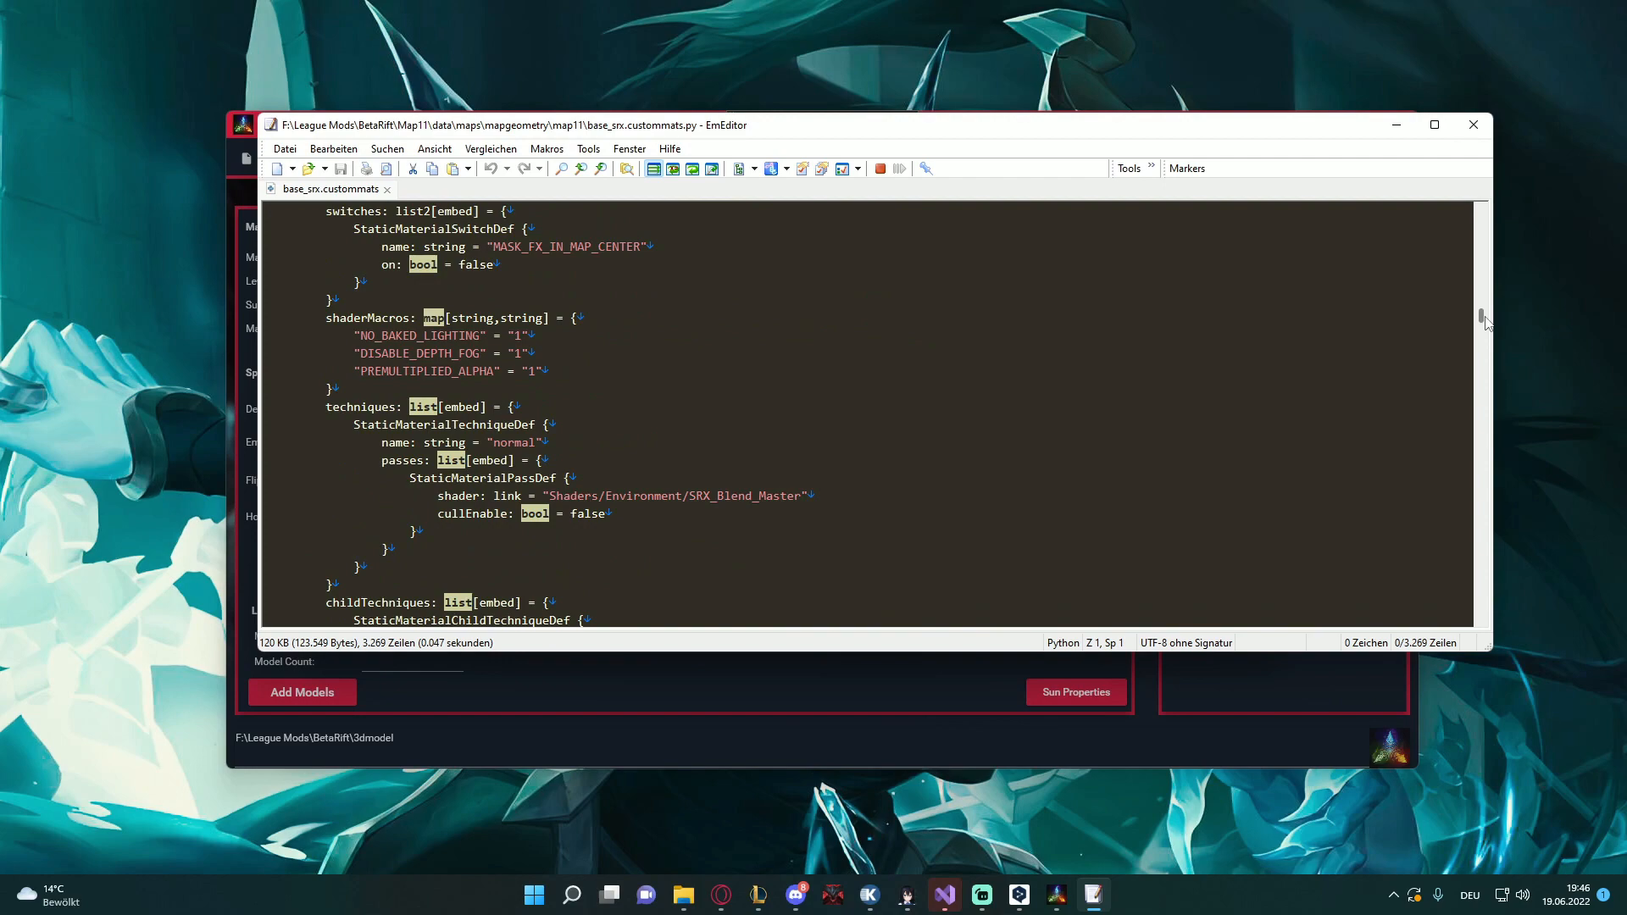
scroll("down", 3)
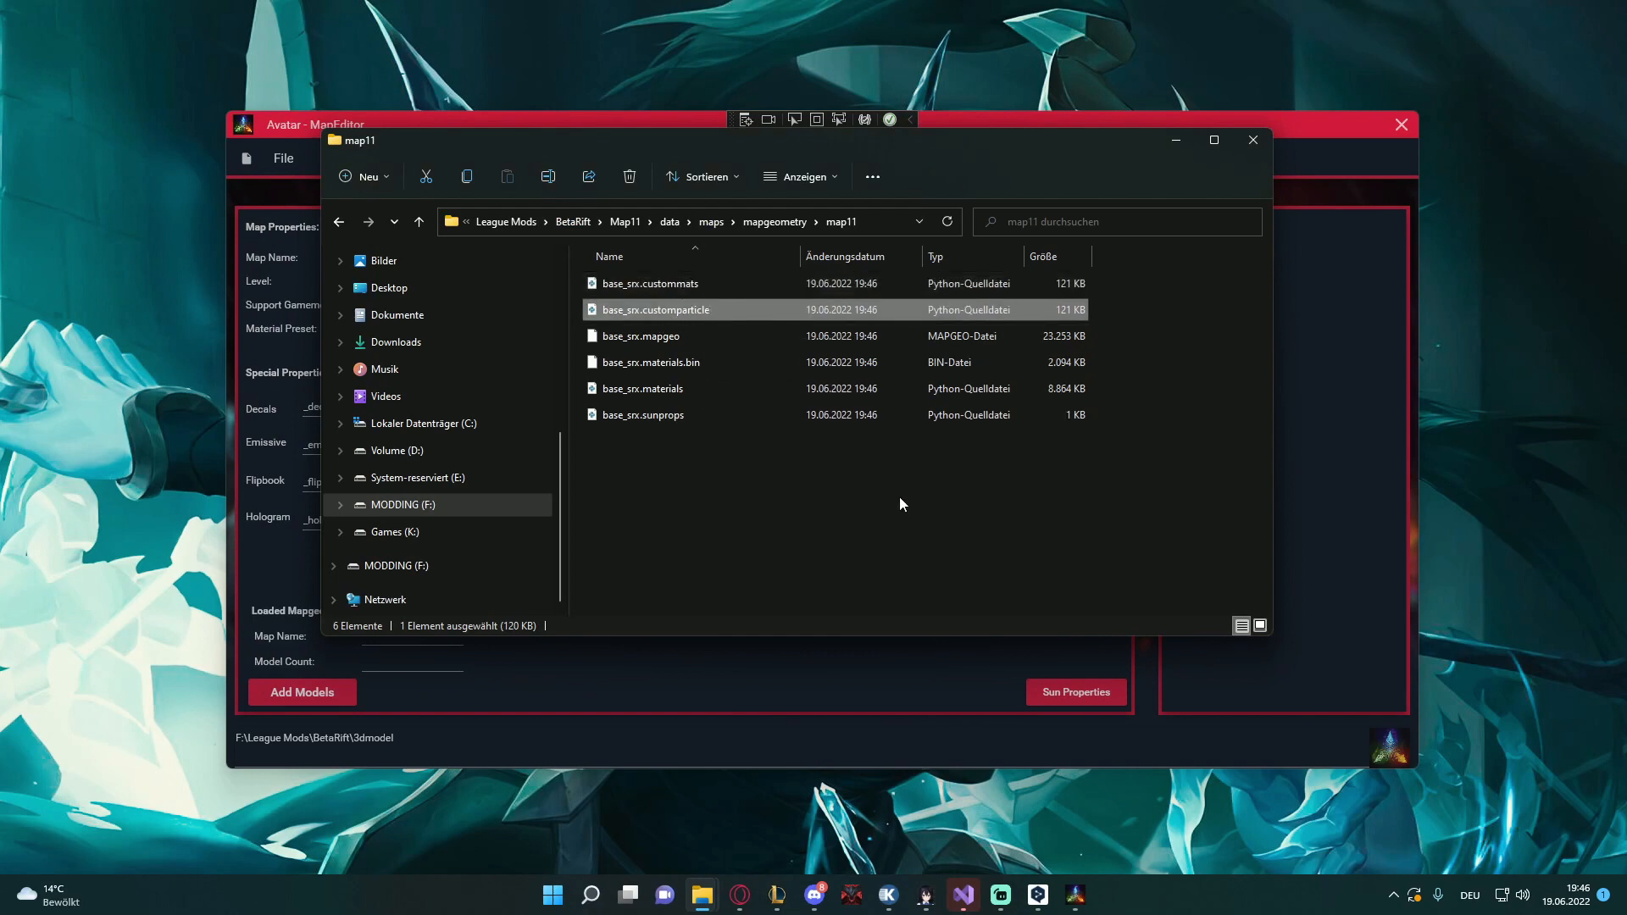
mouse_move(717, 540)
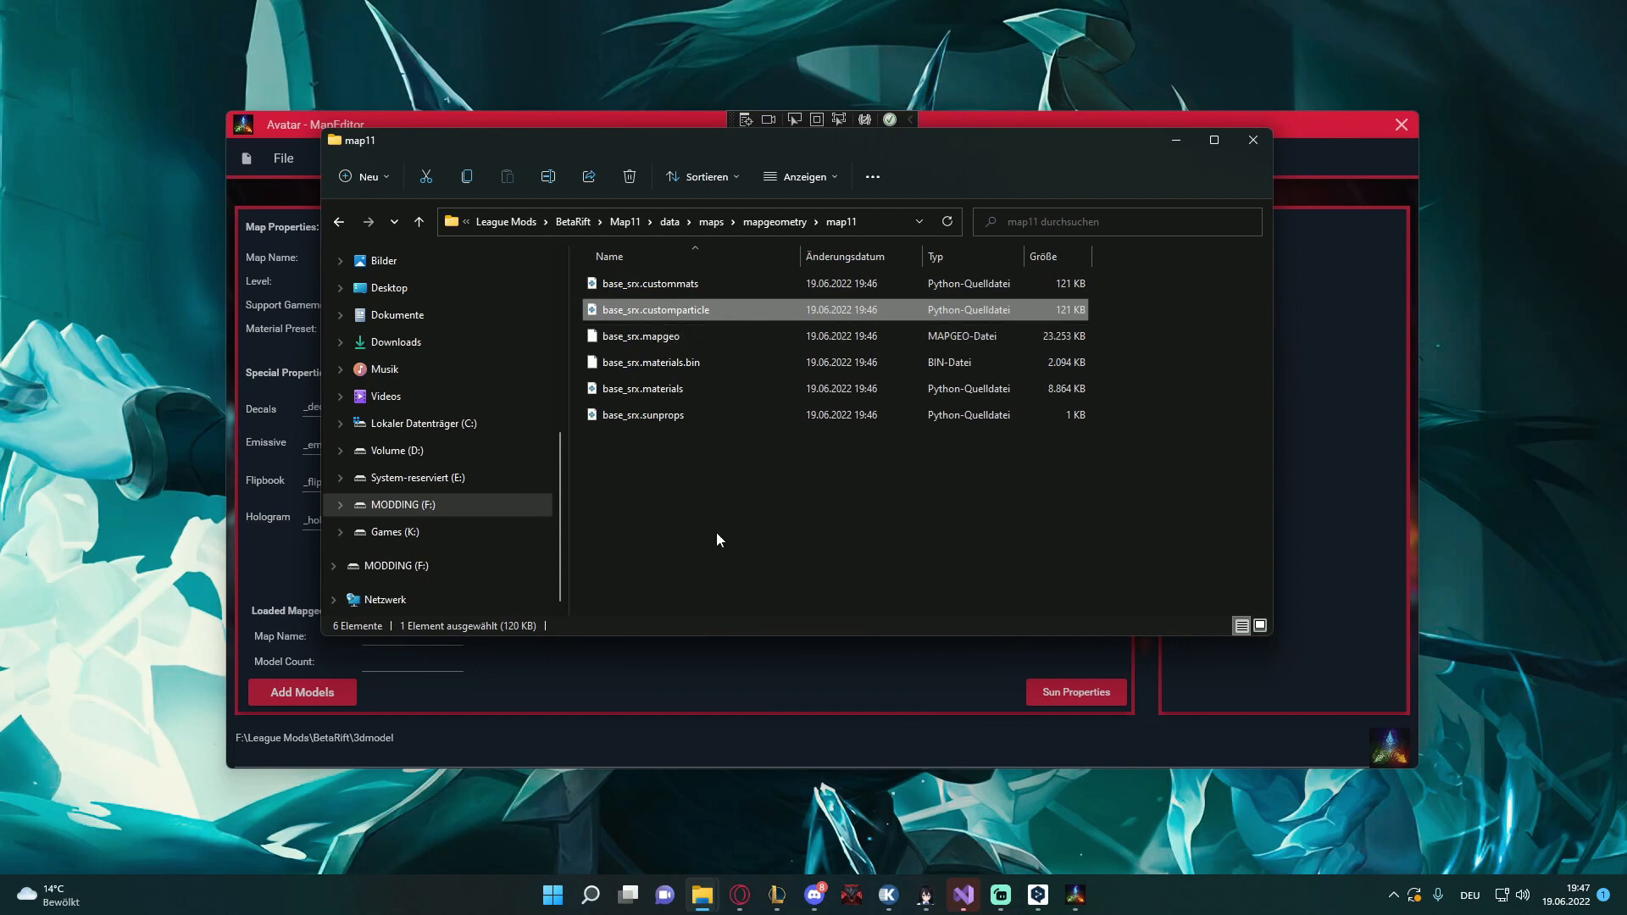
Open base_srx.sunprops in EmEditor, then select base_srx.materials.bin
left_click(641, 389)
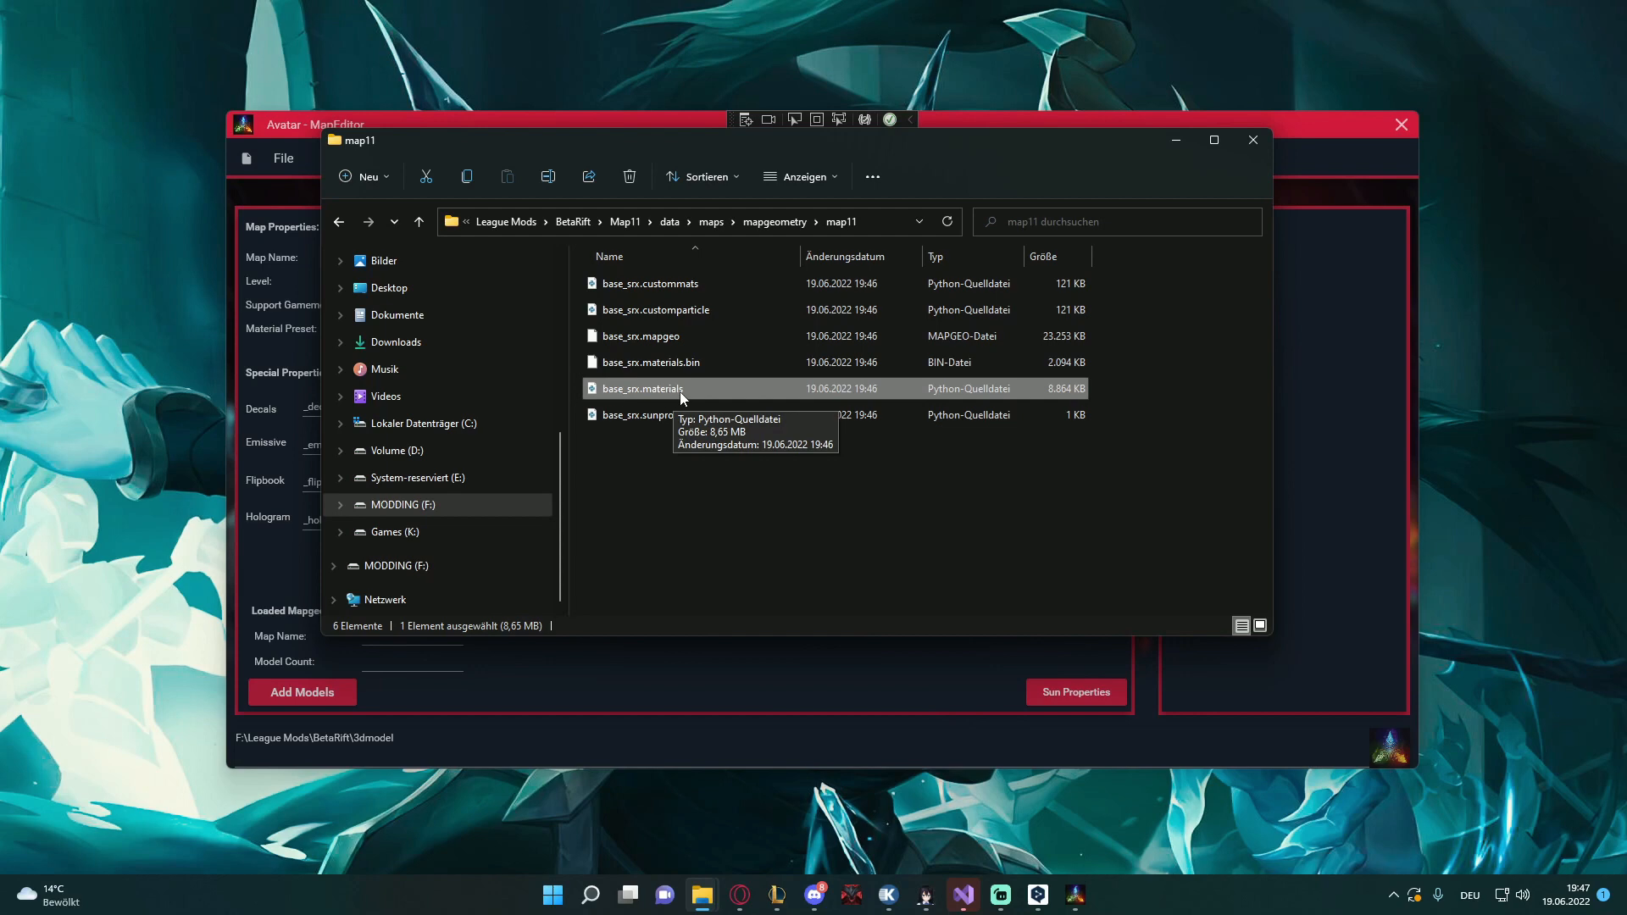
left_click(641, 414)
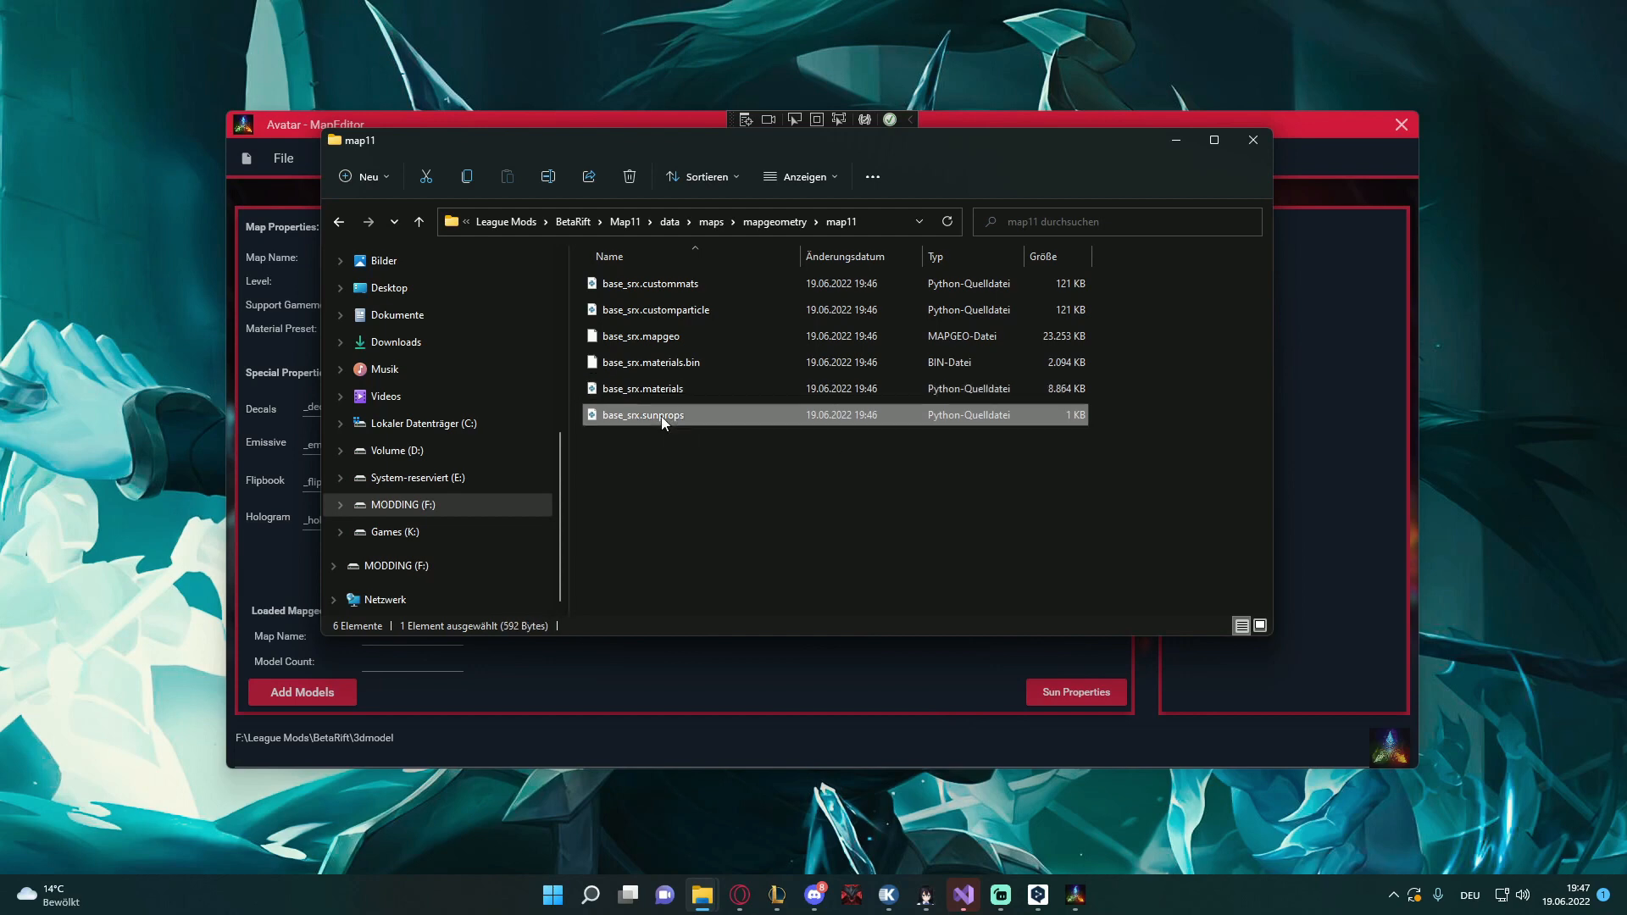
right_click(641, 415)
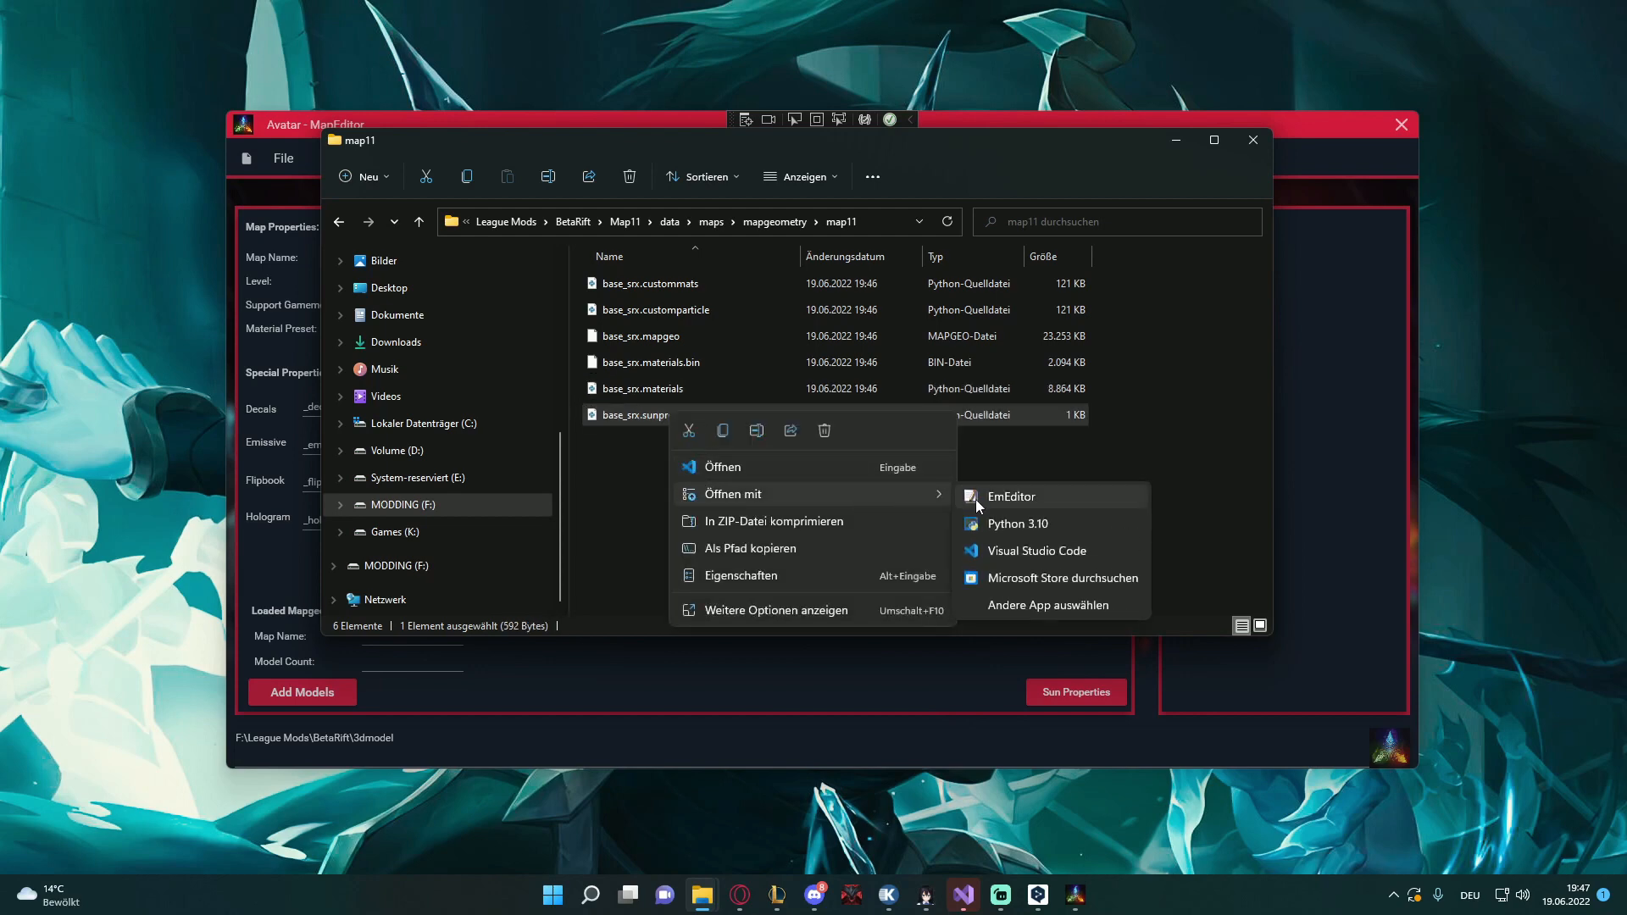
left_click(1012, 496)
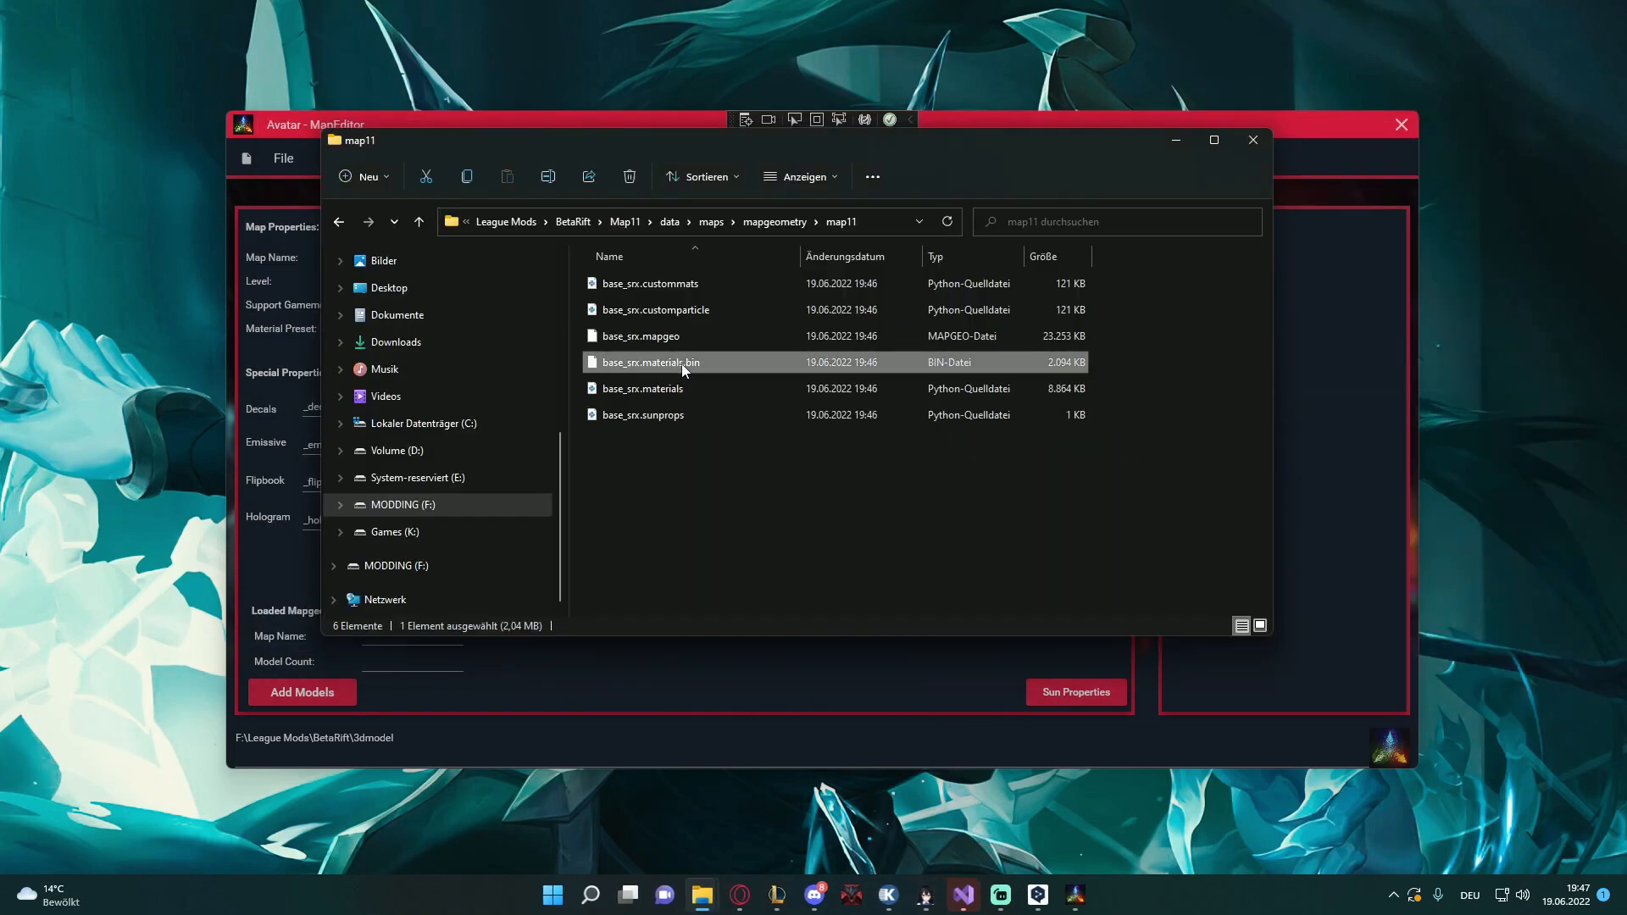
left_click(641, 336)
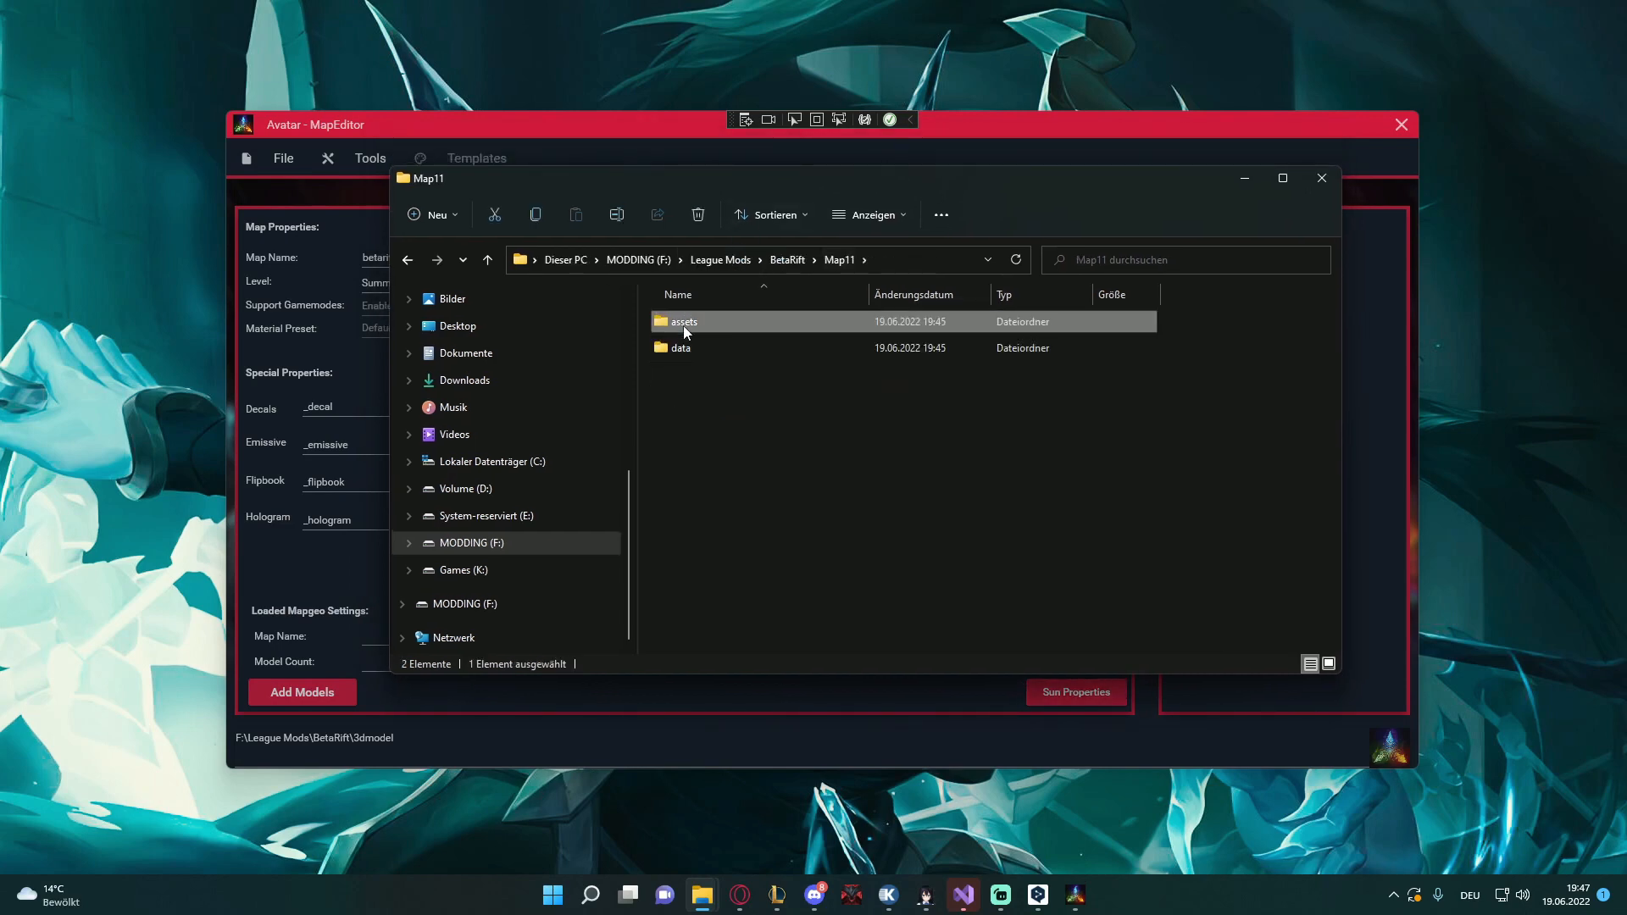
Copy the .dds textures from 3dmodel into Map11's assets srx betarift folder
double_click(683, 320)
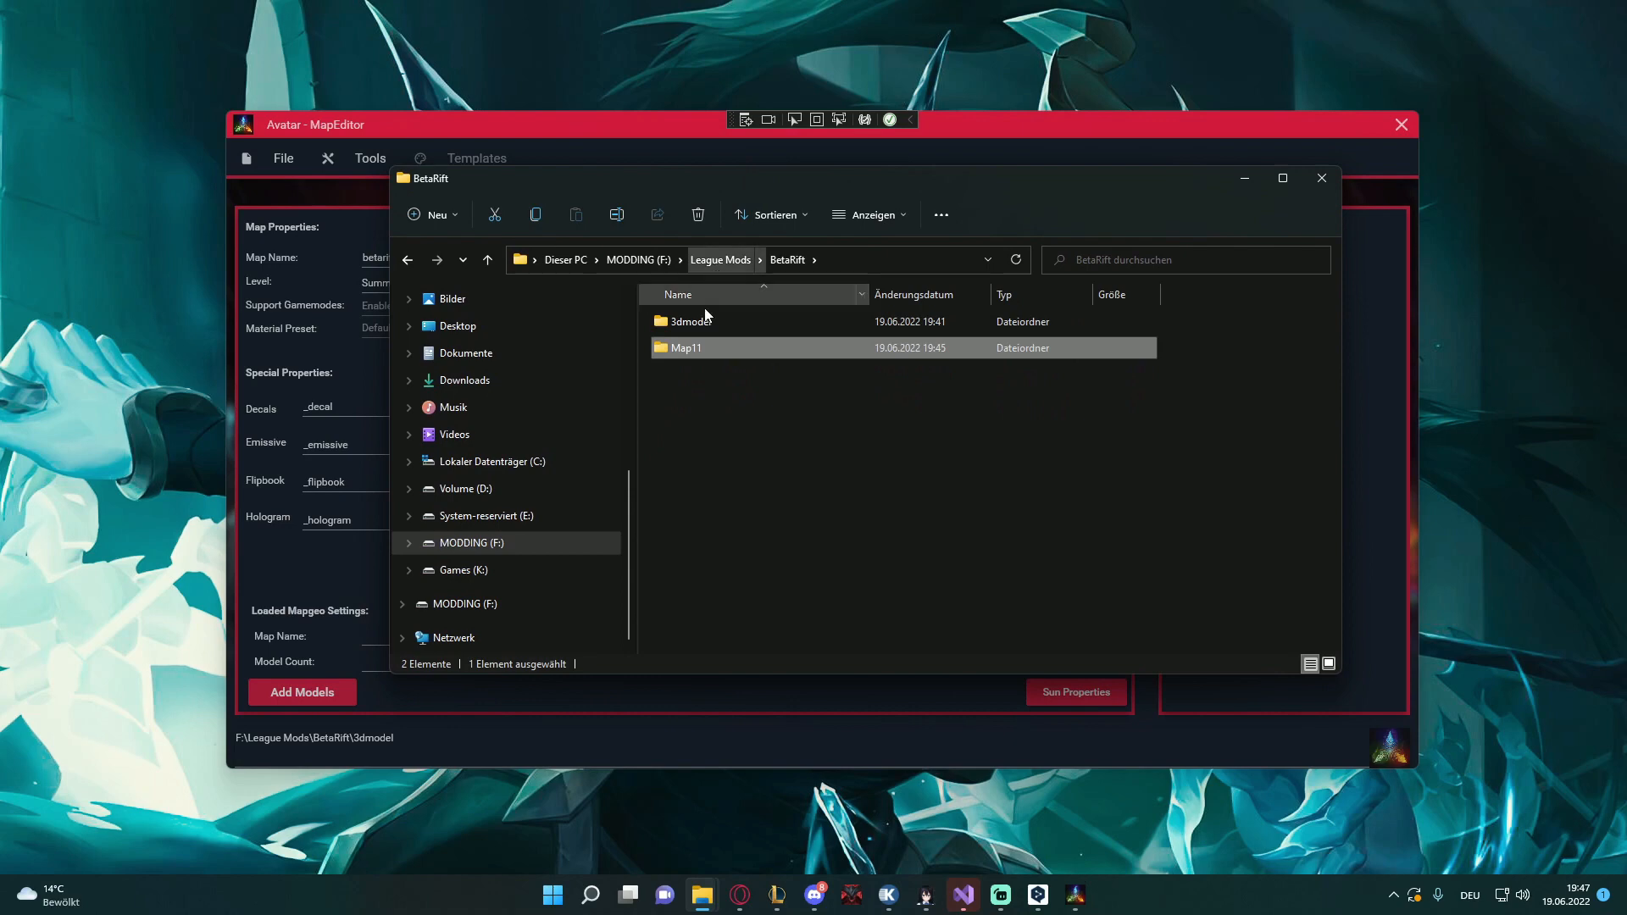
double_click(689, 321)
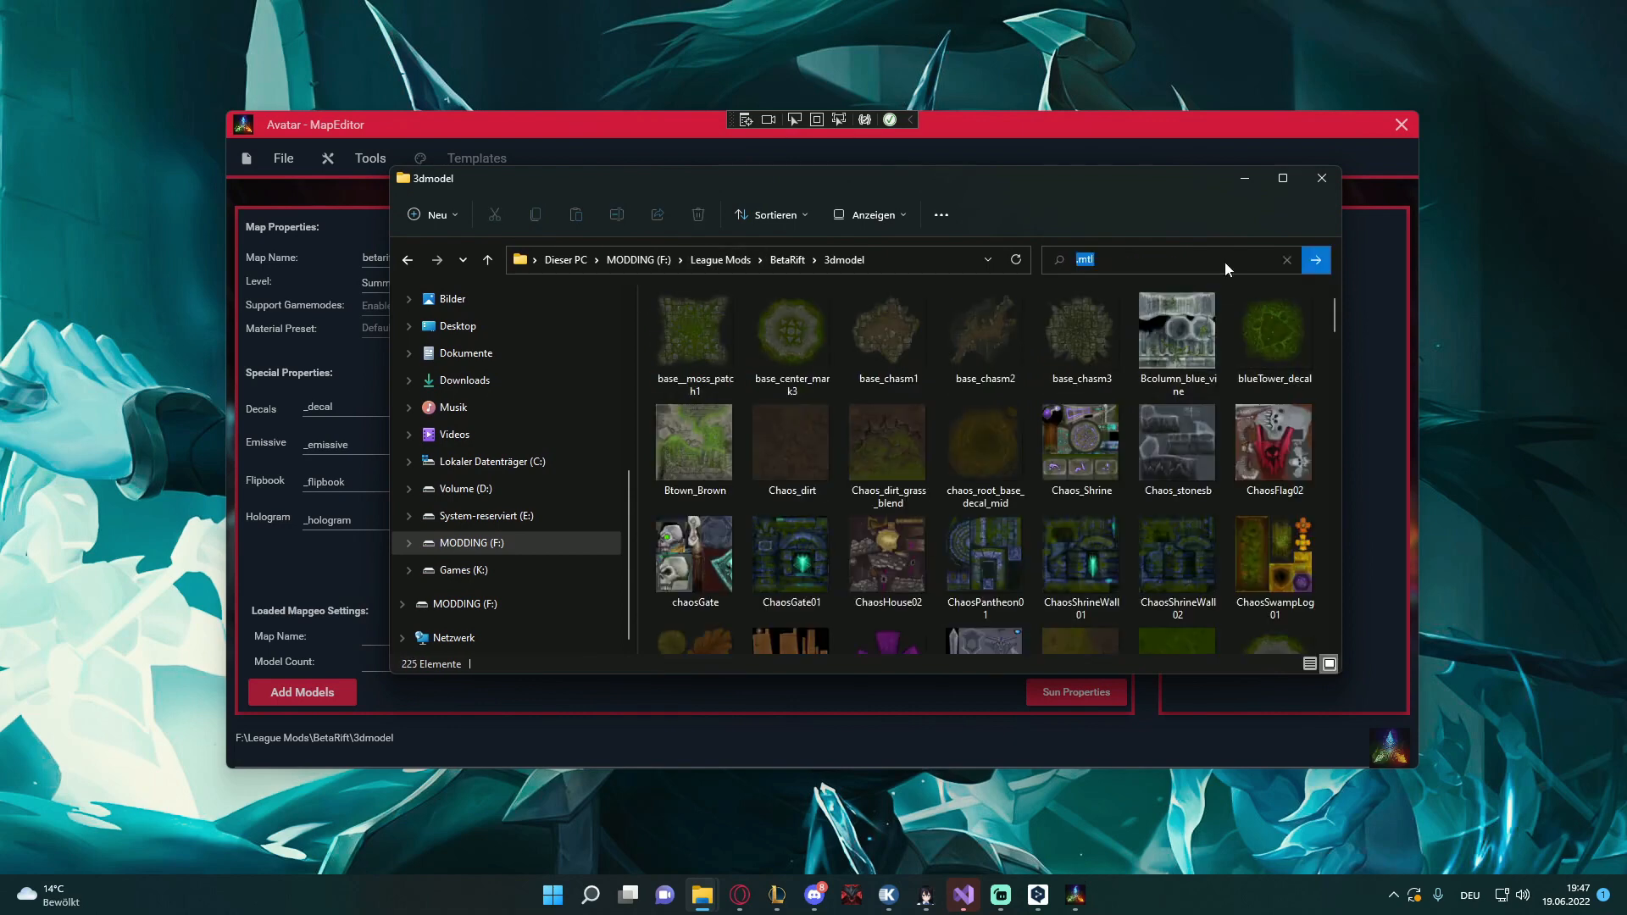
type(".dds")
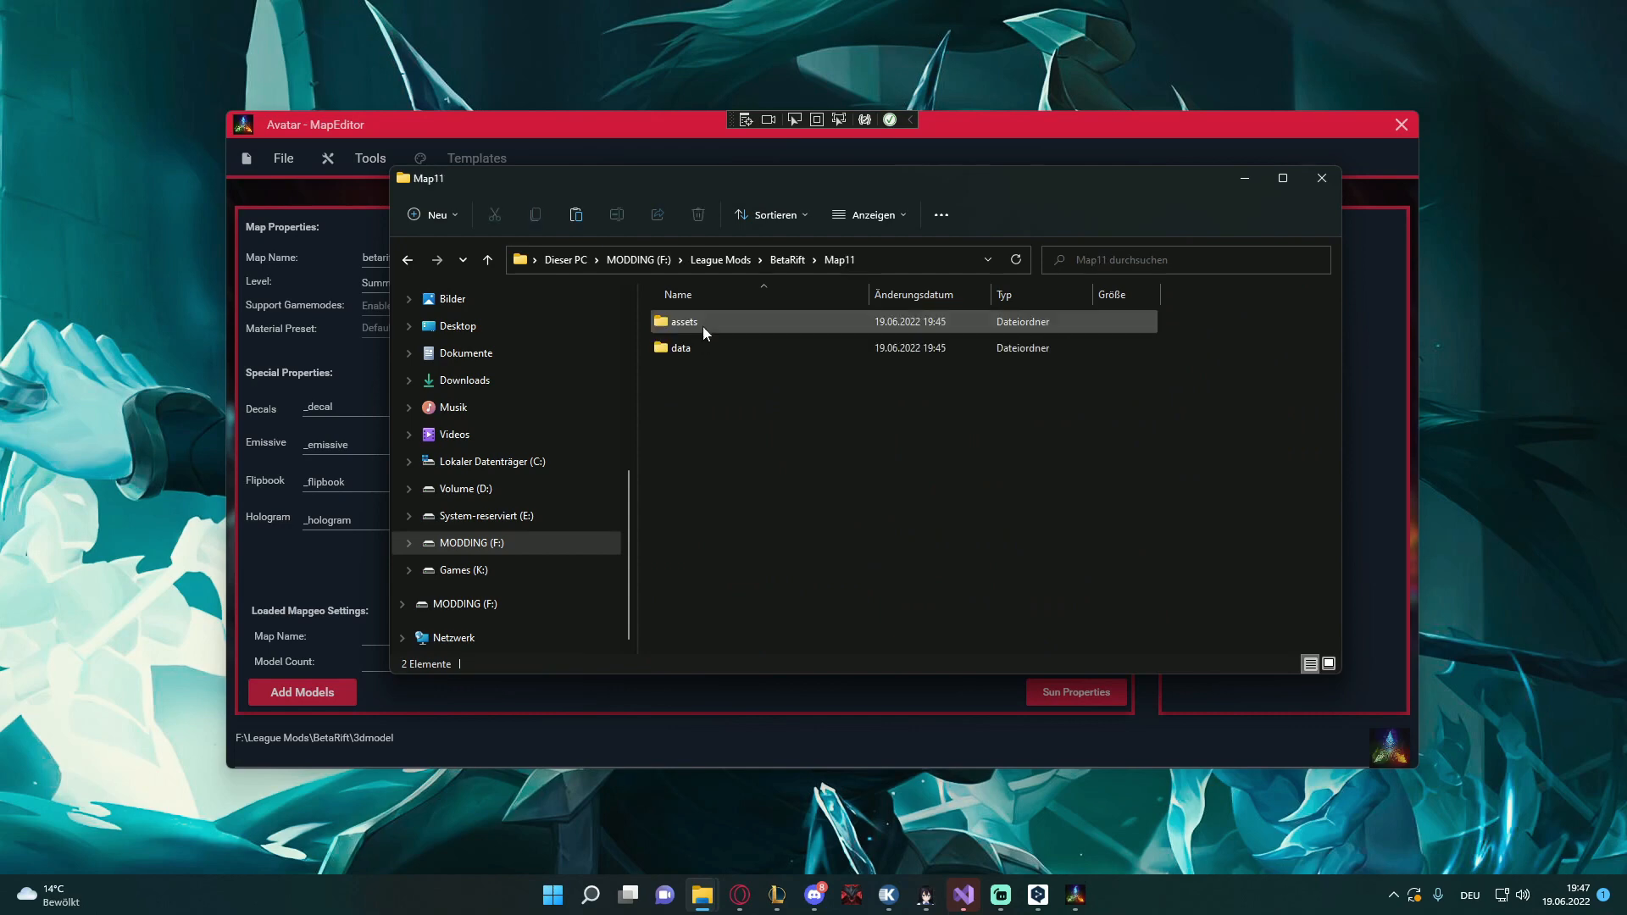
double_click(684, 322)
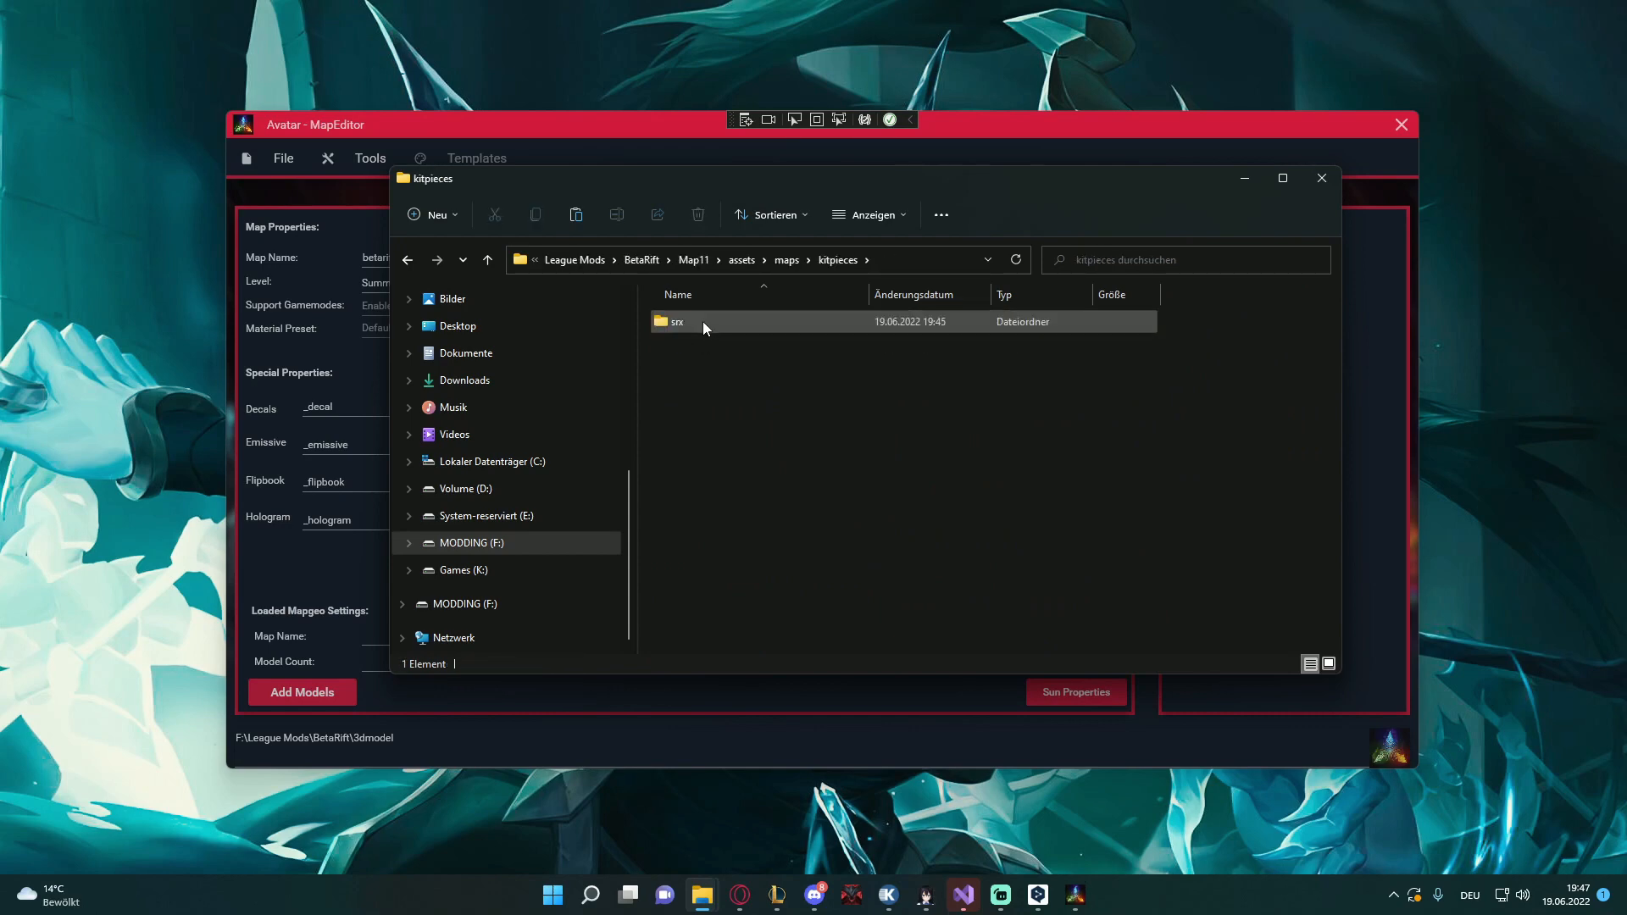
double_click(676, 322)
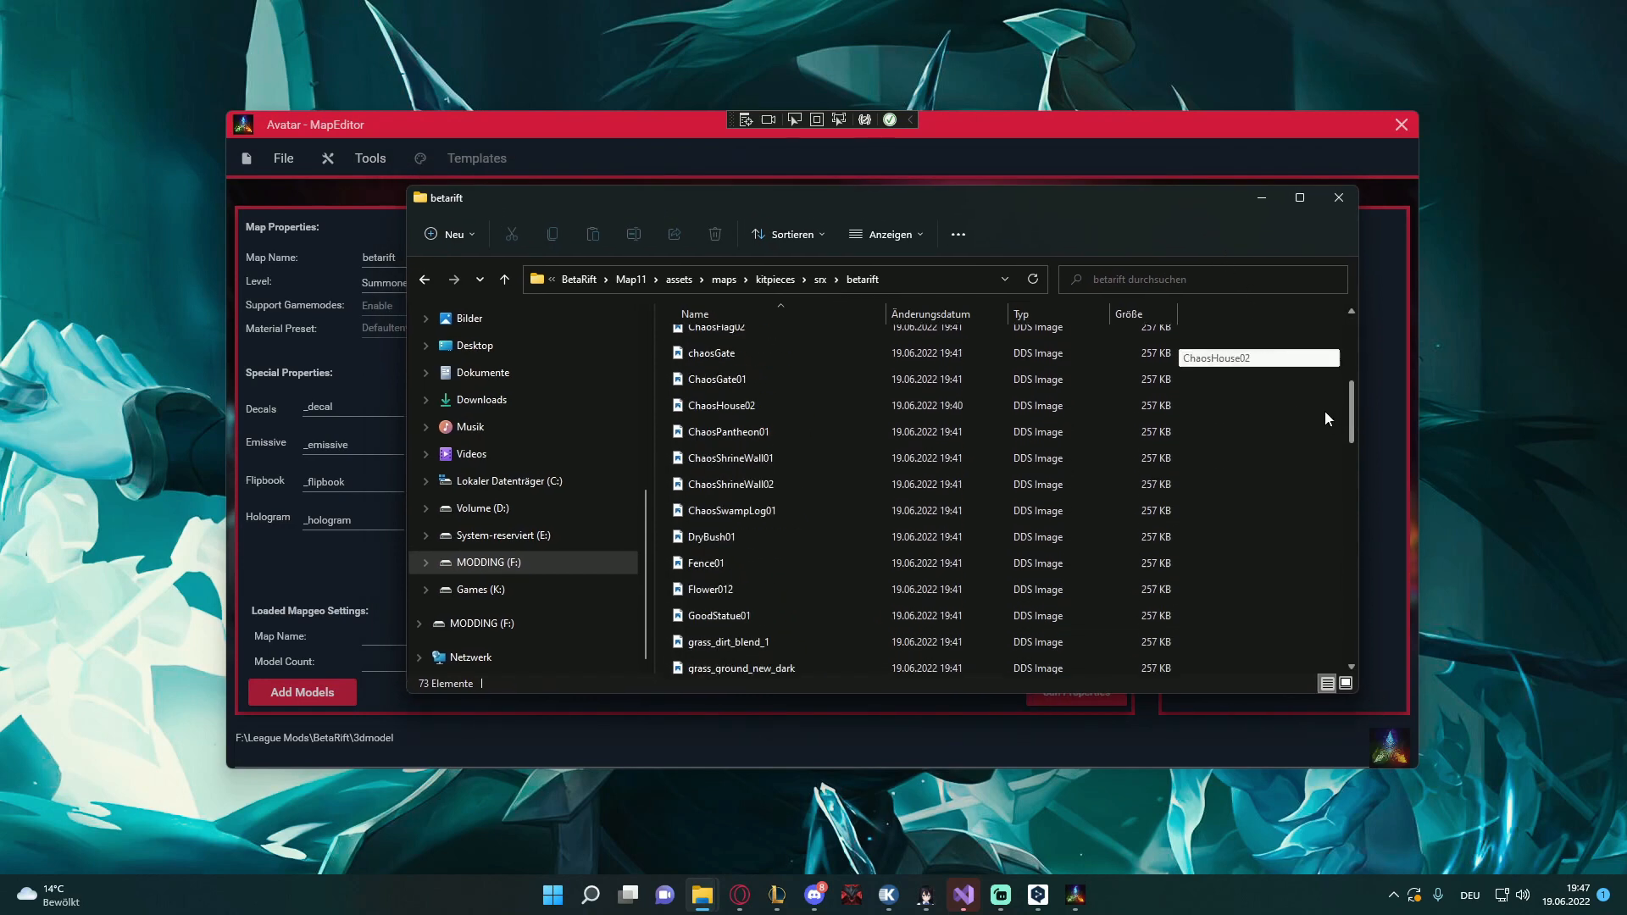
left_click(1337, 197)
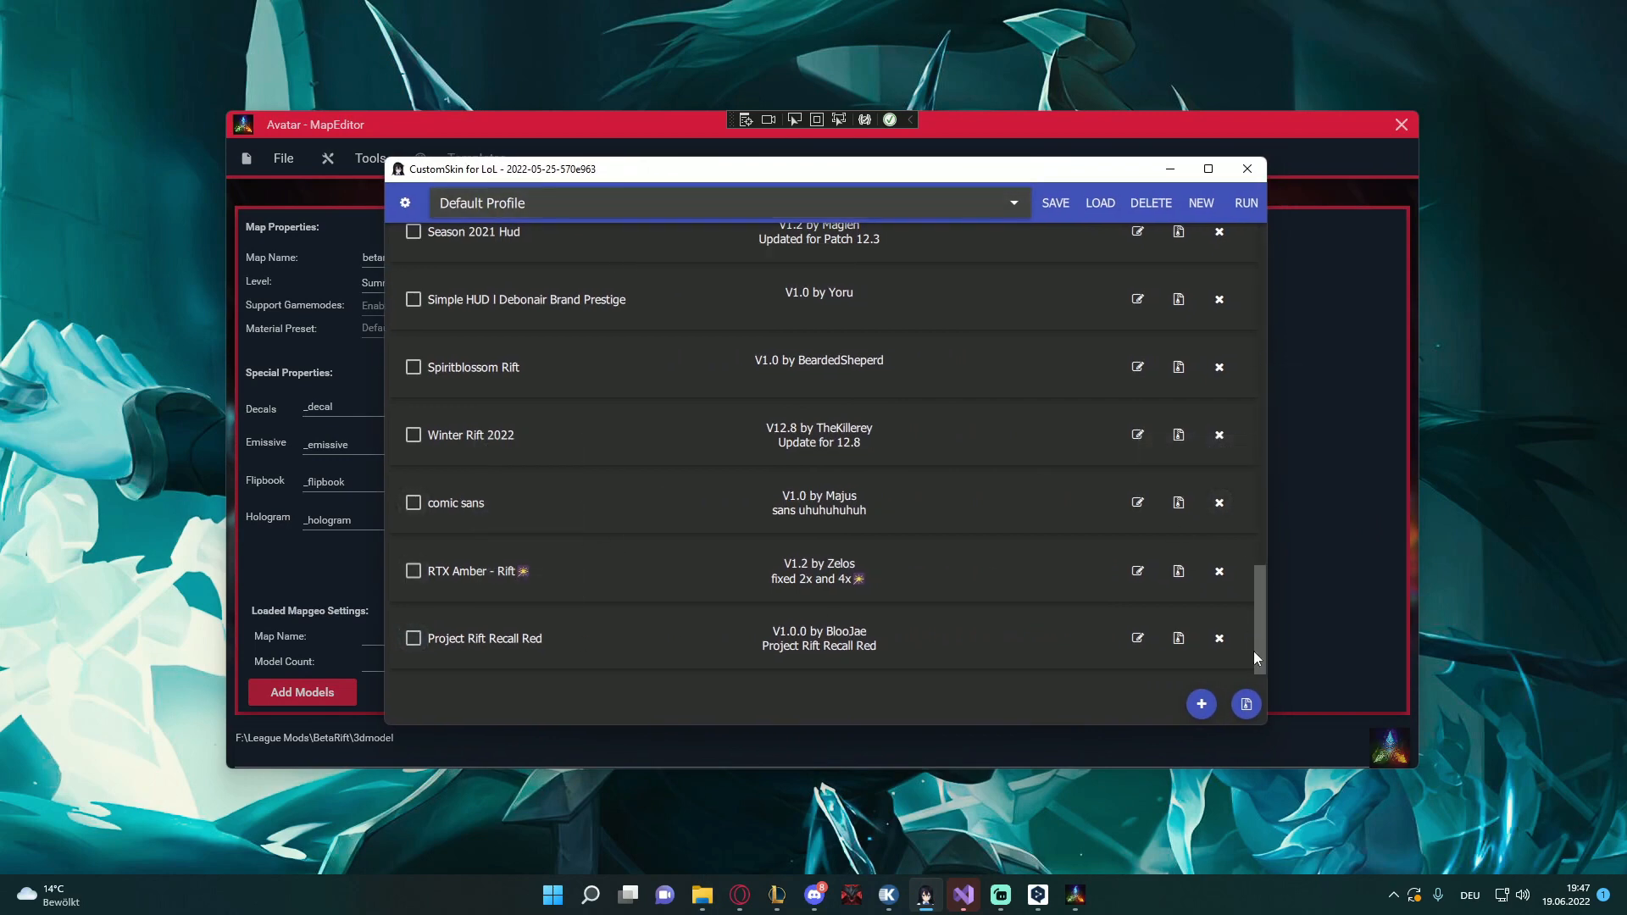
Create a new mod named BetaRift by TheKillerey, version 1.0, and save it
left_click(1200, 705)
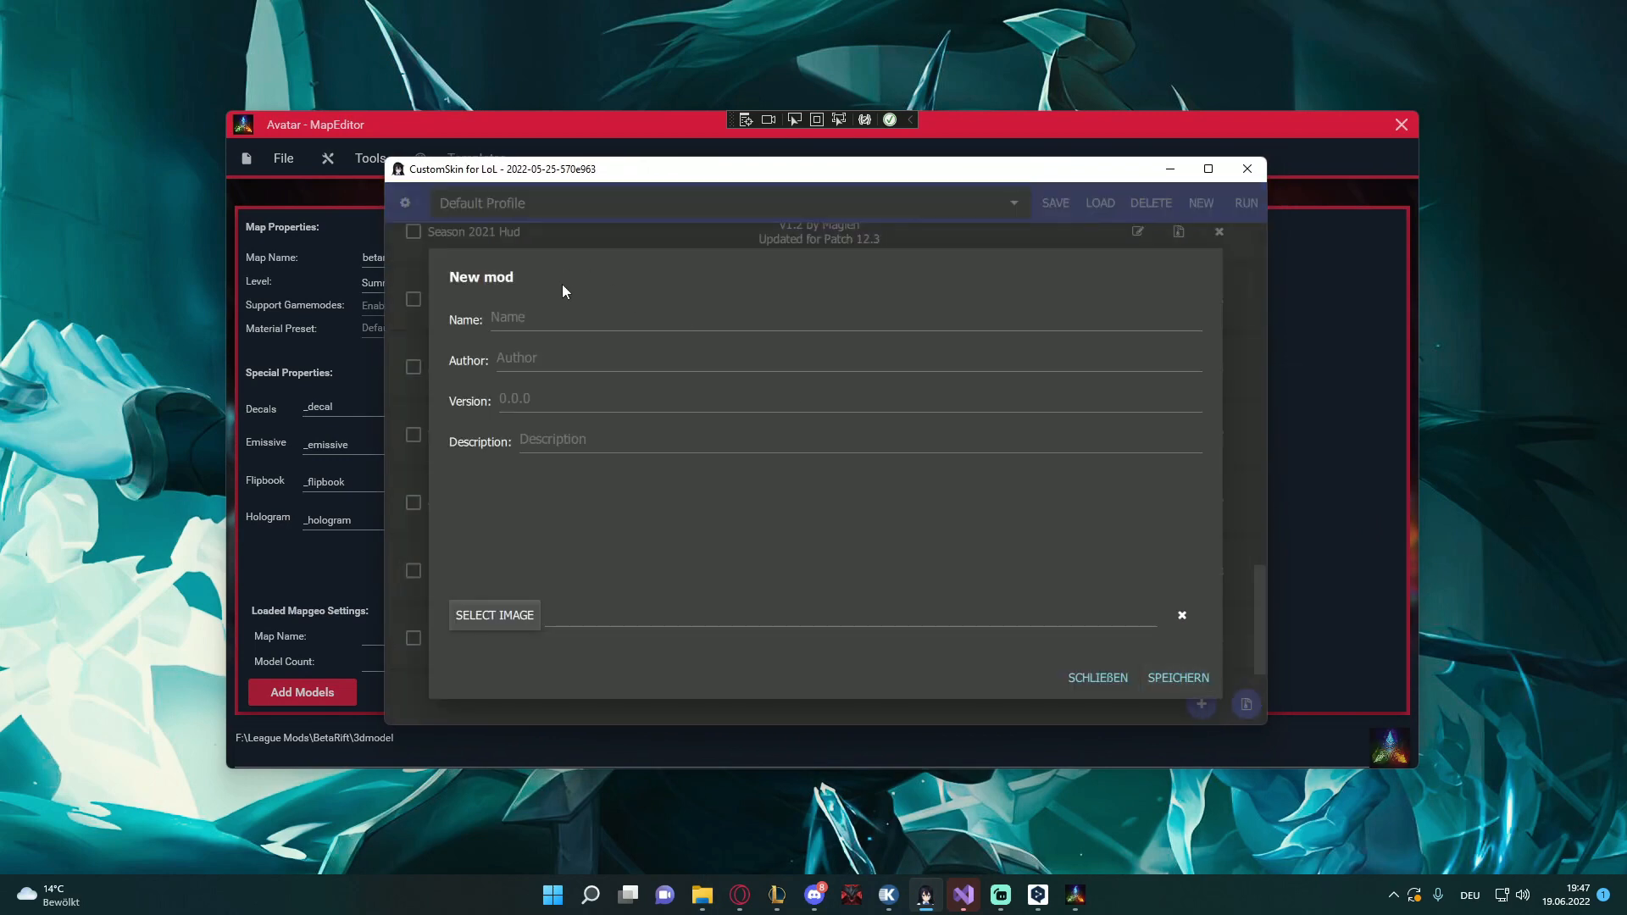
type("BetaRift")
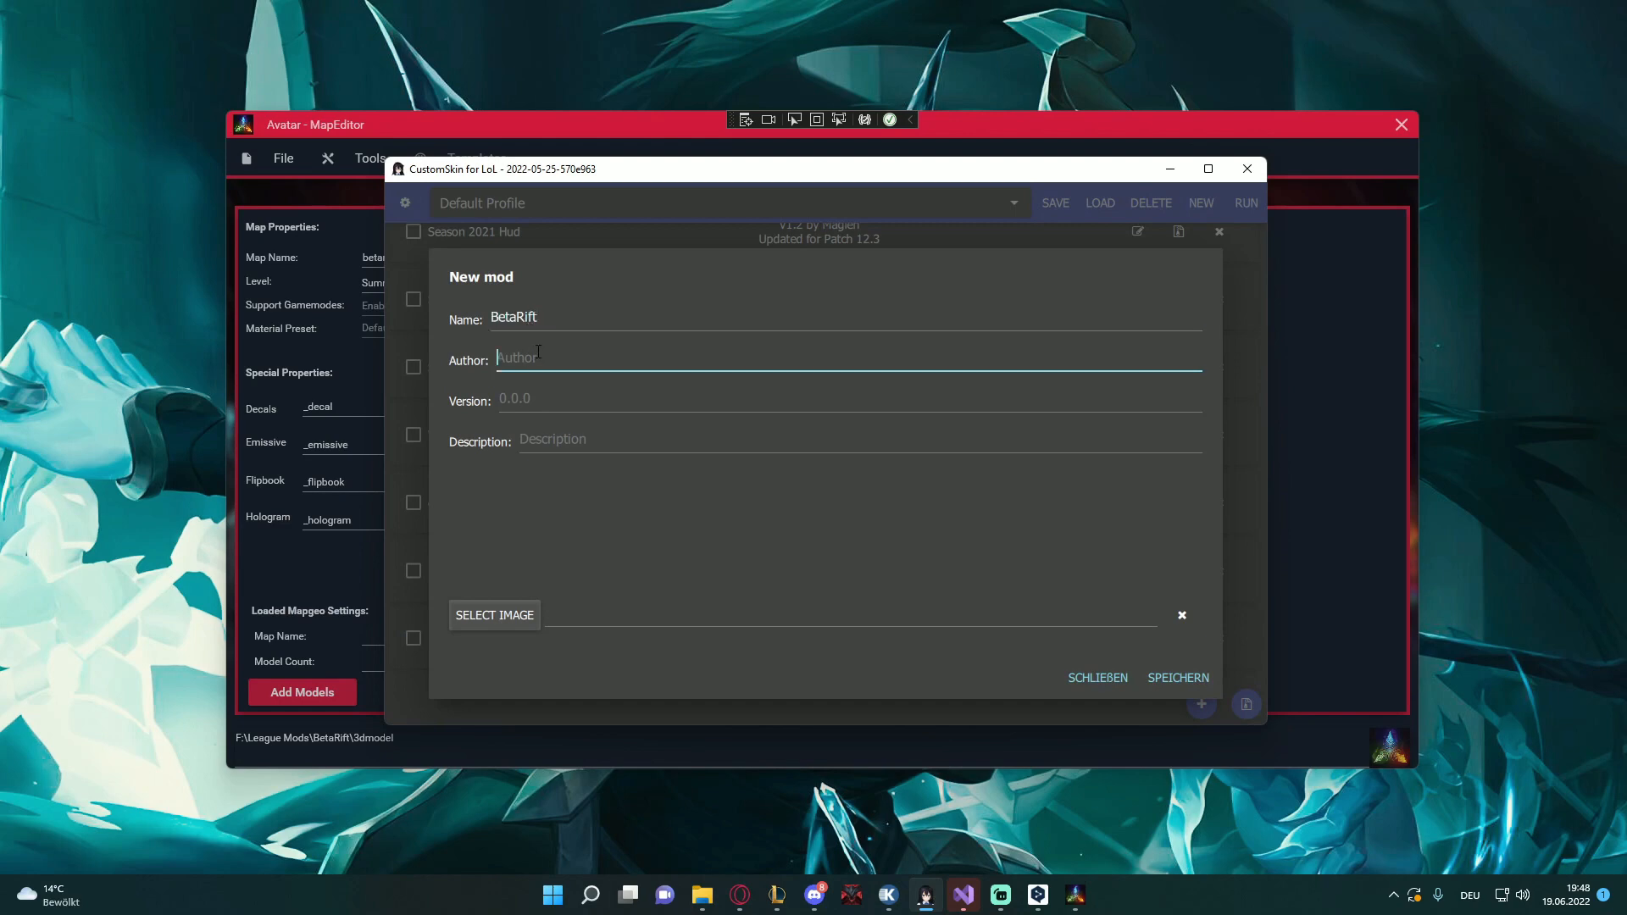
type("TheKillerey")
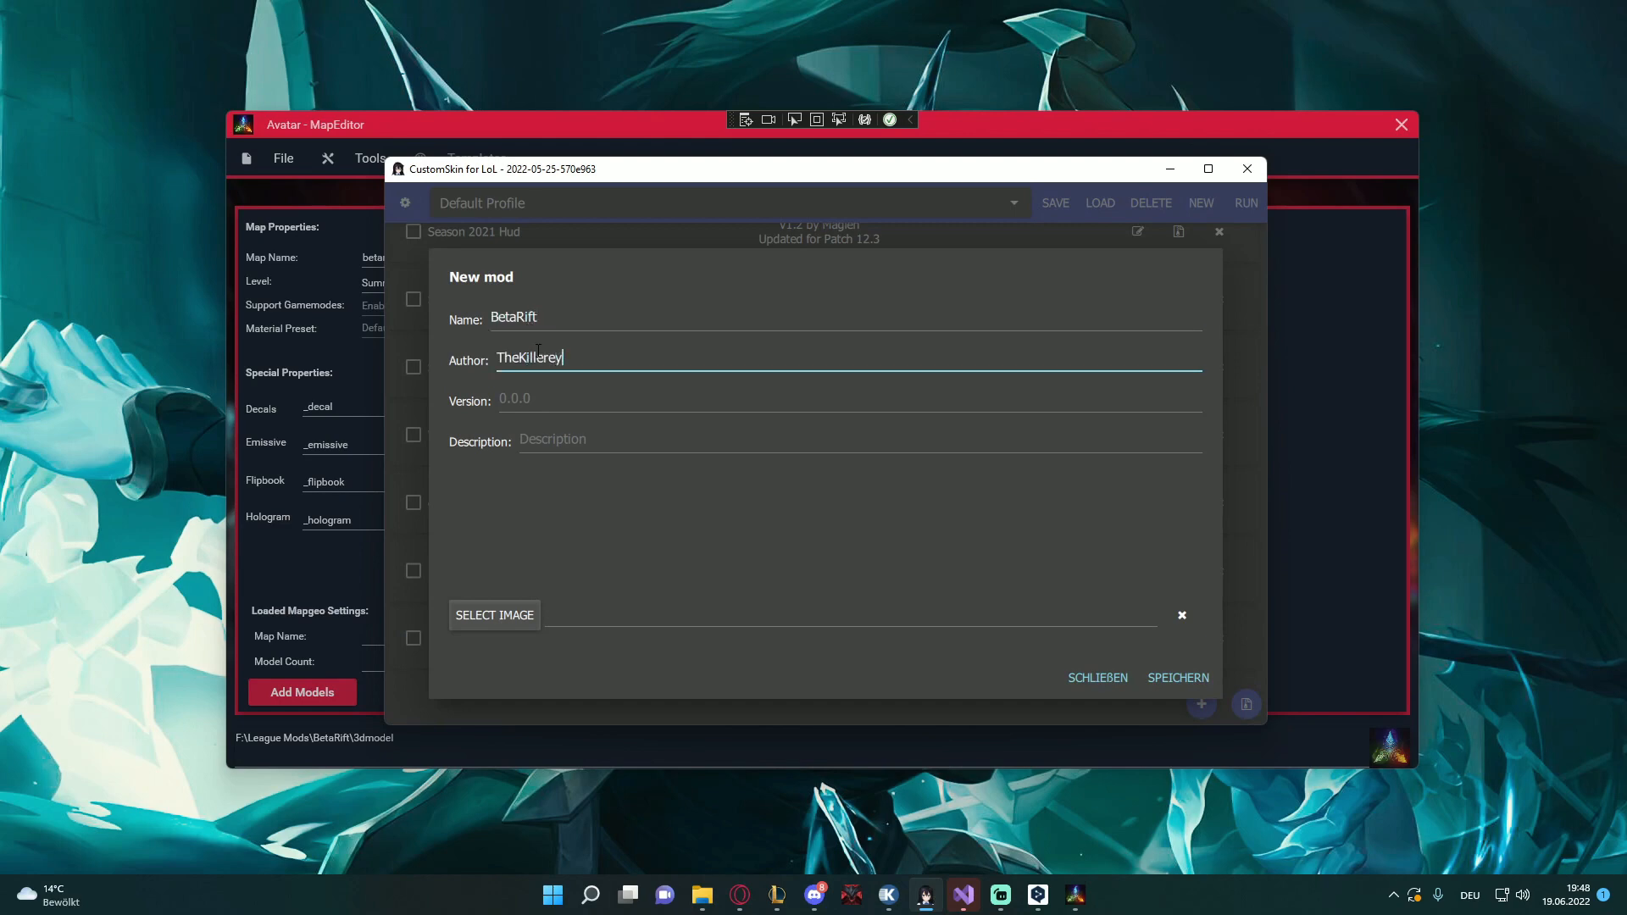
type("1.0")
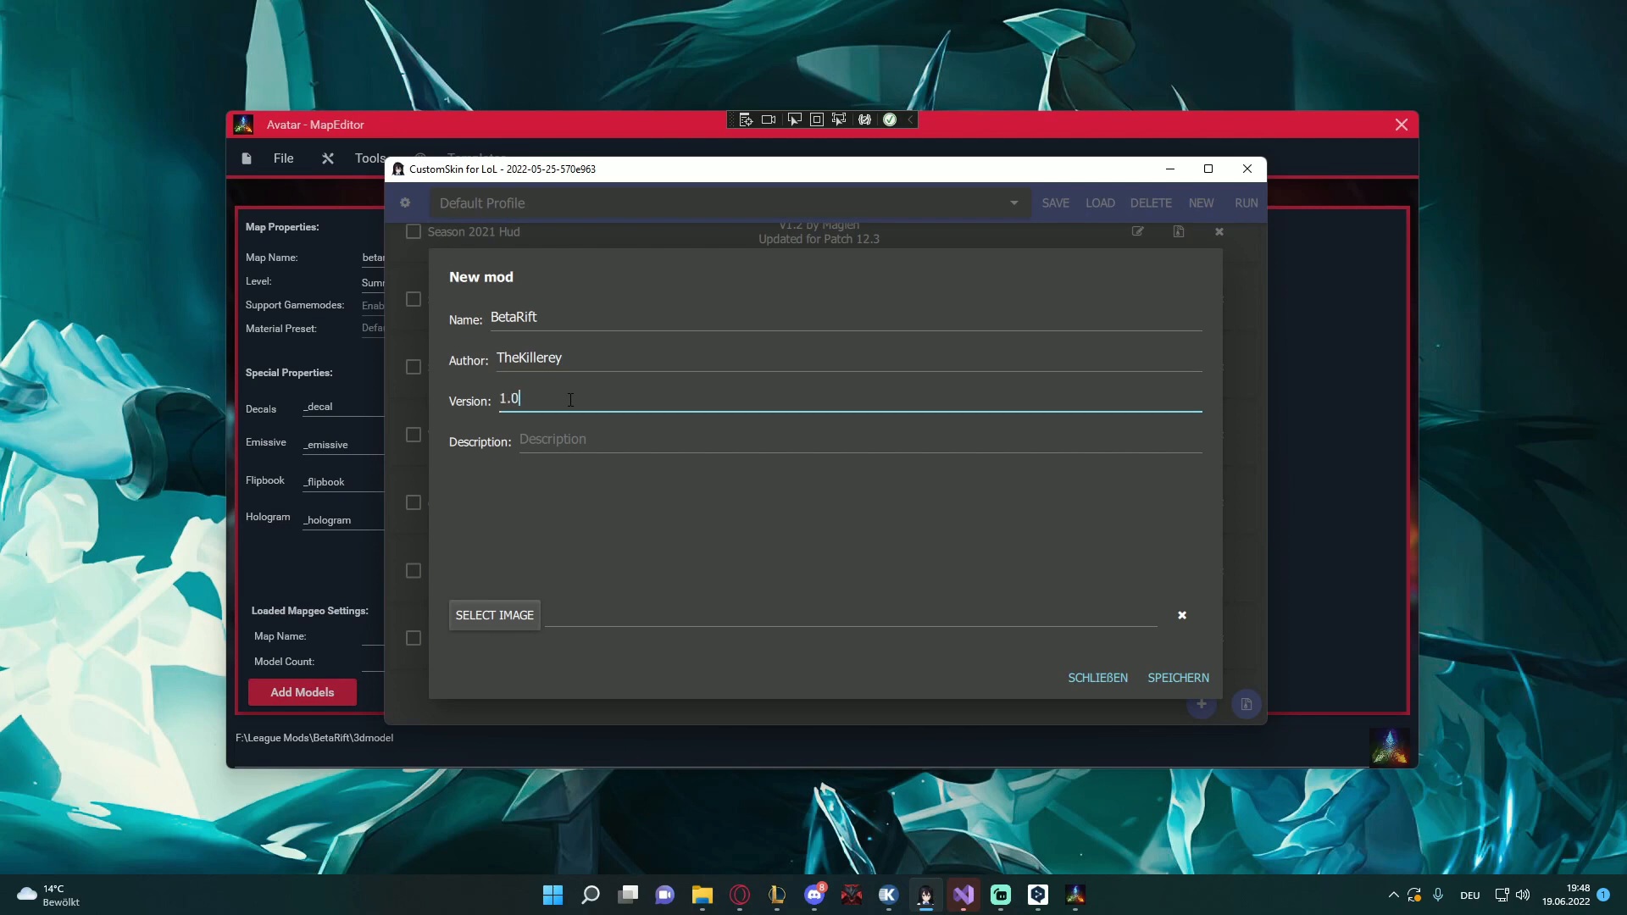
left_click(1177, 677)
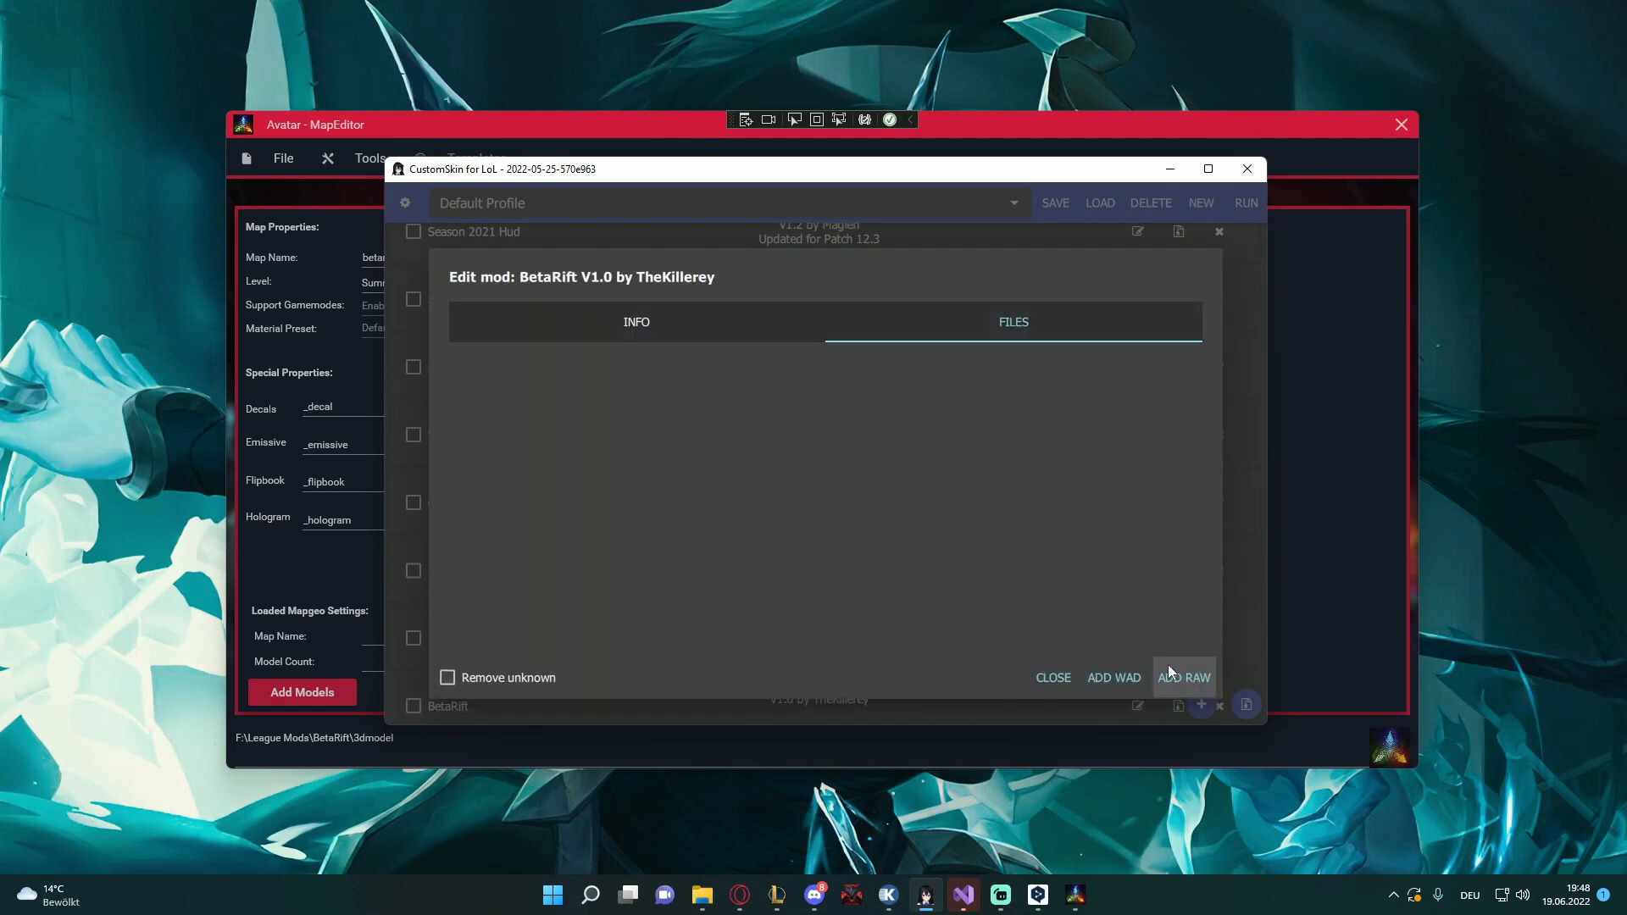
Add the Map11 folder as a raw mod, enable BetaRift and switch to the League client
left_click(1184, 678)
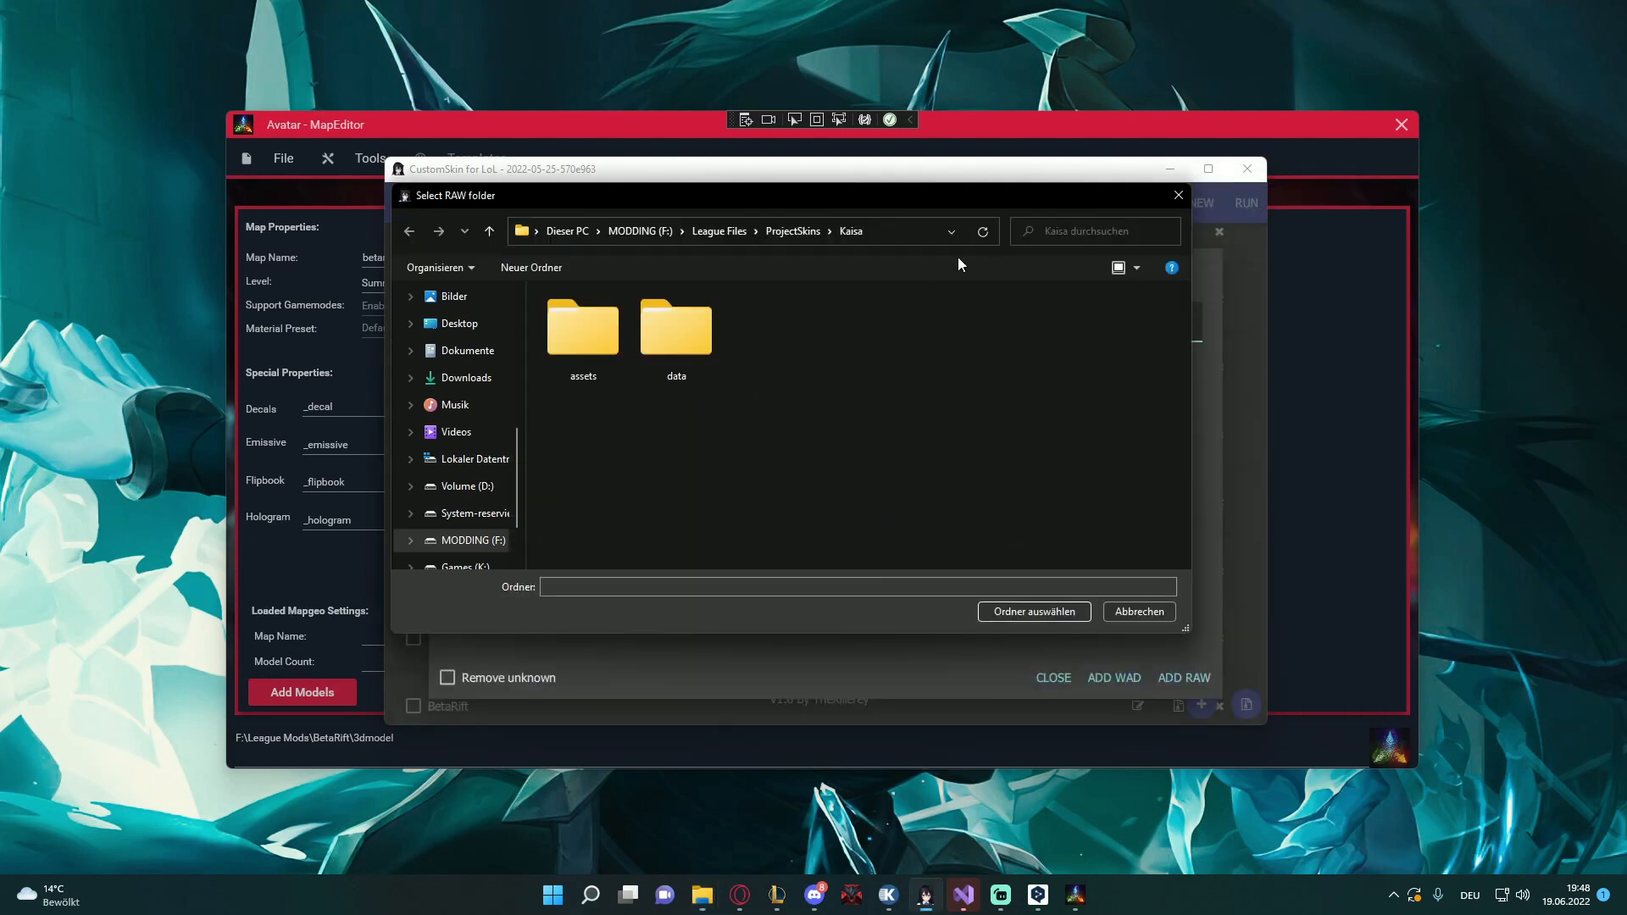
left_click(726, 231)
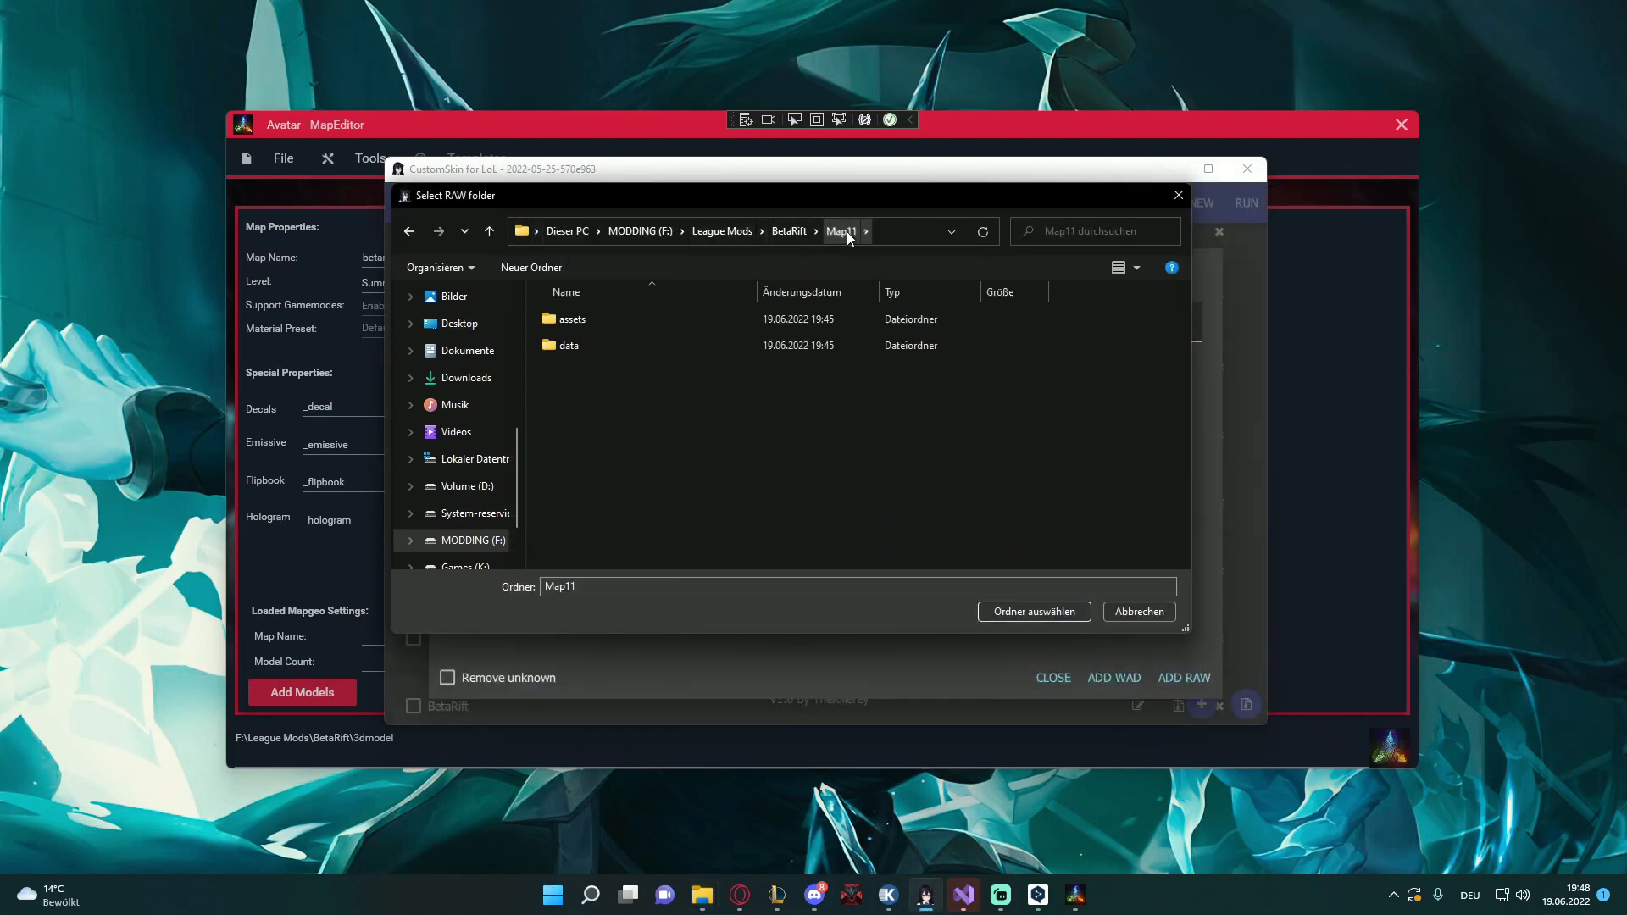
left_click(1033, 611)
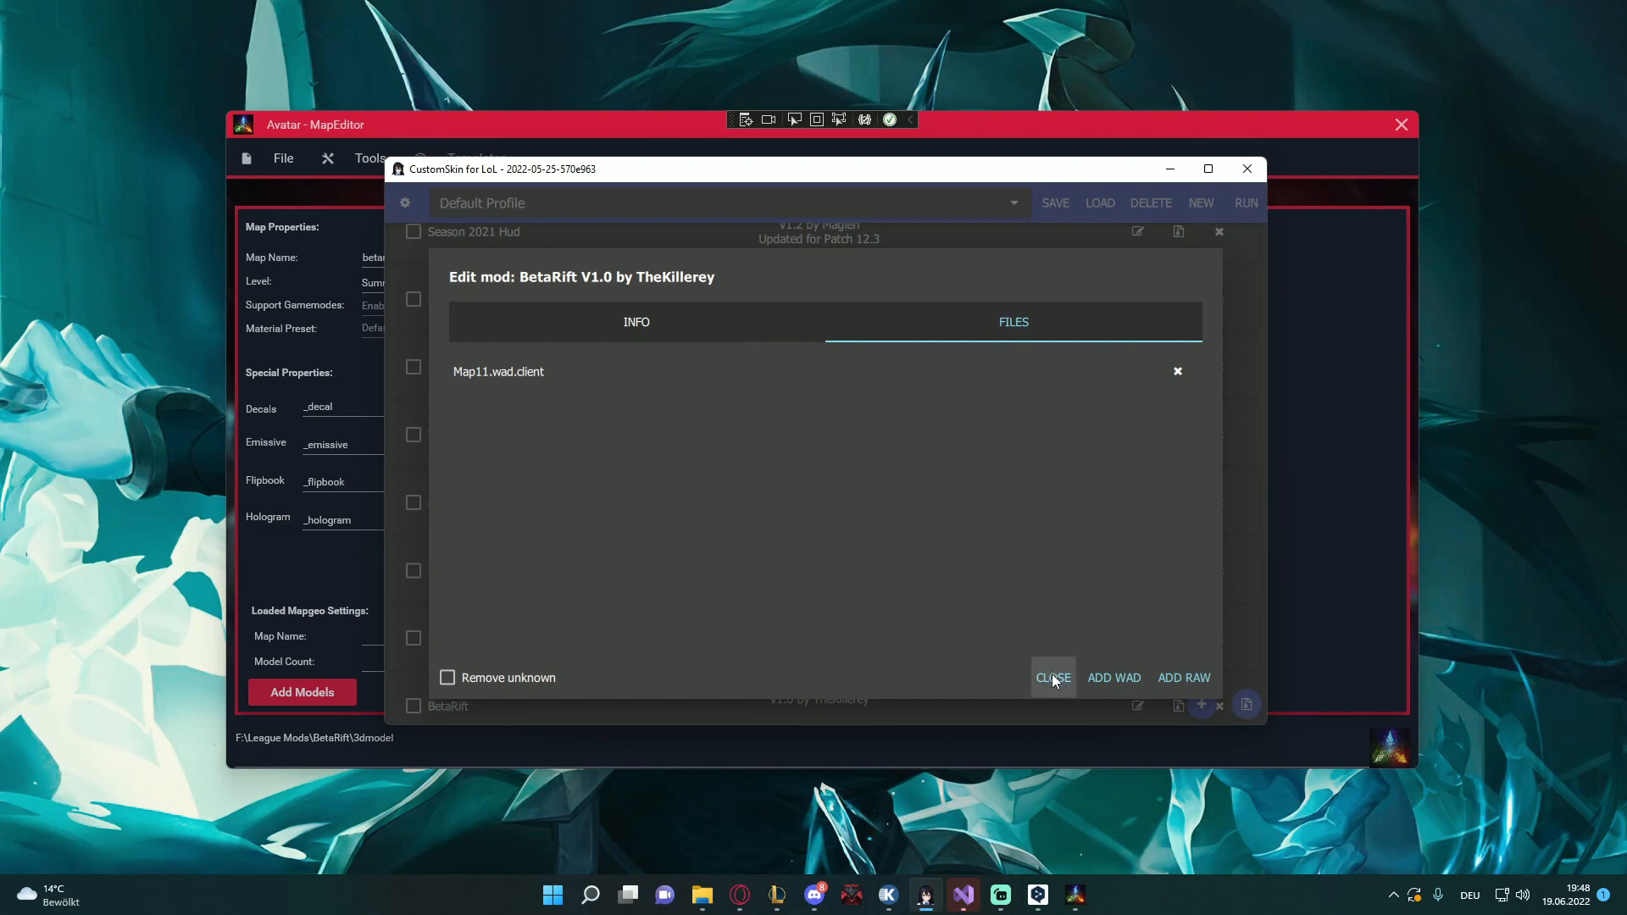
left_click(1051, 676)
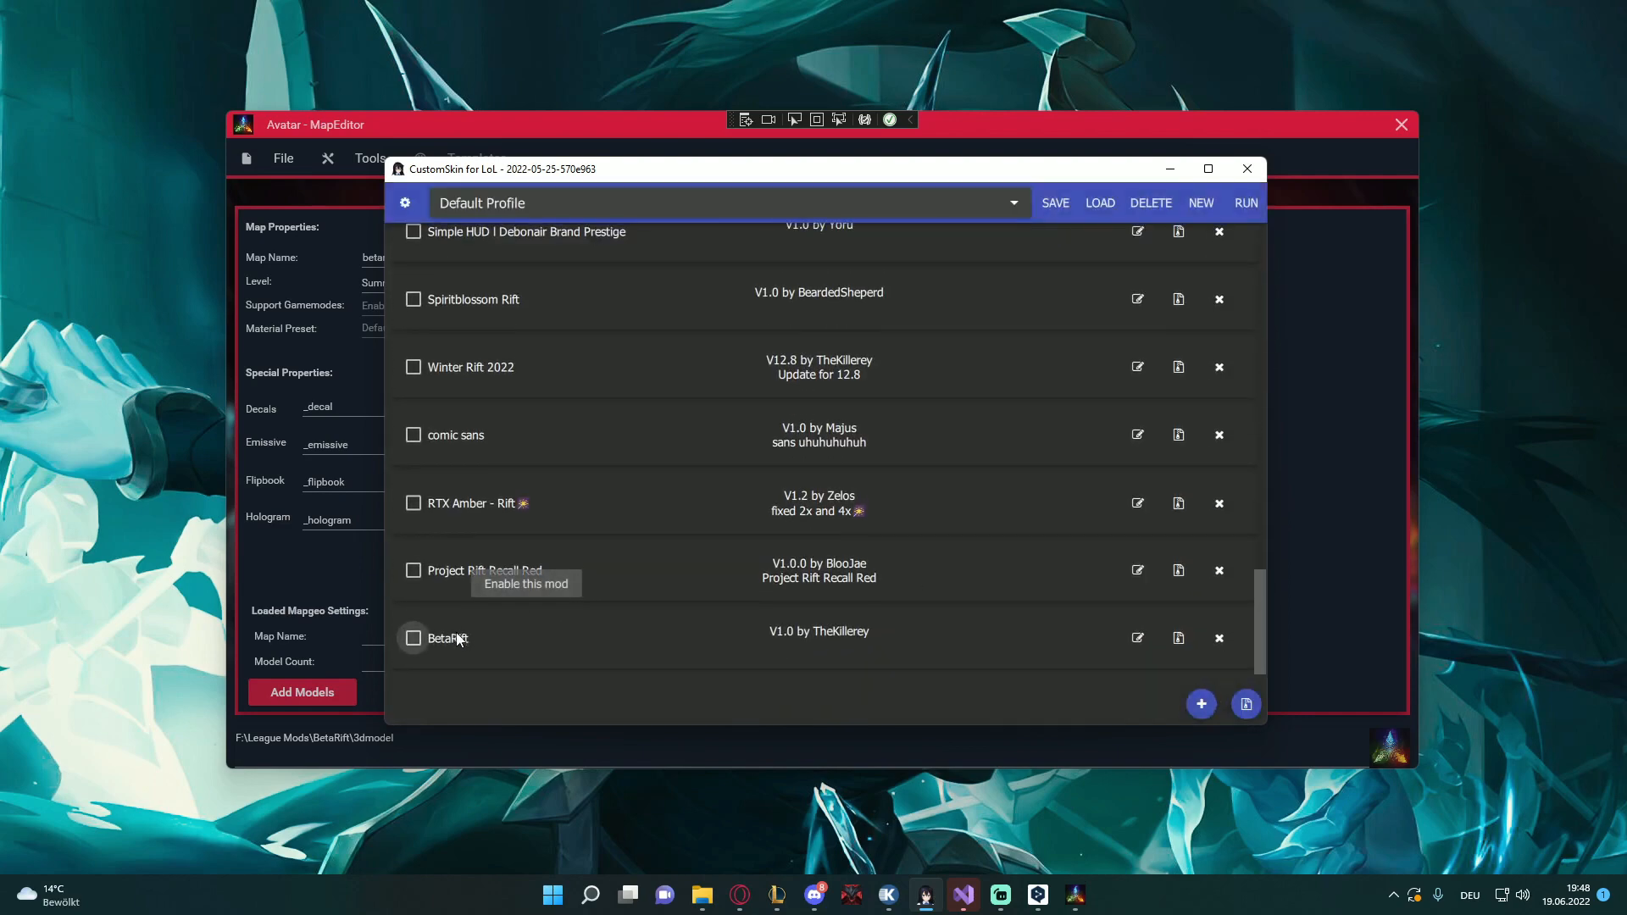
left_click(1247, 203)
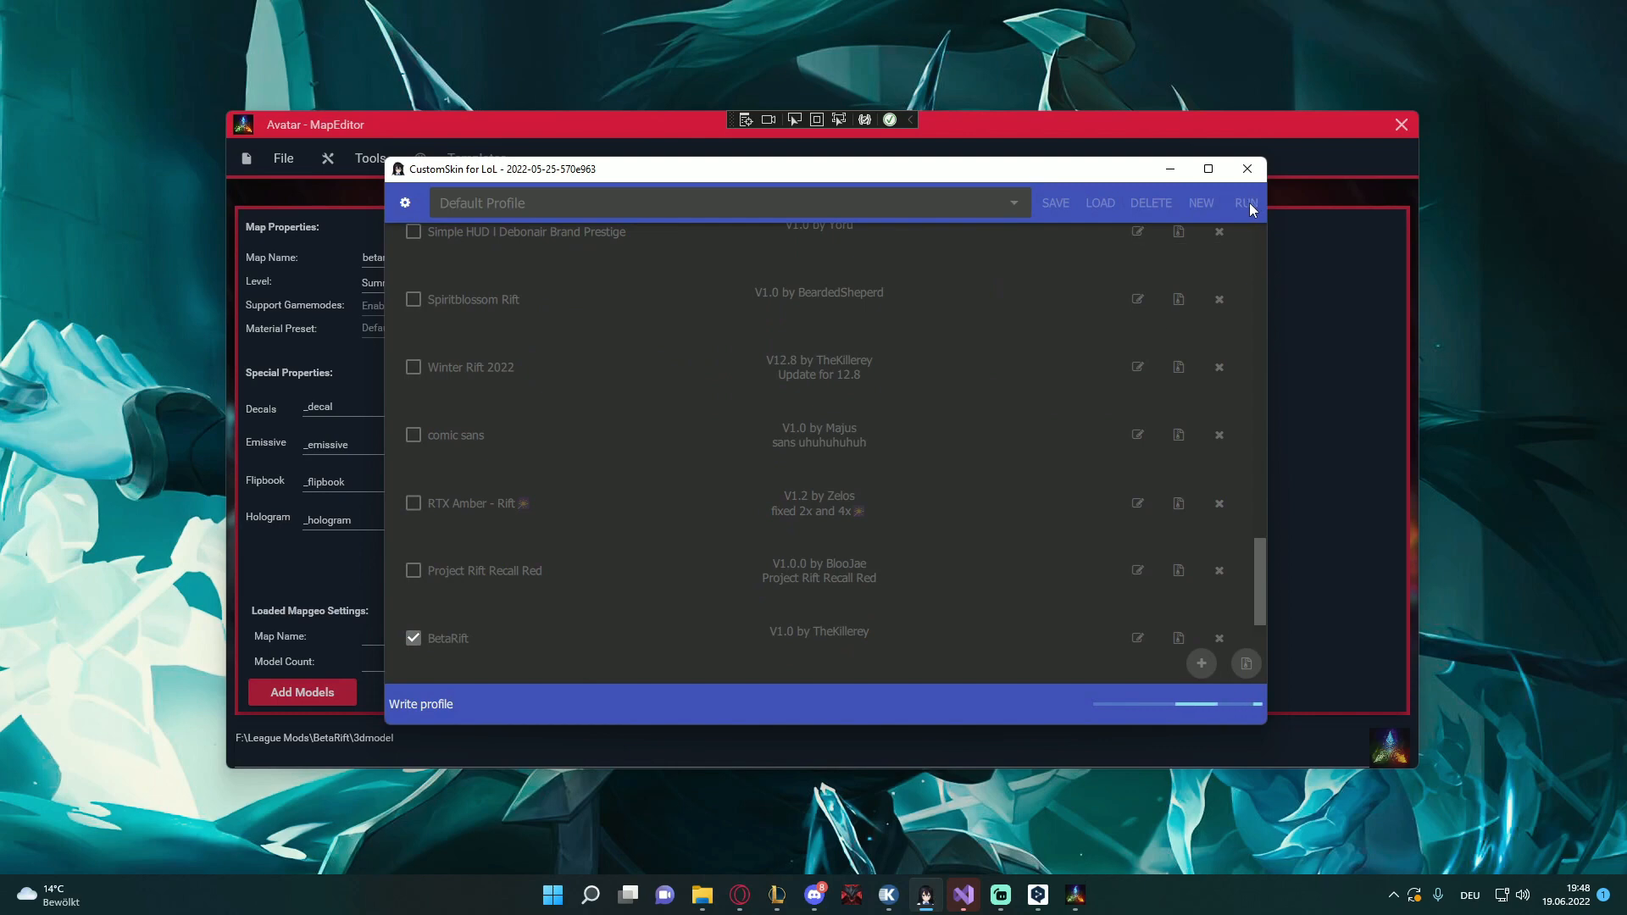
mouse_move(813, 895)
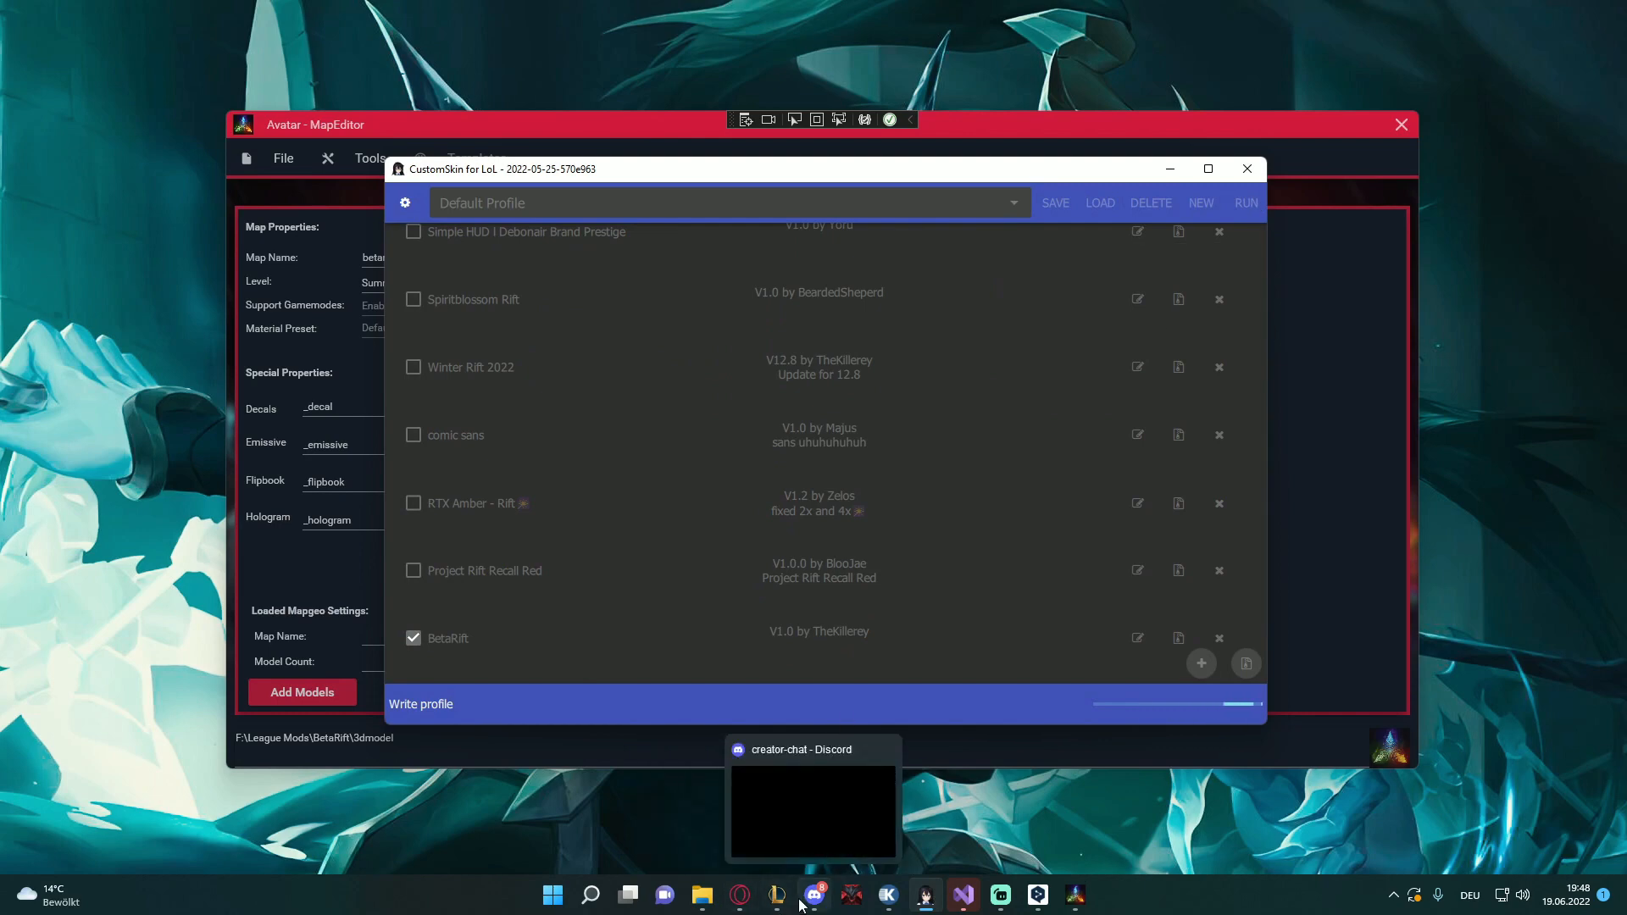
left_click(777, 895)
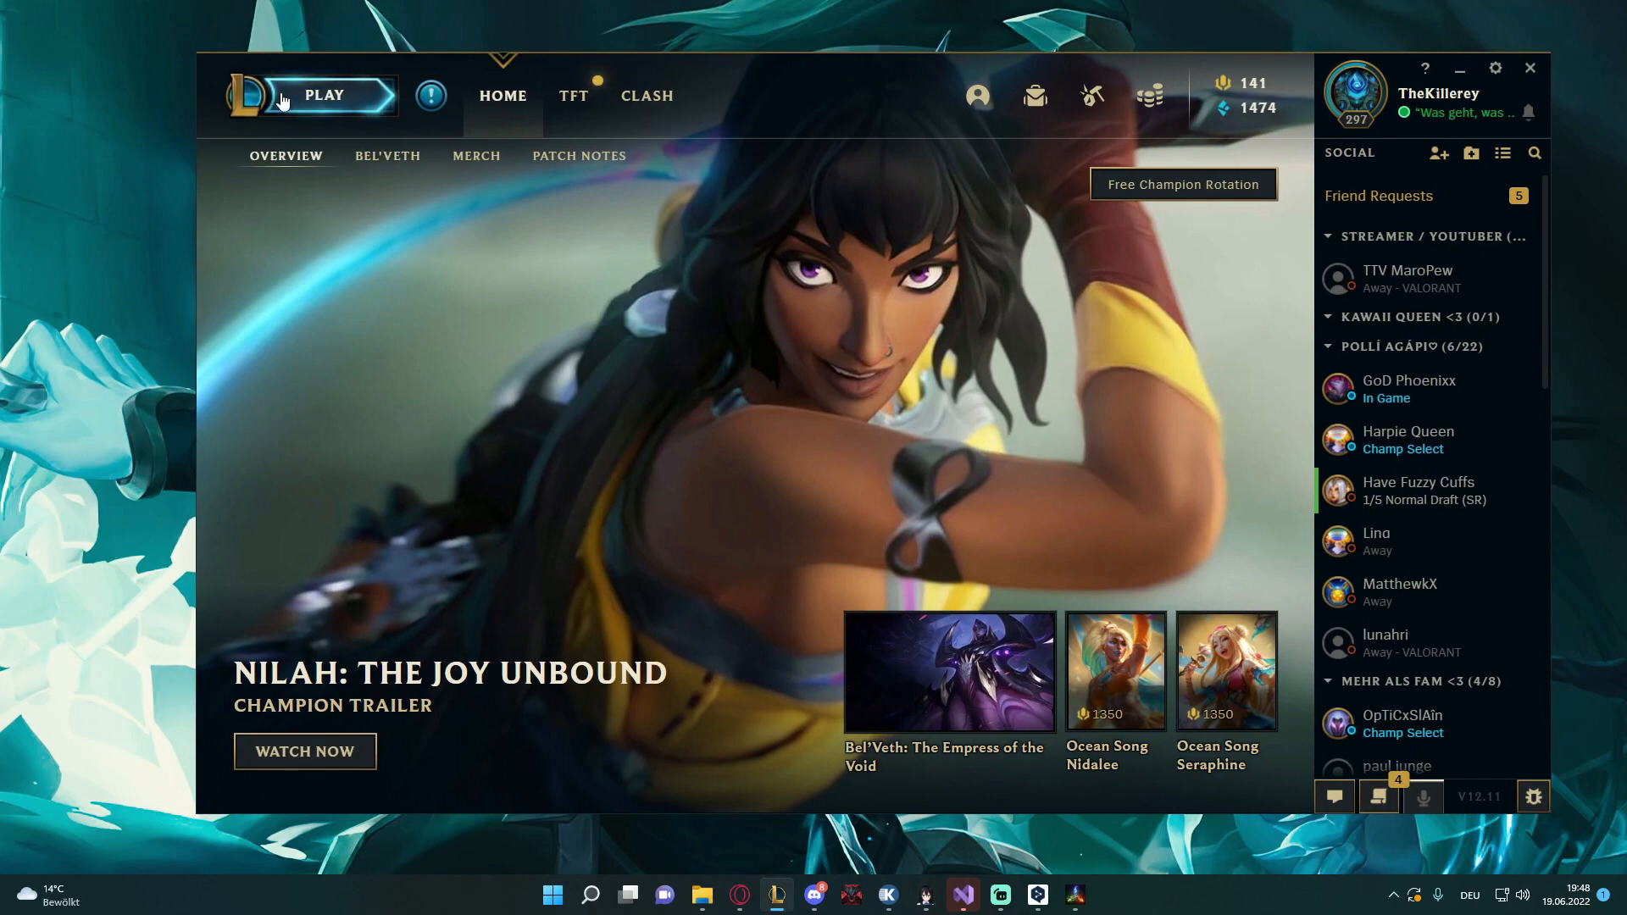
Open the PvP mode picker and enable Prefer DX9 Legacy Mode in client settings
left_click(323, 94)
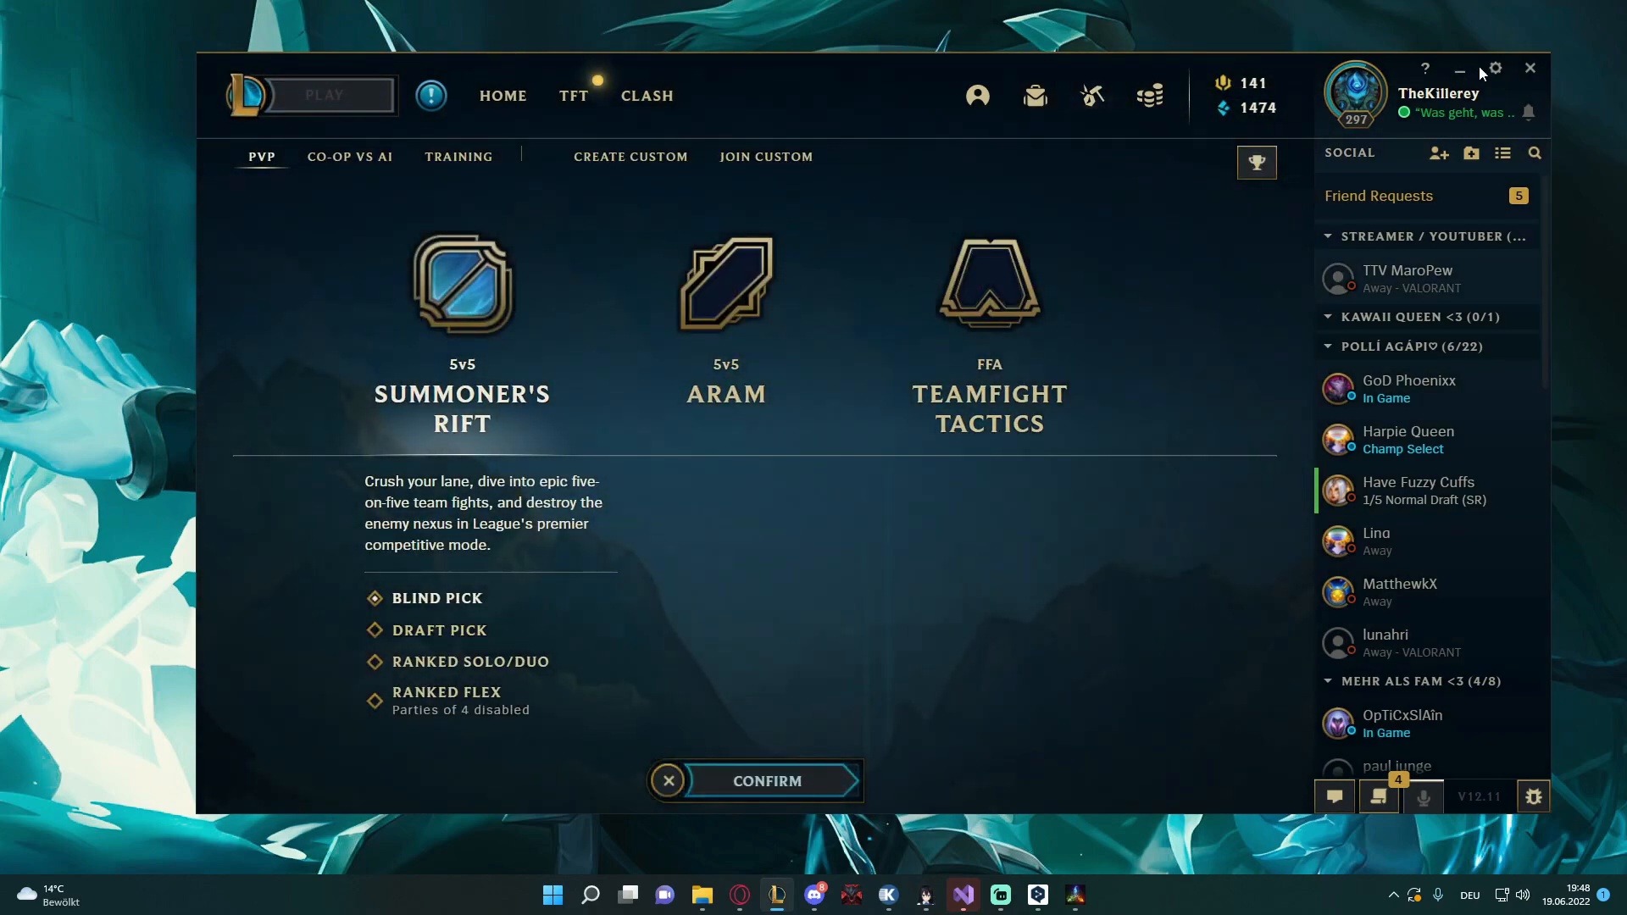
left_click(1495, 68)
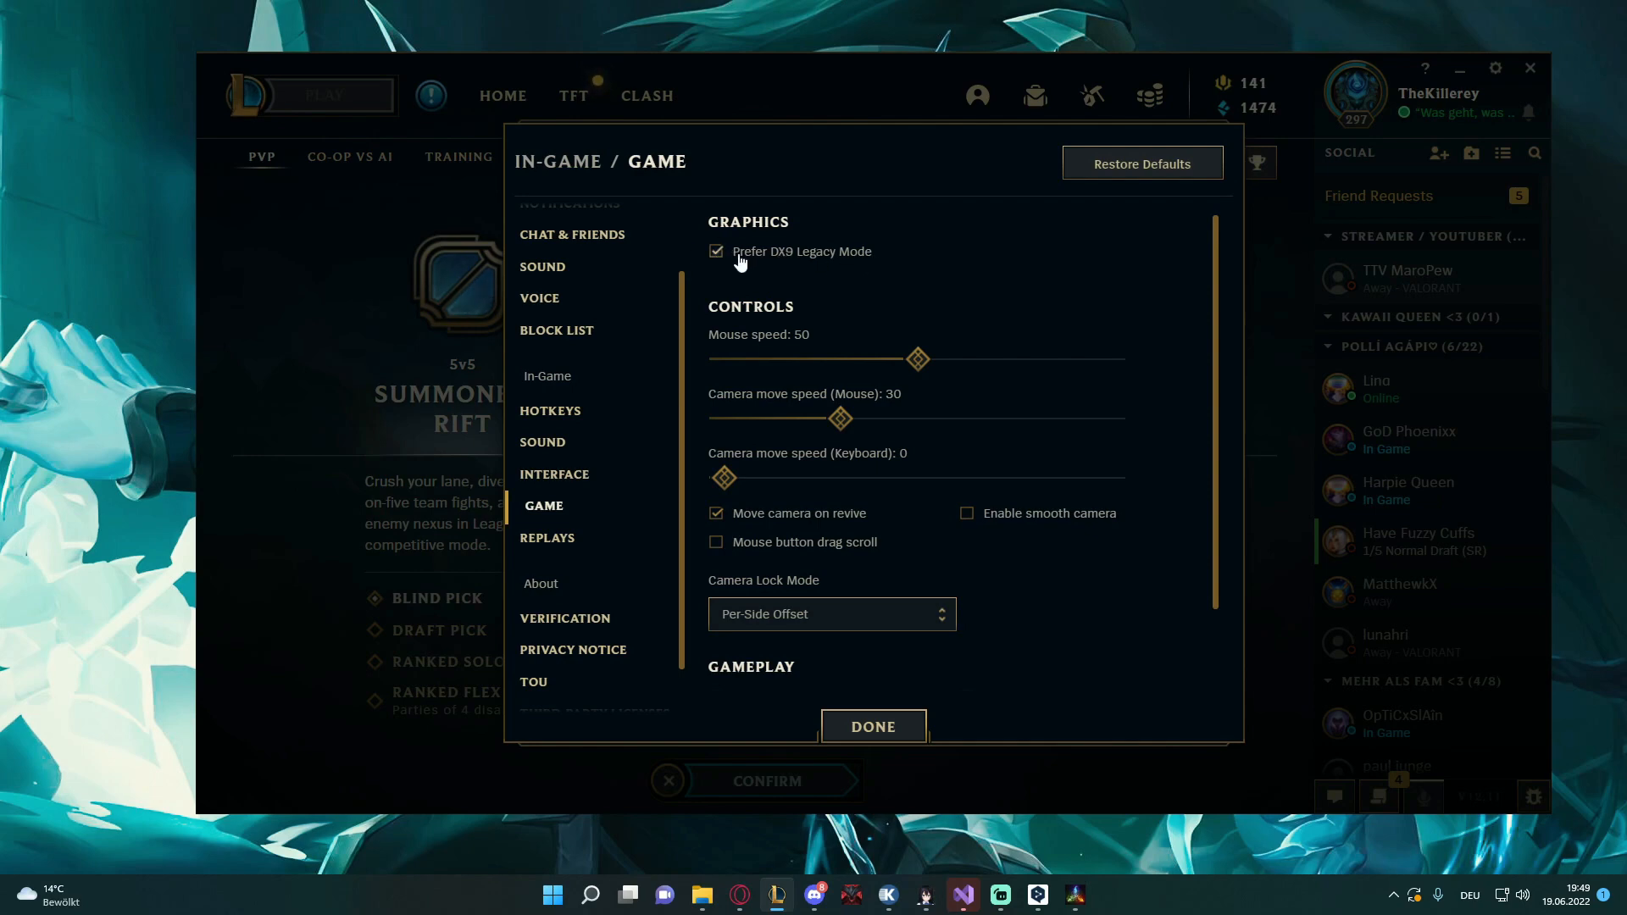
left_click(872, 726)
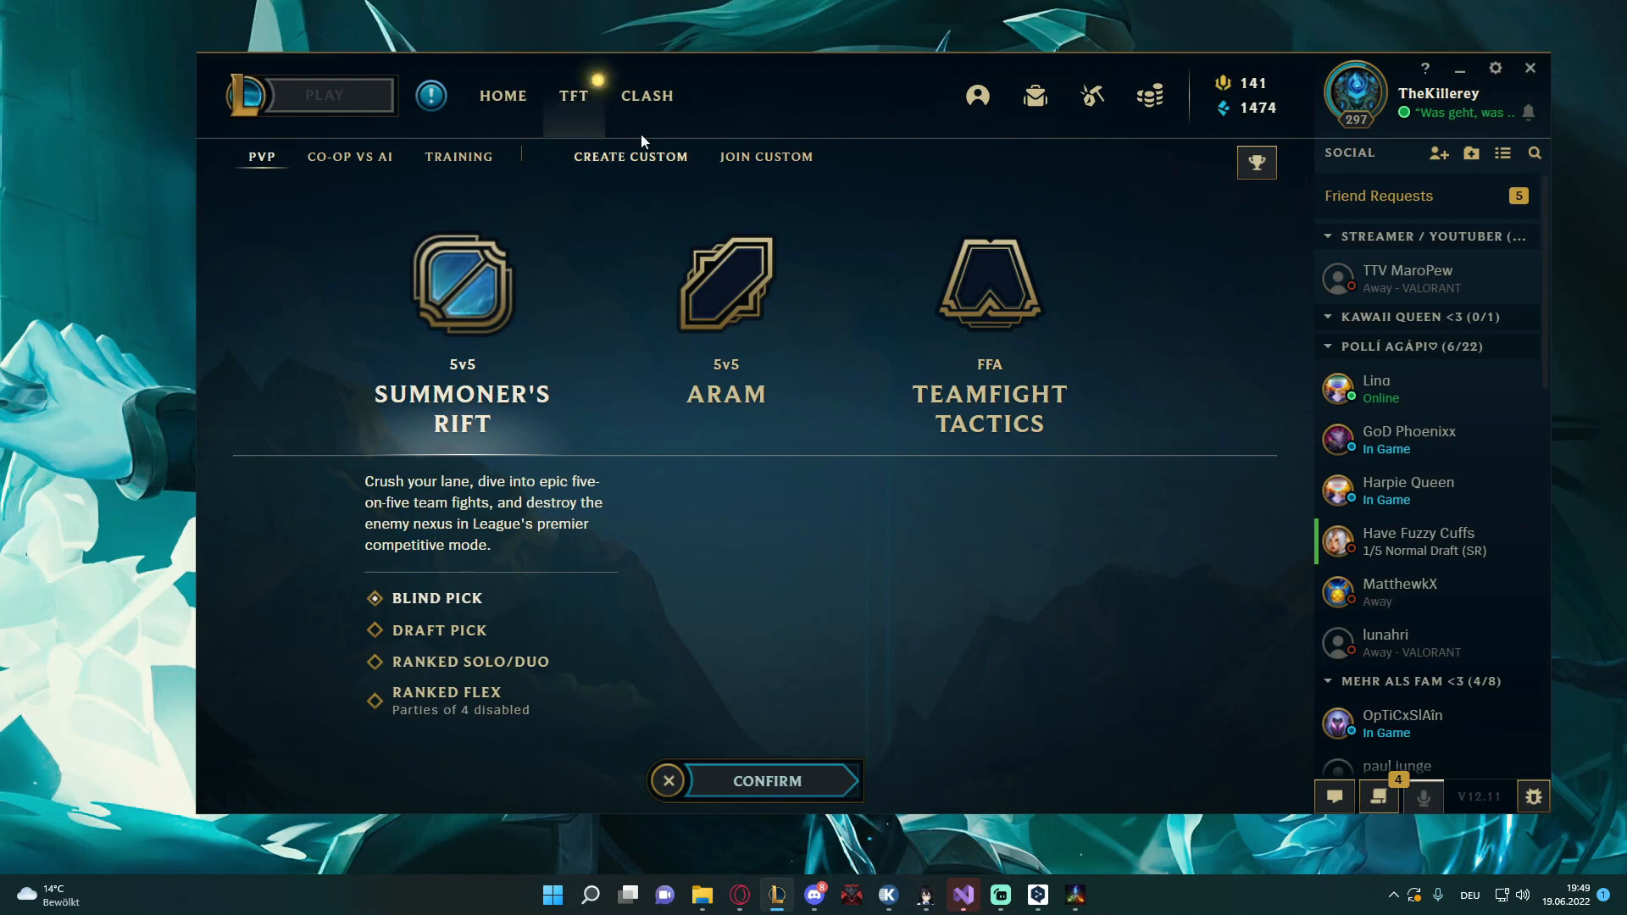
Create a Practice Tool lobby on Summoner's Rift and start the game
left_click(459, 157)
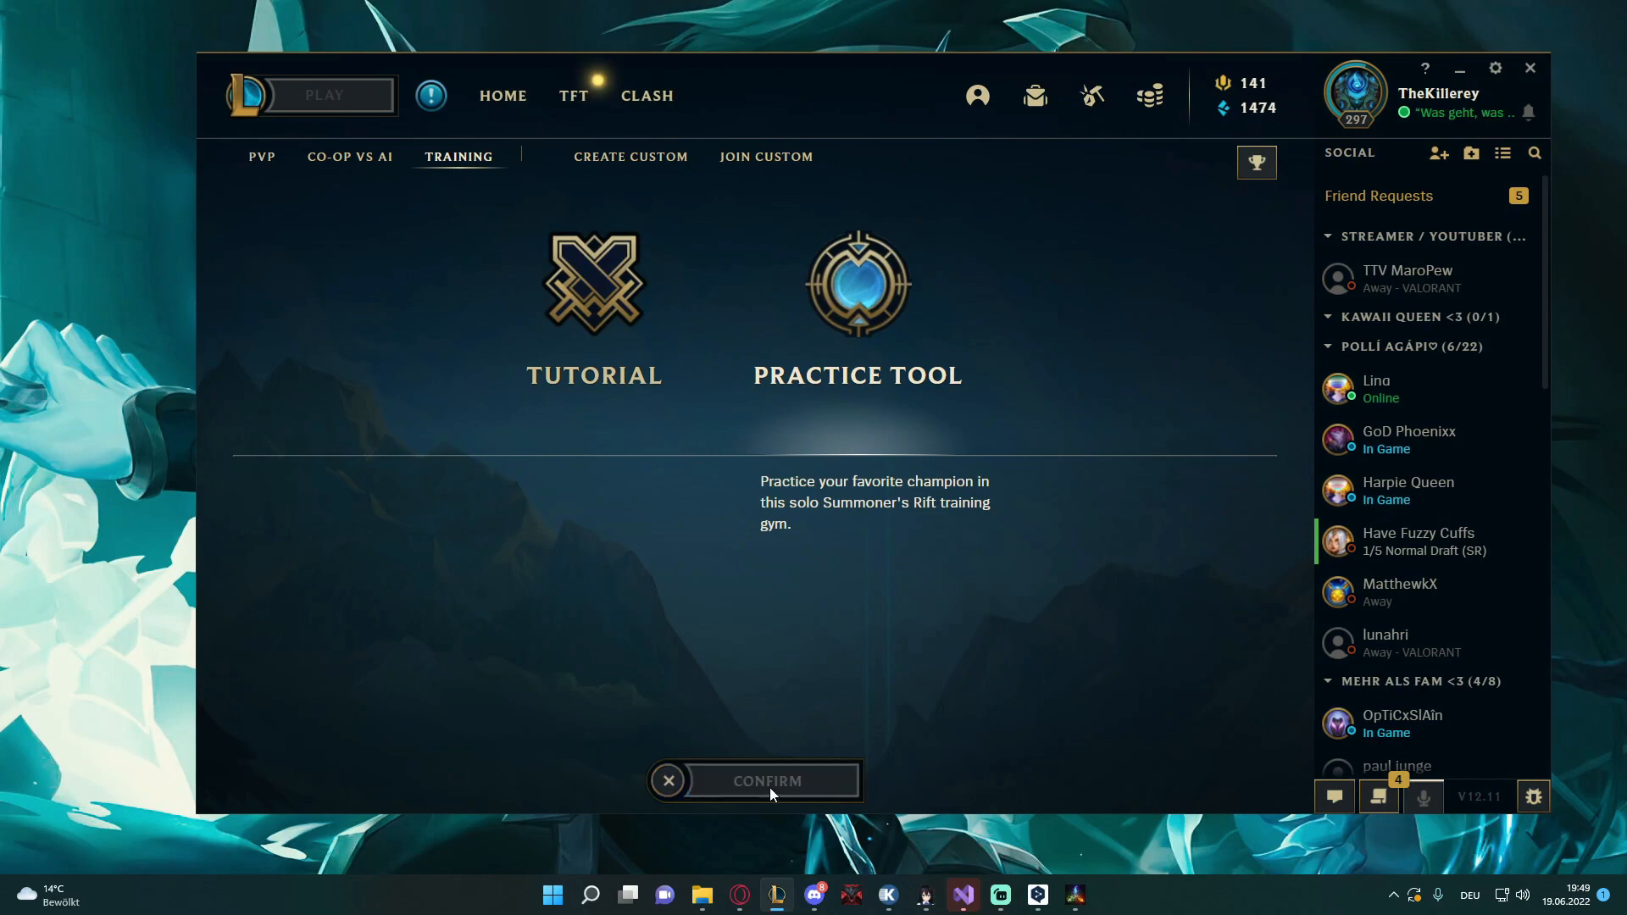
left_click(765, 780)
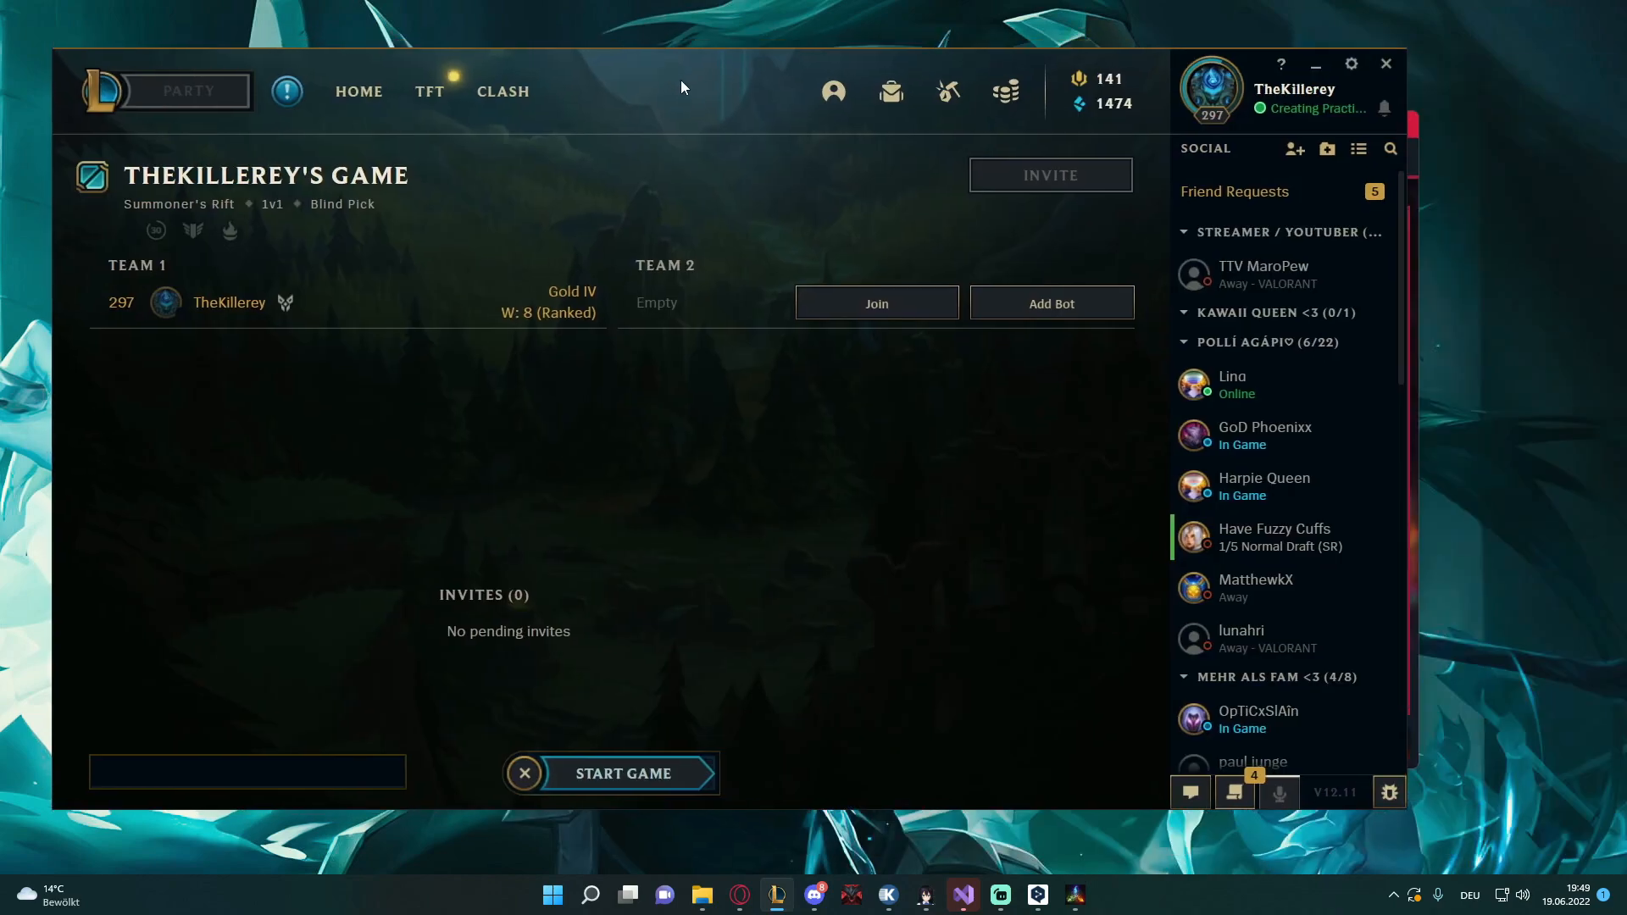
left_click(627, 773)
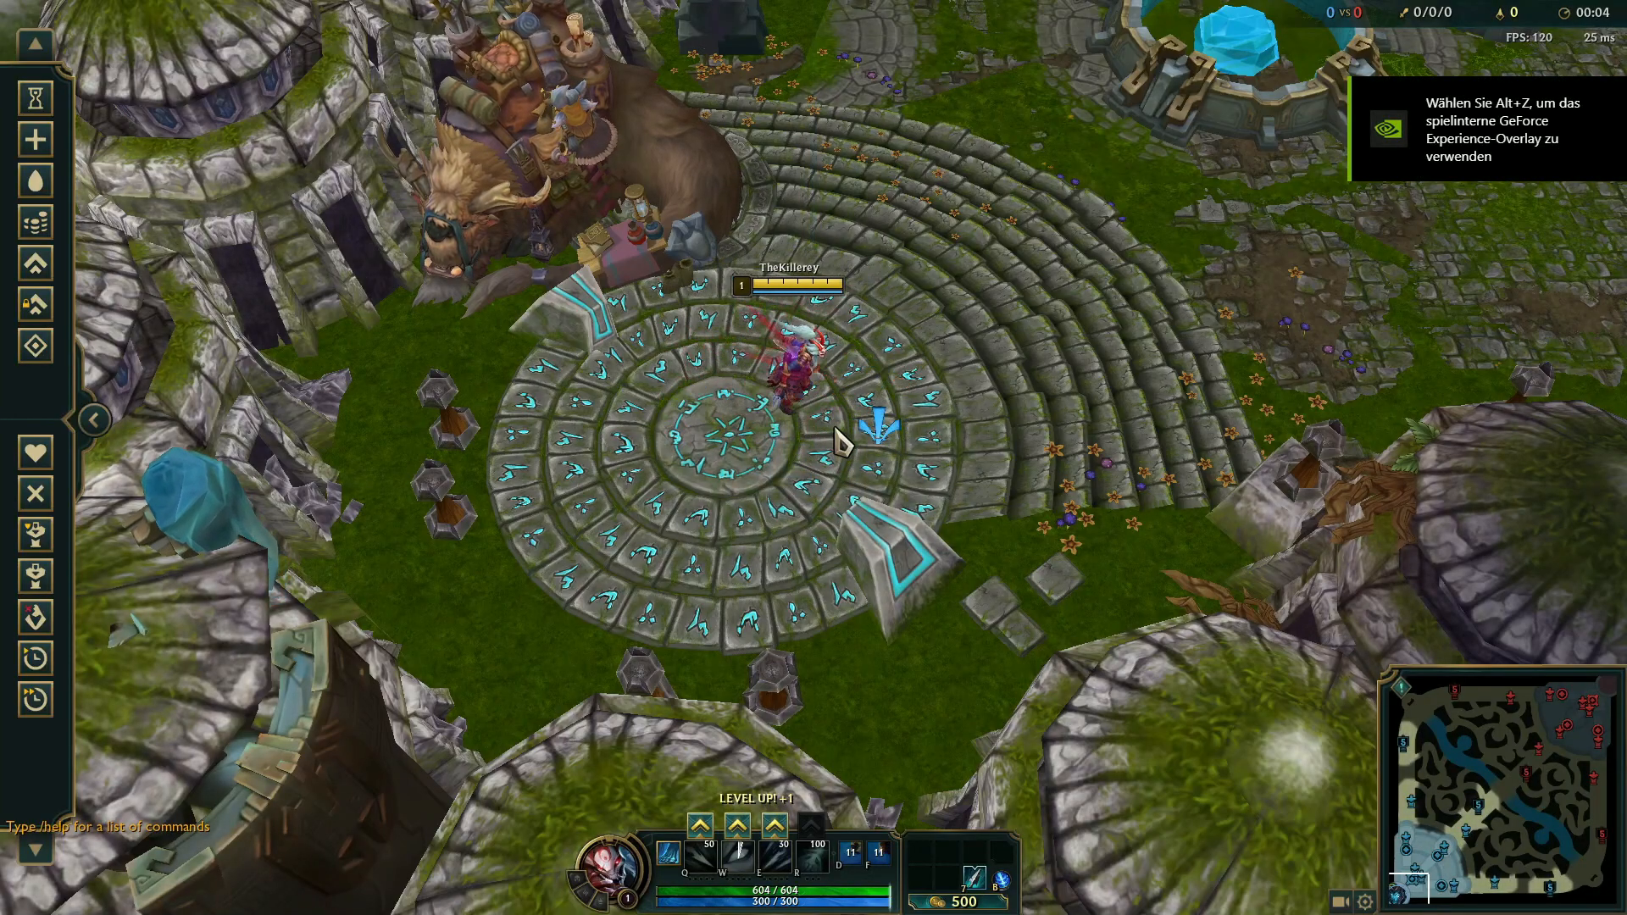
Move the camera to the bottom-left base area via the minimap
left_click(1427, 861)
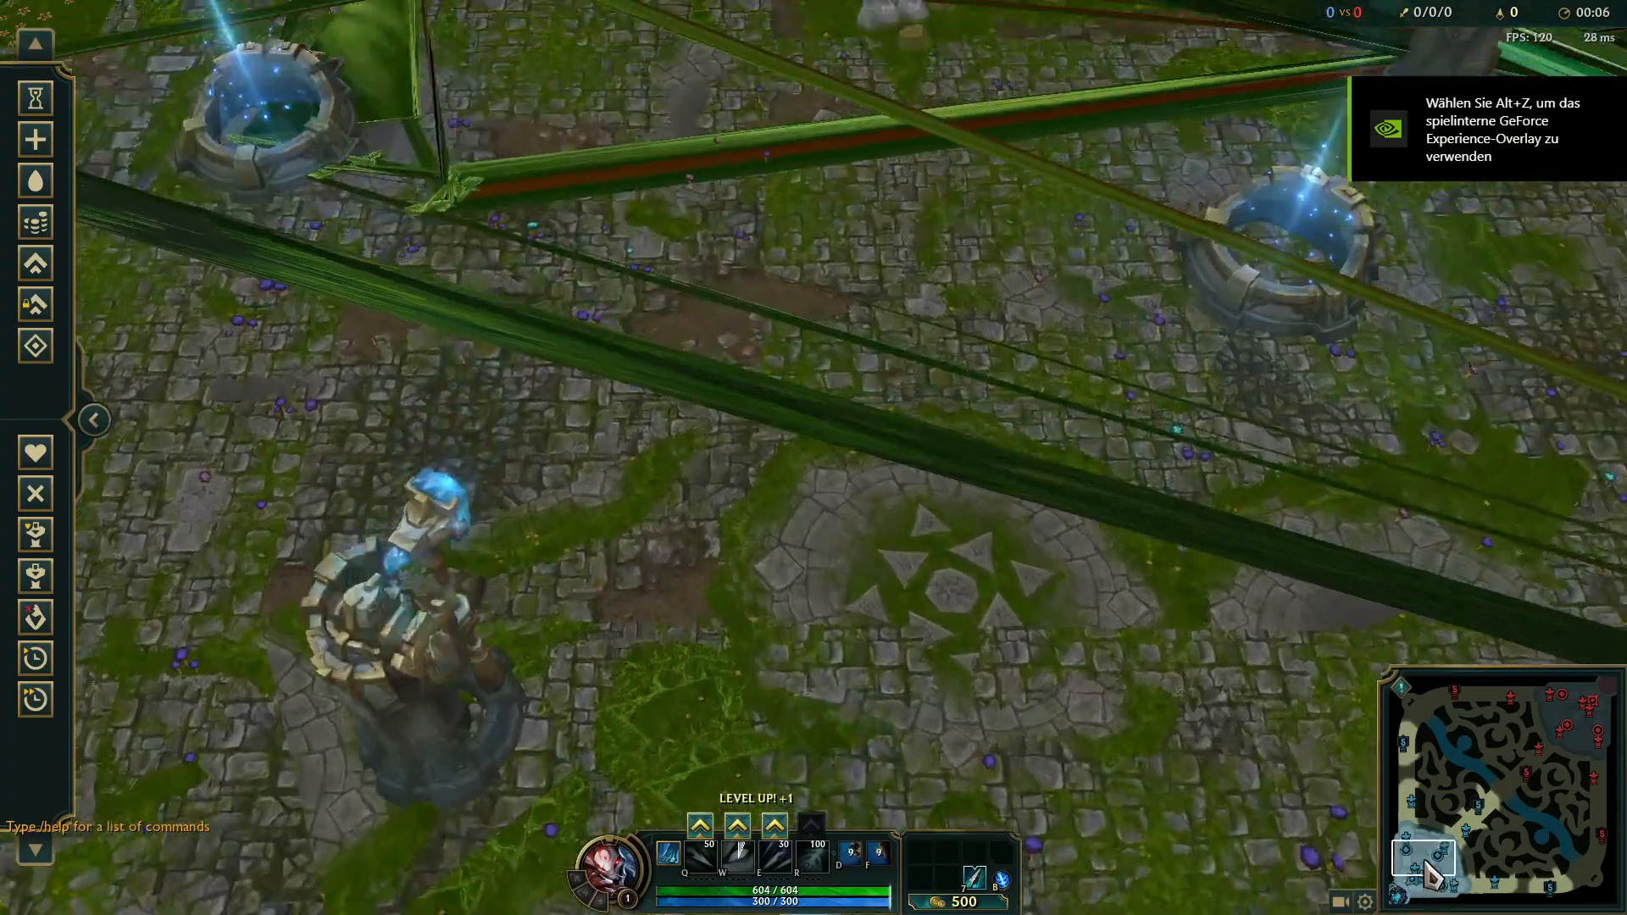